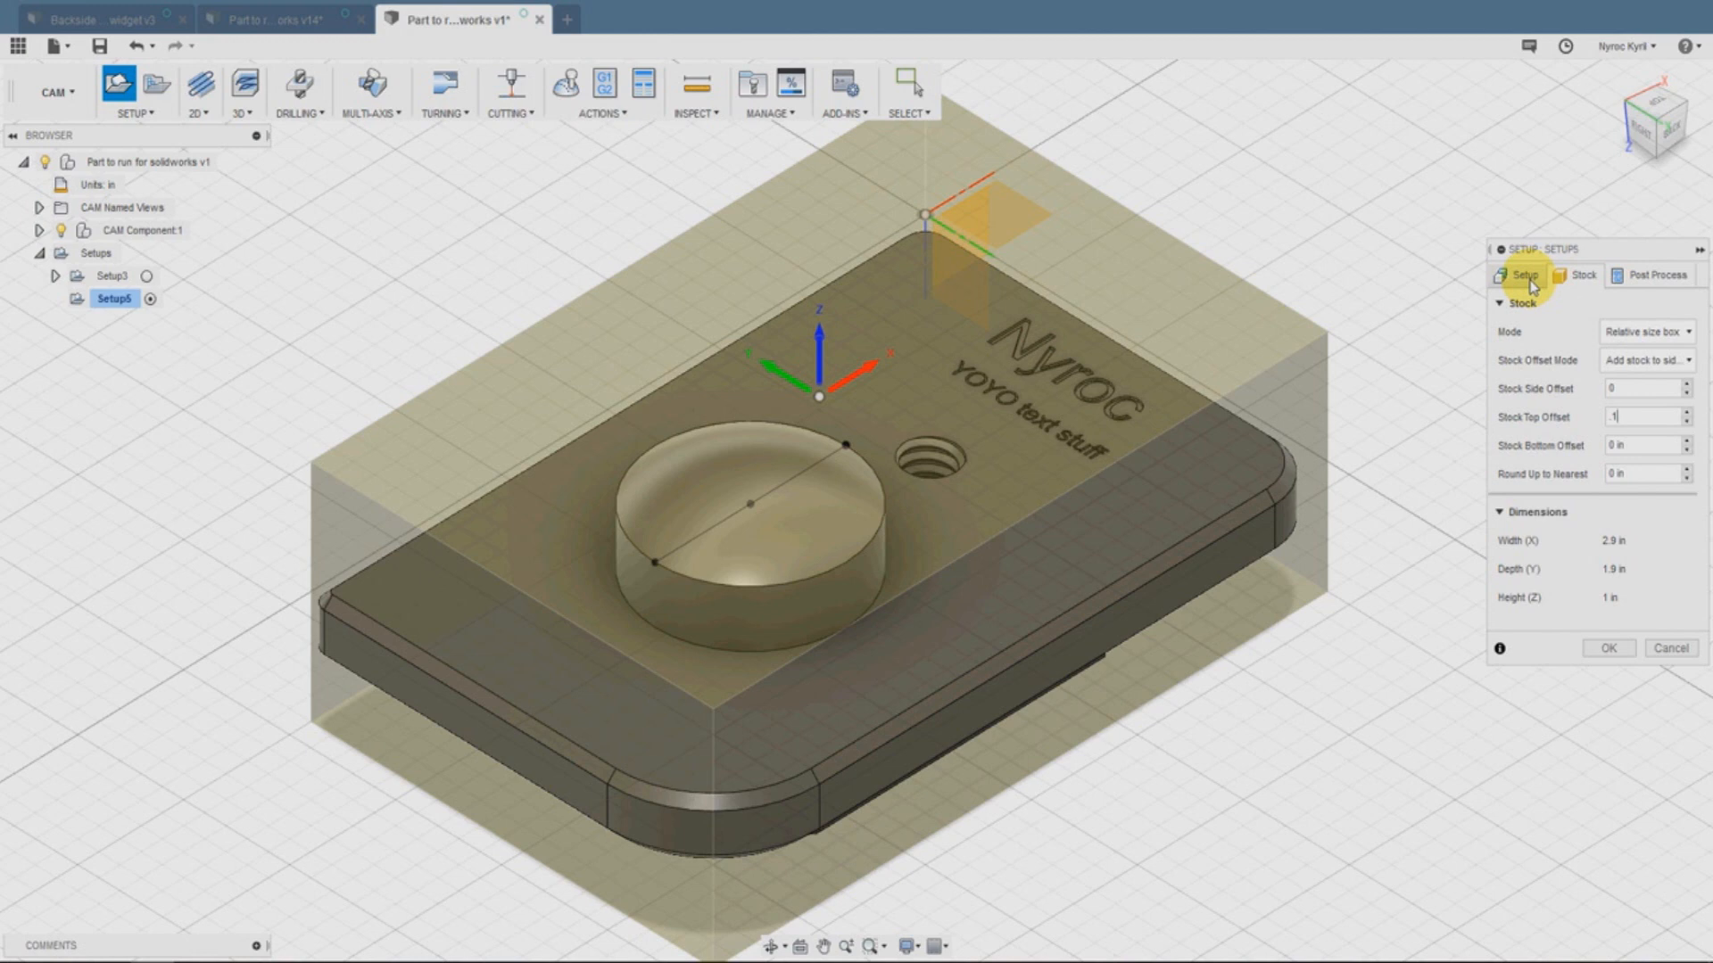
Set Setup5's origin to a stock box corner point, keep 0.1 in top stock offset, and confirm
click(1528, 275)
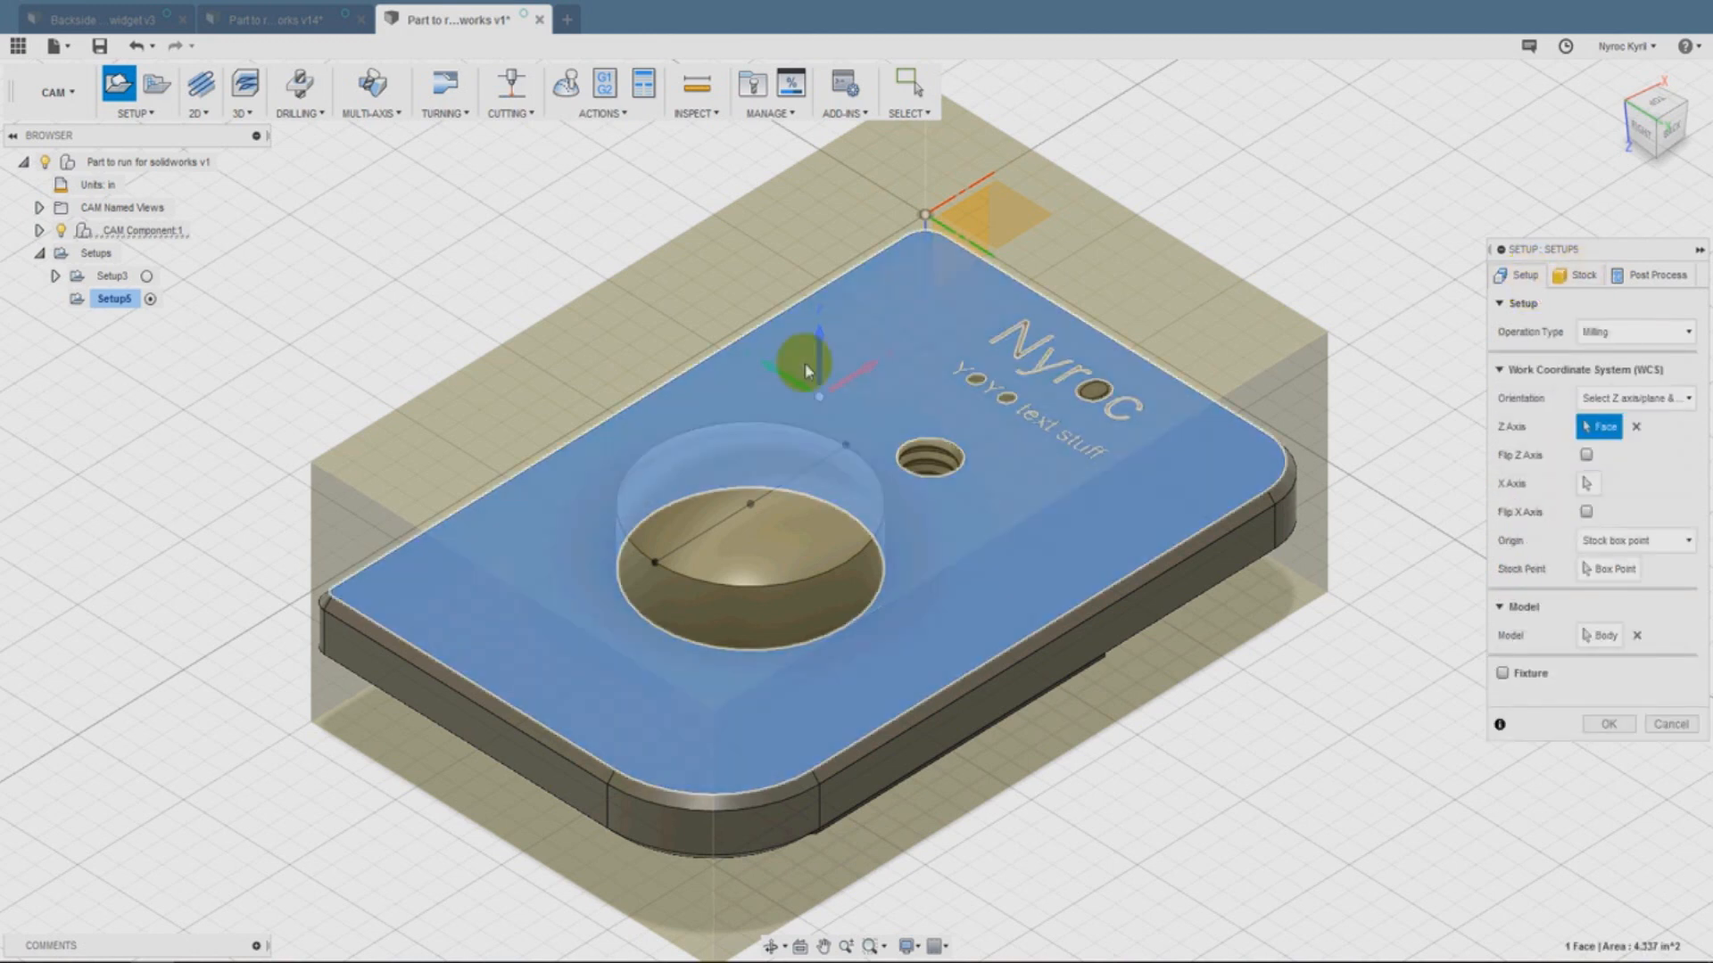
click(1609, 569)
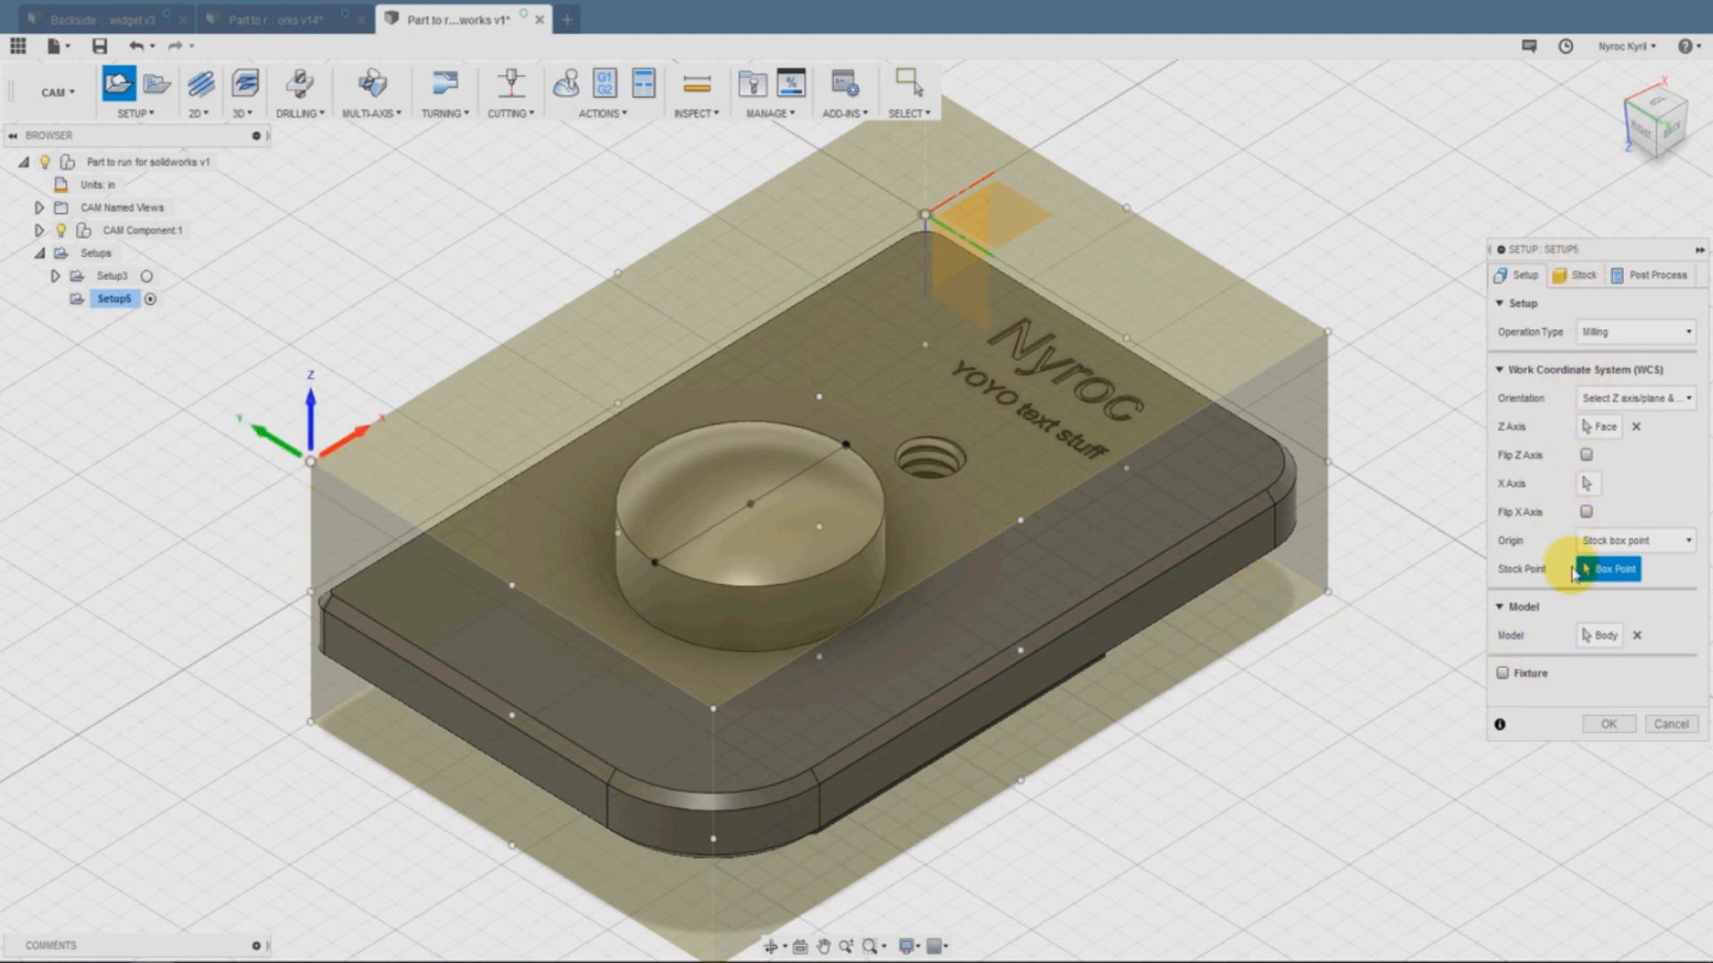
click(1578, 274)
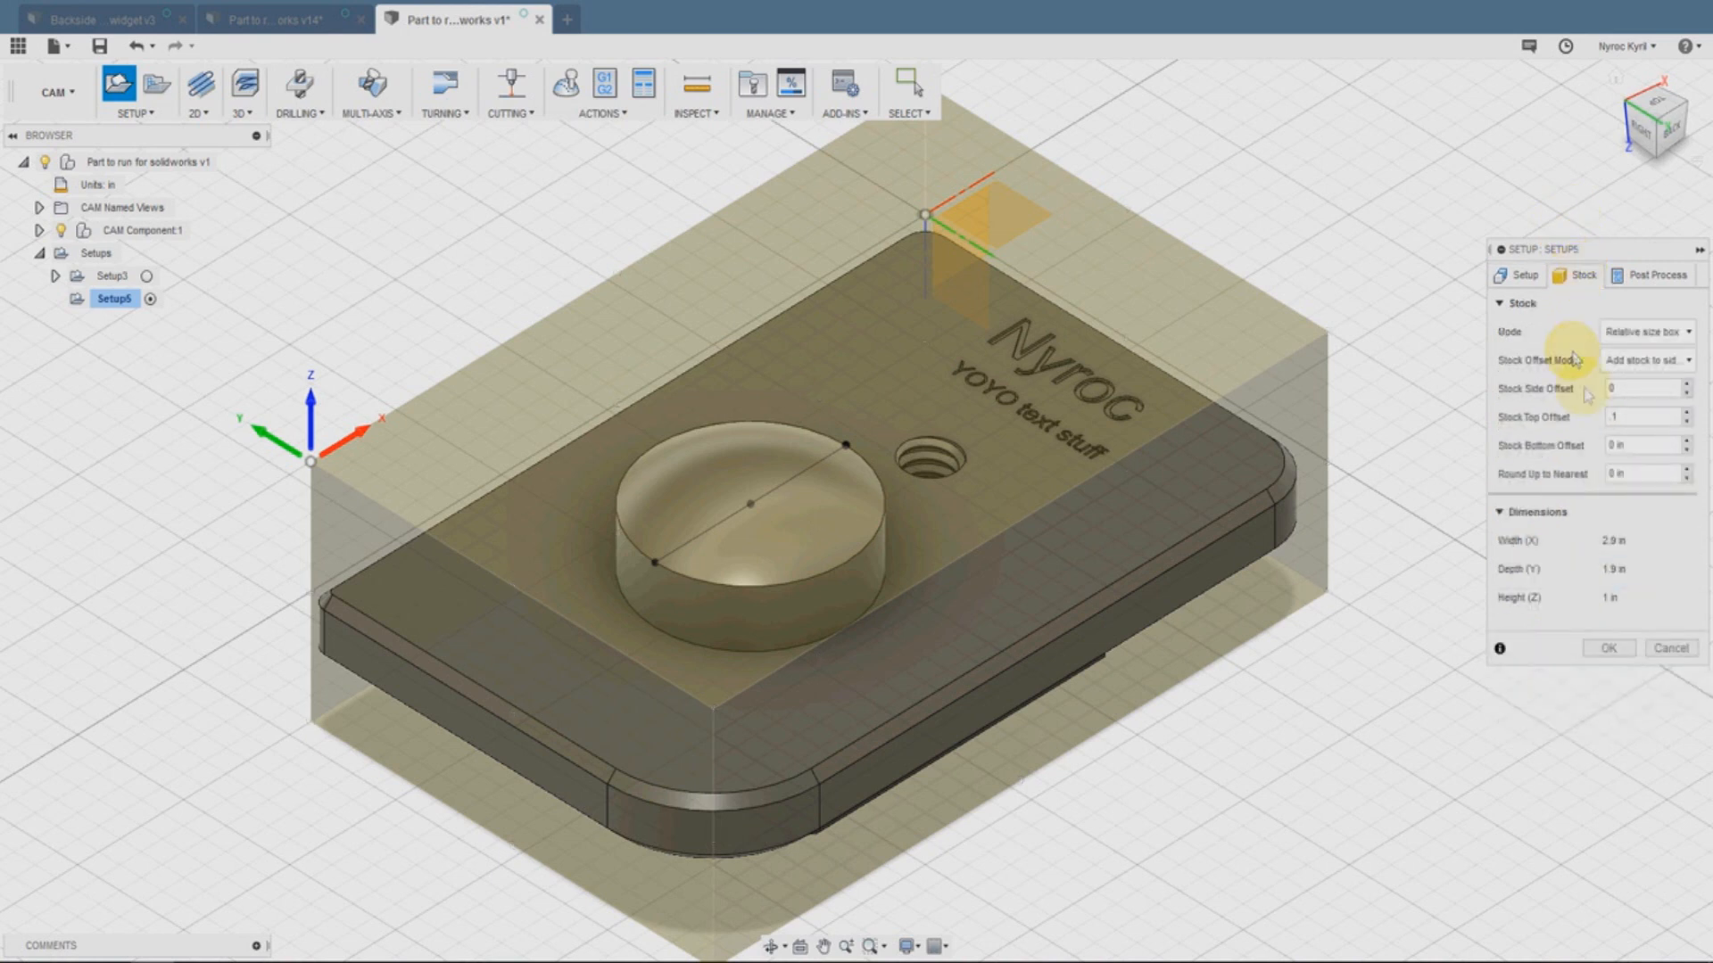
mouse_move(1642, 586)
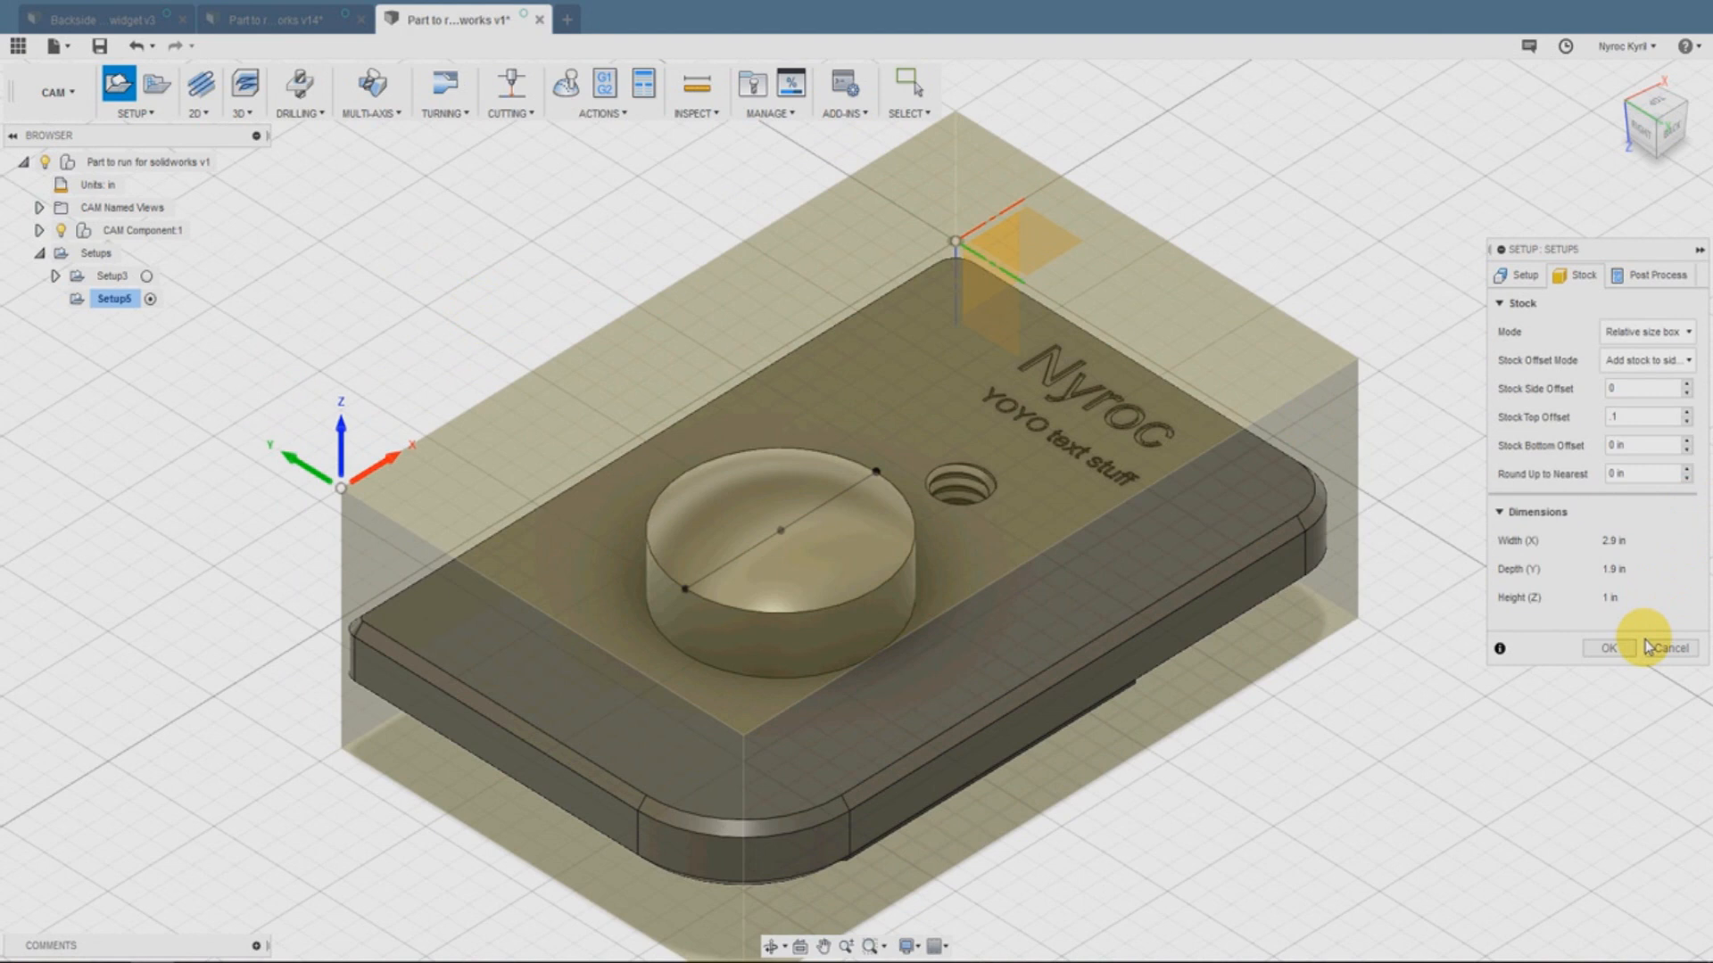
mouse_move(1609, 649)
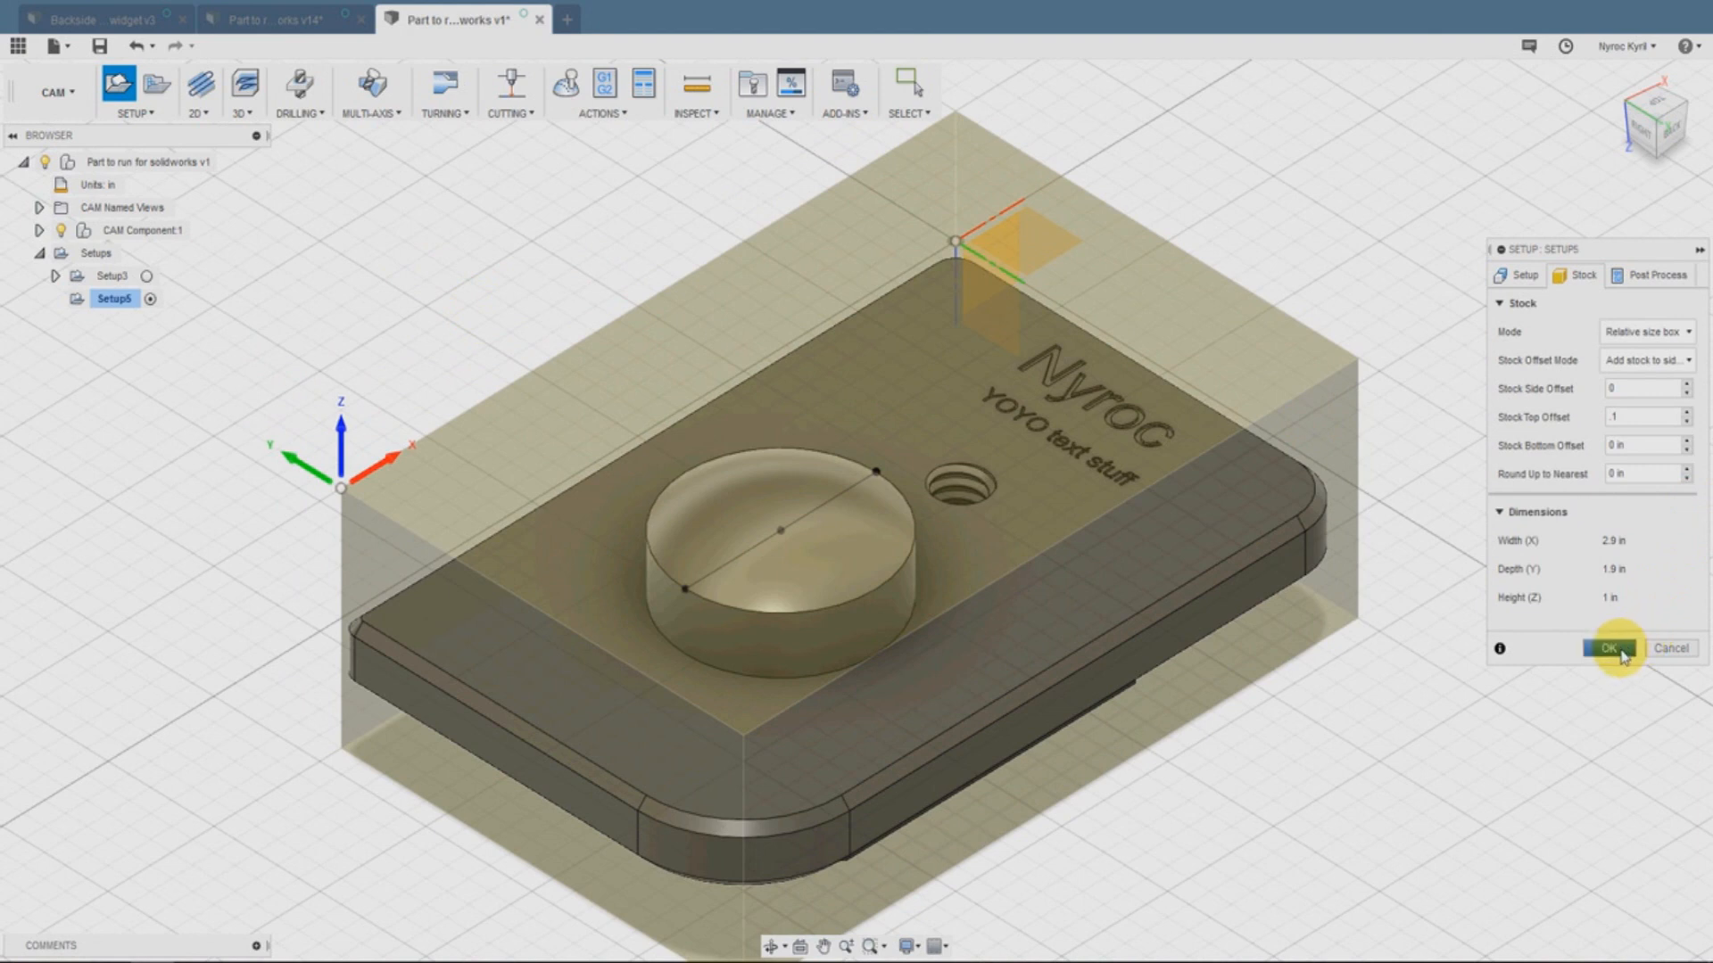
click(1638, 417)
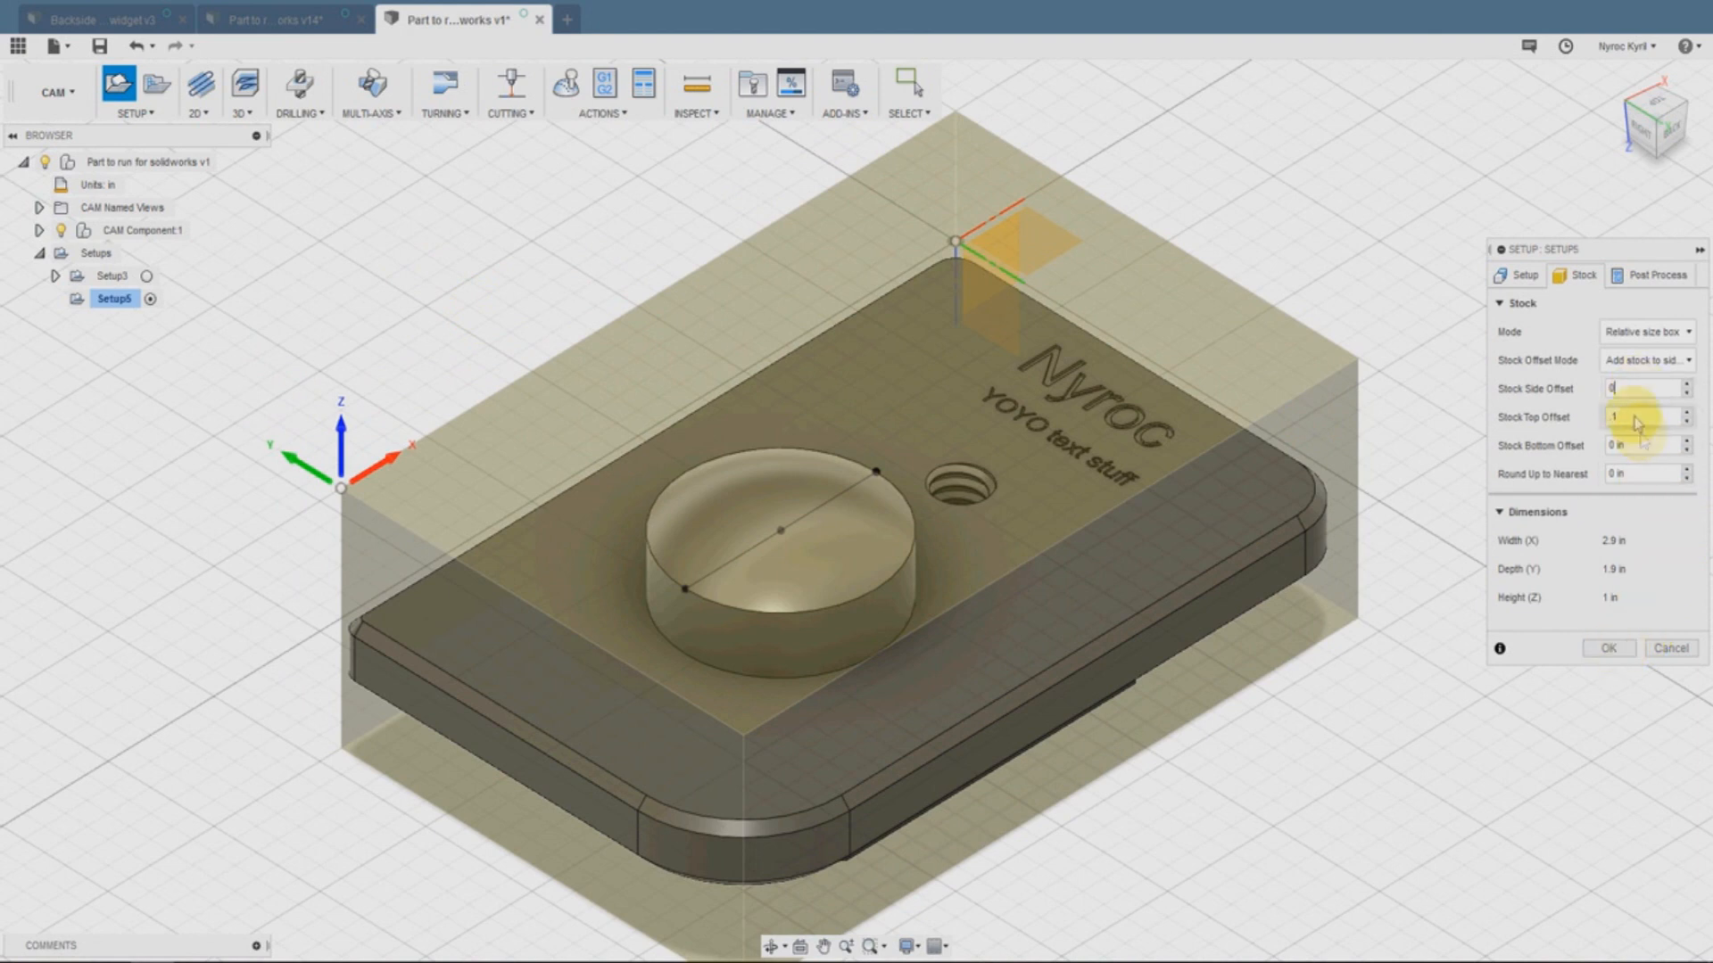
click(1609, 648)
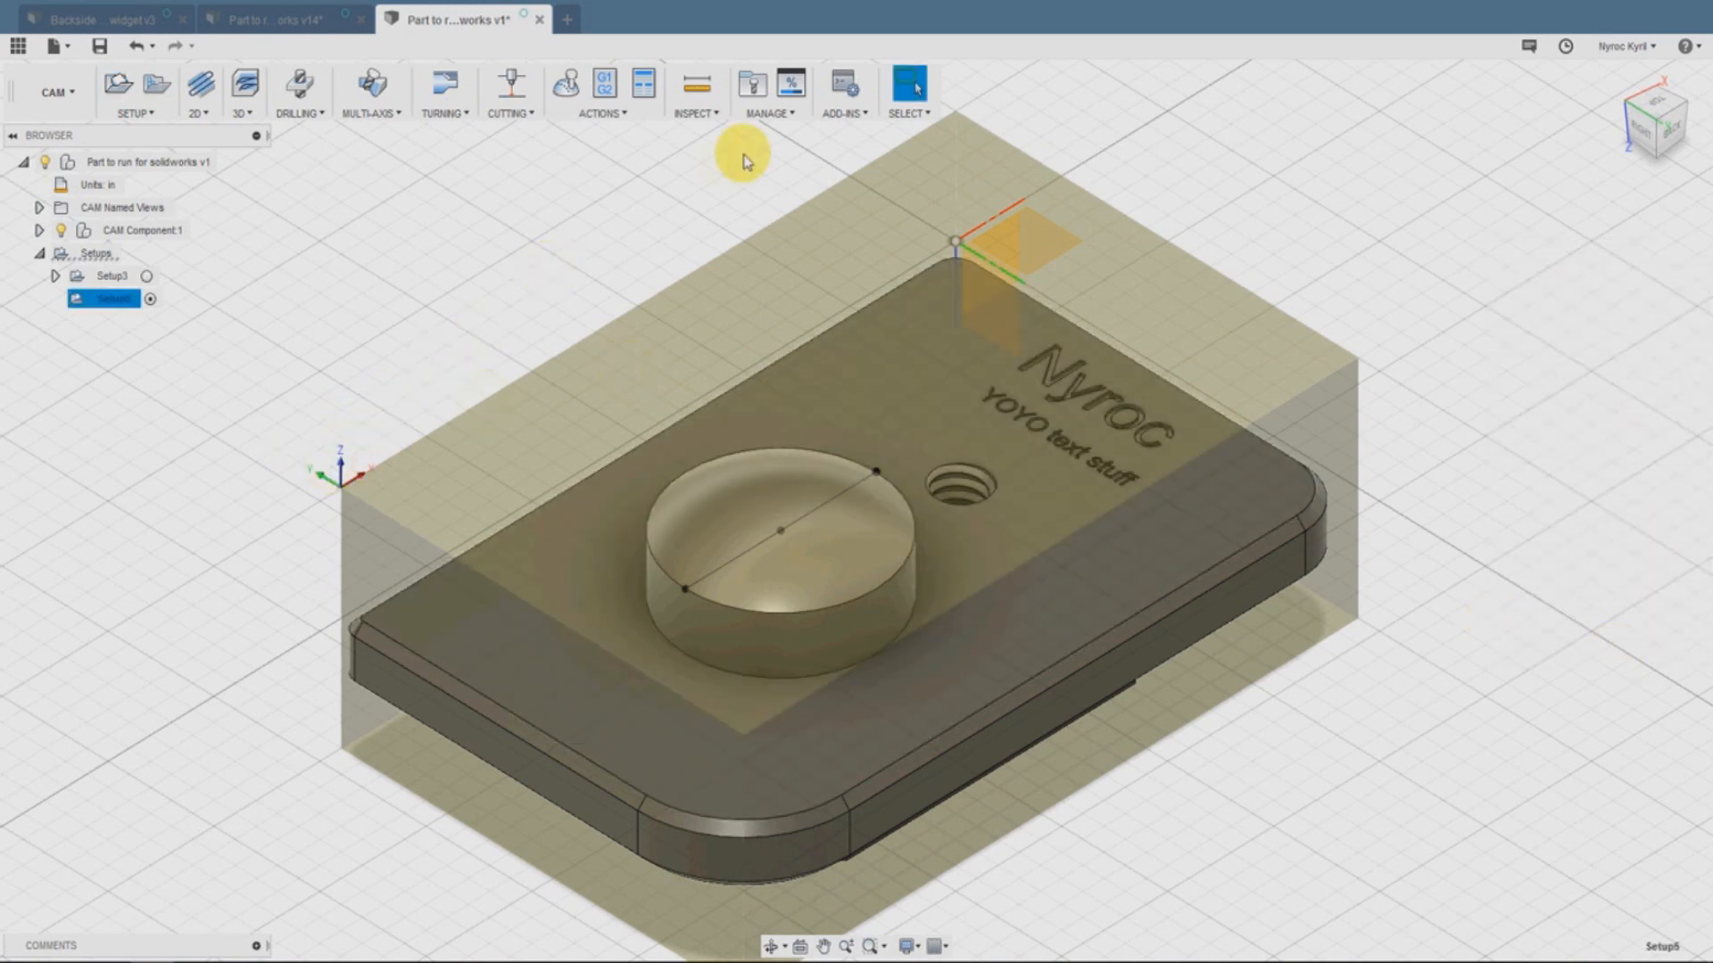
Create a 2D Face operation with the 1/2 in flat endmill and generate its toolpath
click(196, 86)
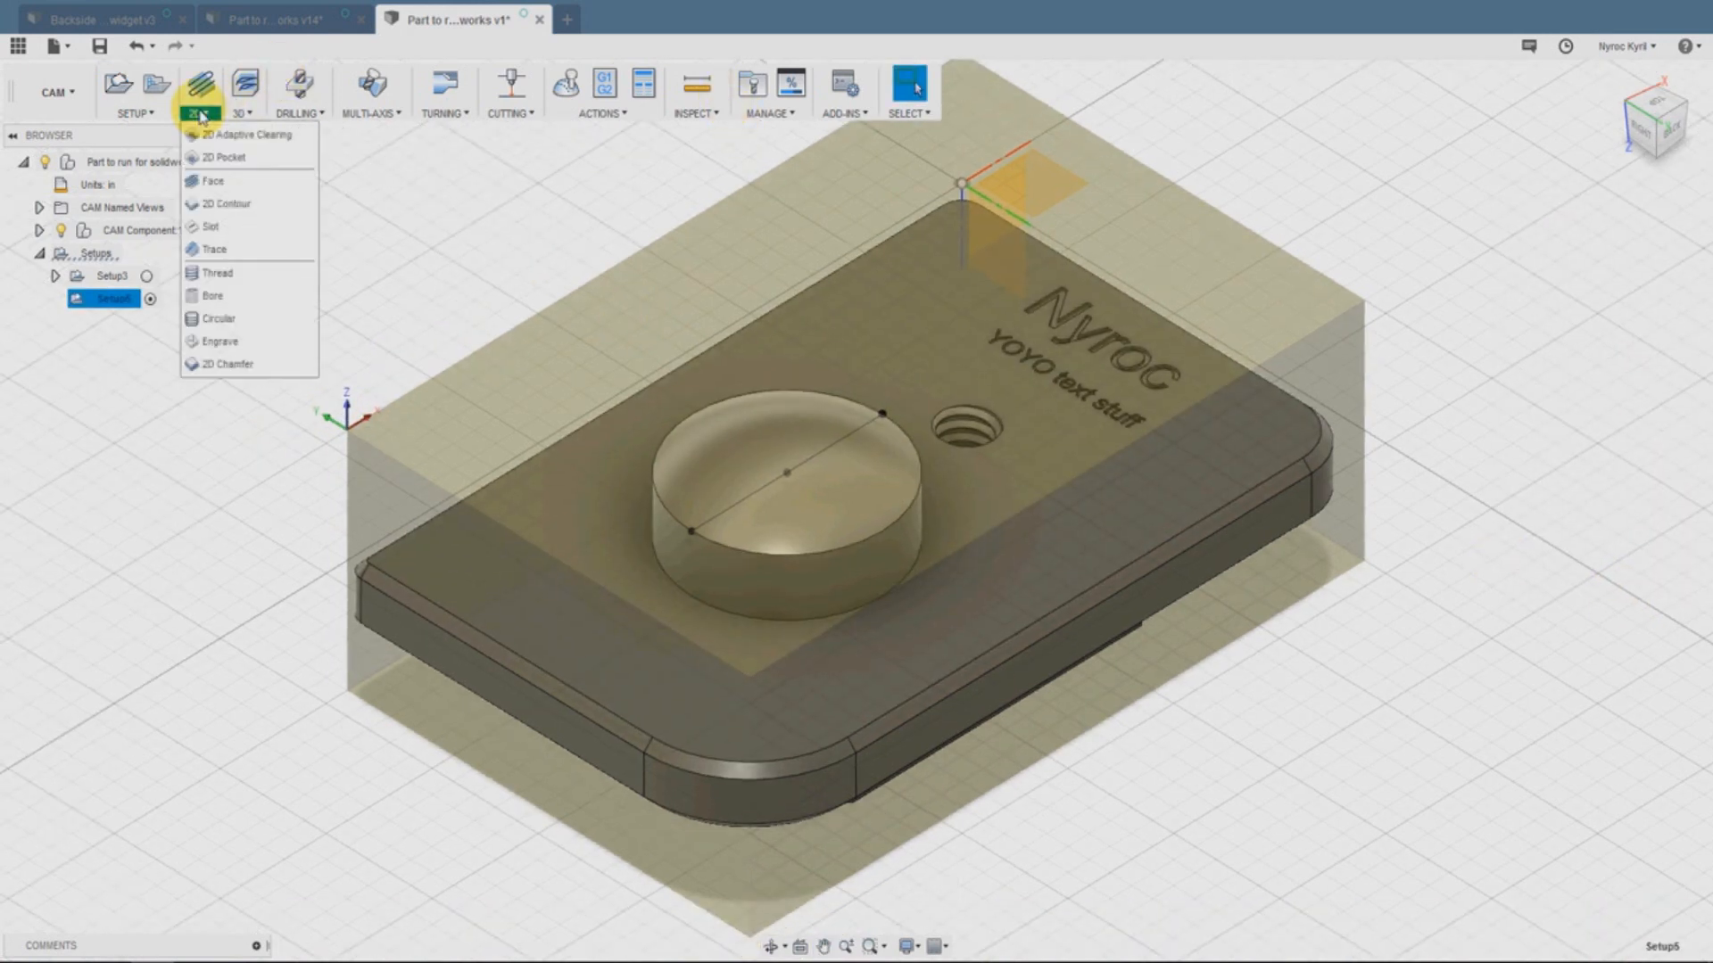
mouse_move(217, 184)
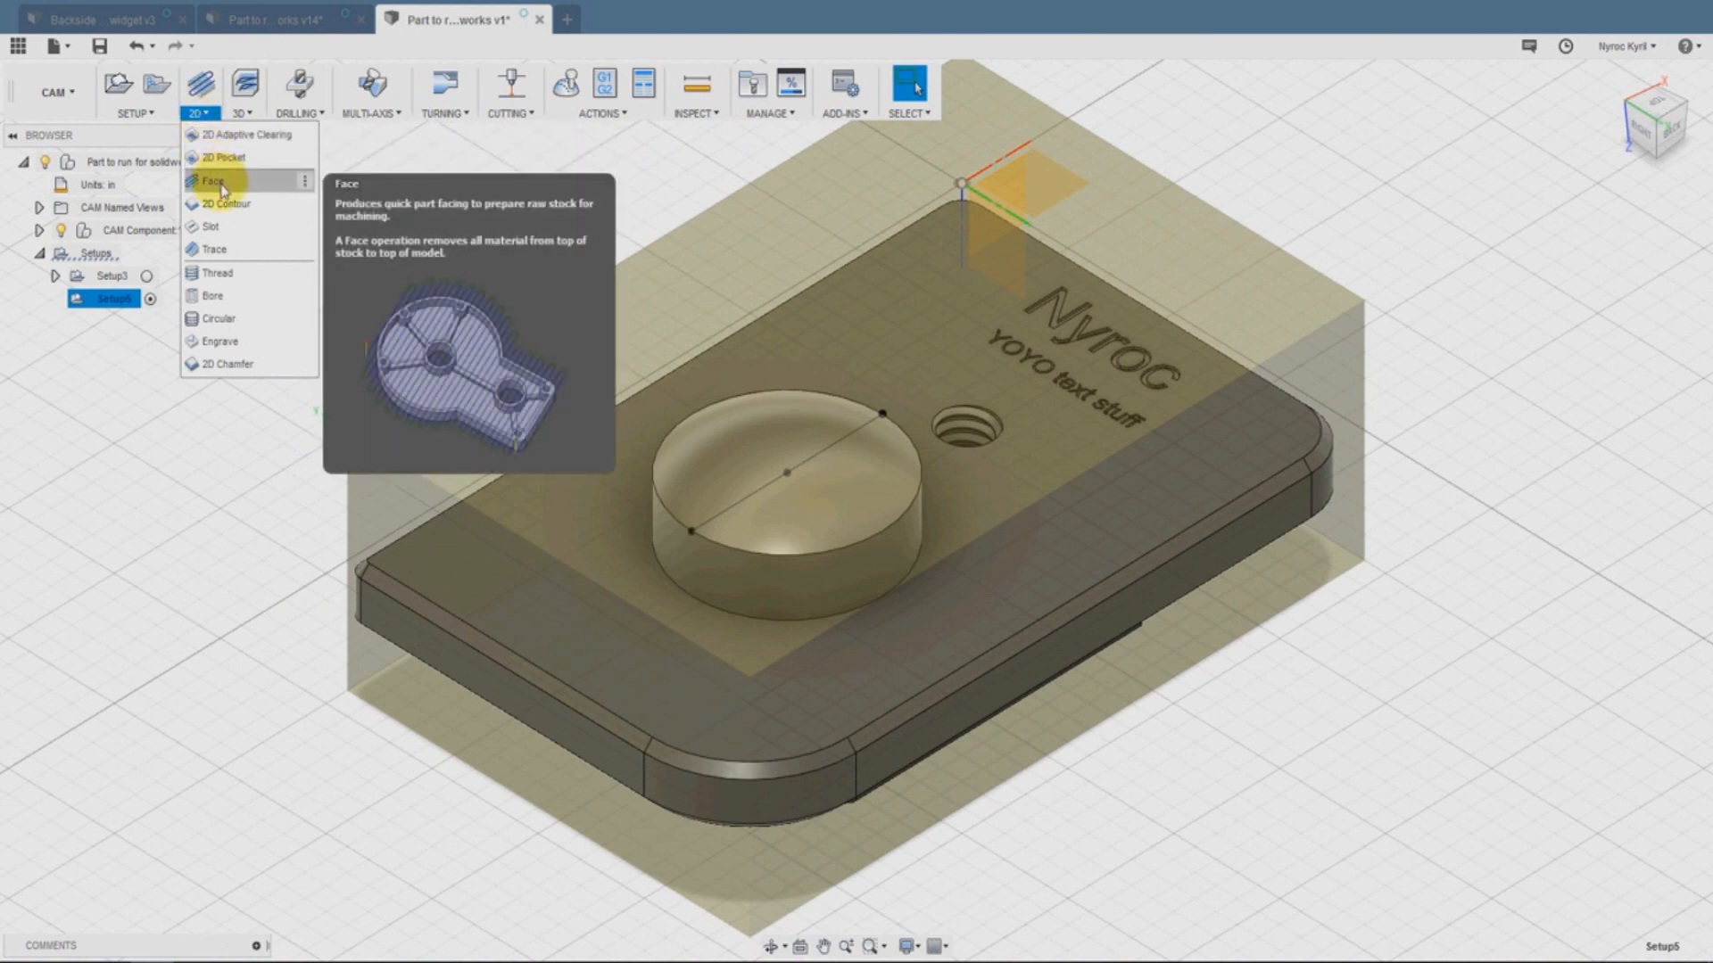
click(212, 182)
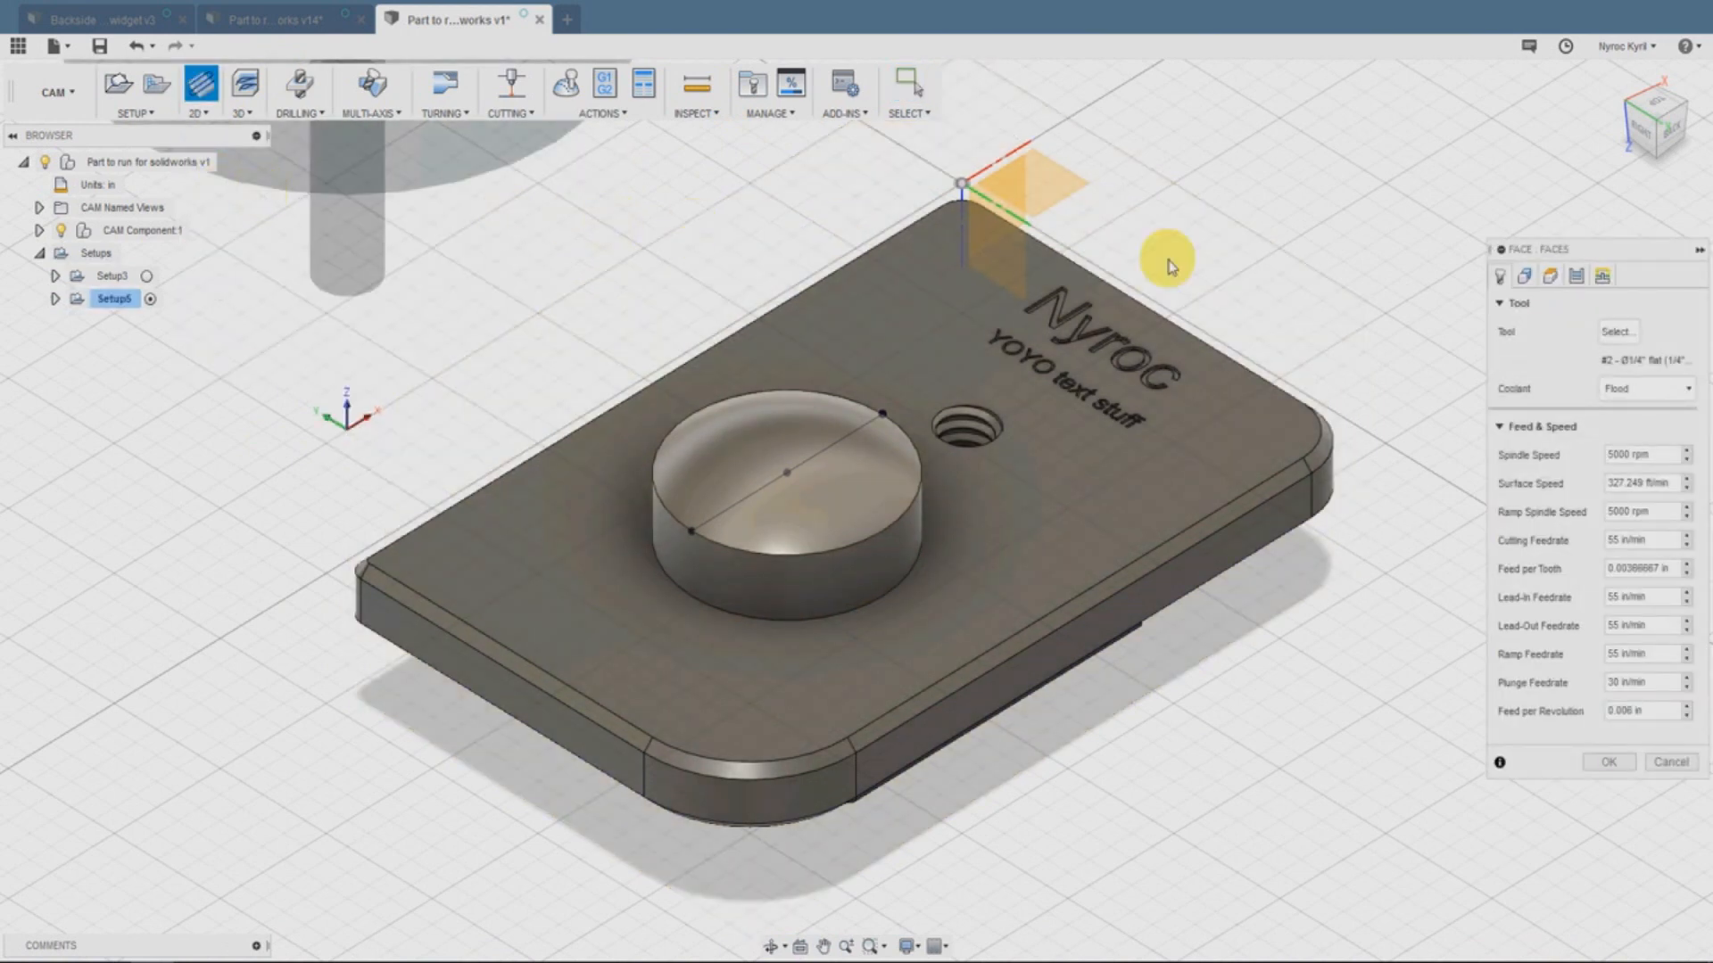
click(1619, 332)
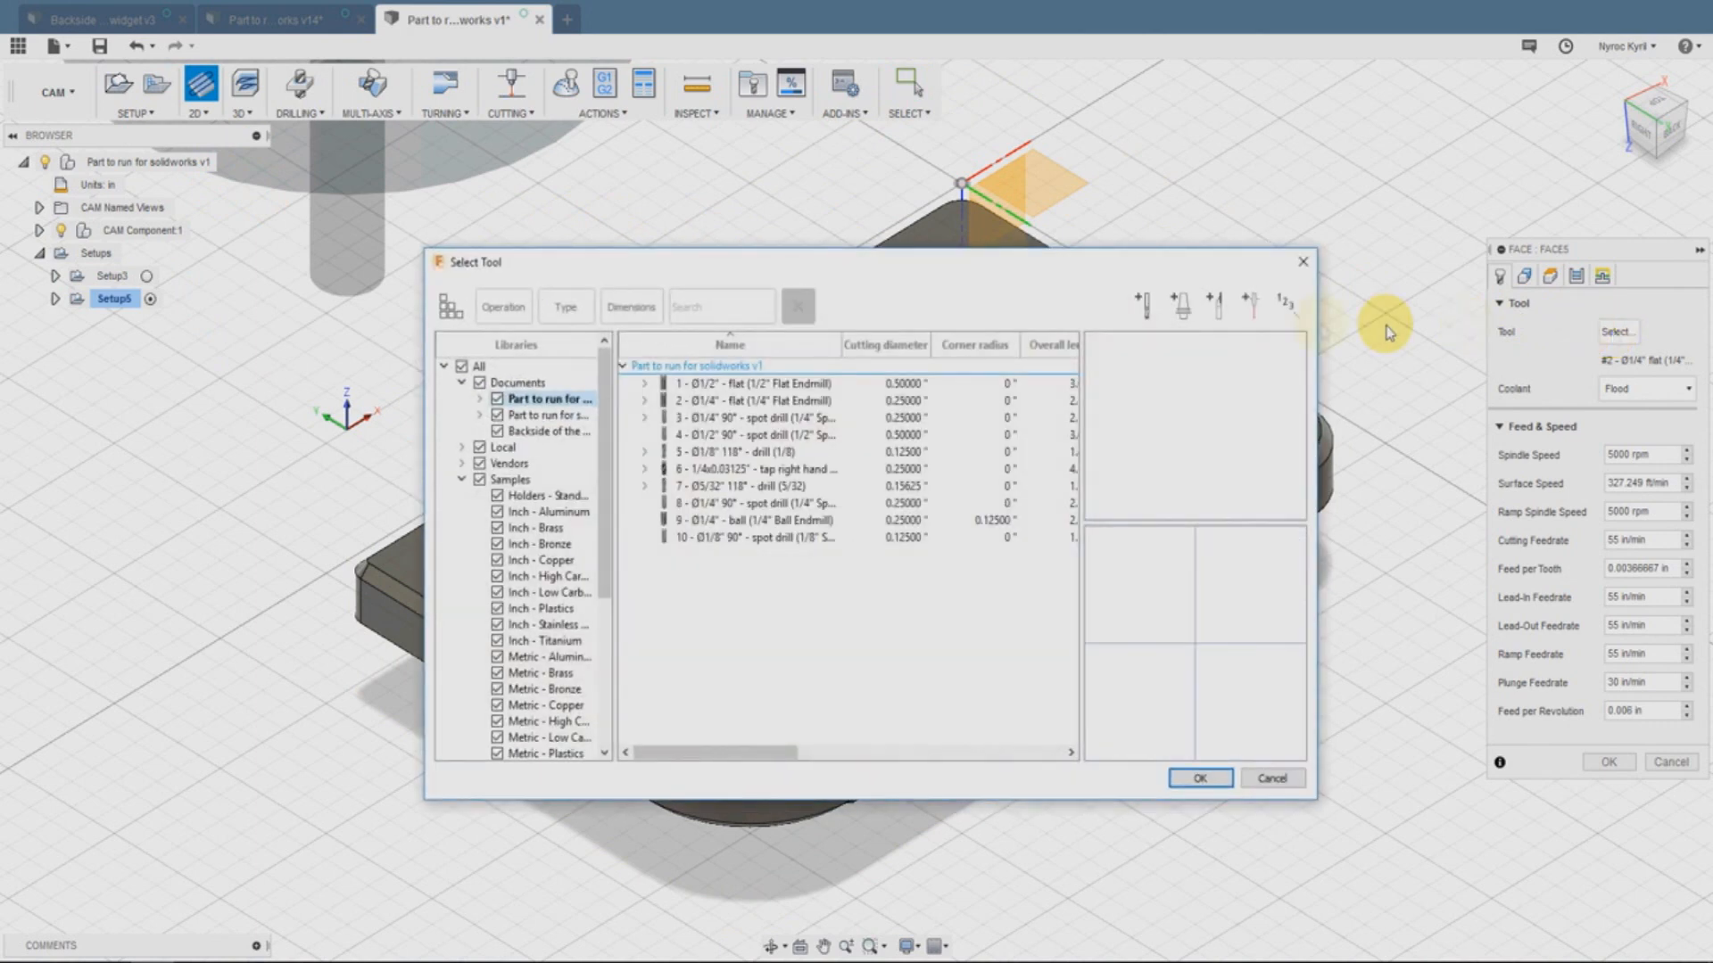
click(774, 384)
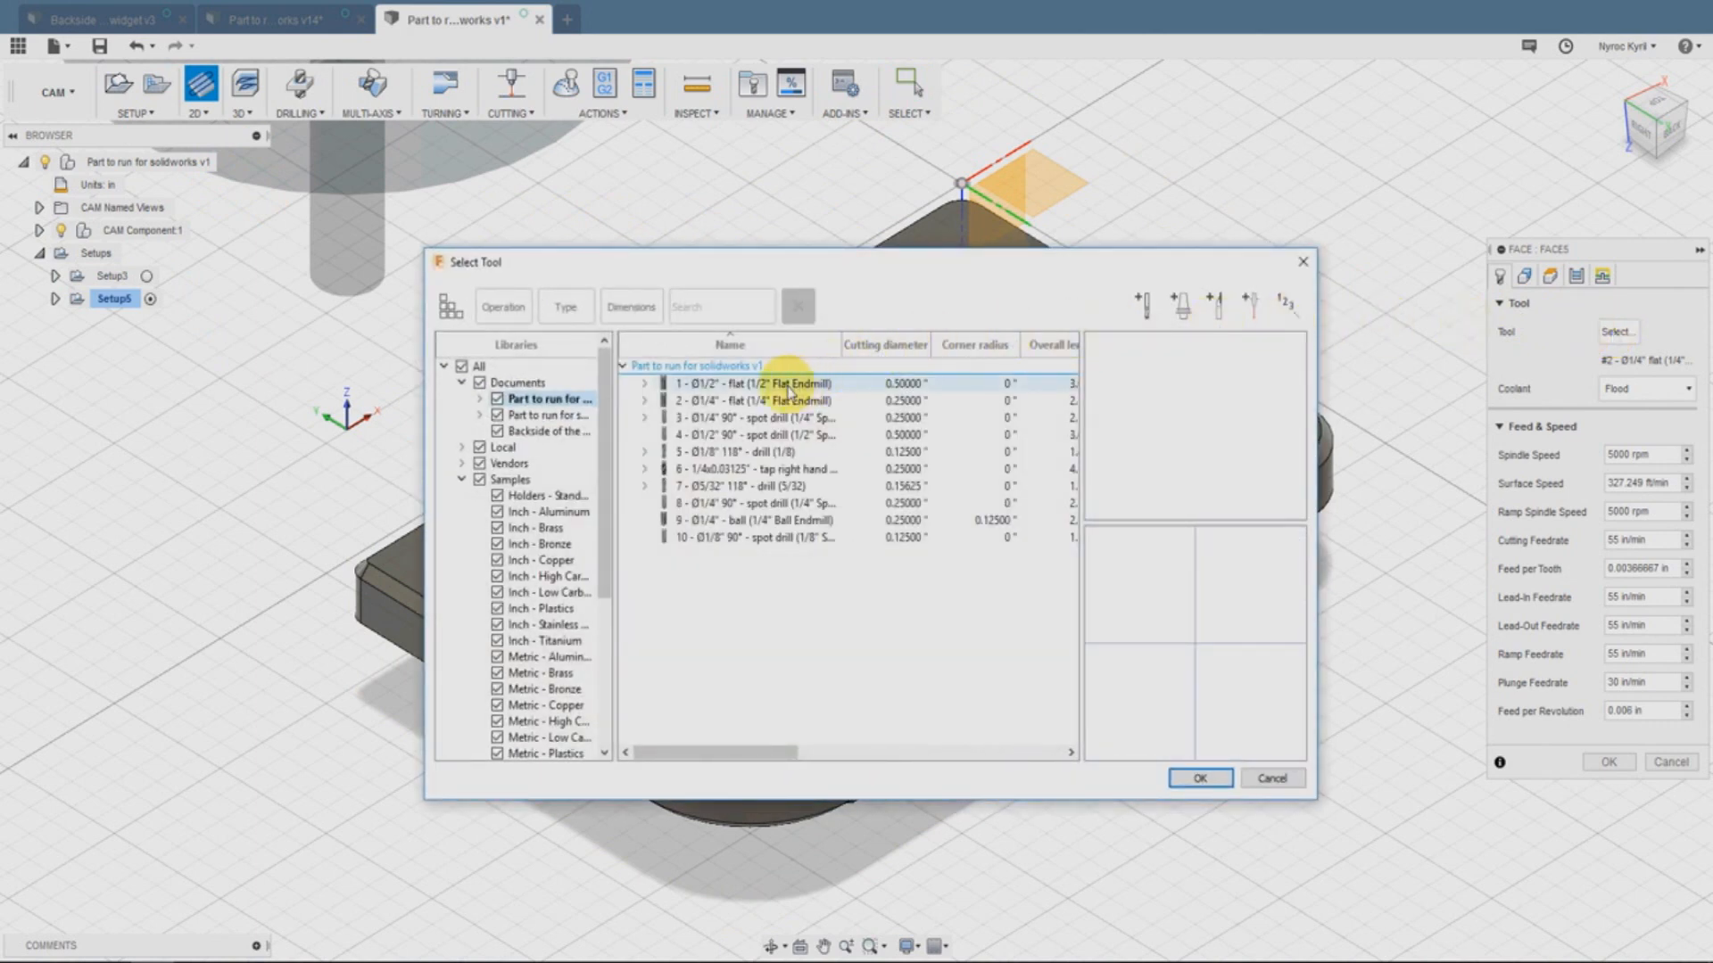
click(749, 382)
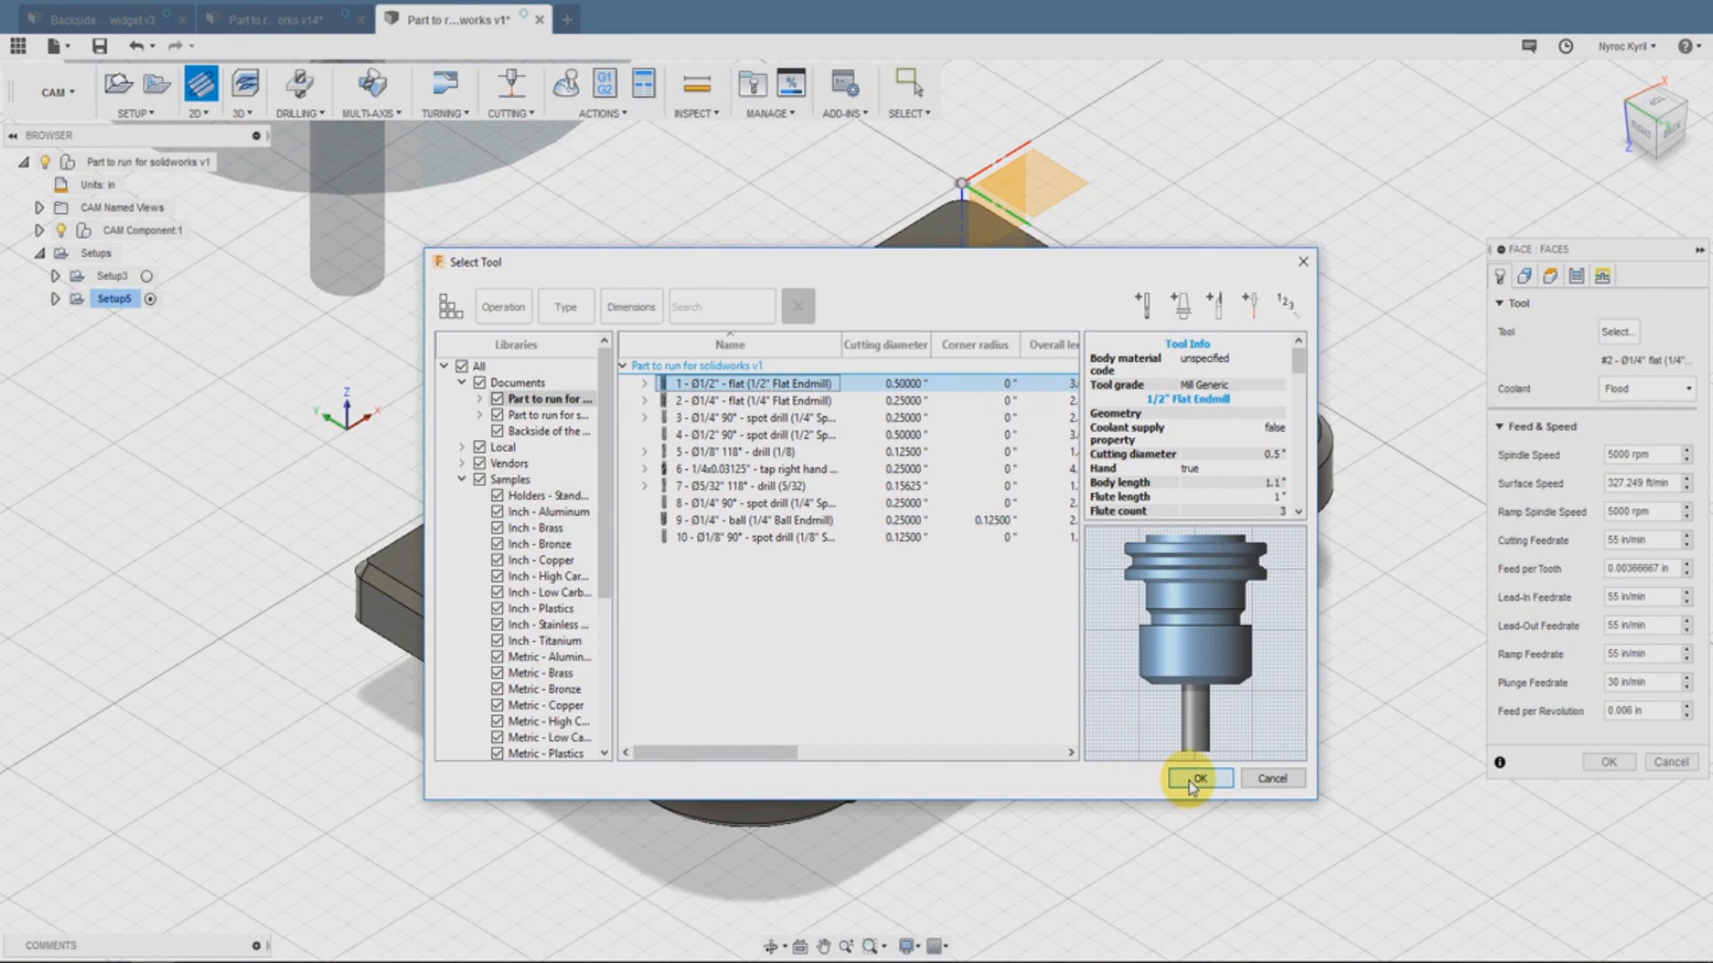
click(1199, 778)
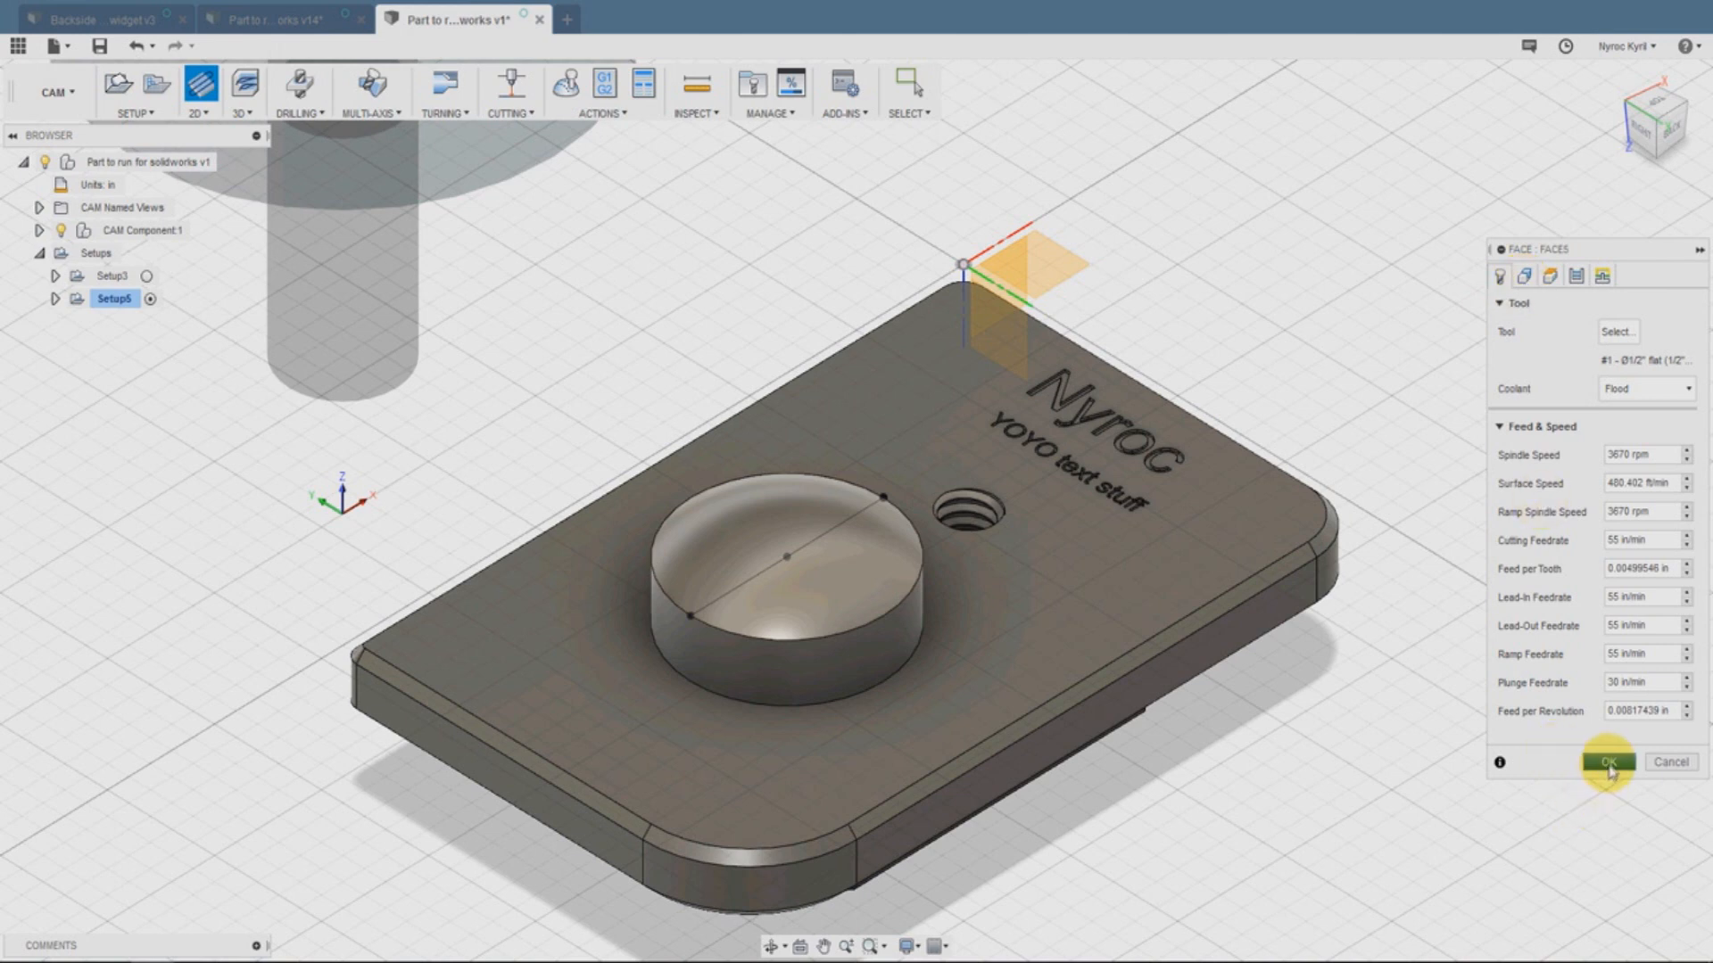
click(1611, 764)
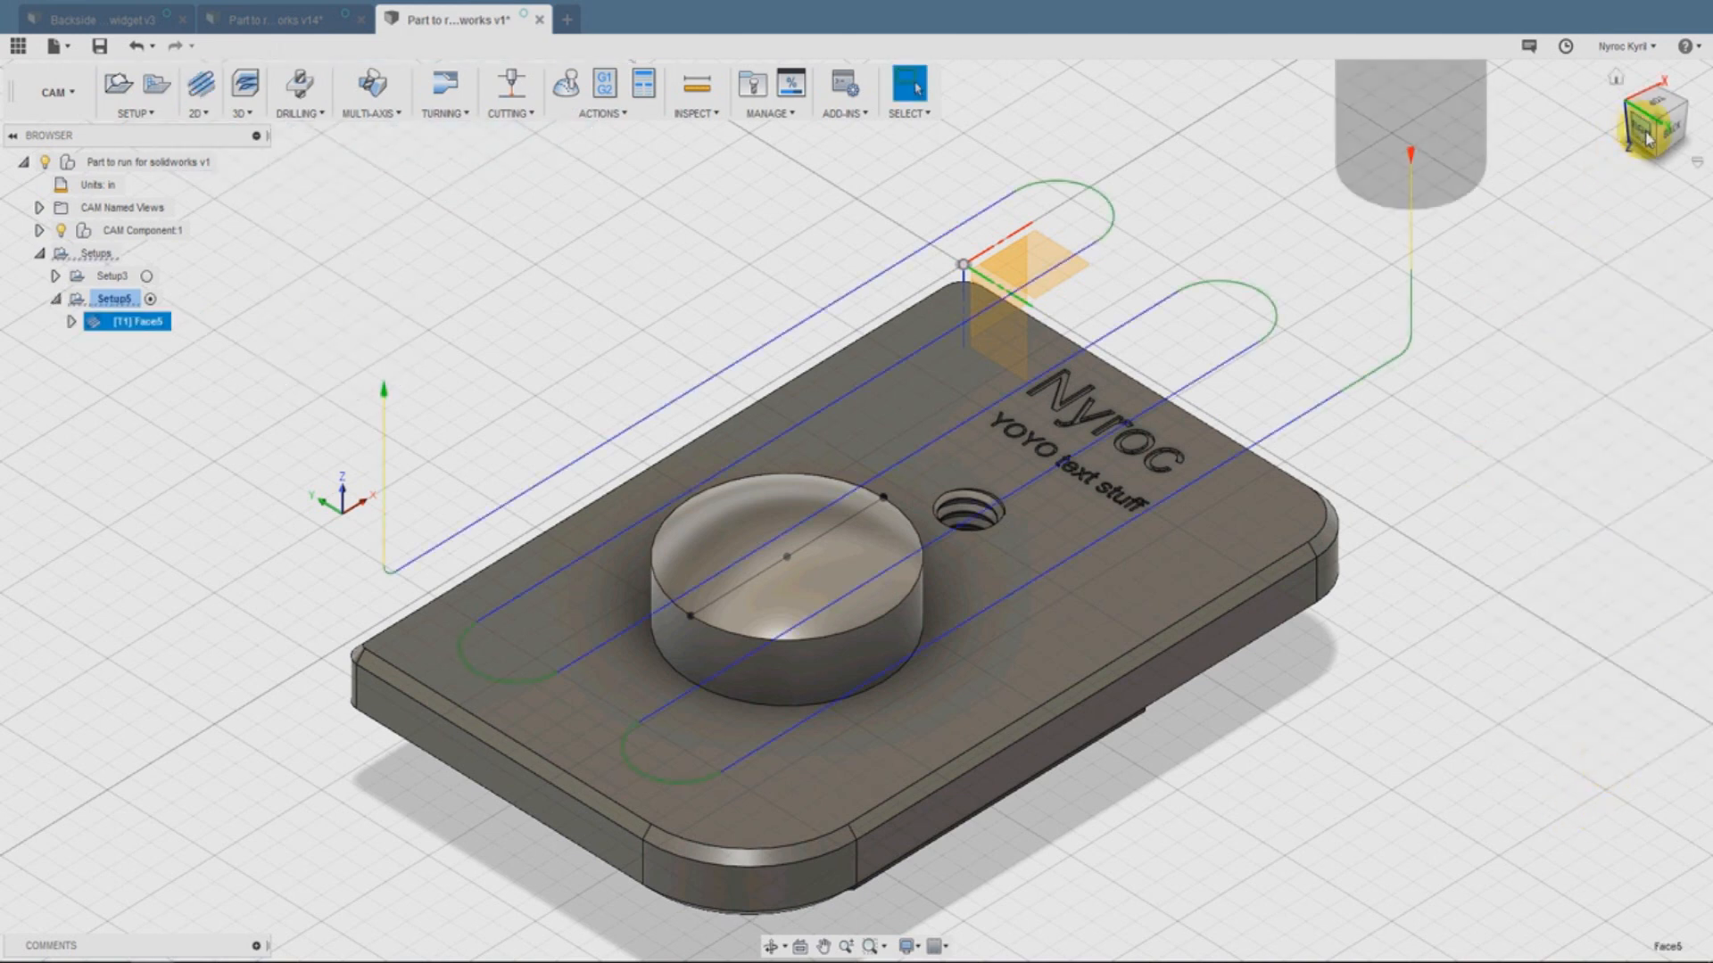
Reorient the view and reopen the 2D machining operations list
click(1649, 133)
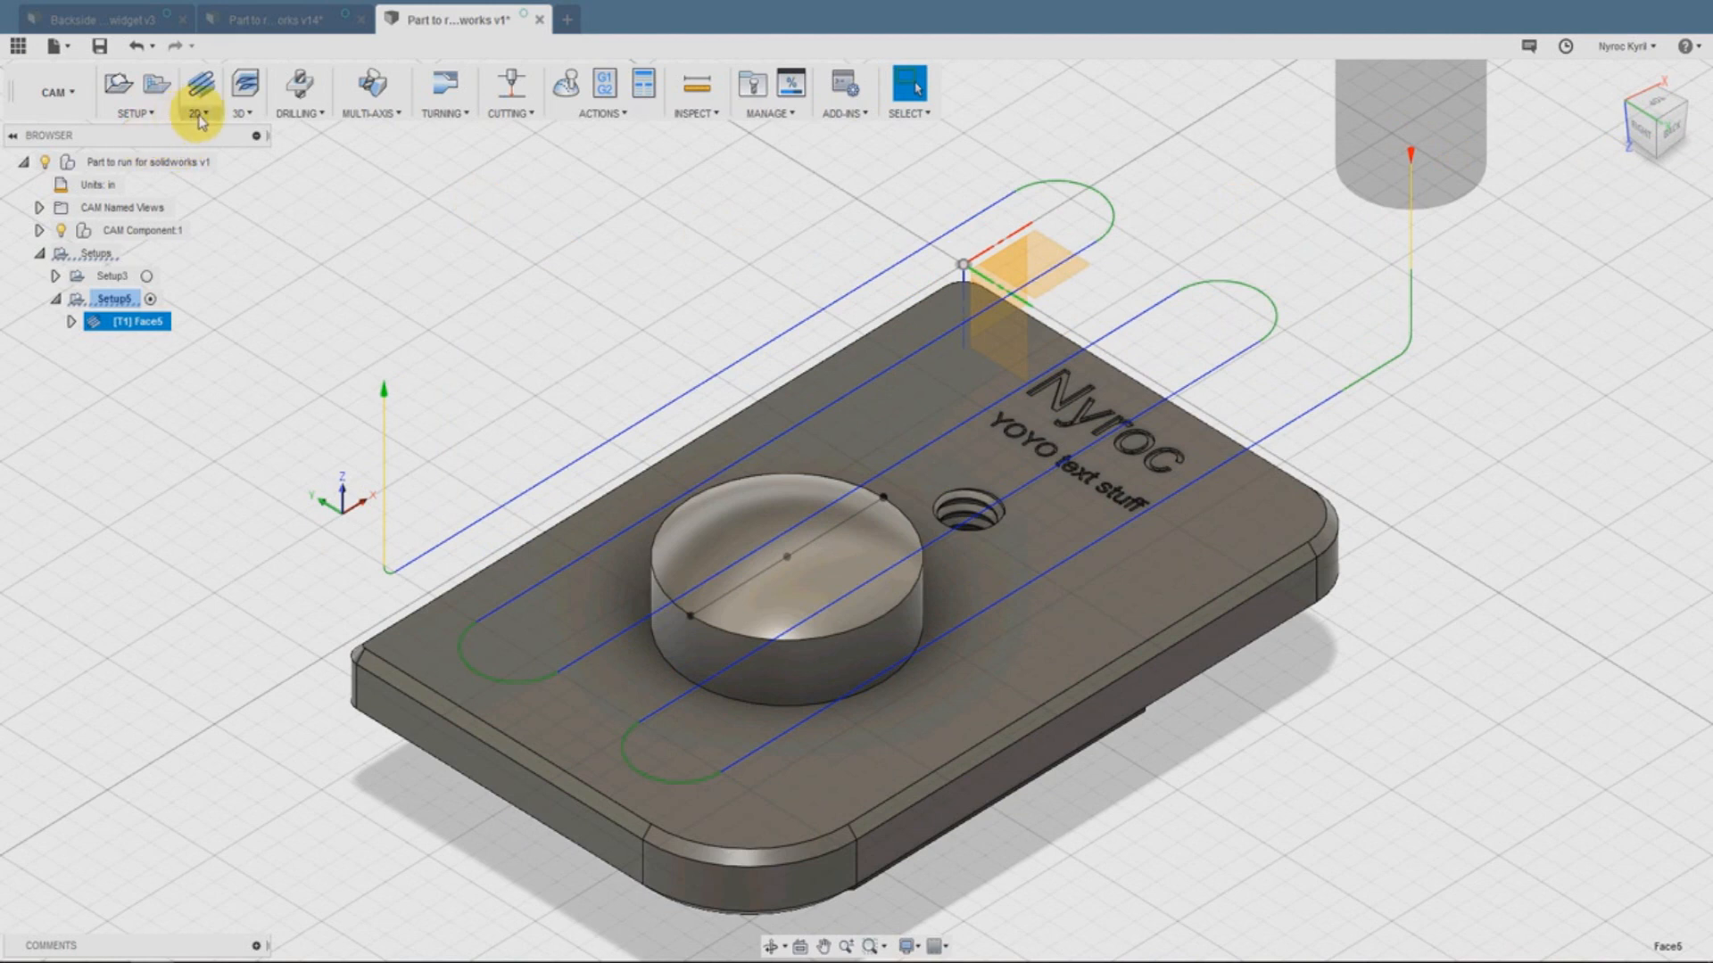
click(198, 90)
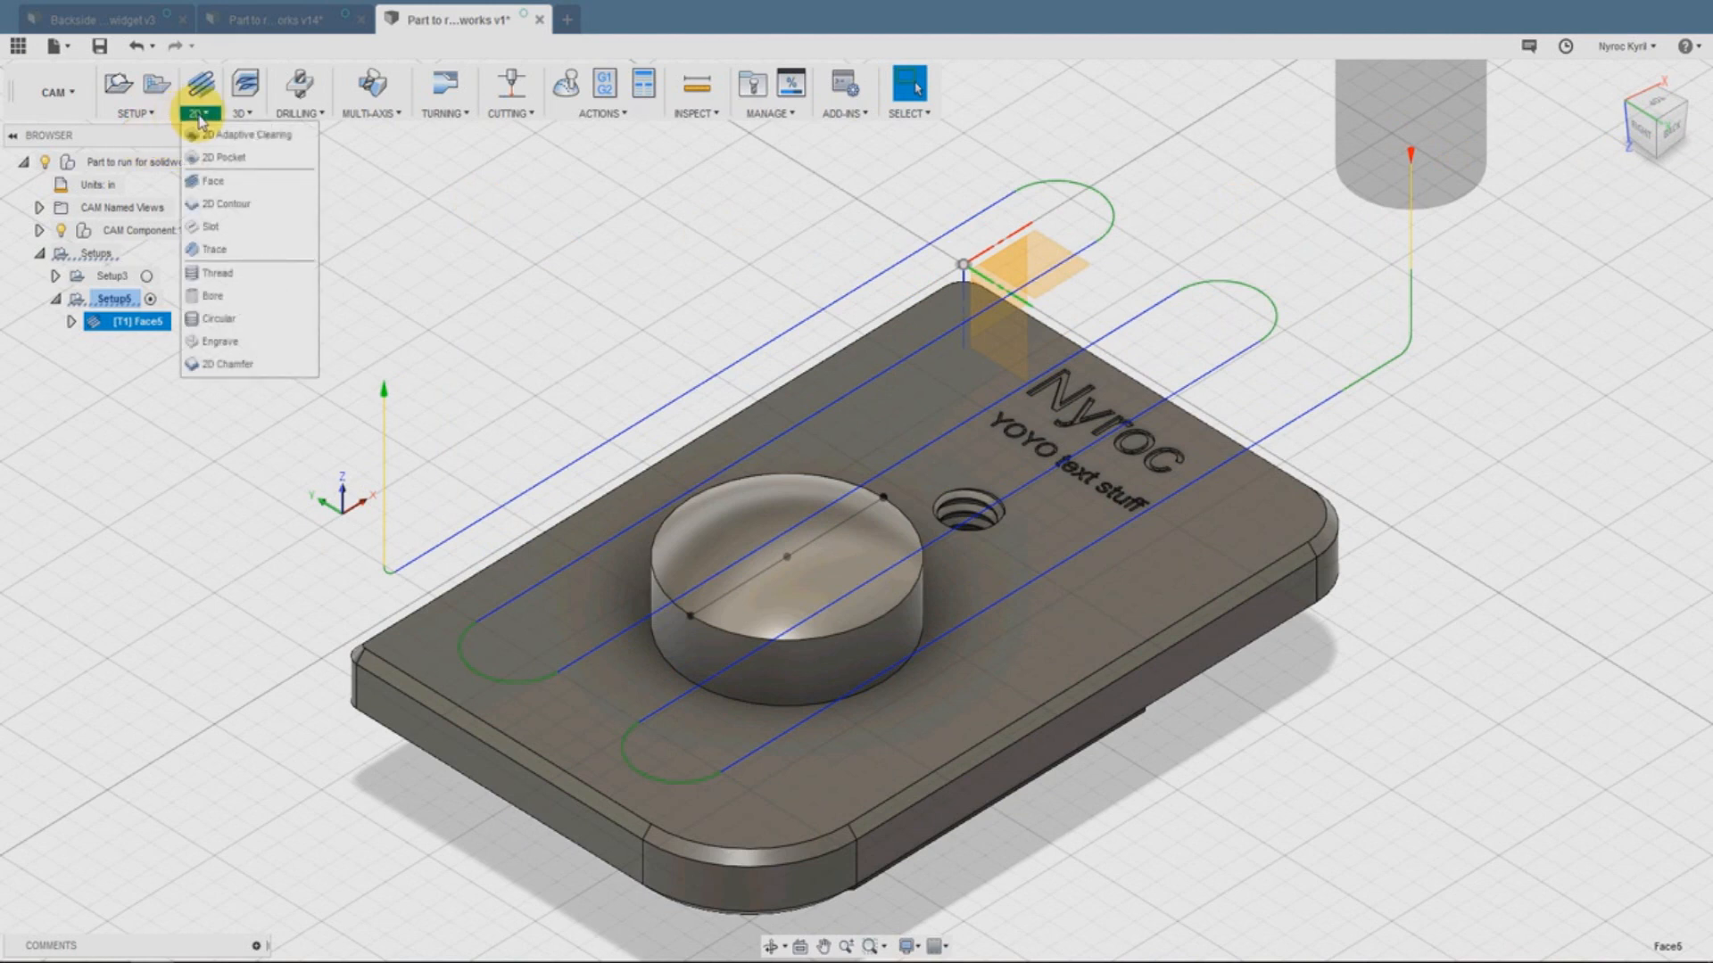
mouse_move(214, 142)
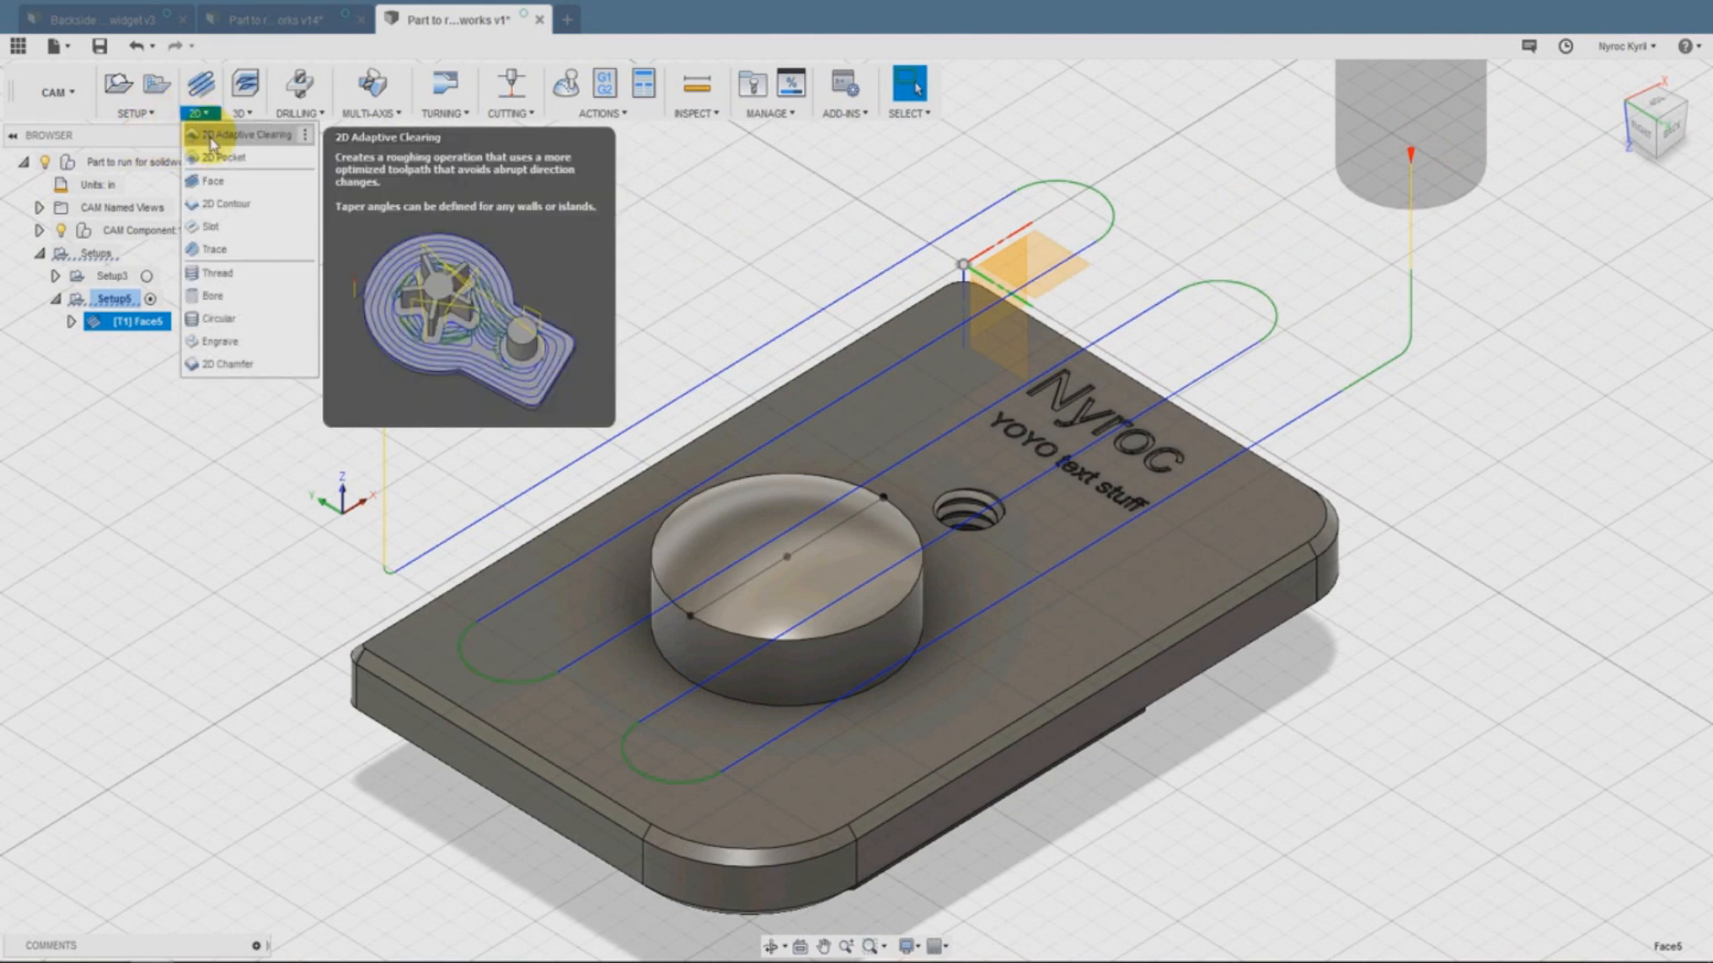
Start 2D Adaptive3, leave 0.02 in radial stock on the walls, and review its heights
click(250, 134)
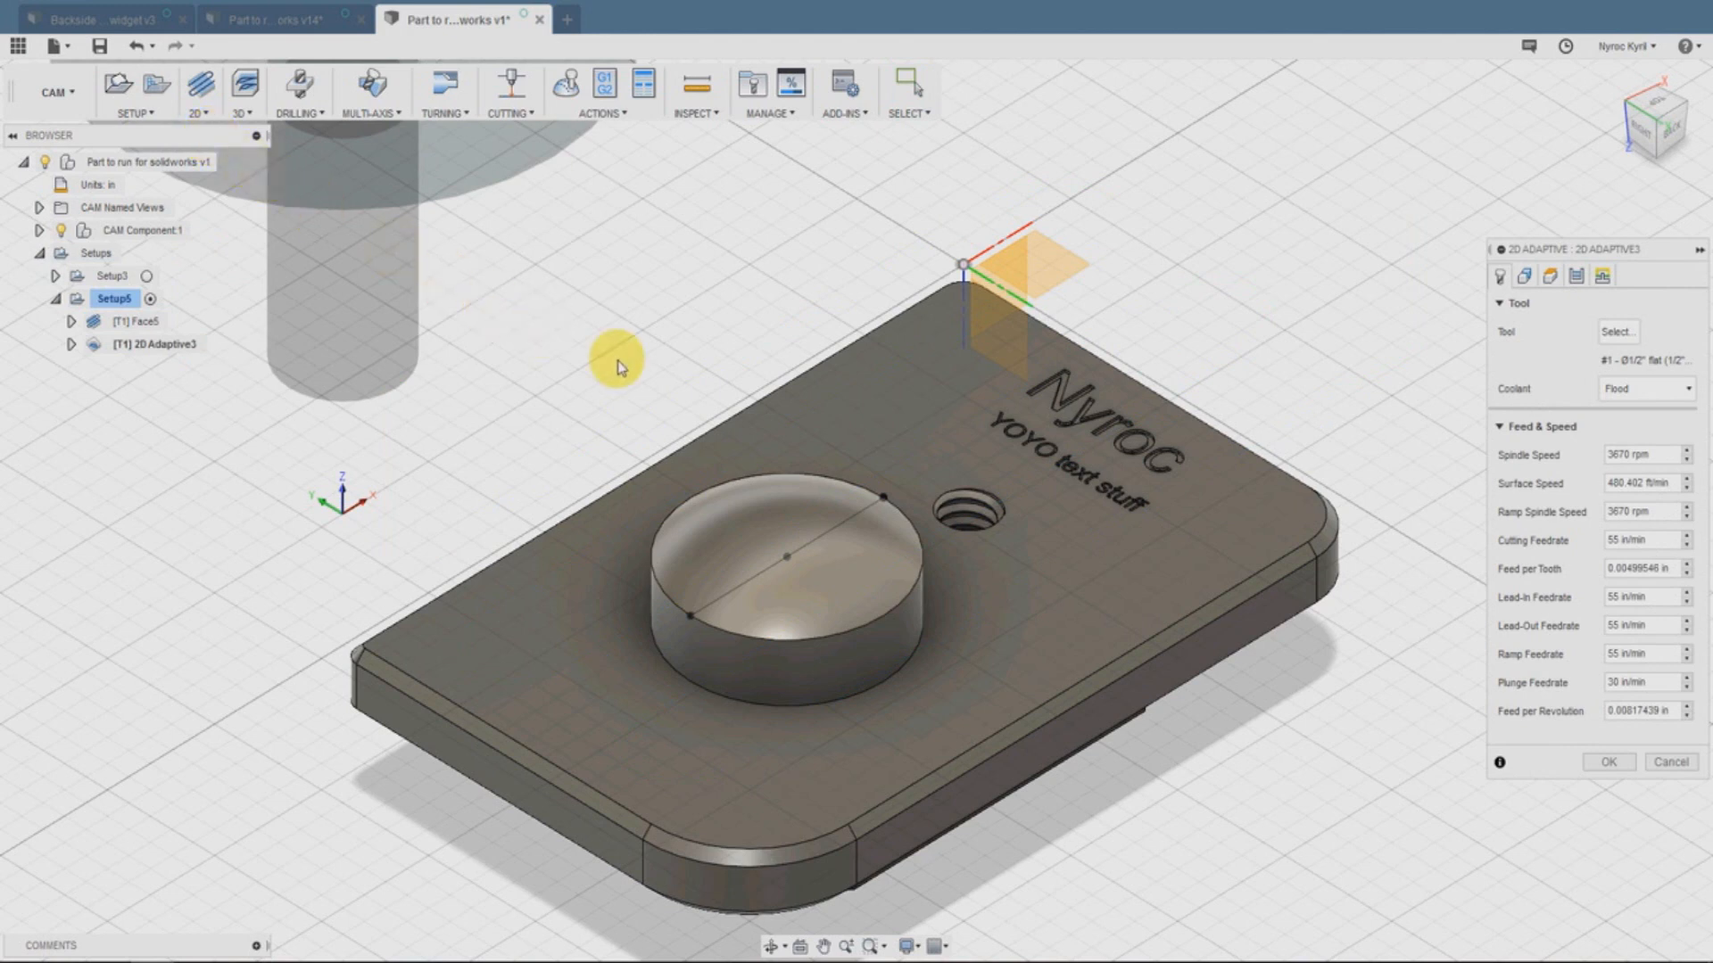
mouse_move(1620, 364)
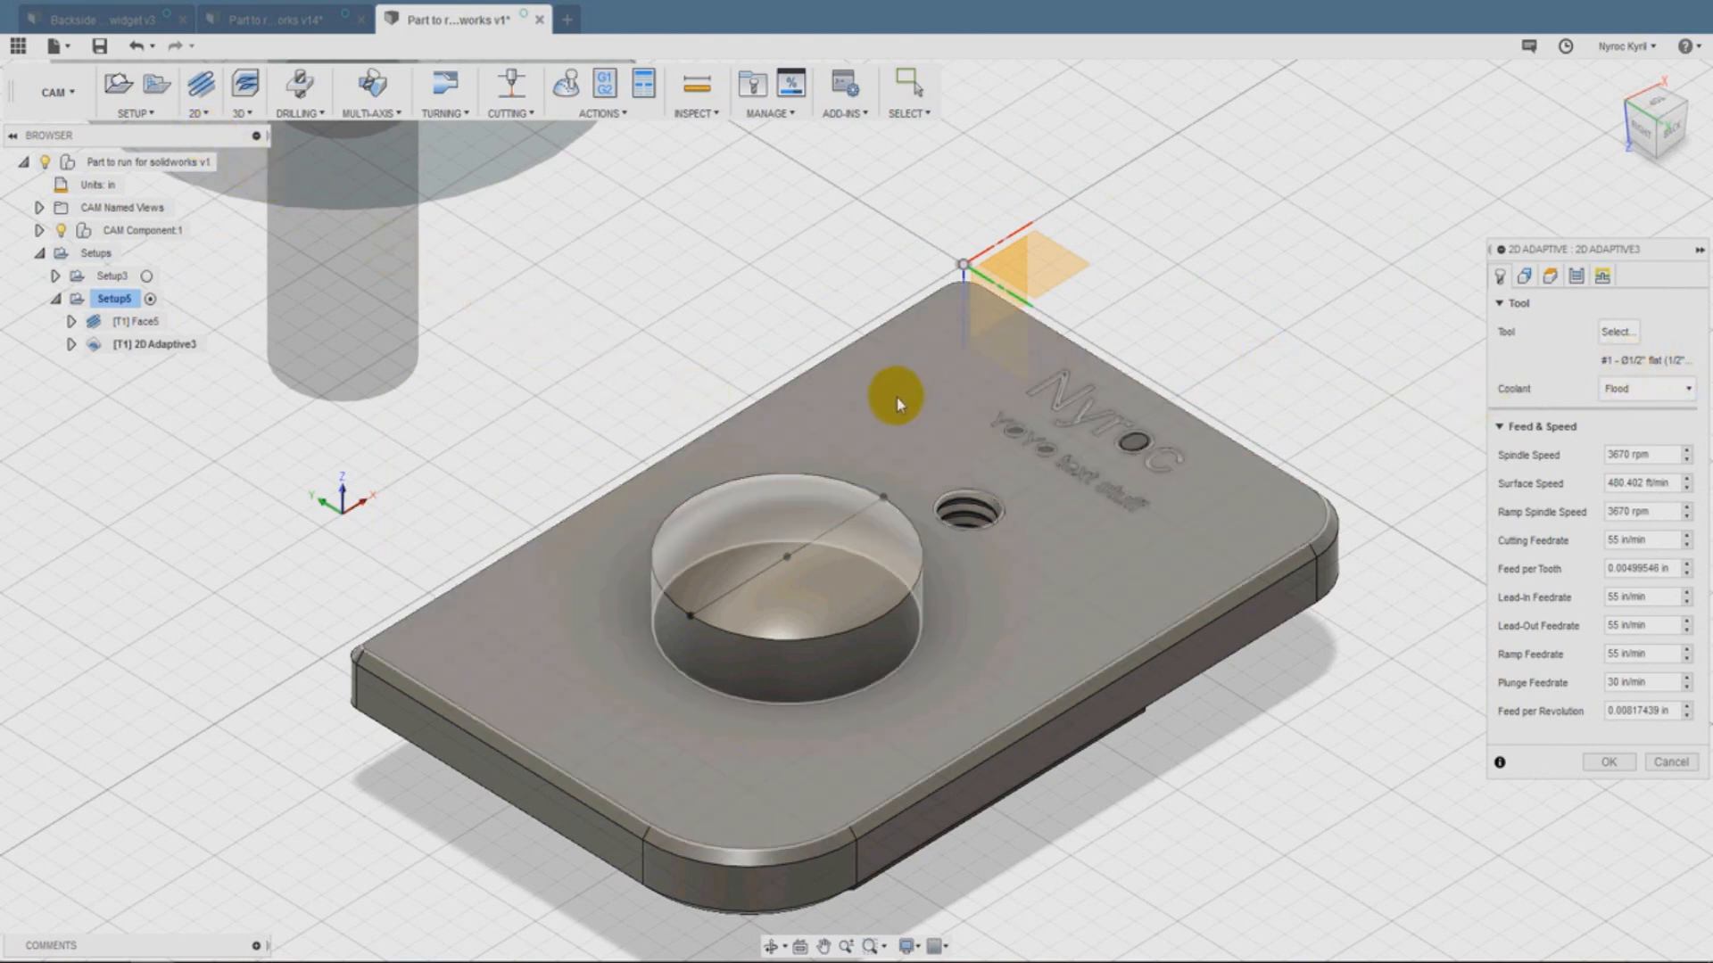
mouse_move(1060, 503)
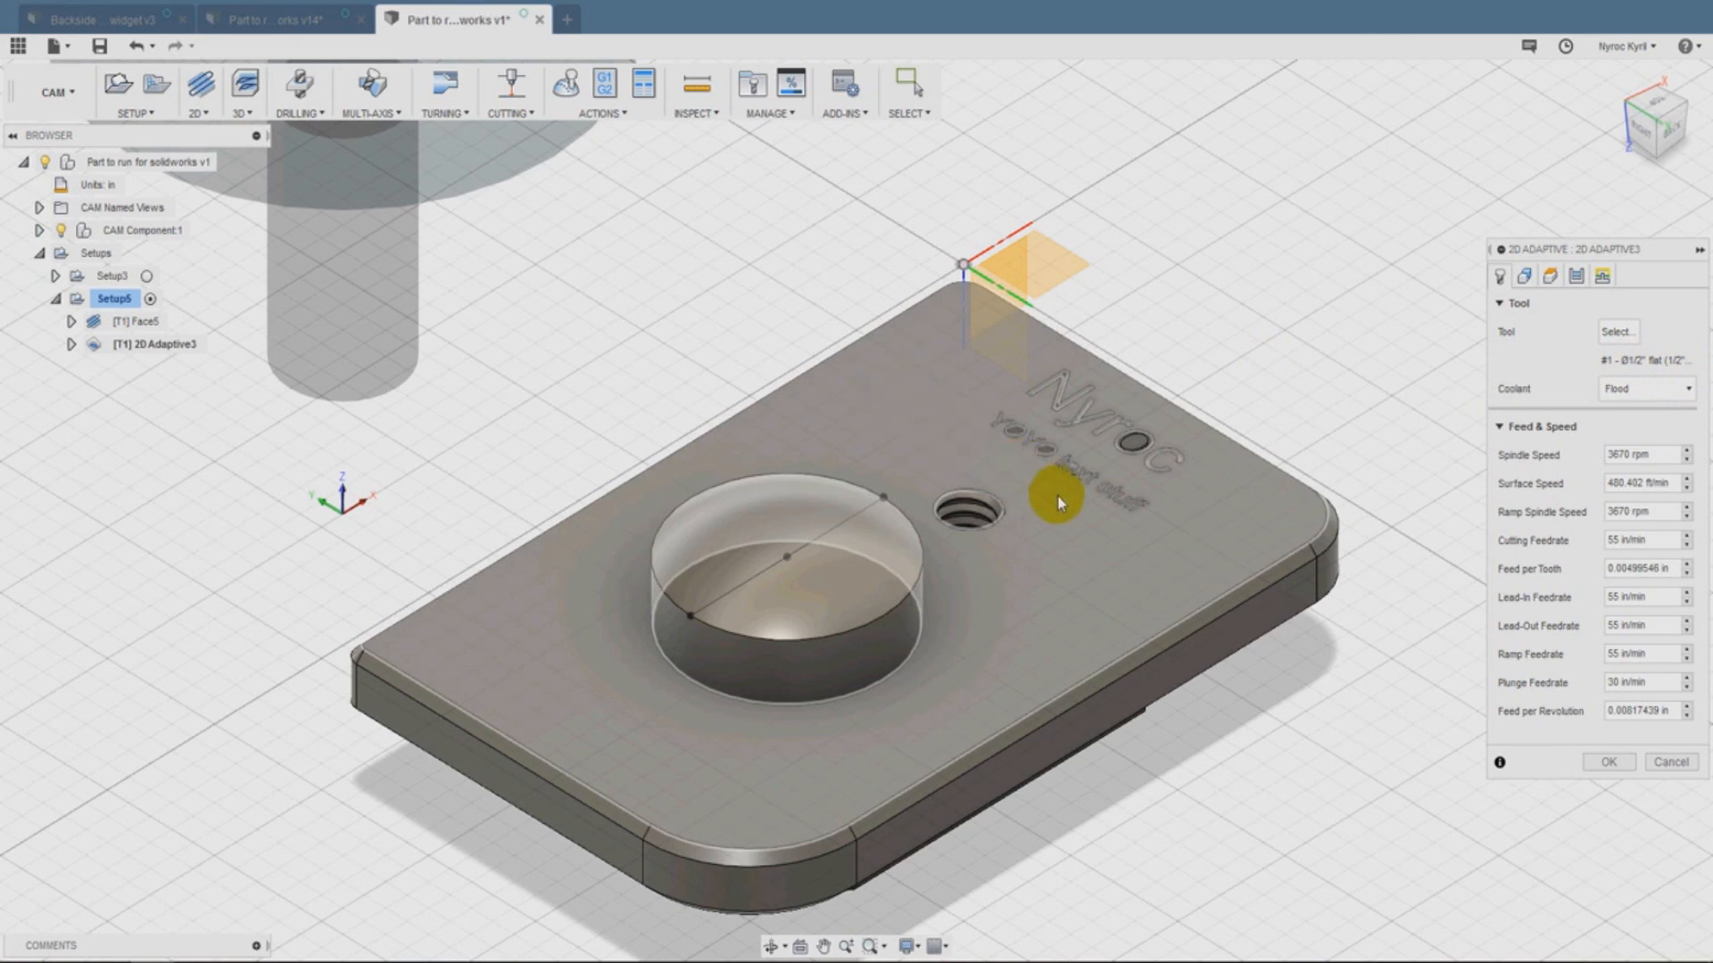
mouse_move(1181, 336)
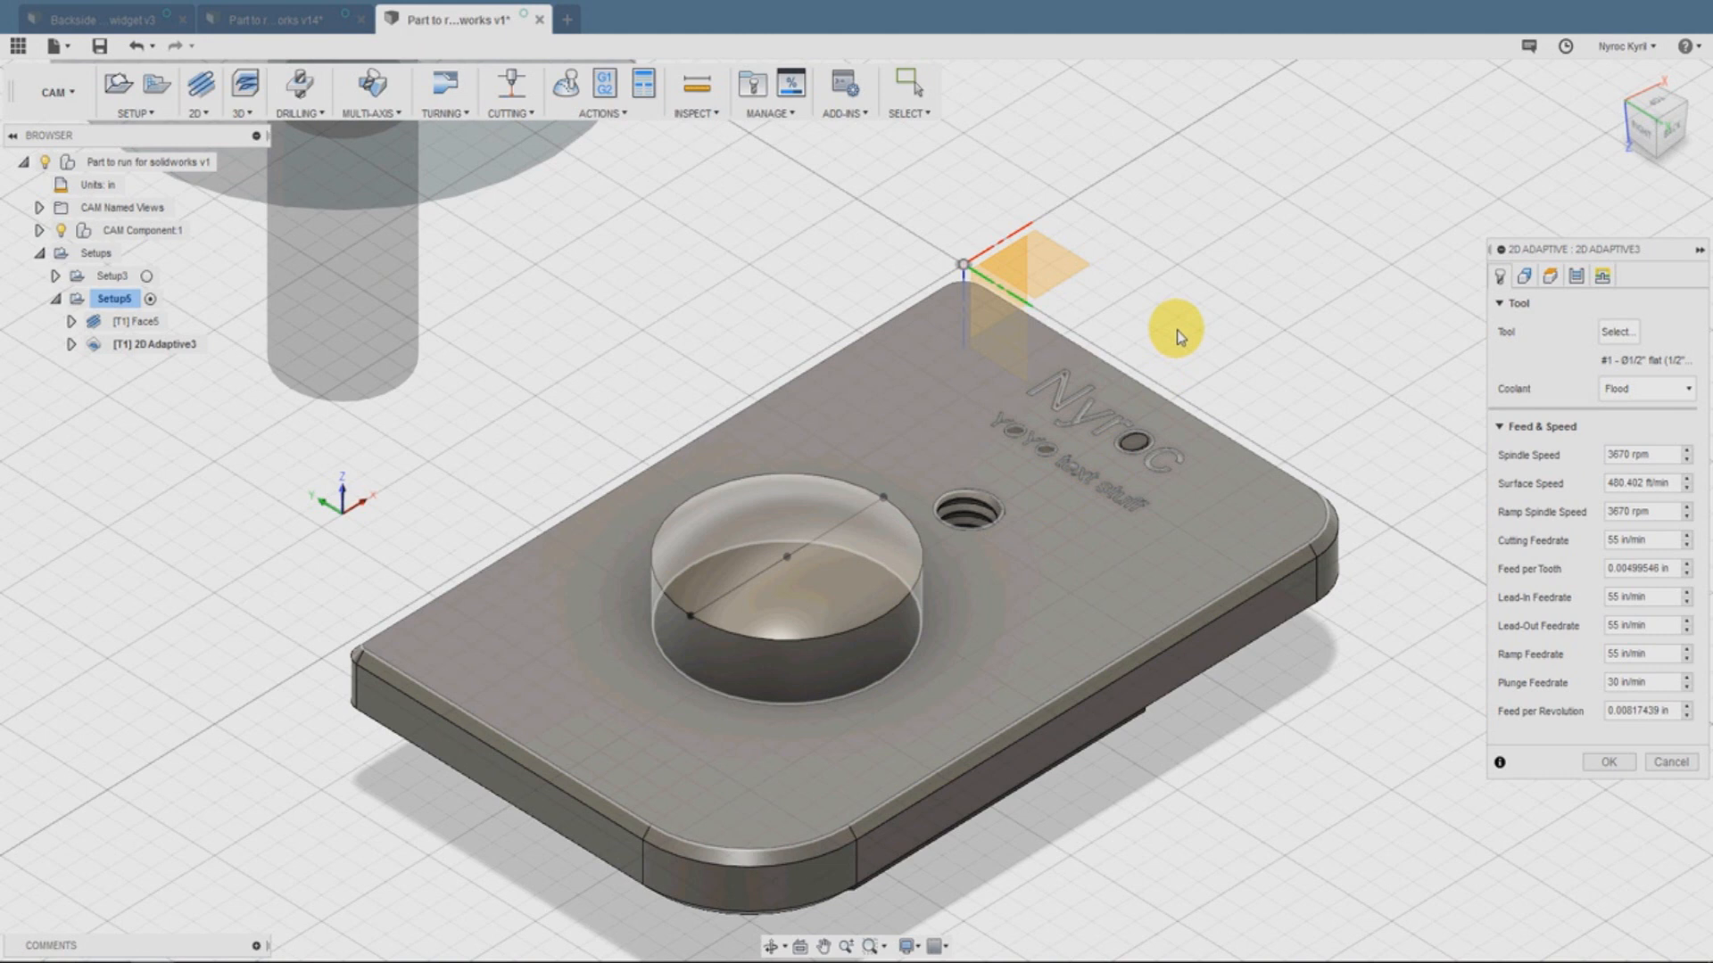
click(1524, 275)
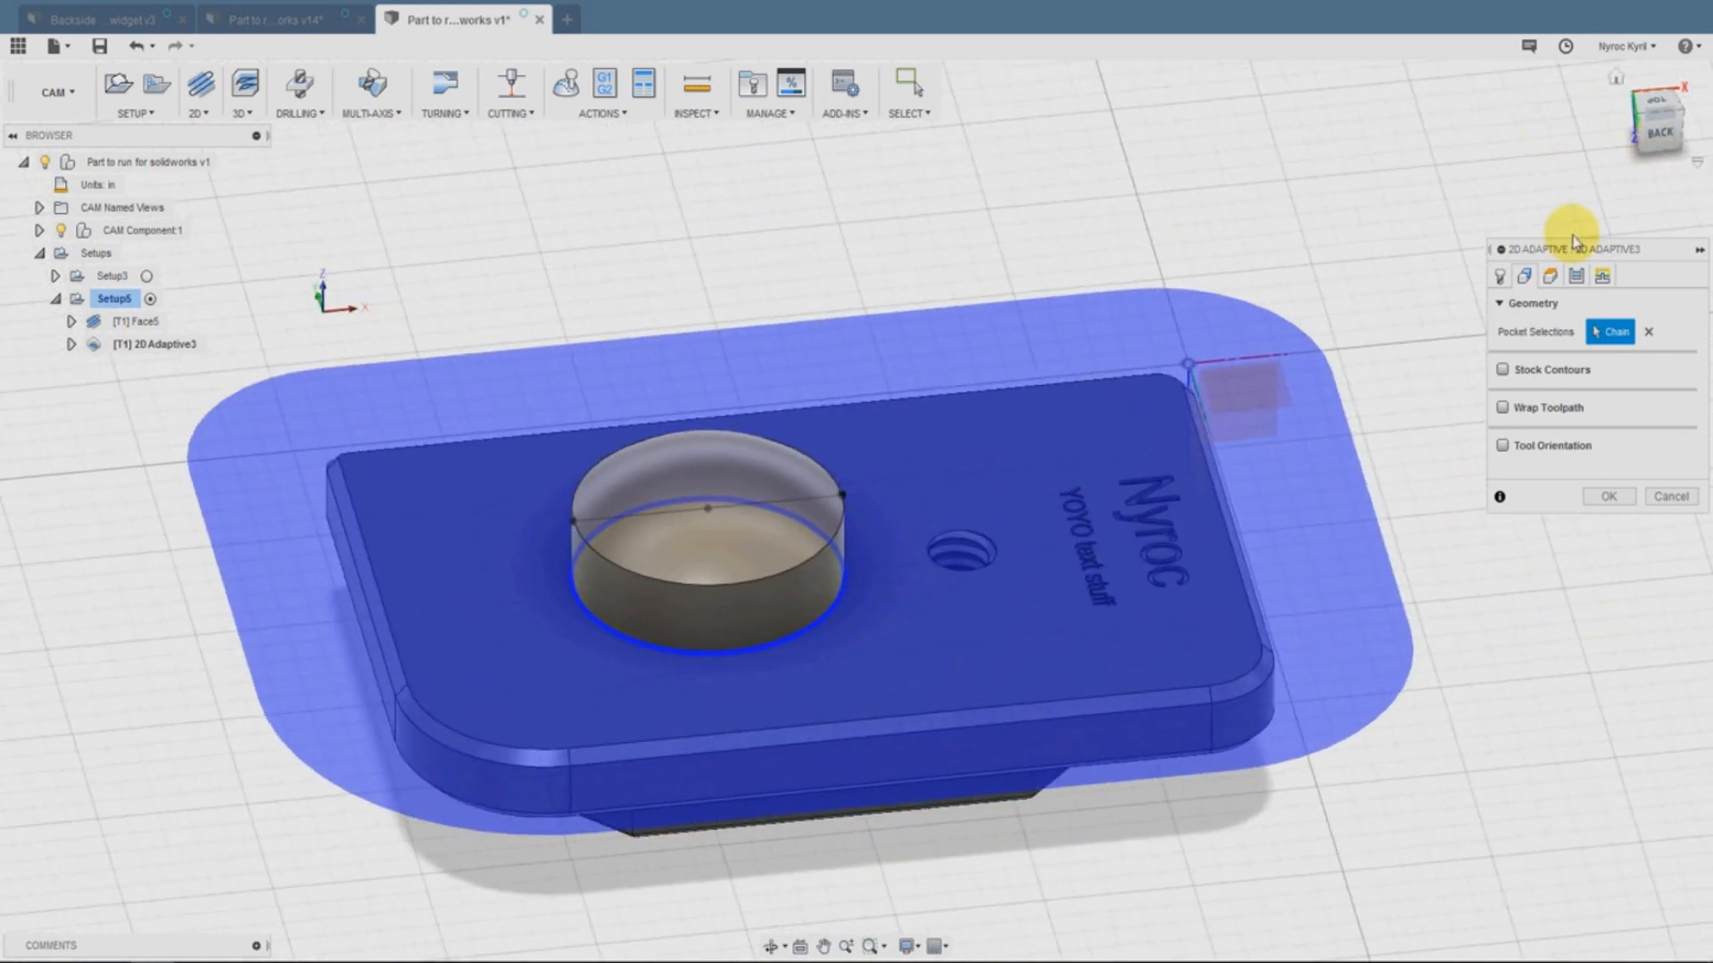
click(1500, 275)
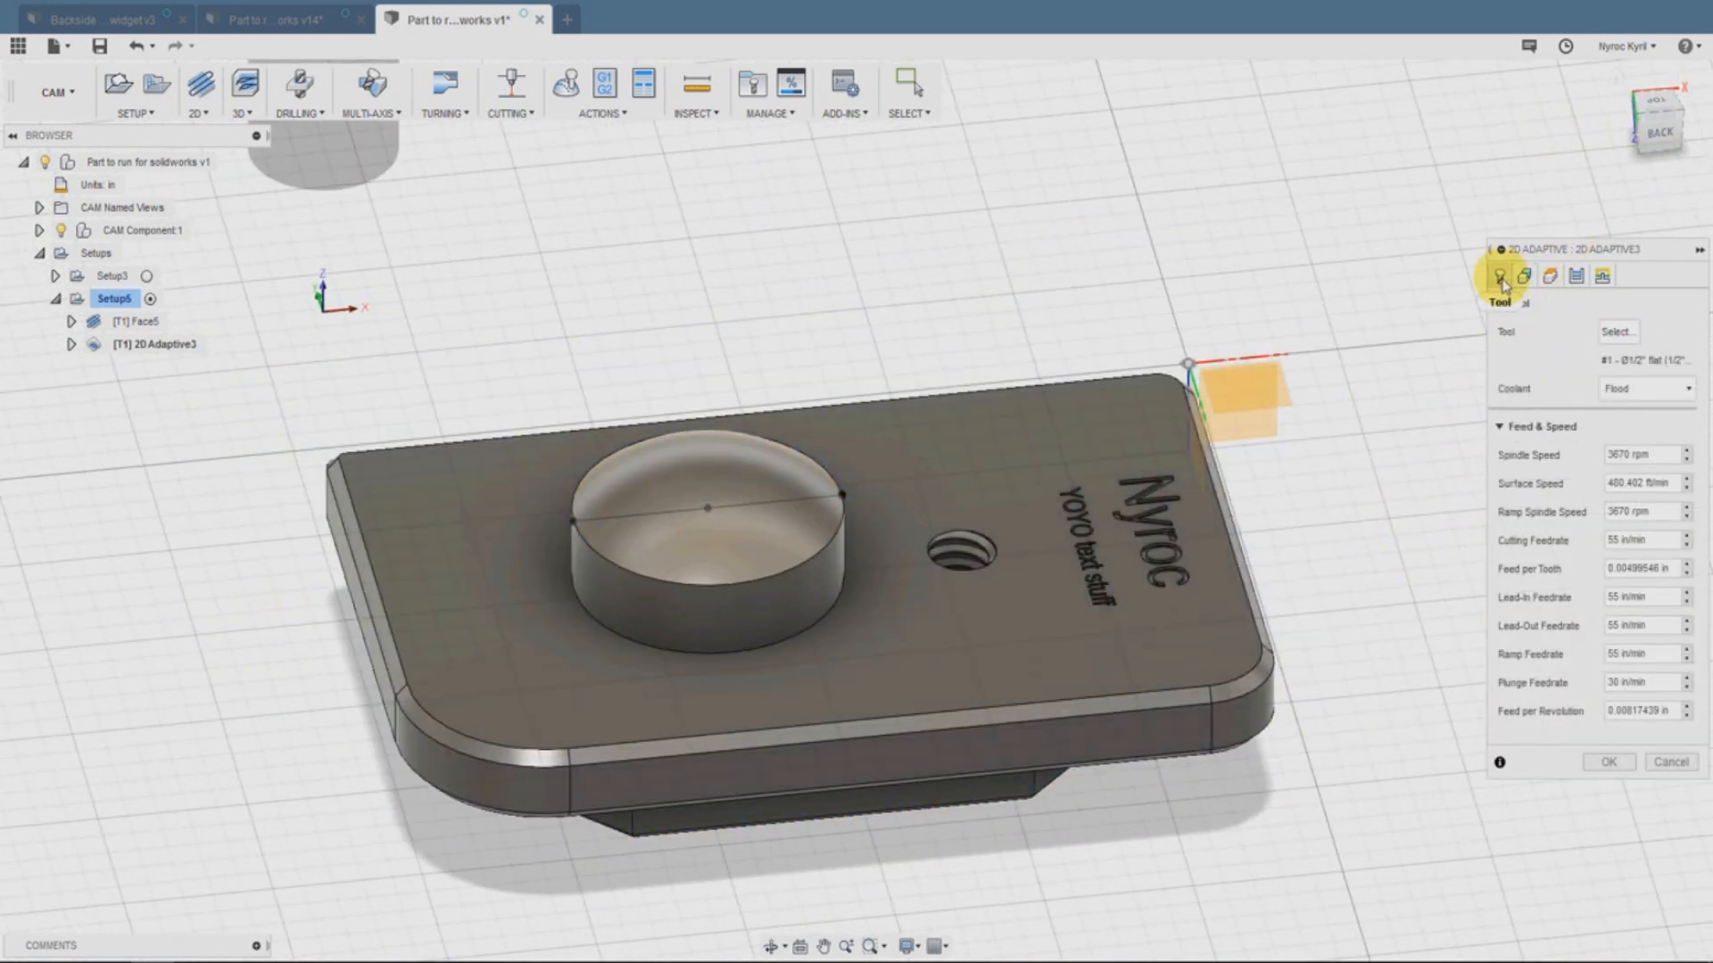
click(1549, 277)
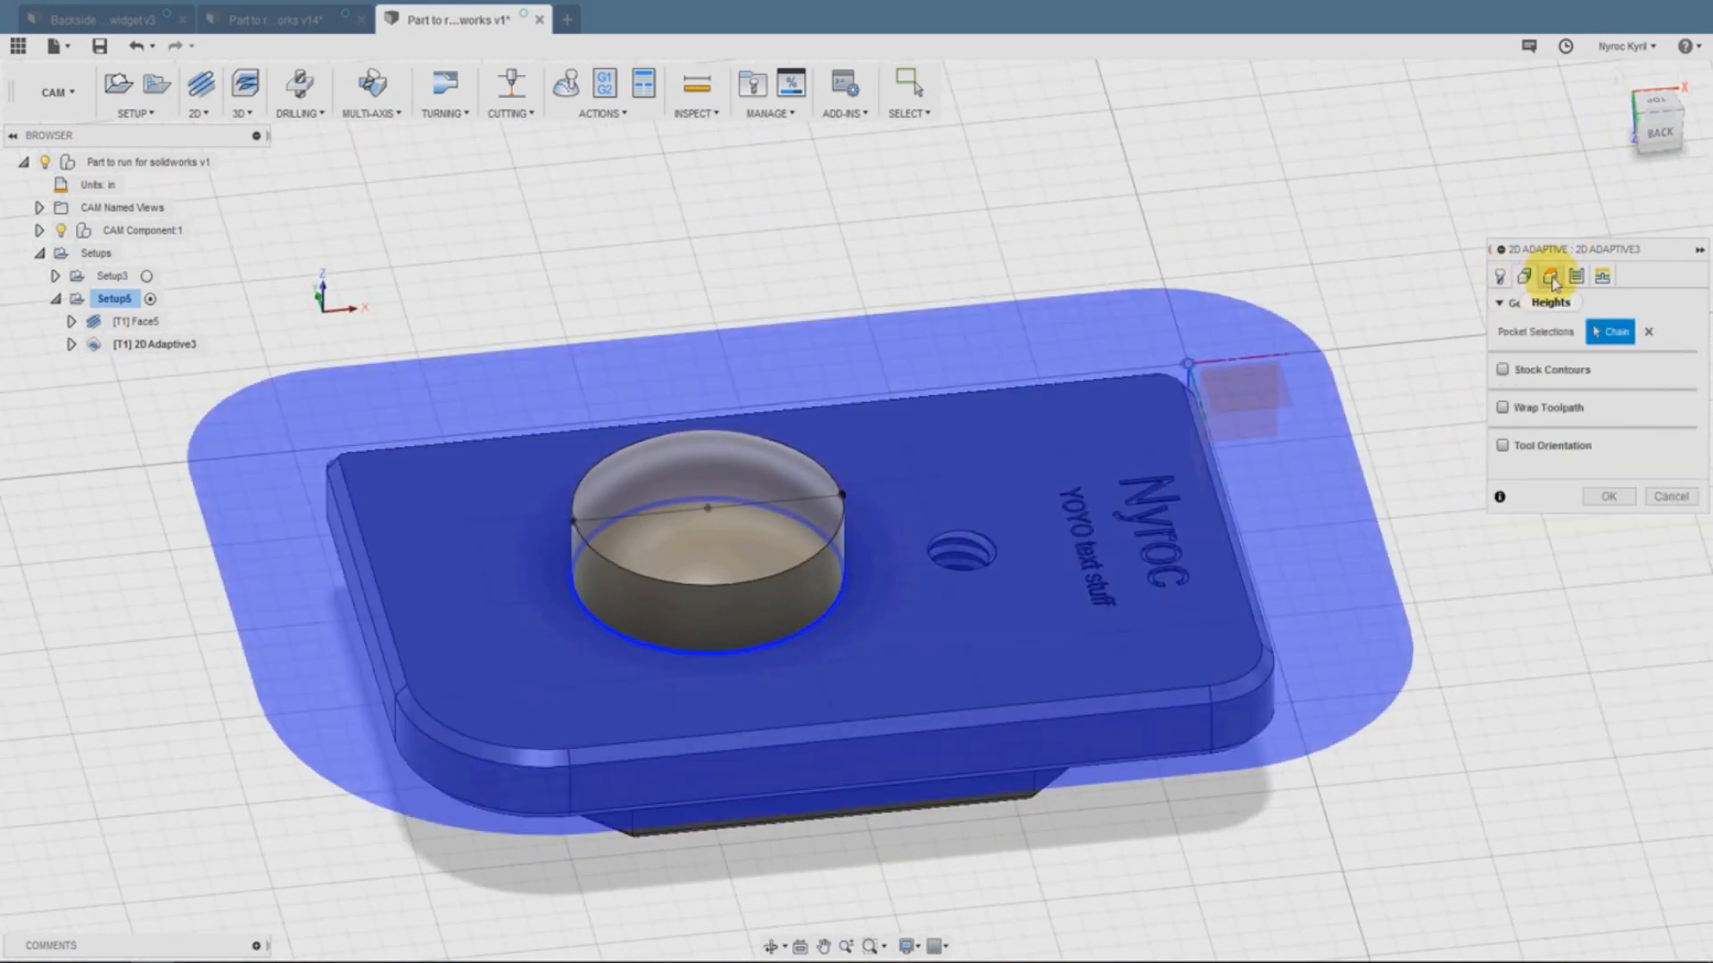
click(1551, 276)
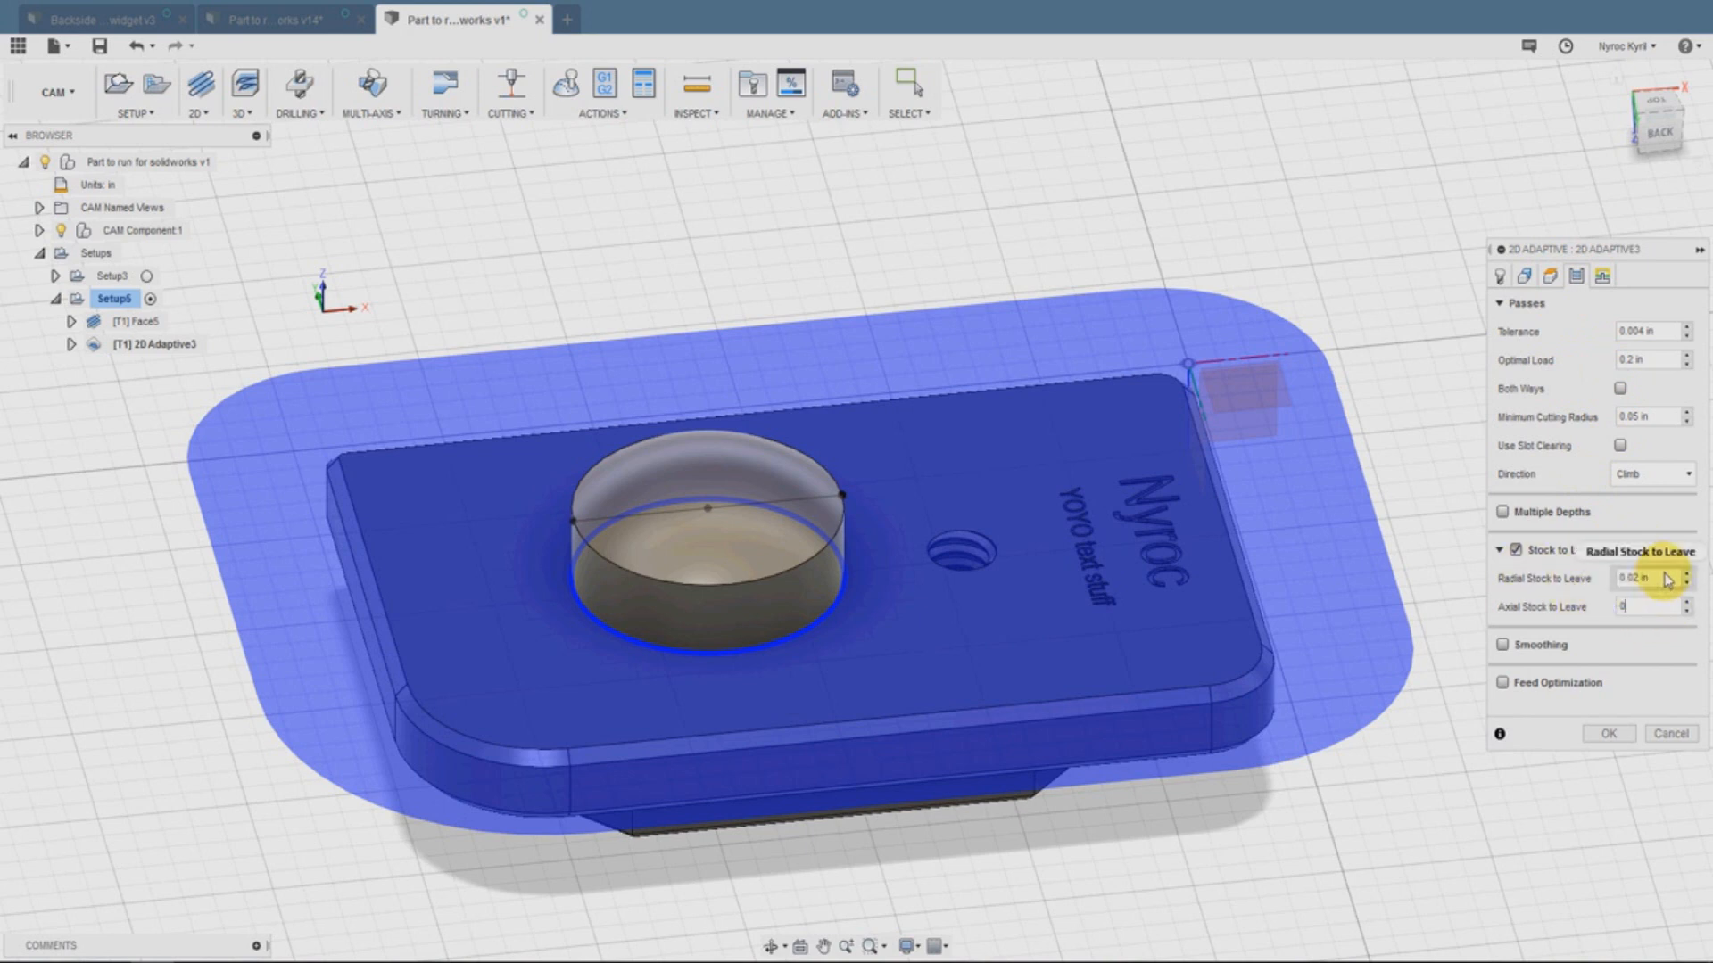
click(1638, 578)
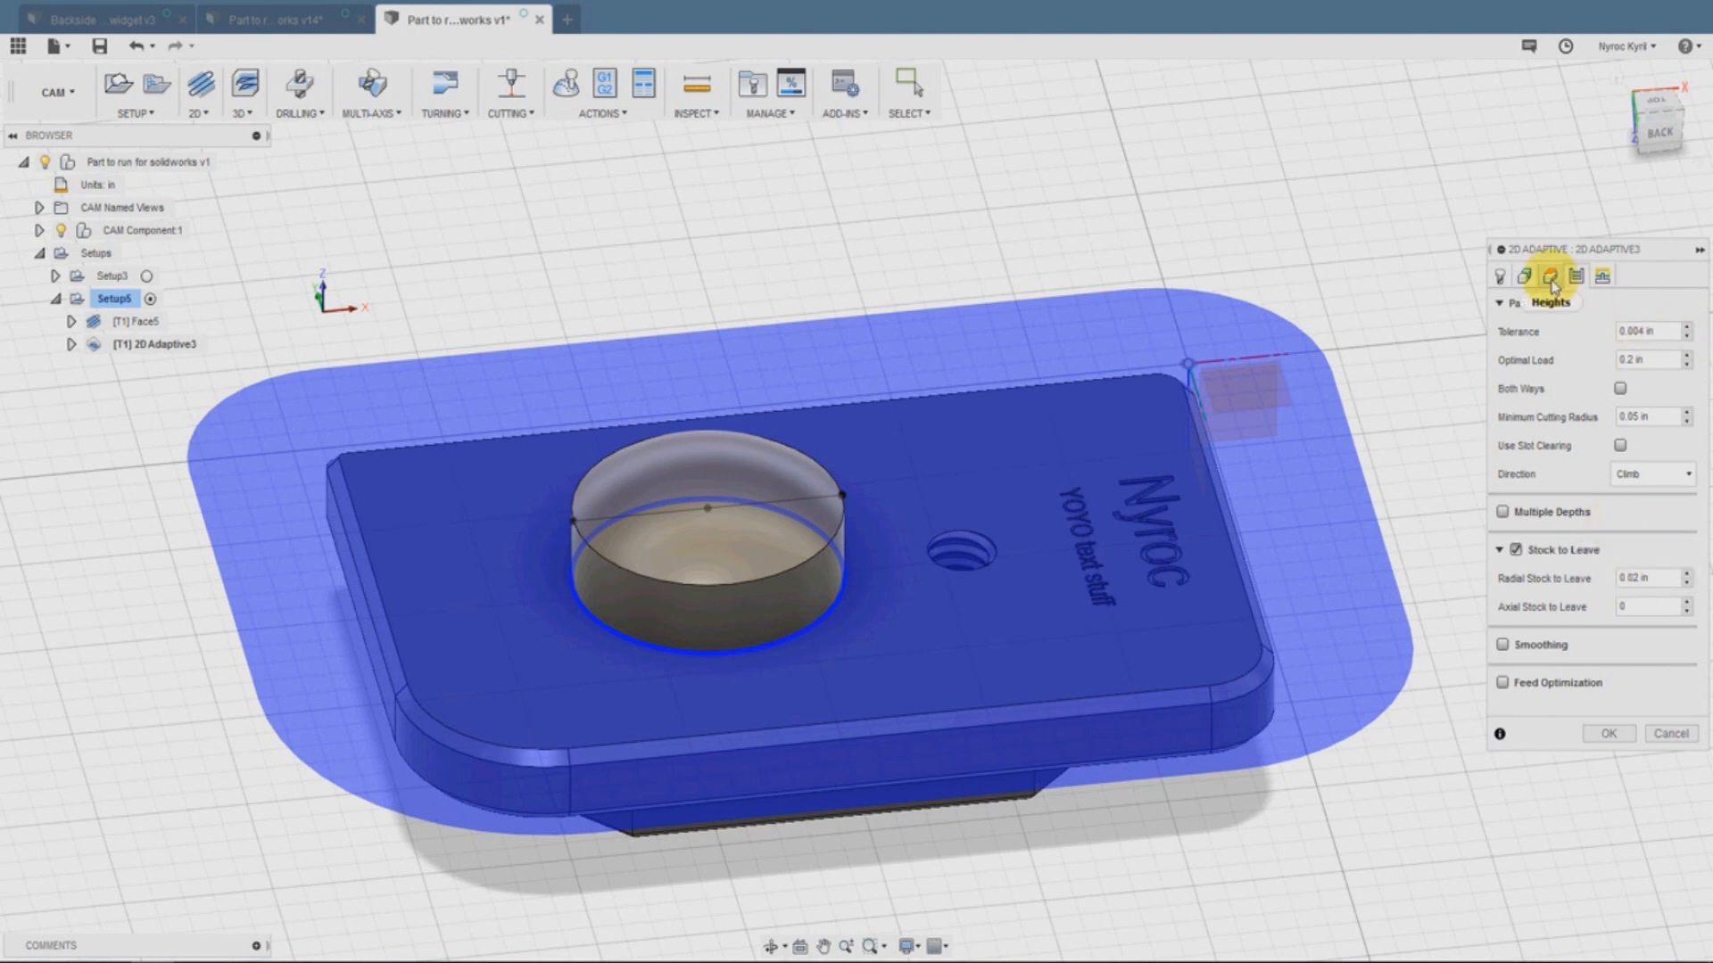
click(1551, 277)
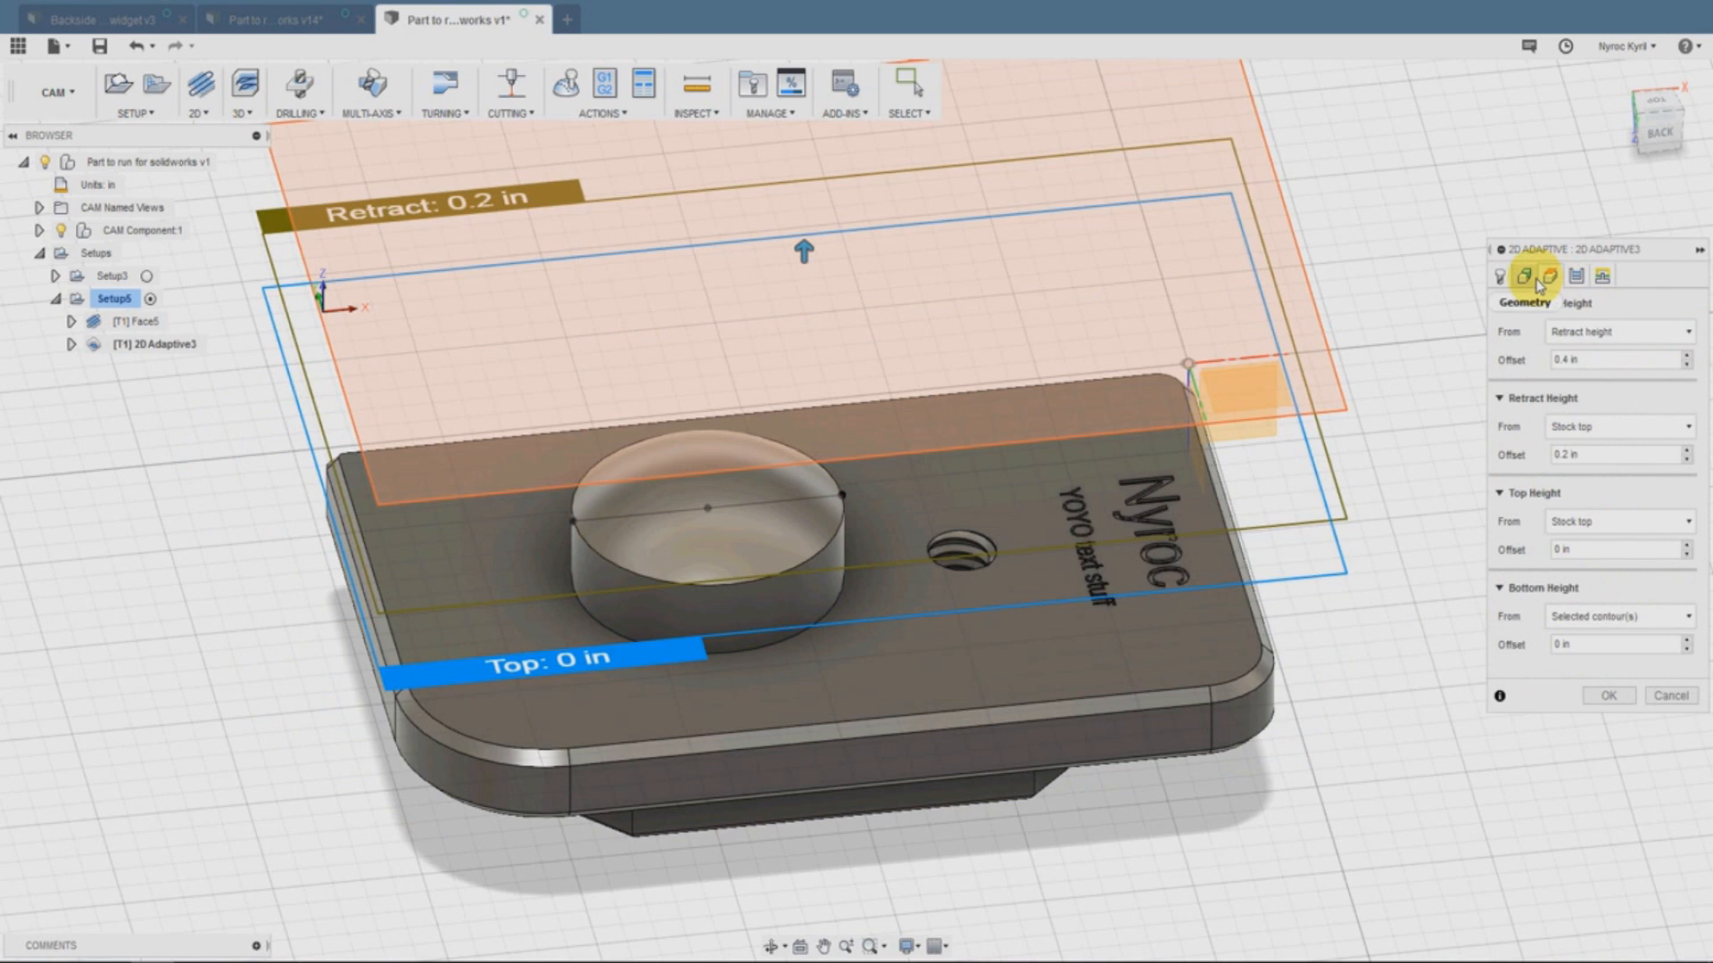
click(1556, 276)
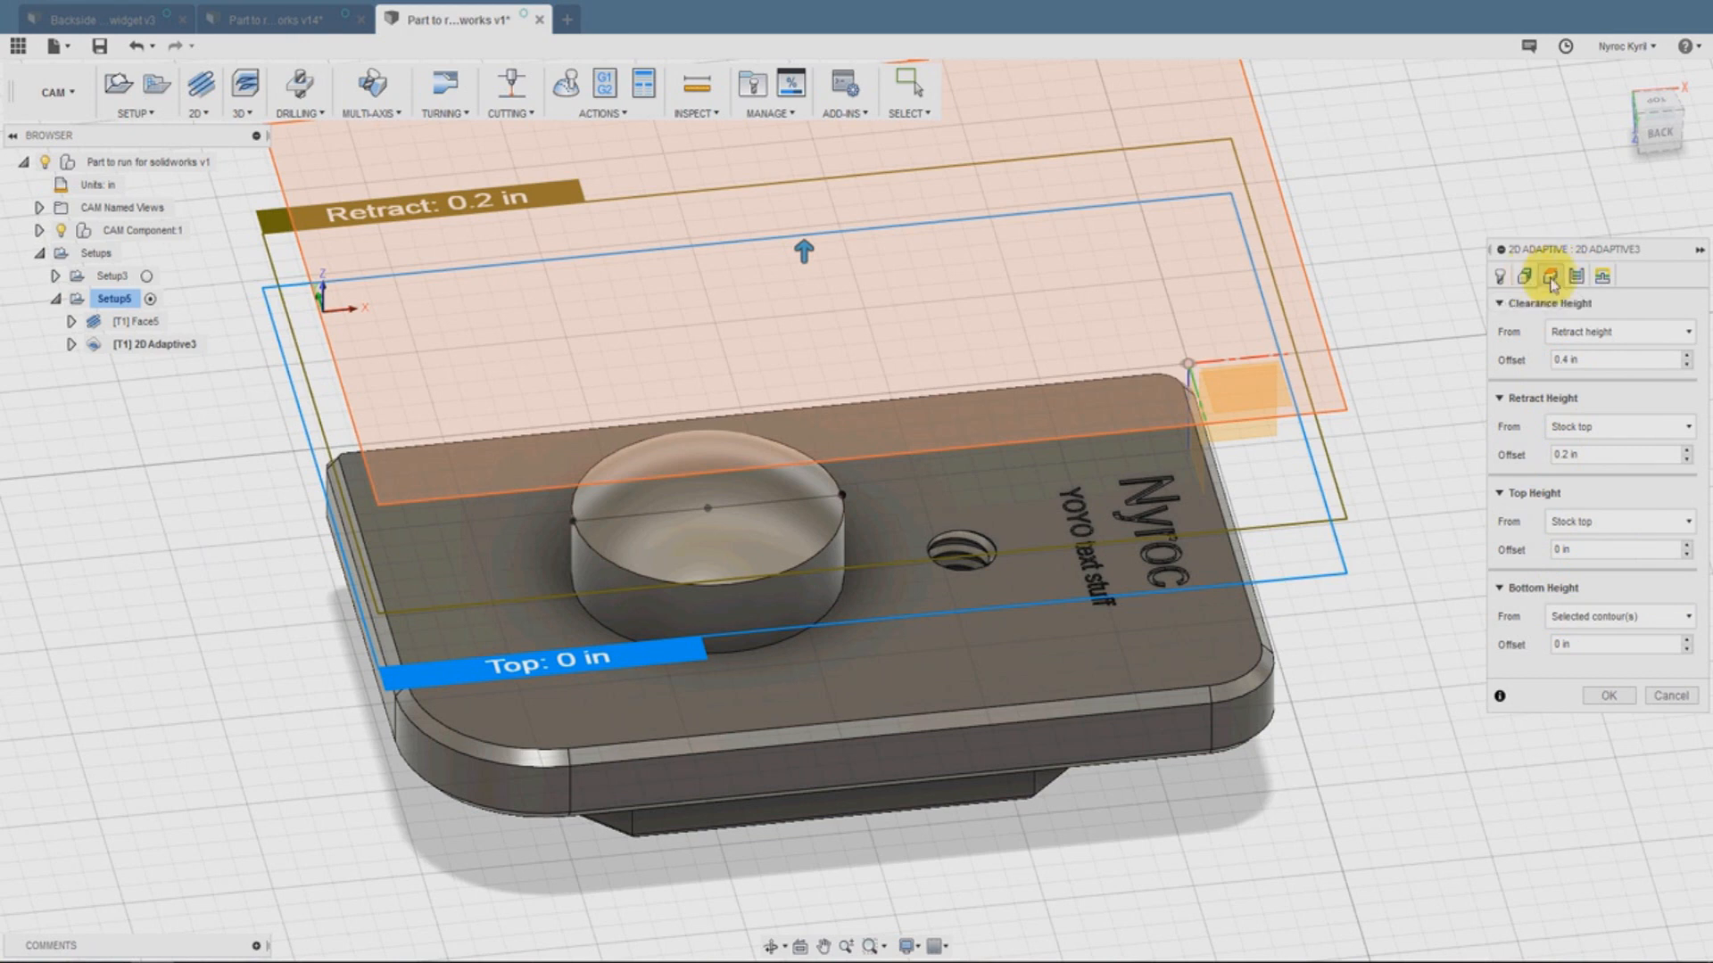
Enable multiple depths with a 0.1 in maximum roughing stepdown
click(1551, 277)
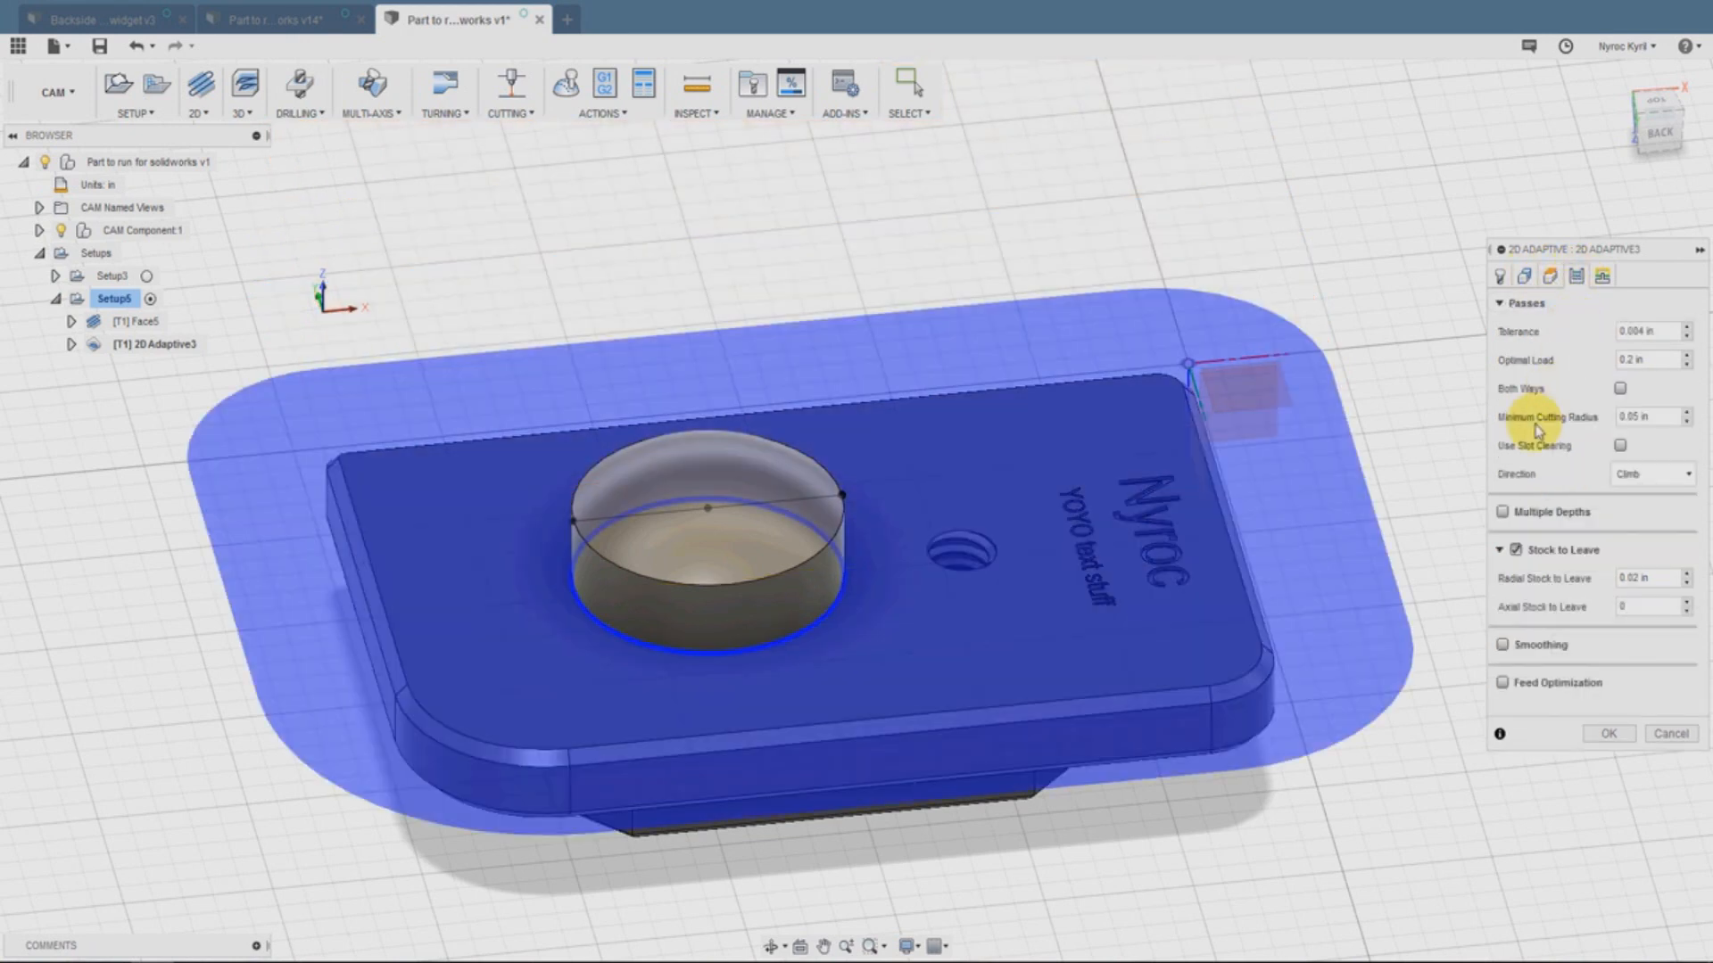
click(1506, 512)
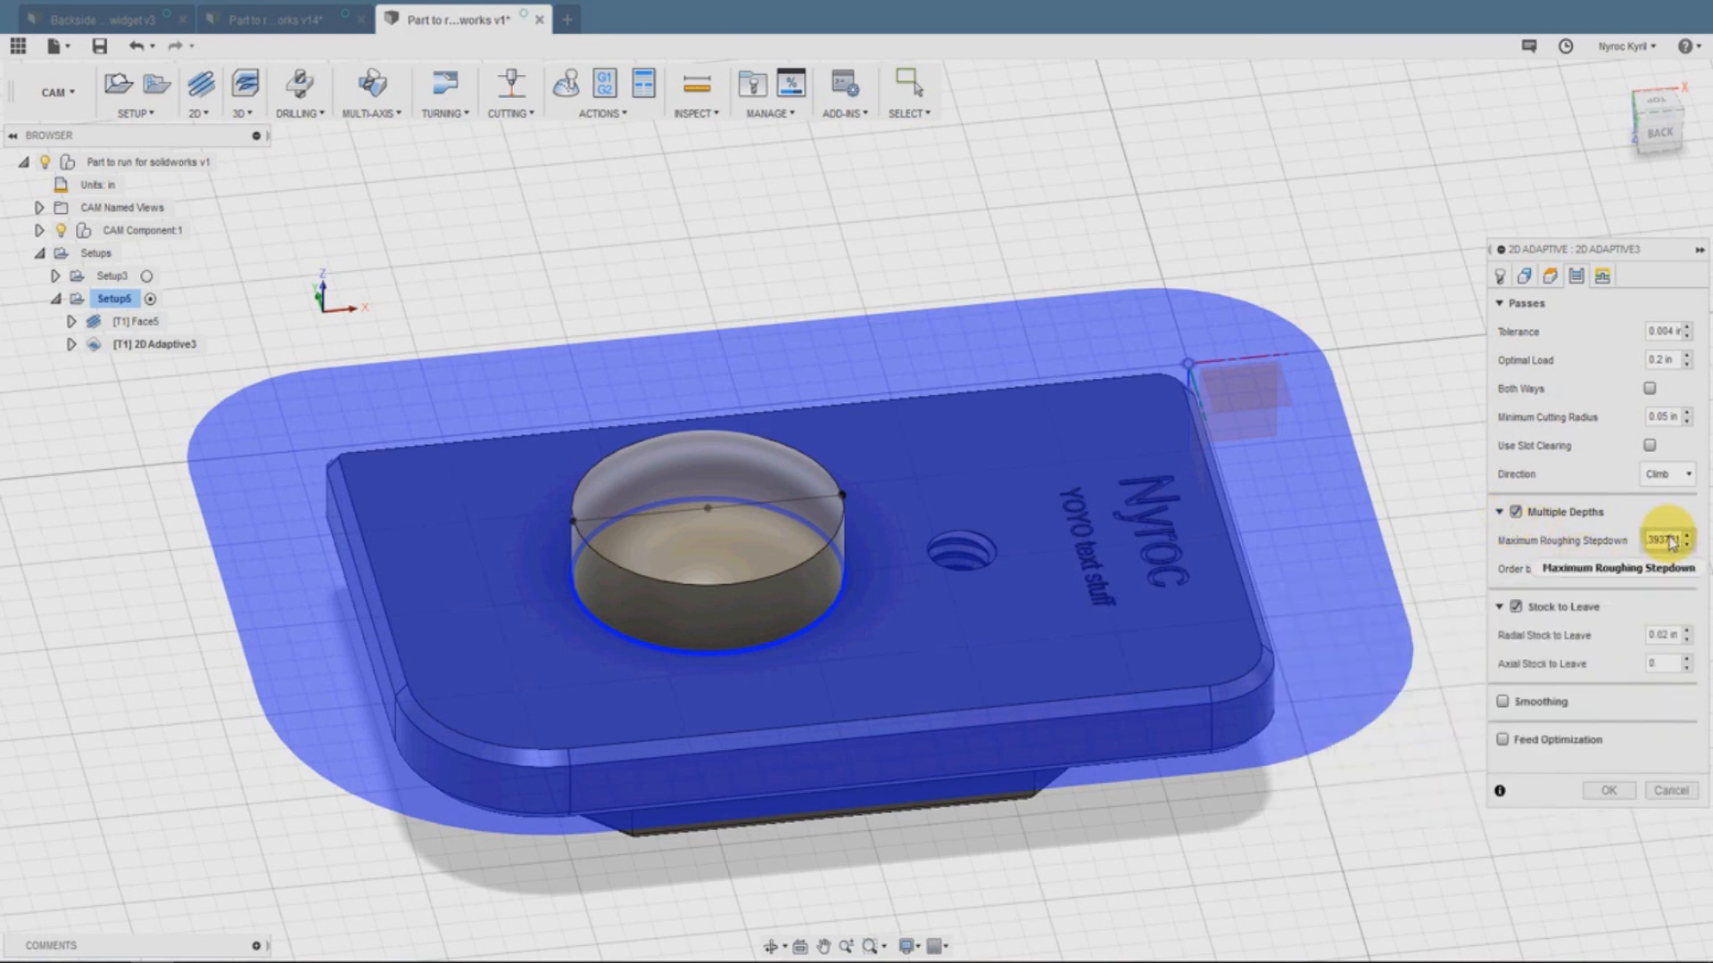
click(1660, 541)
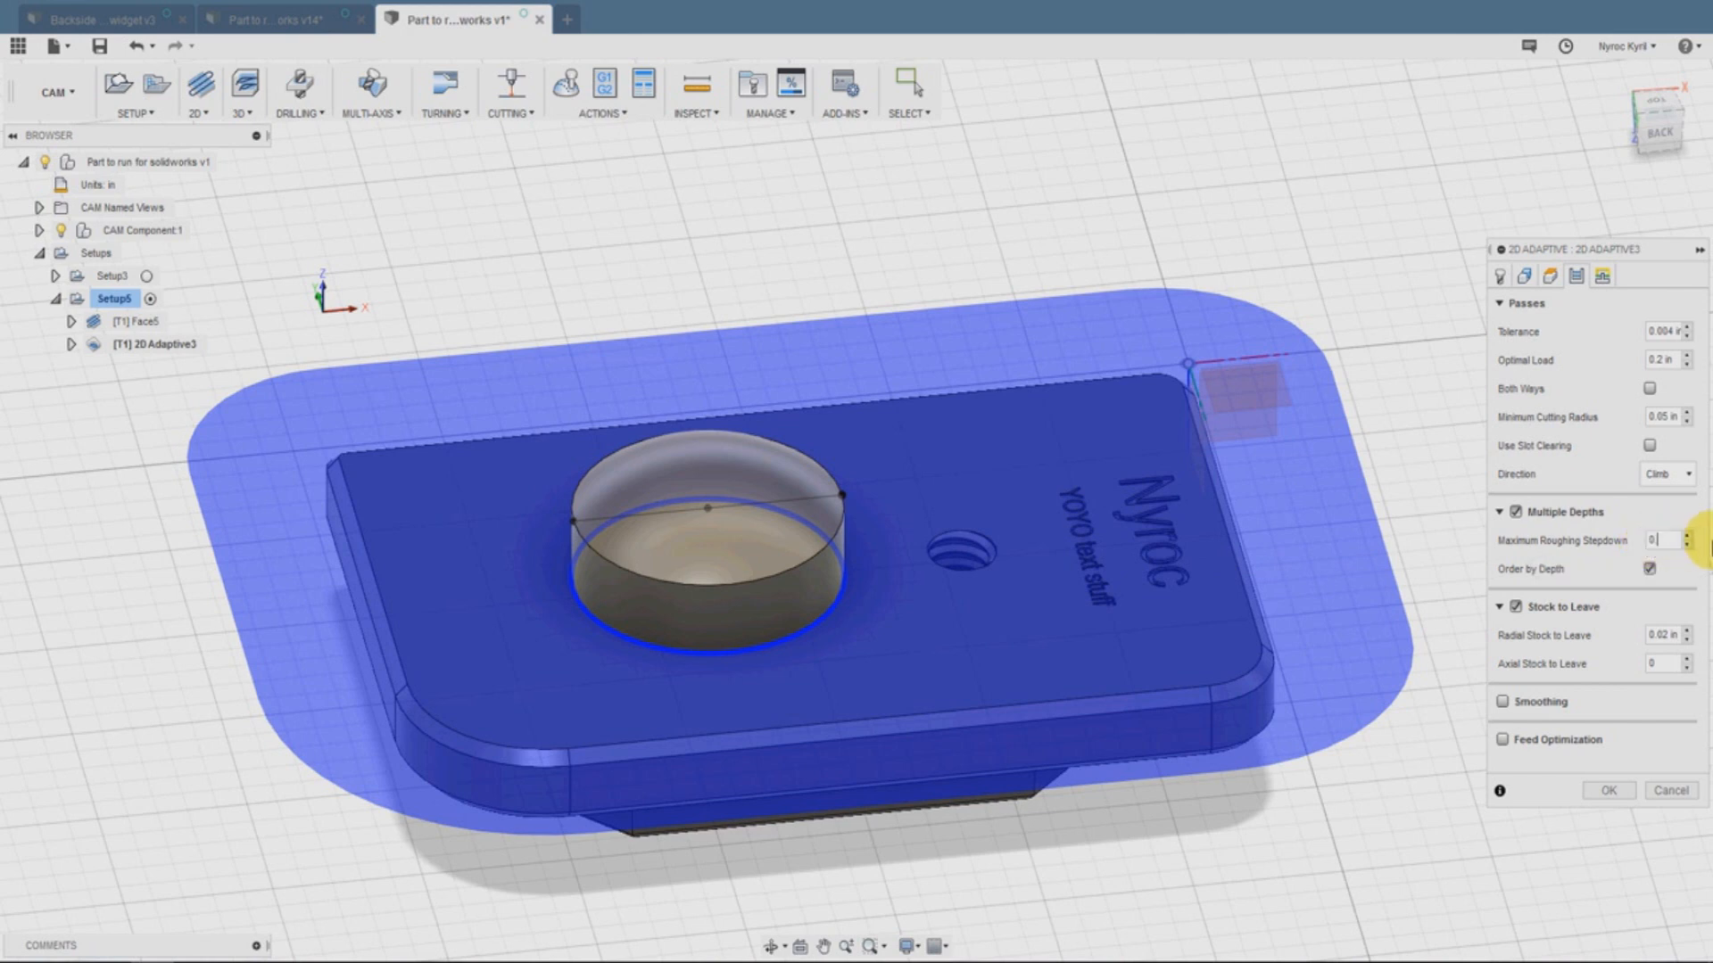
text(0.1)
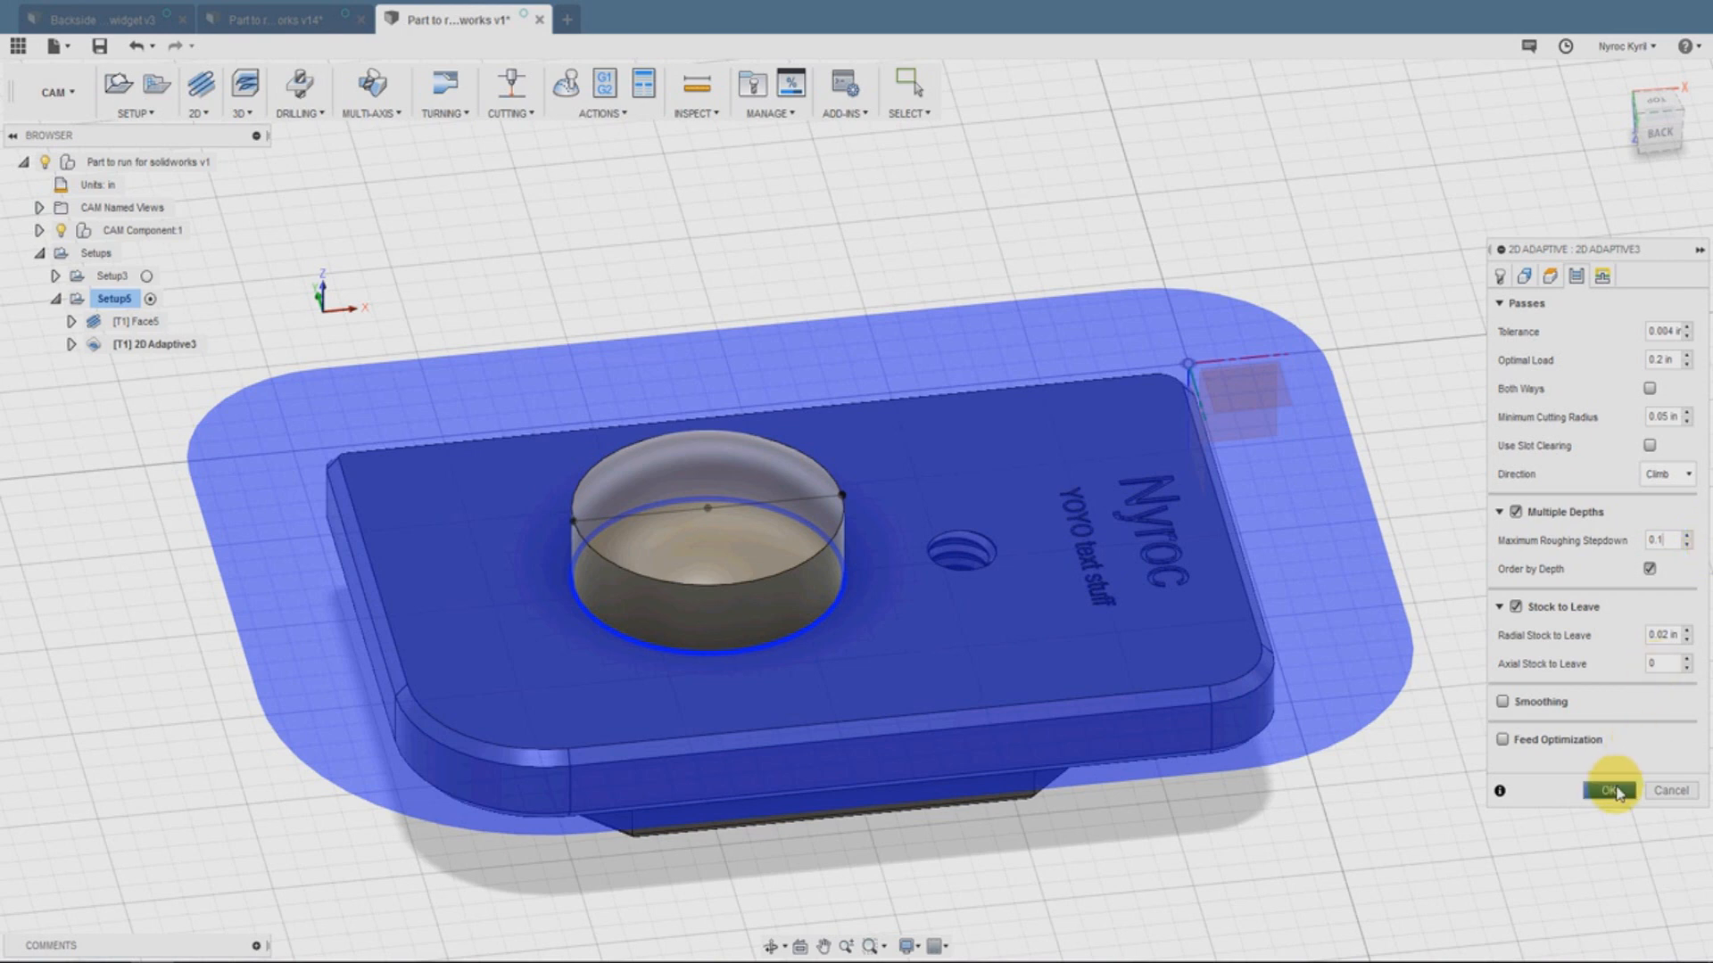
Confirm 2D Adaptive3 and view its clearing toolpath around the boss
click(1611, 791)
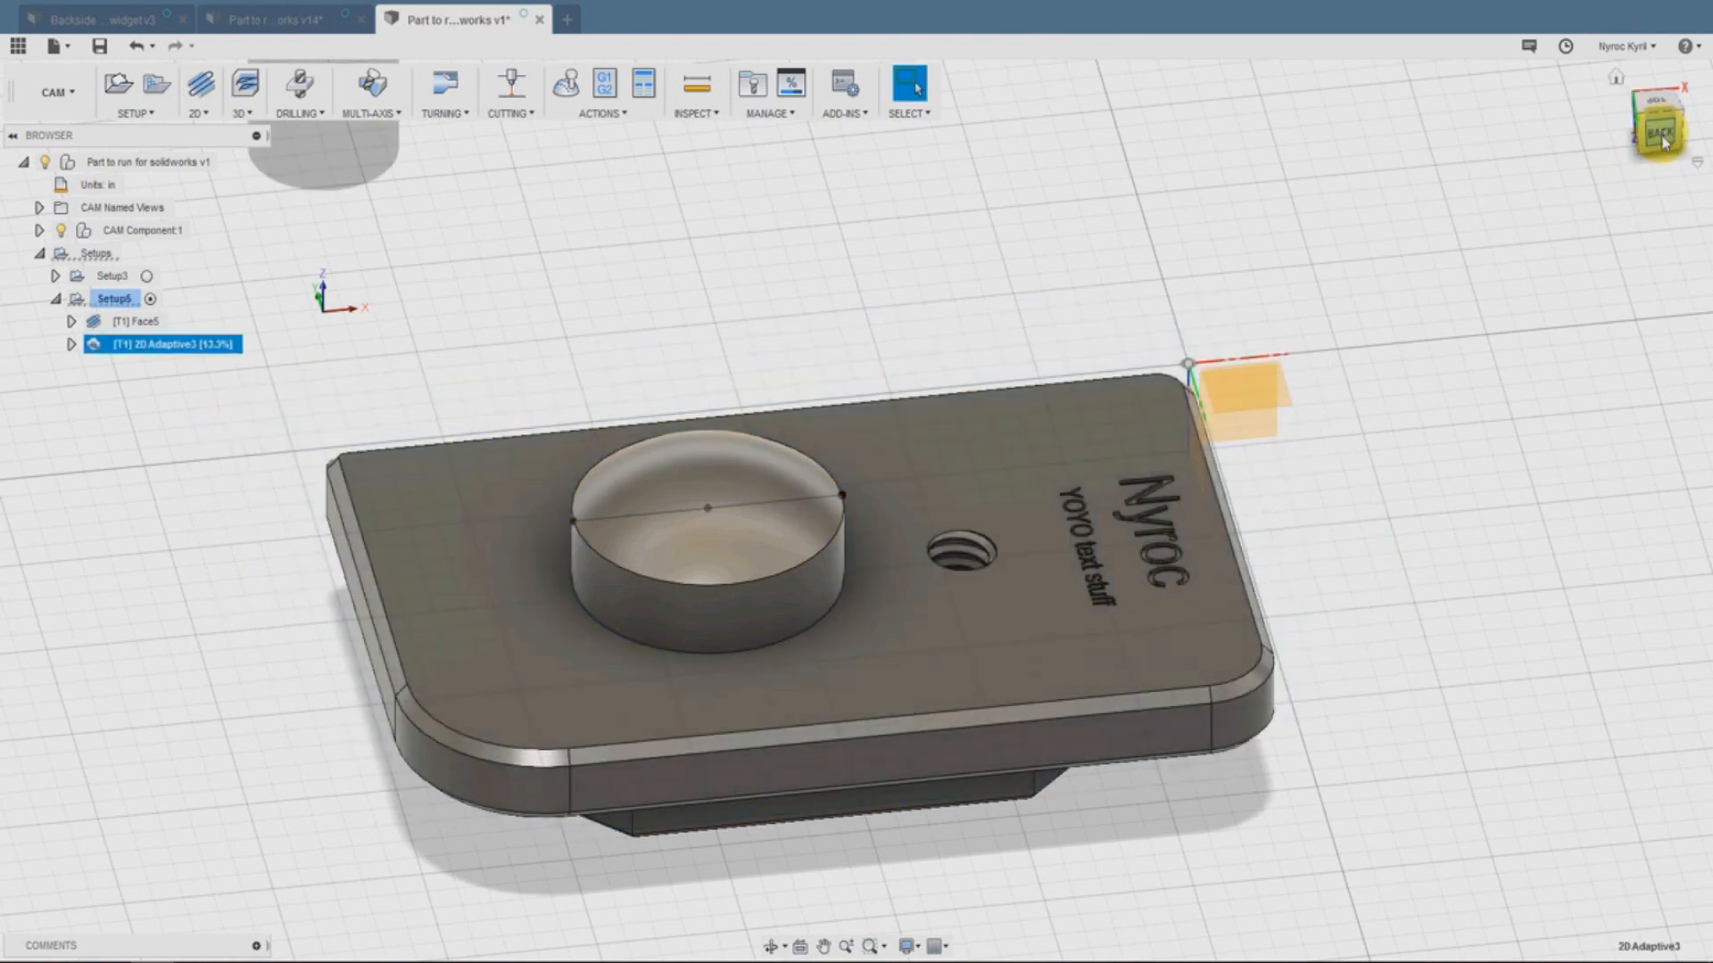
click(1659, 132)
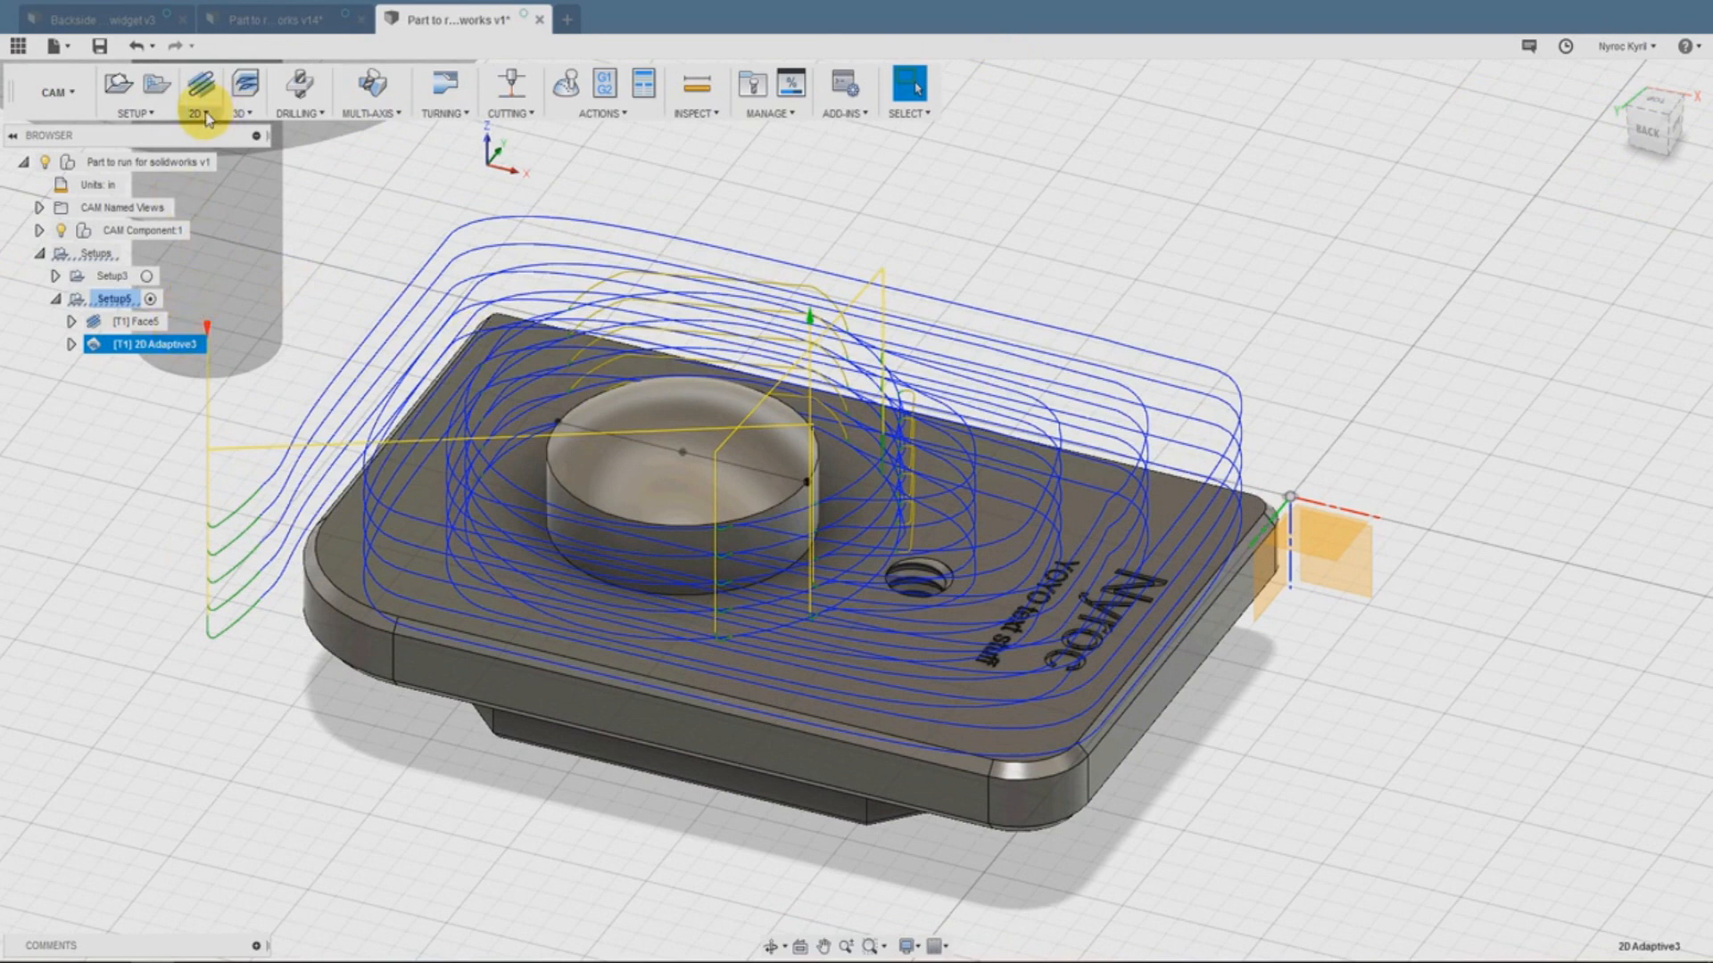
Create 2D Contour10 chained to the circular edge at the boss base
click(196, 111)
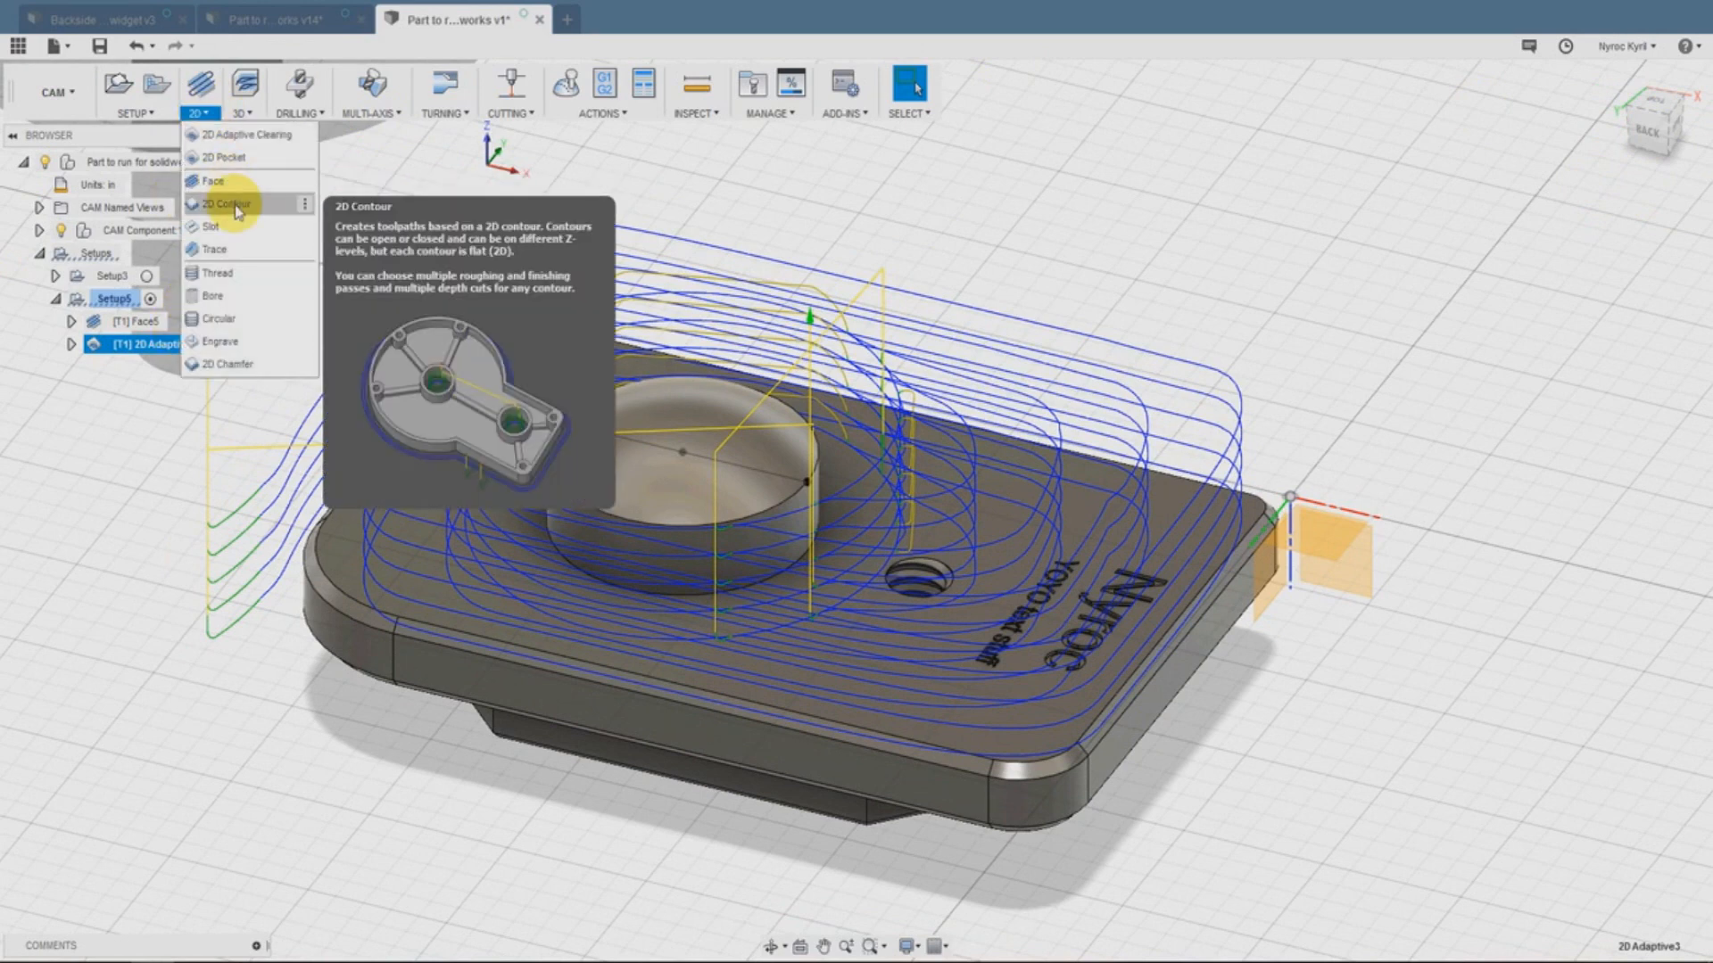
click(221, 203)
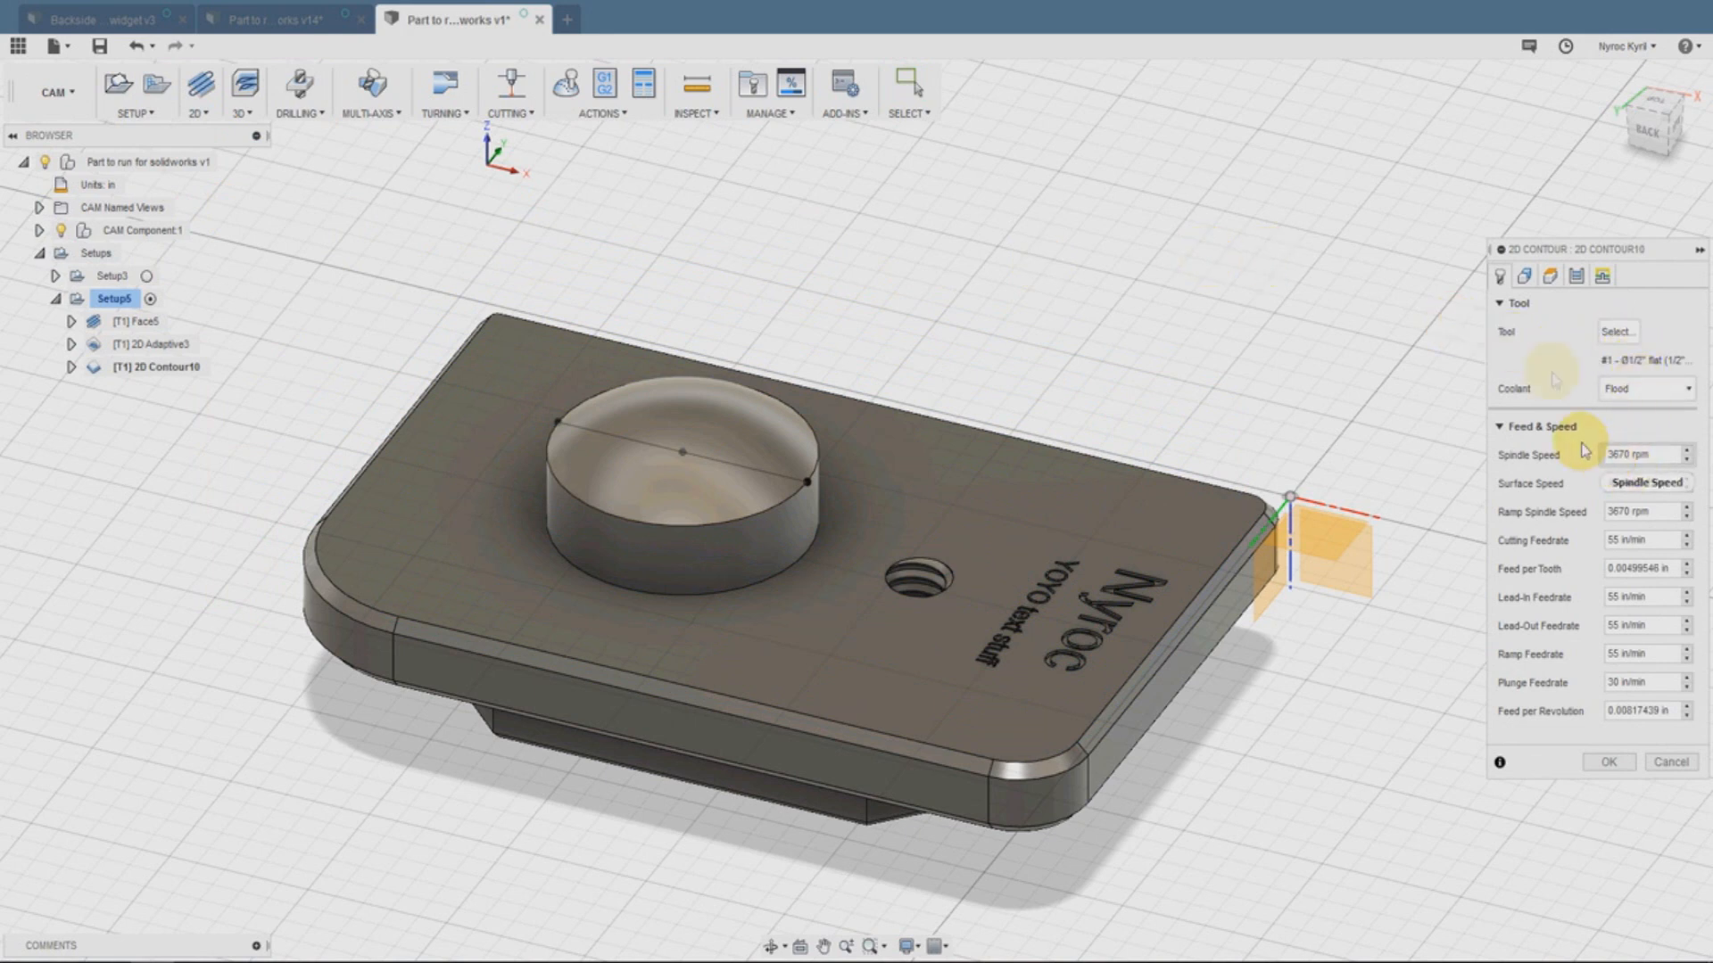
click(1499, 274)
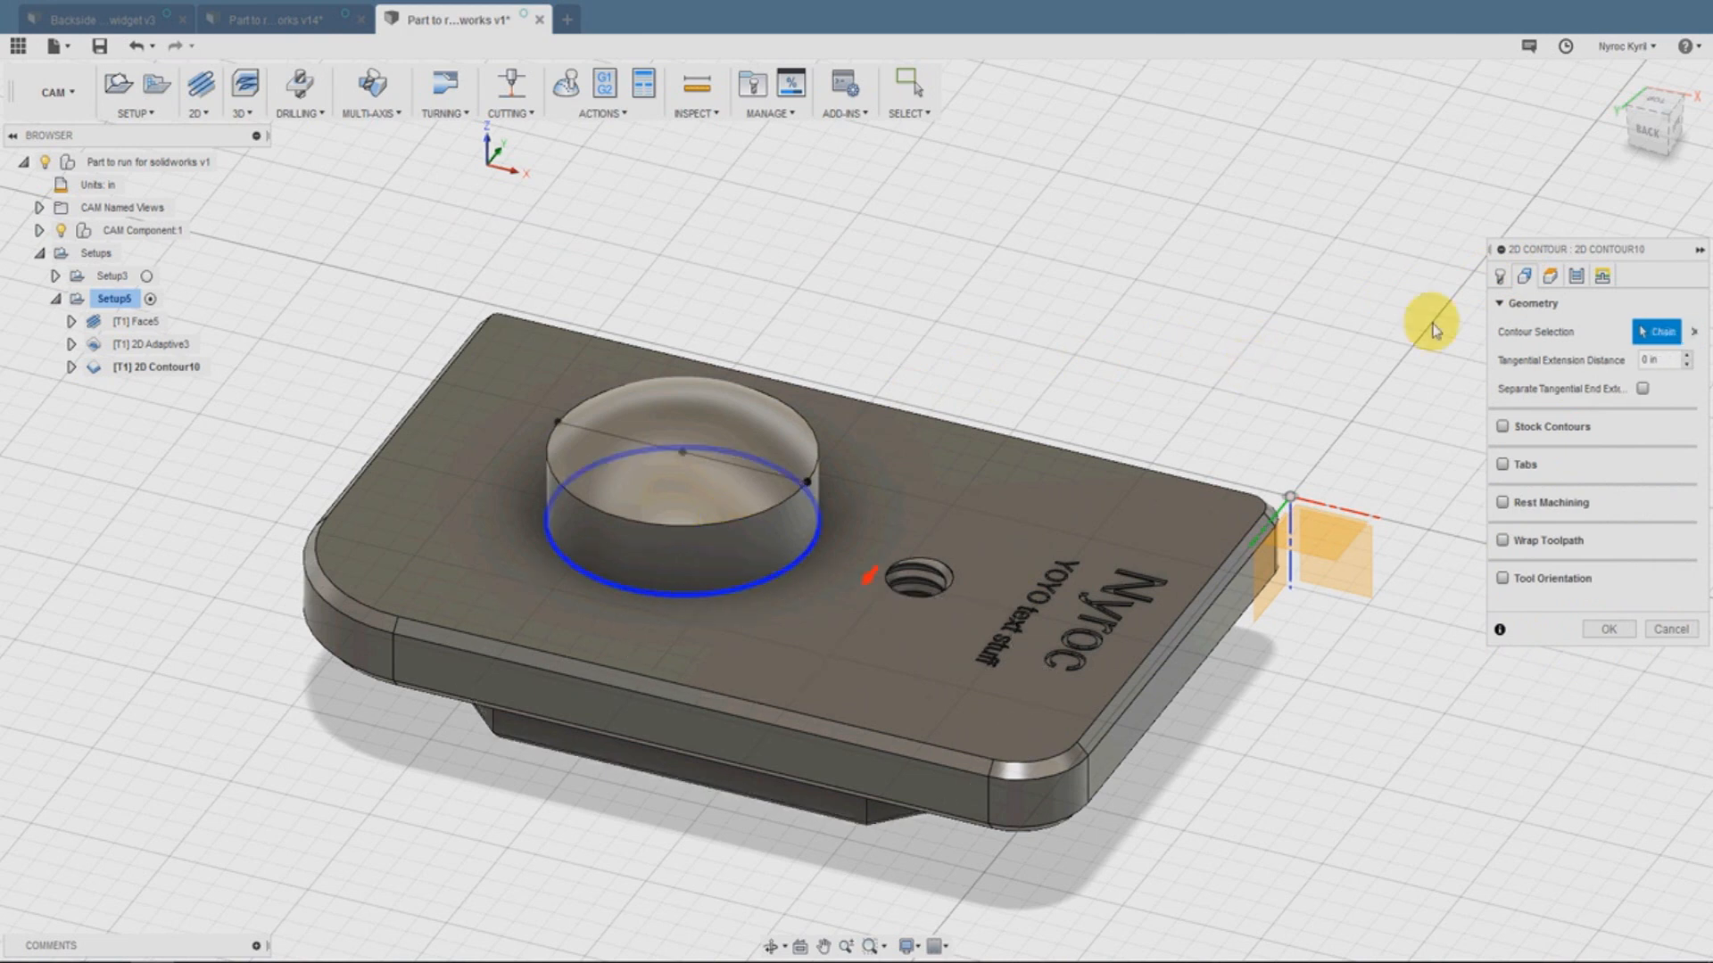
mouse_move(1548, 277)
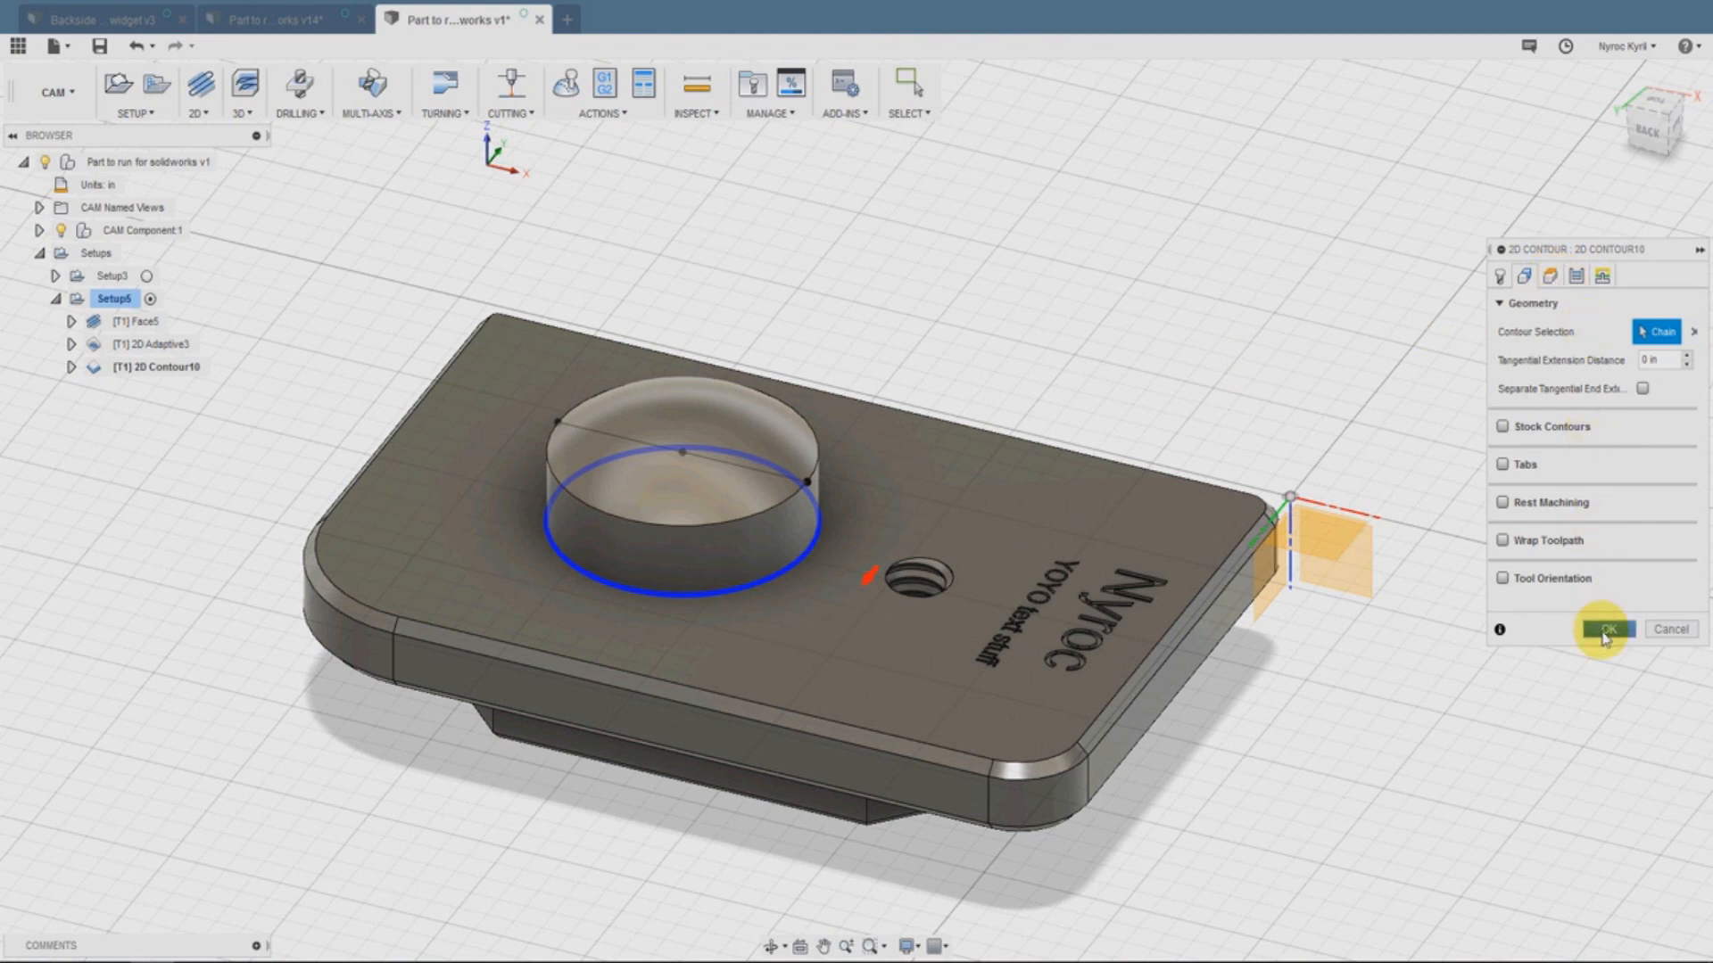
click(1605, 630)
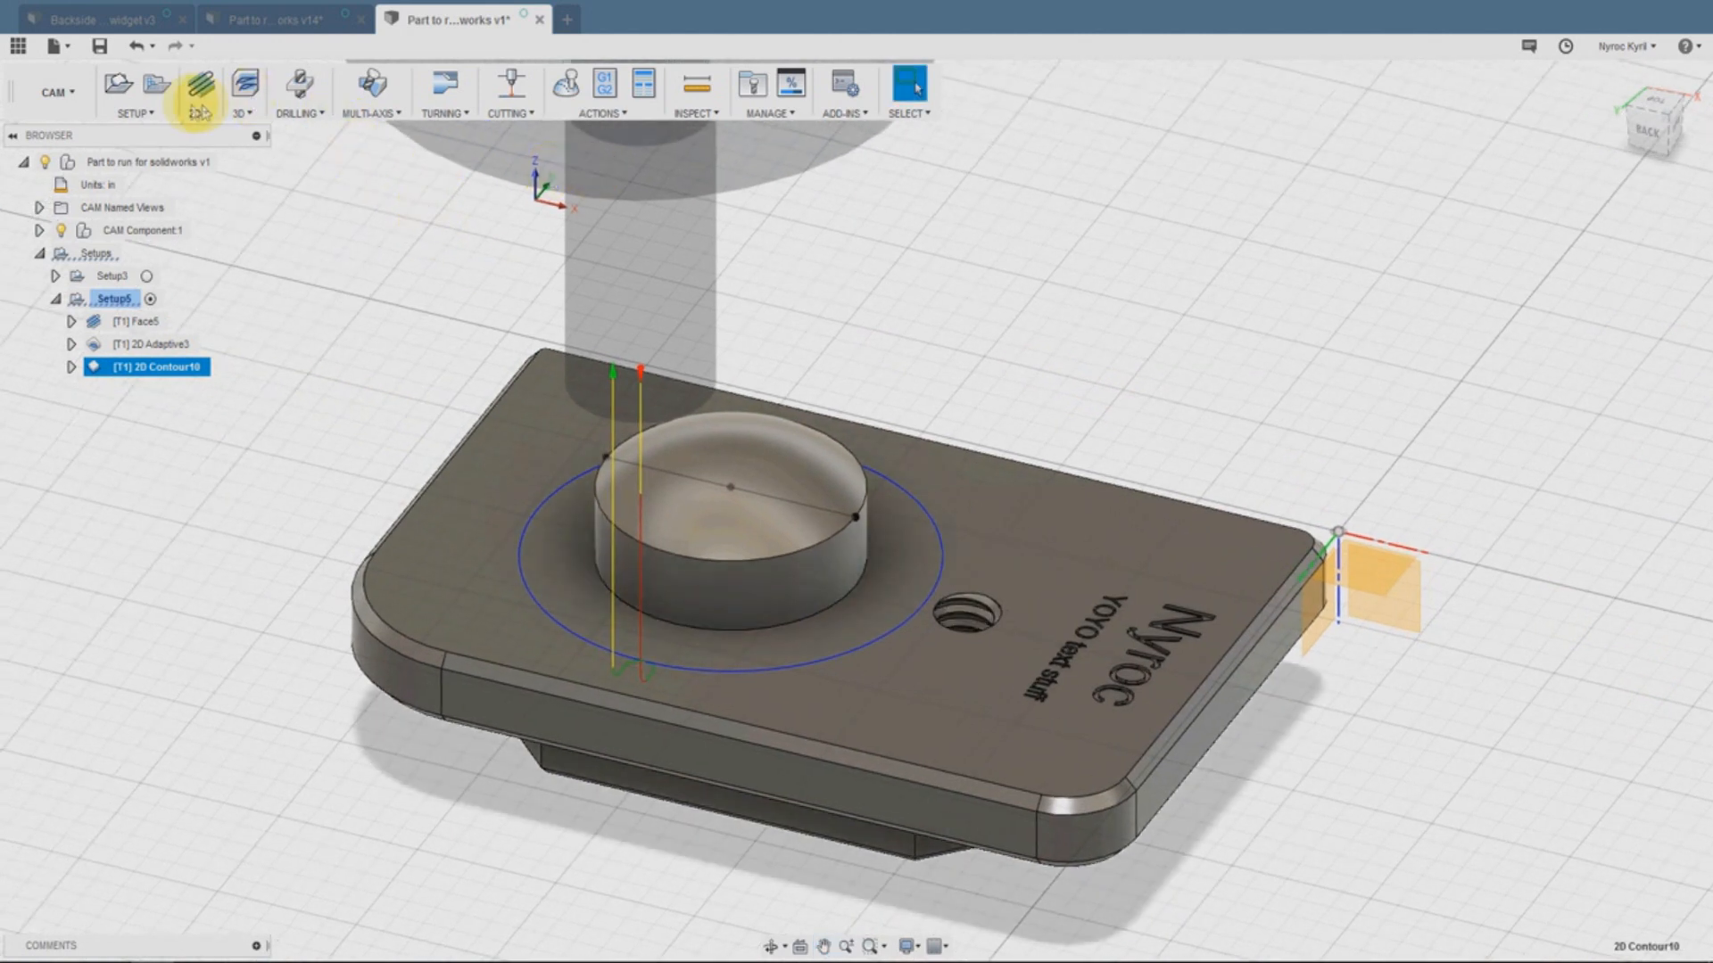
Start a 3D Scallop operation using tool #9, the 1/4 in ball endmill
click(200, 84)
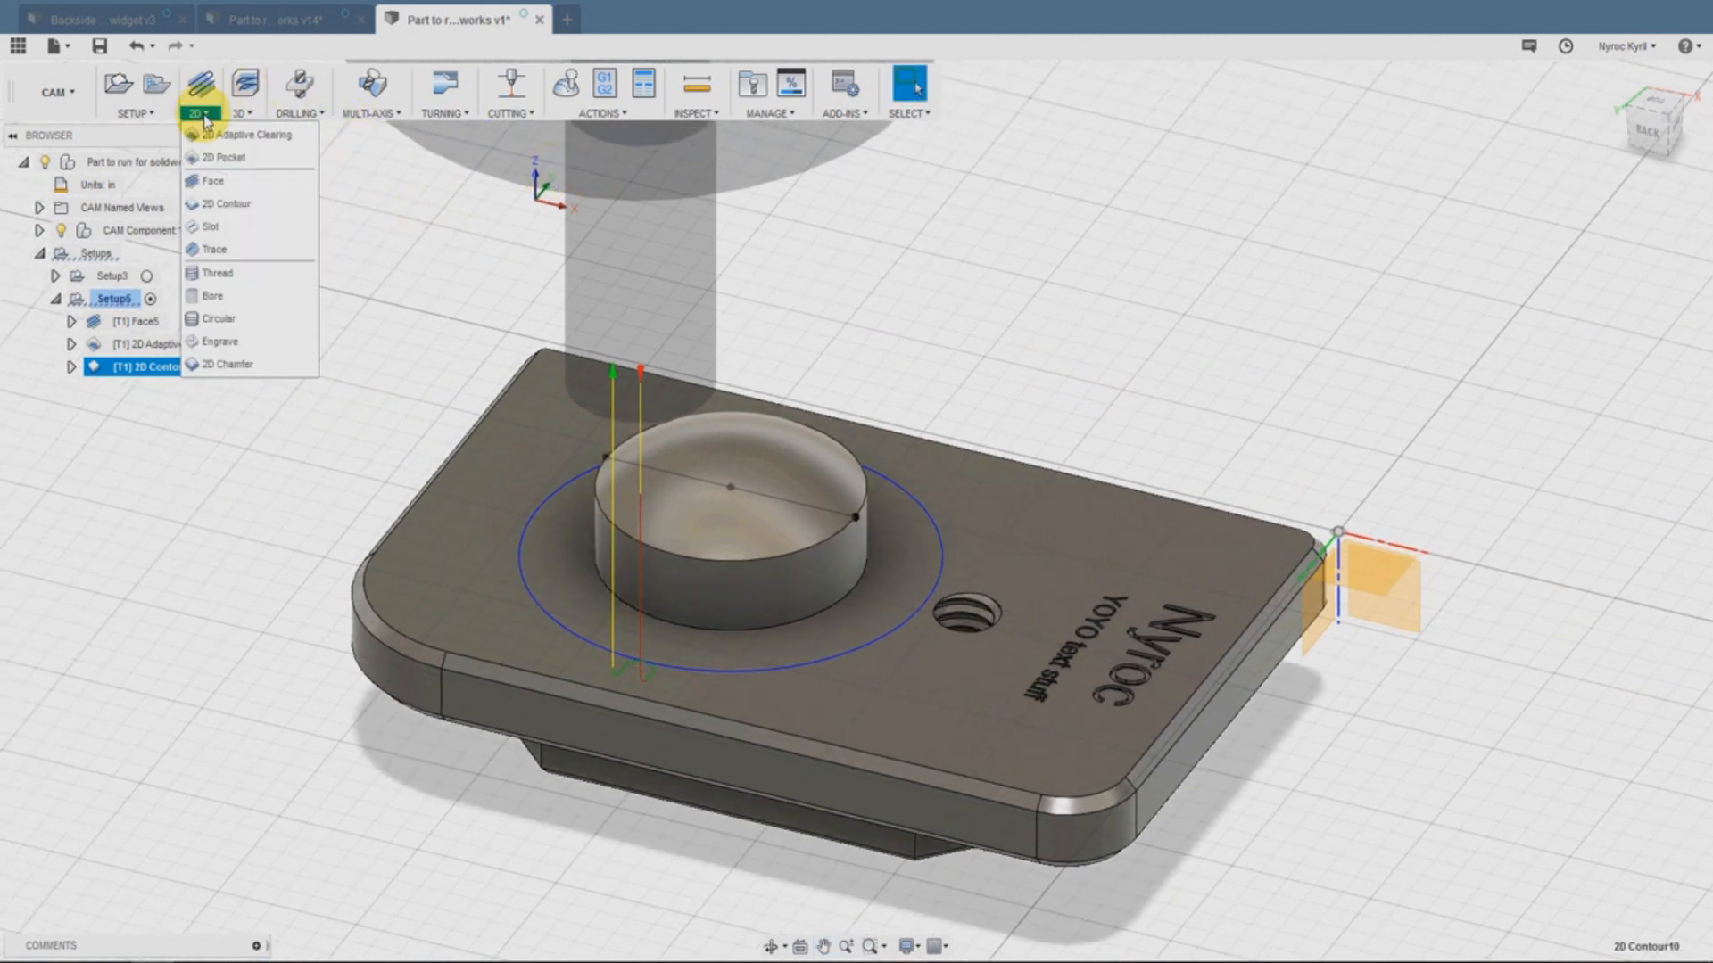
click(239, 88)
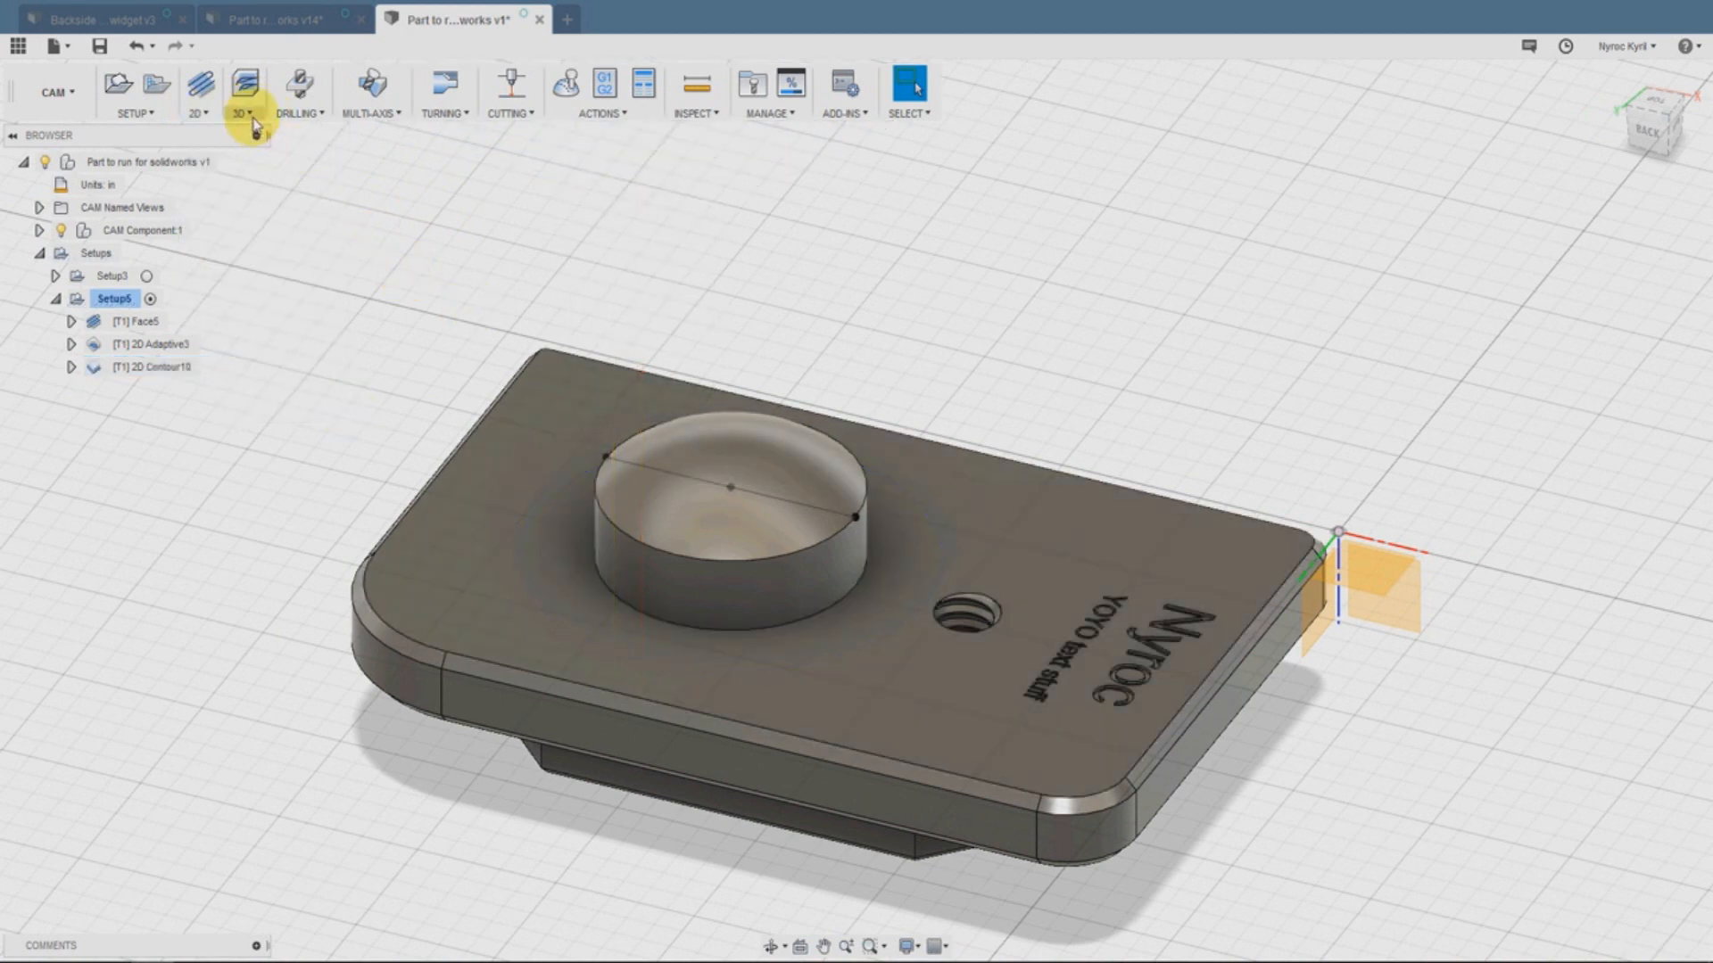
click(243, 89)
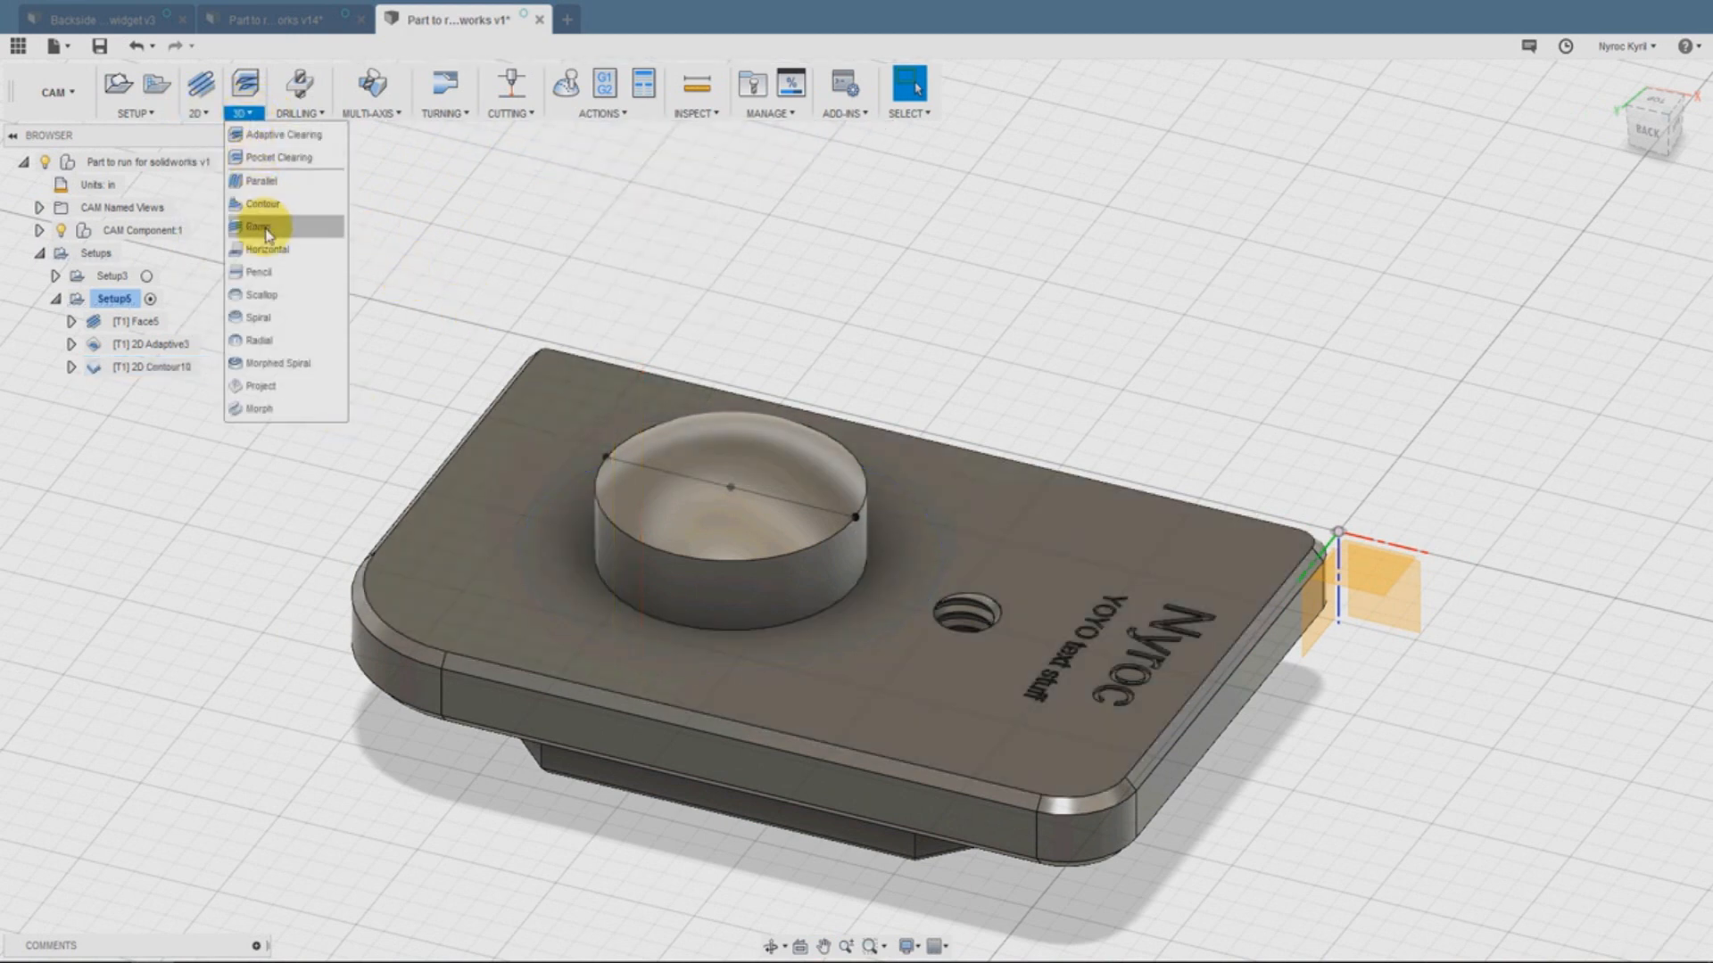
mouse_move(277, 294)
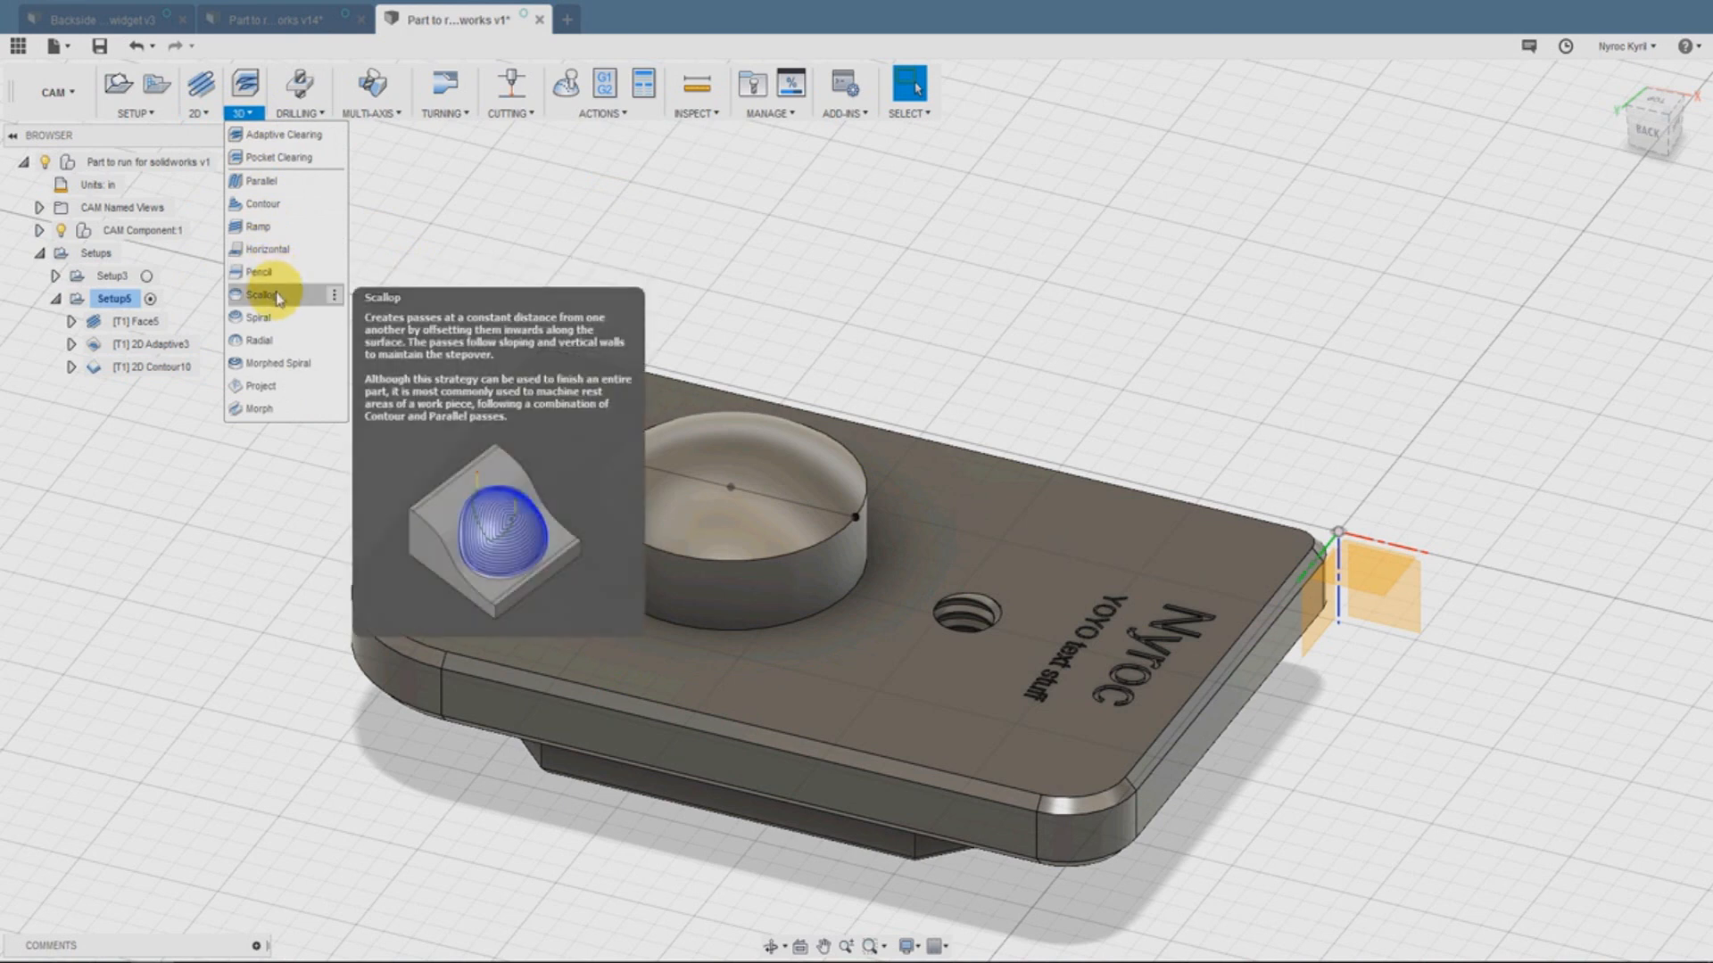
click(259, 294)
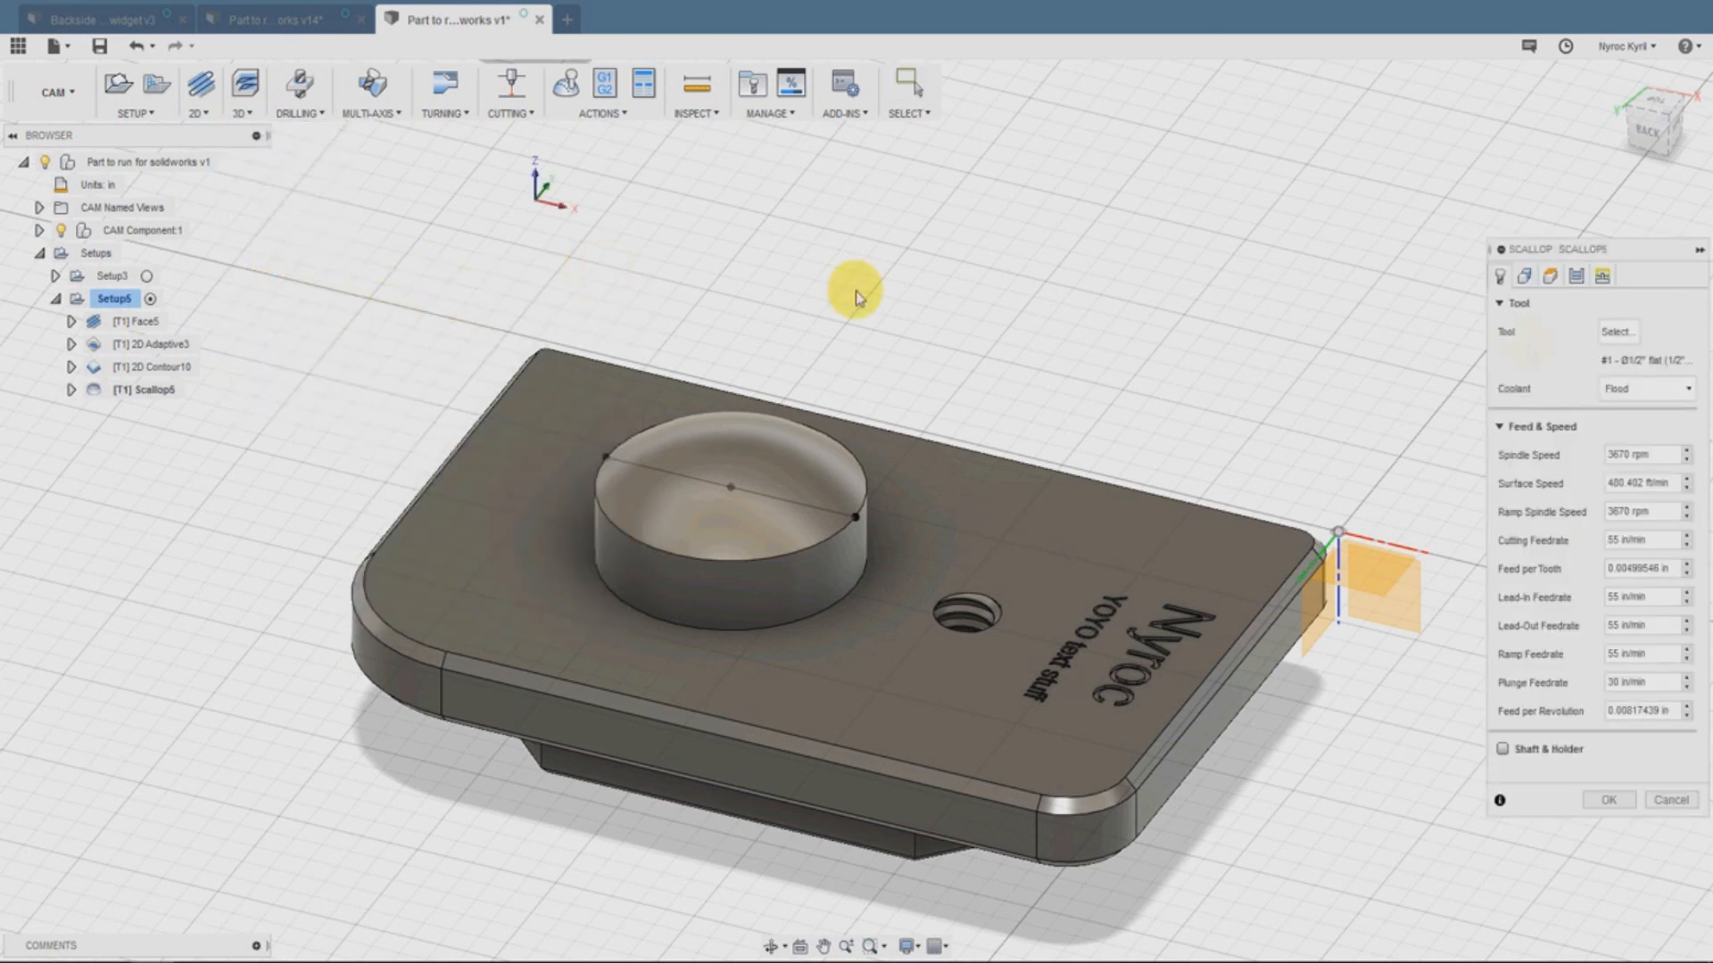
click(1616, 332)
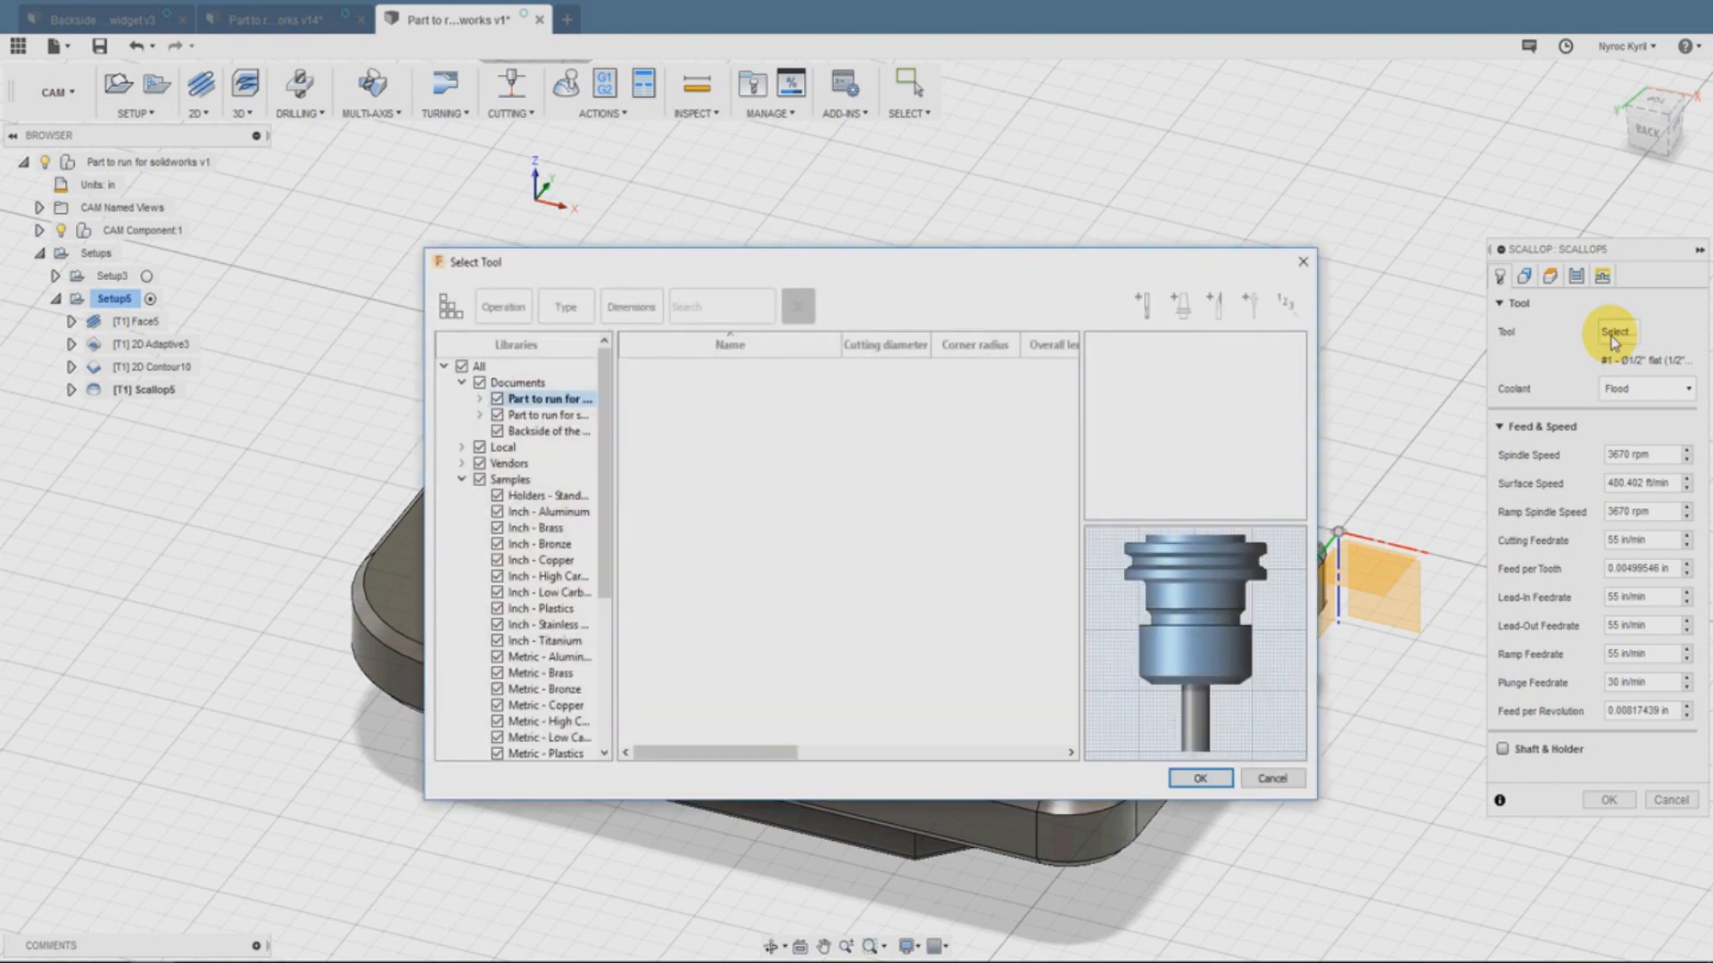
click(548, 397)
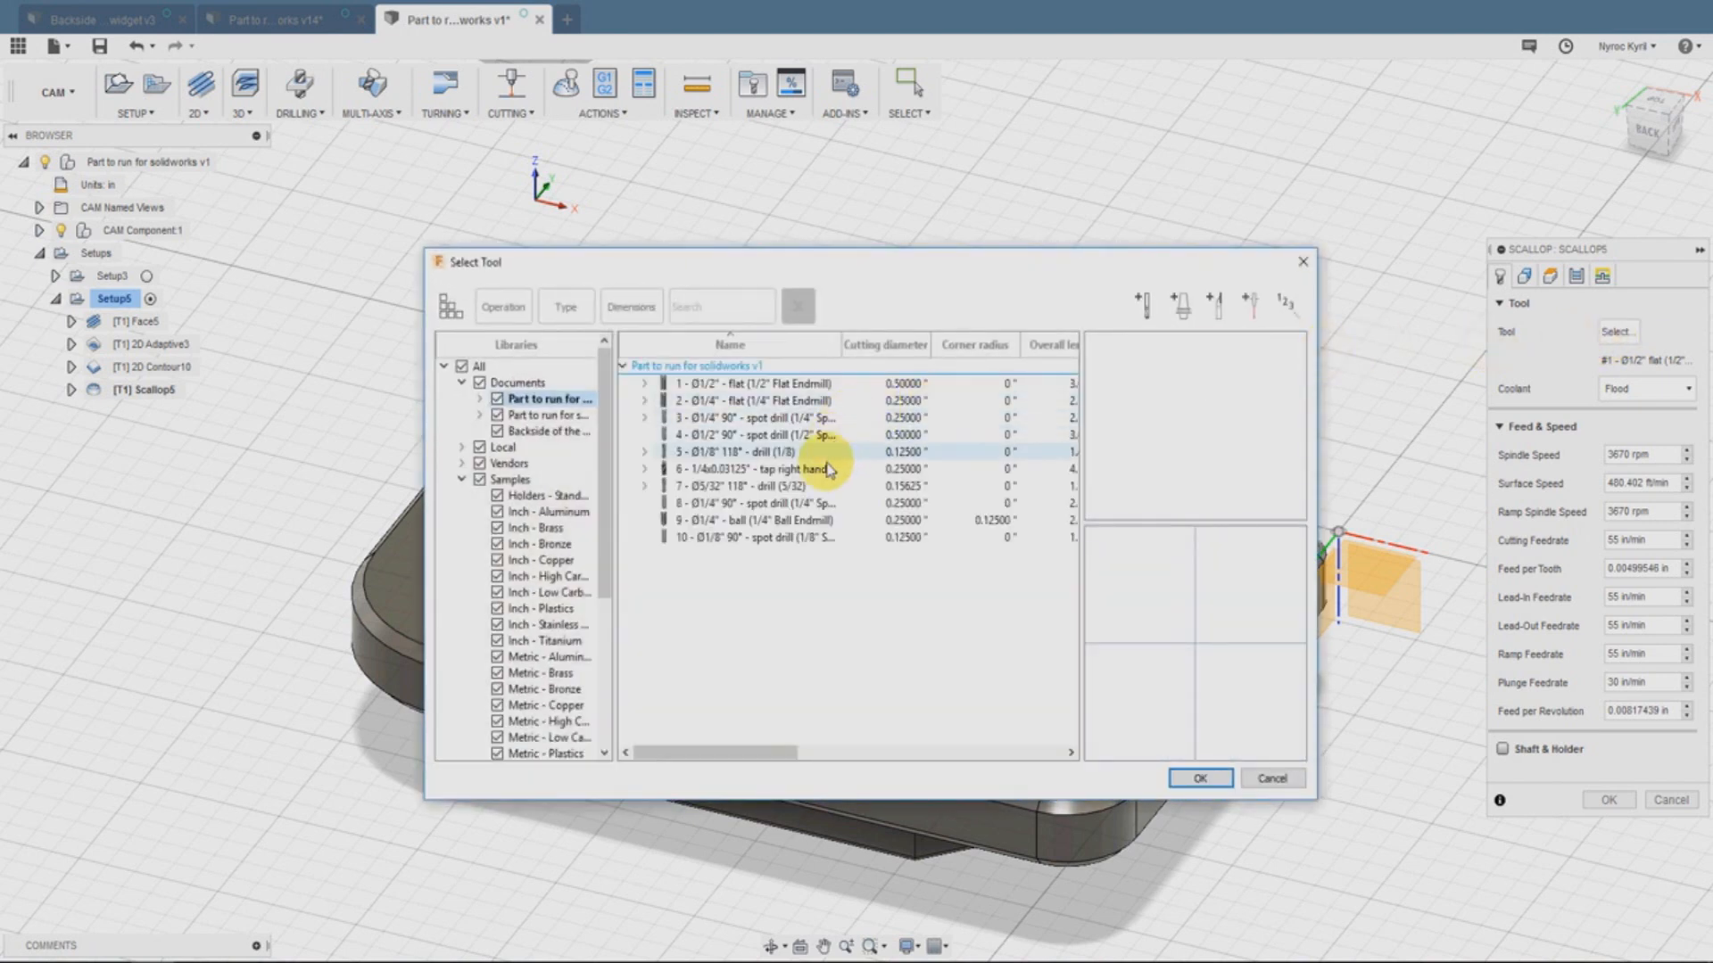
click(751, 521)
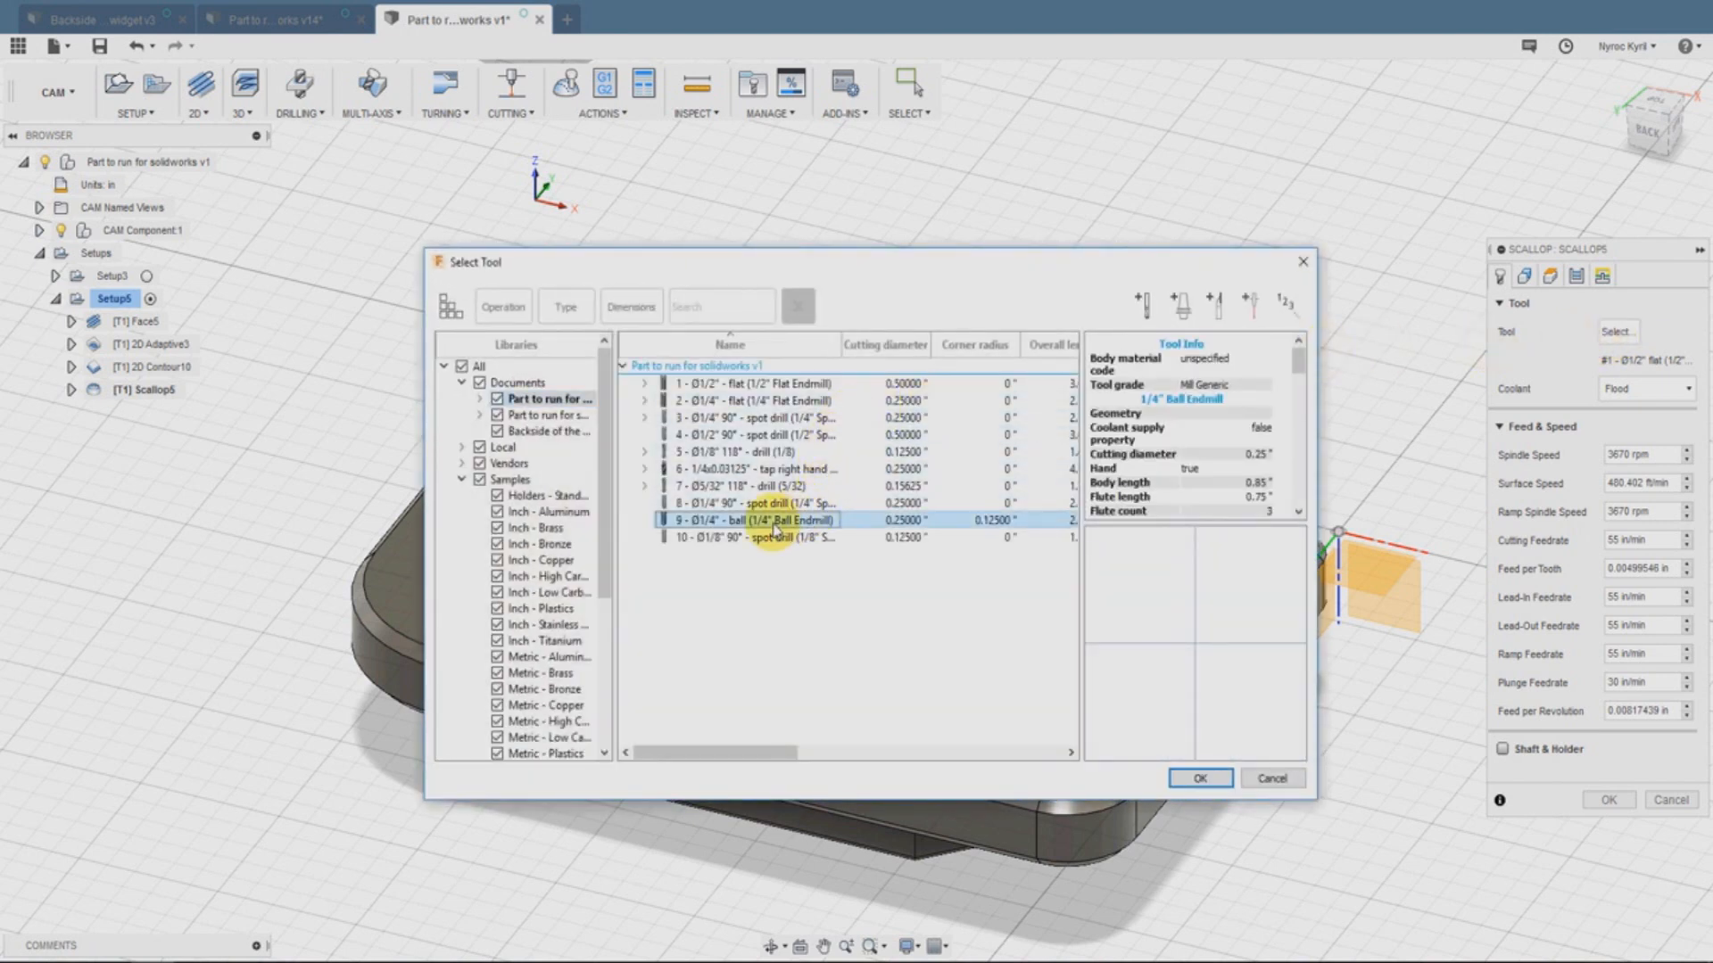
click(751, 521)
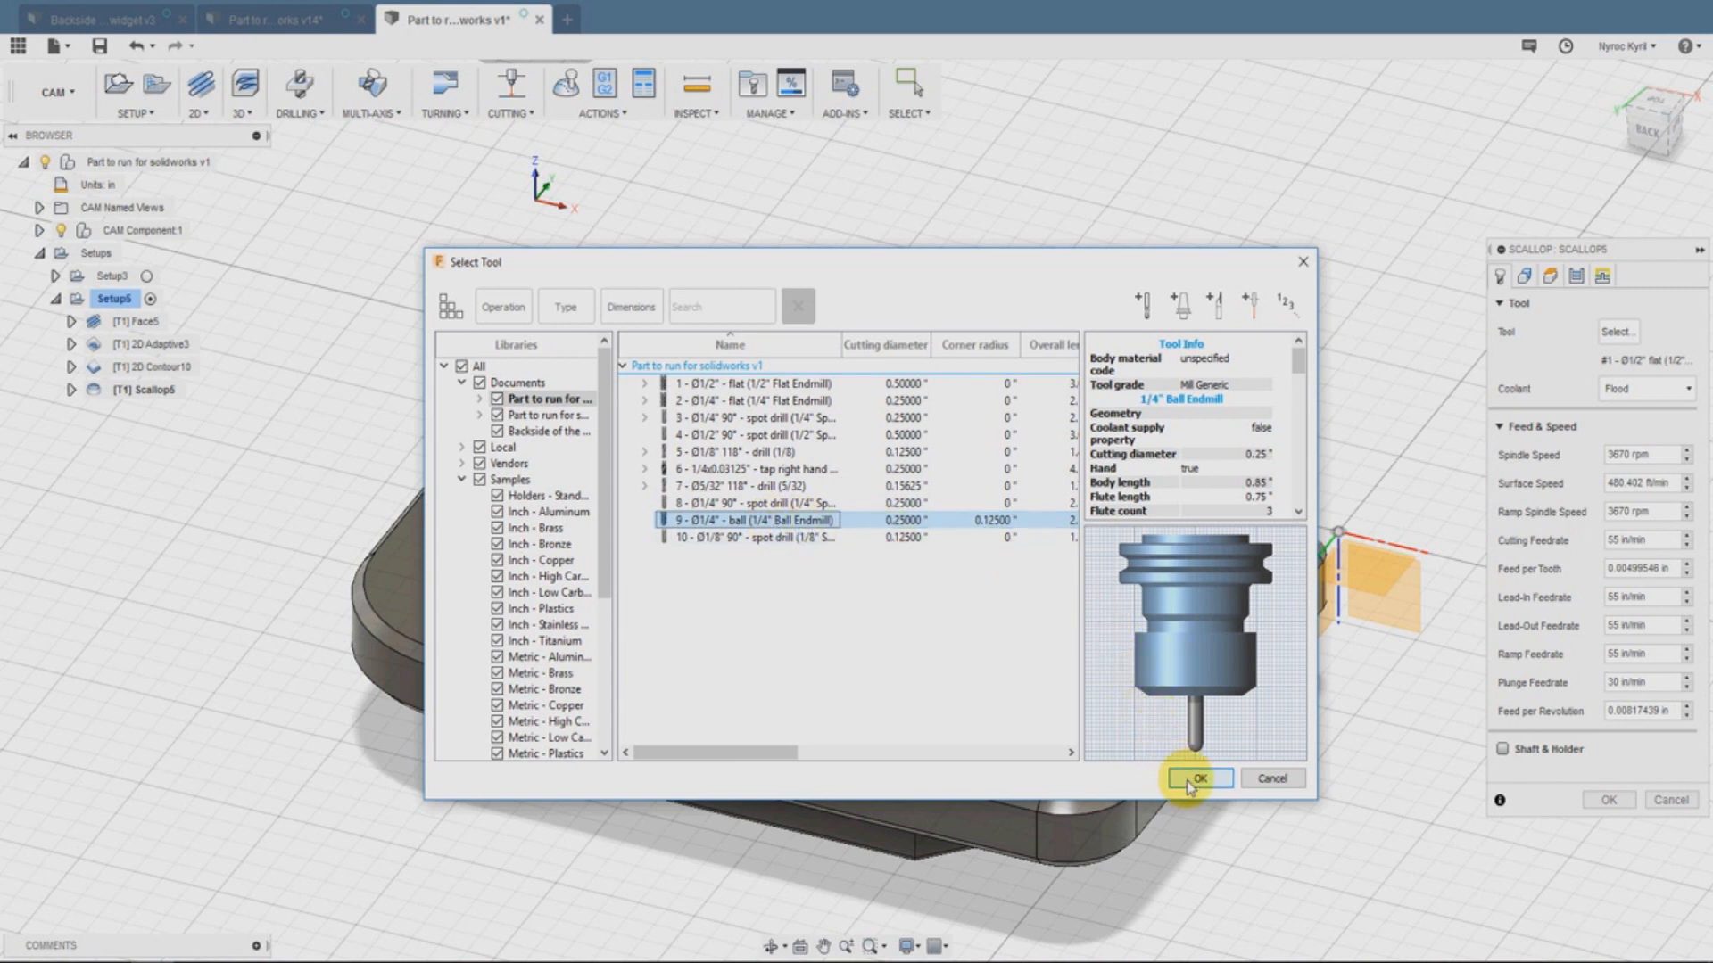
click(1197, 778)
text(5000)
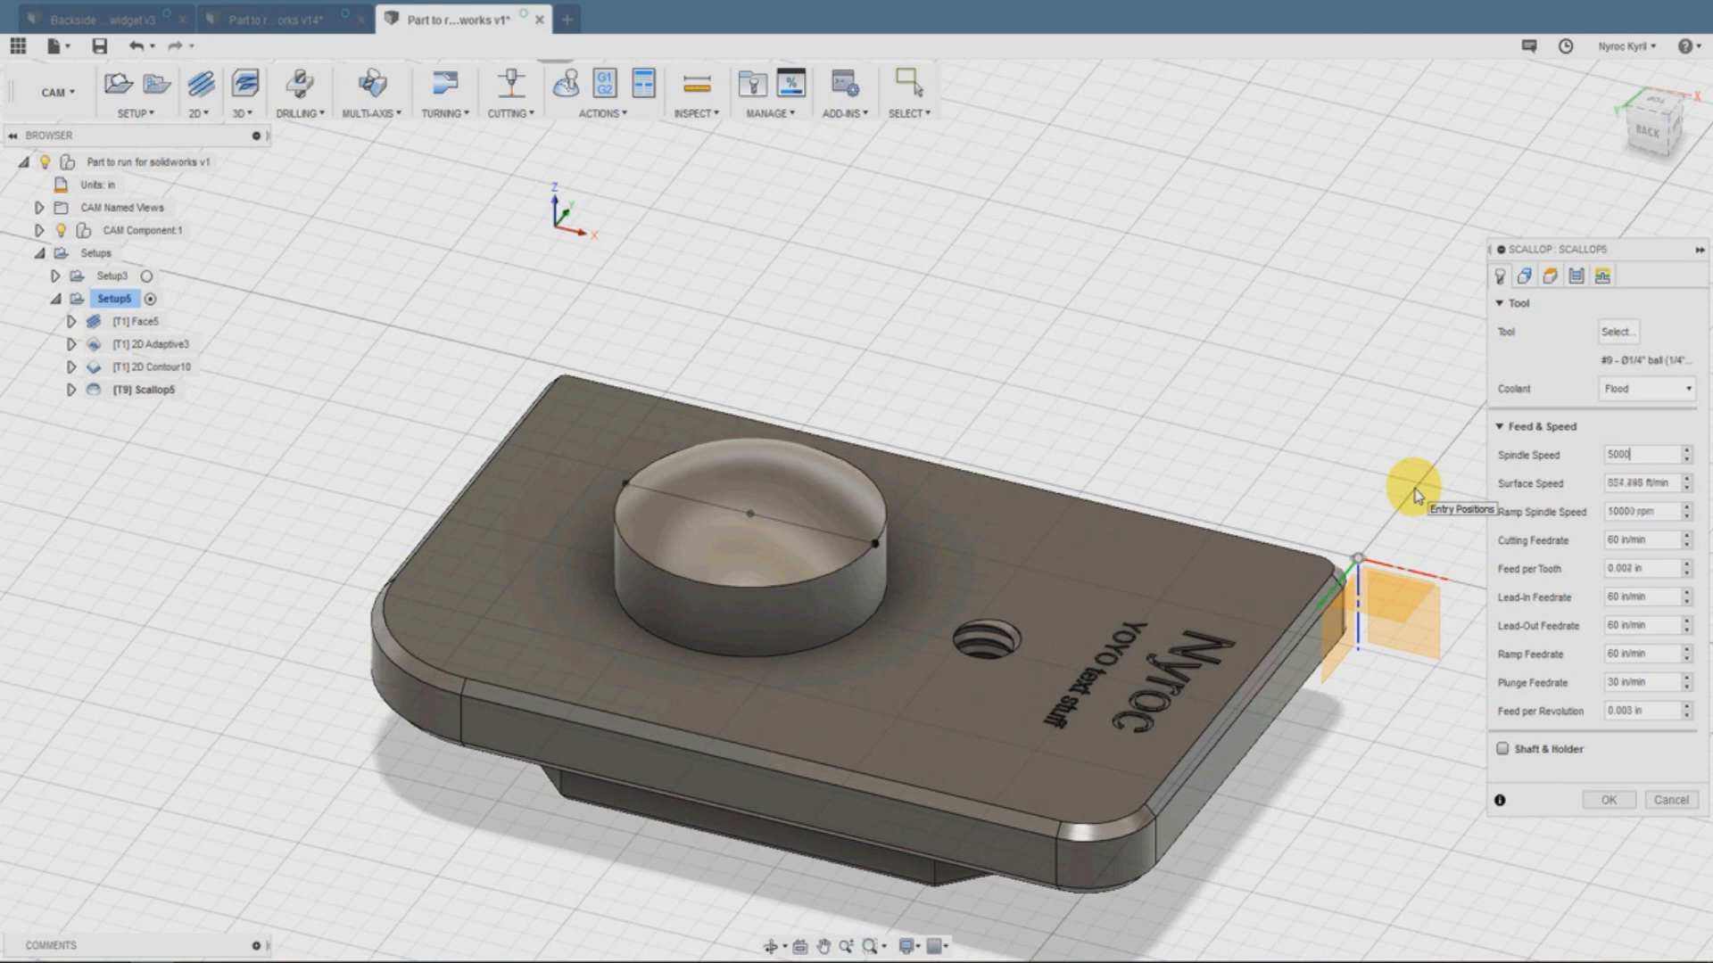
Bound the scallop to the dome's circular edge, target the dome top face, with 0.04 in additional offset
click(1527, 275)
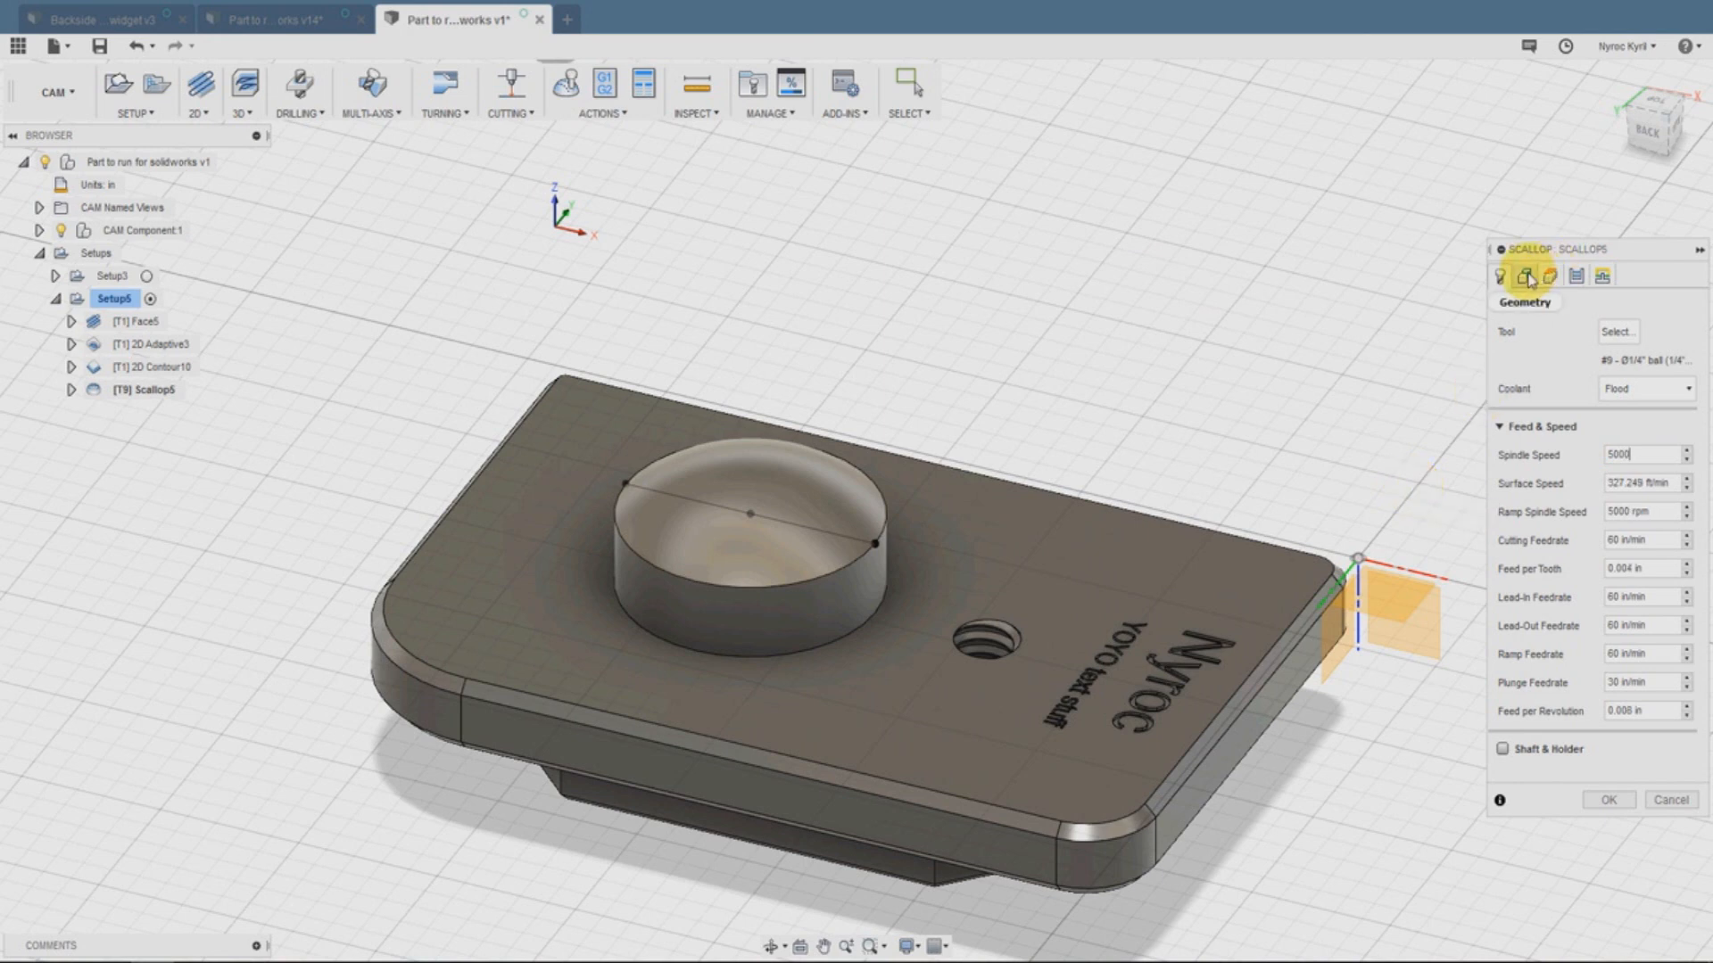
click(1530, 275)
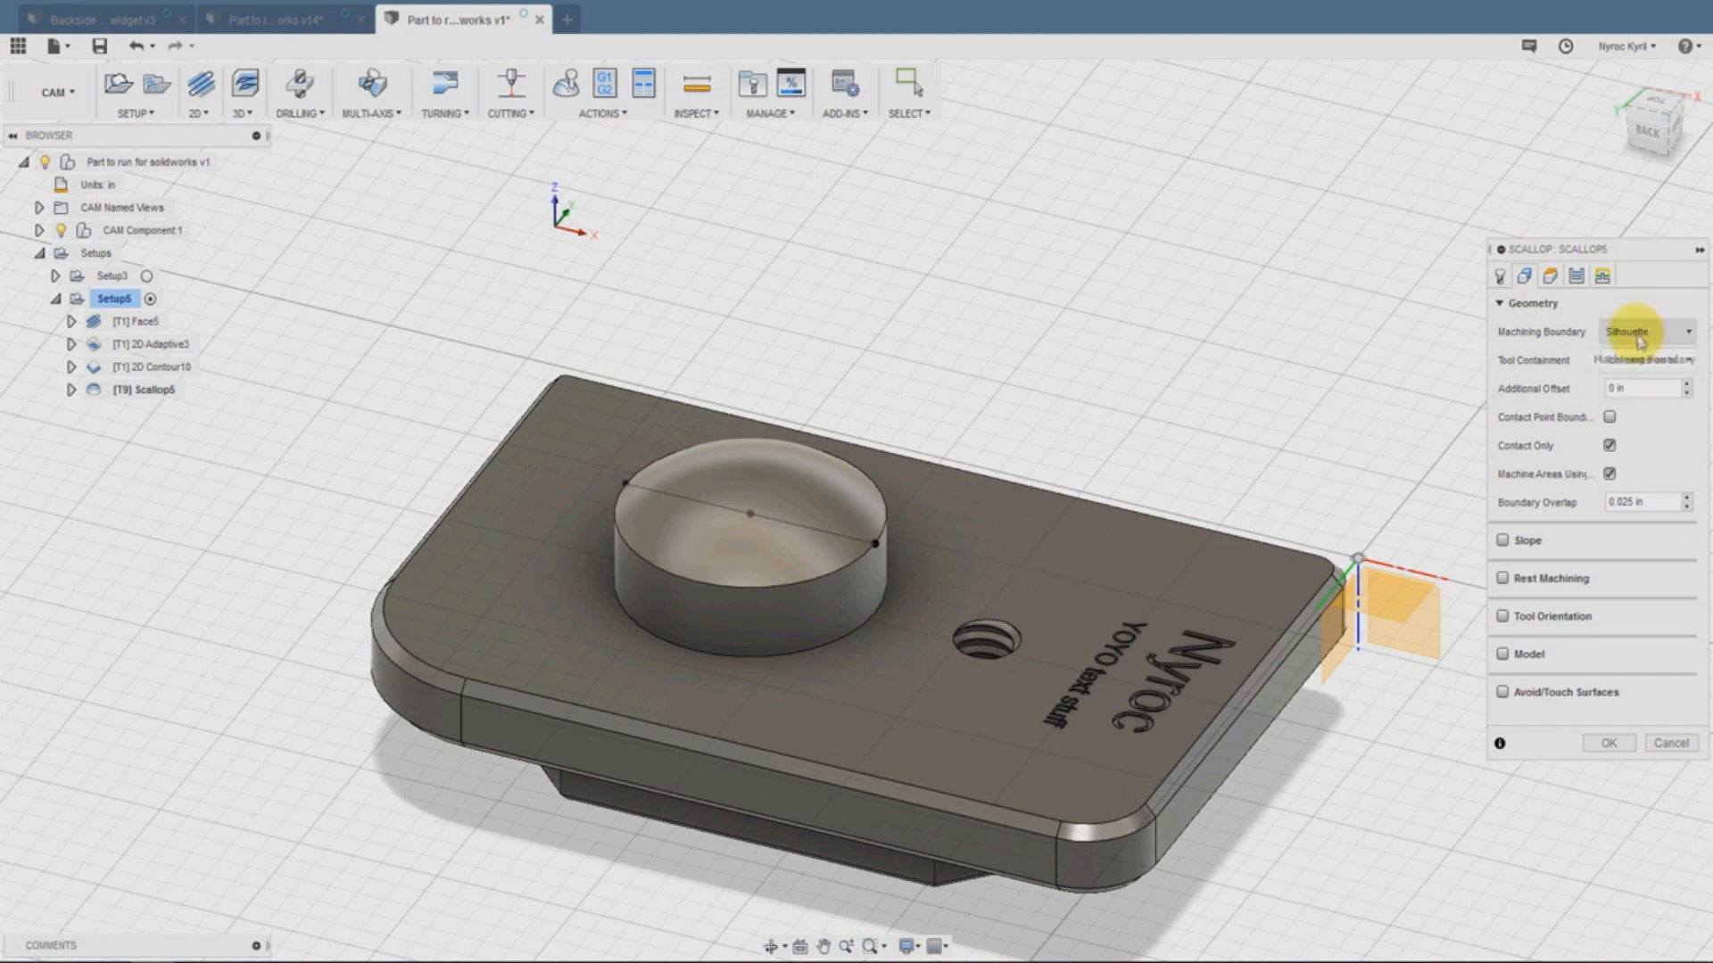
click(1688, 332)
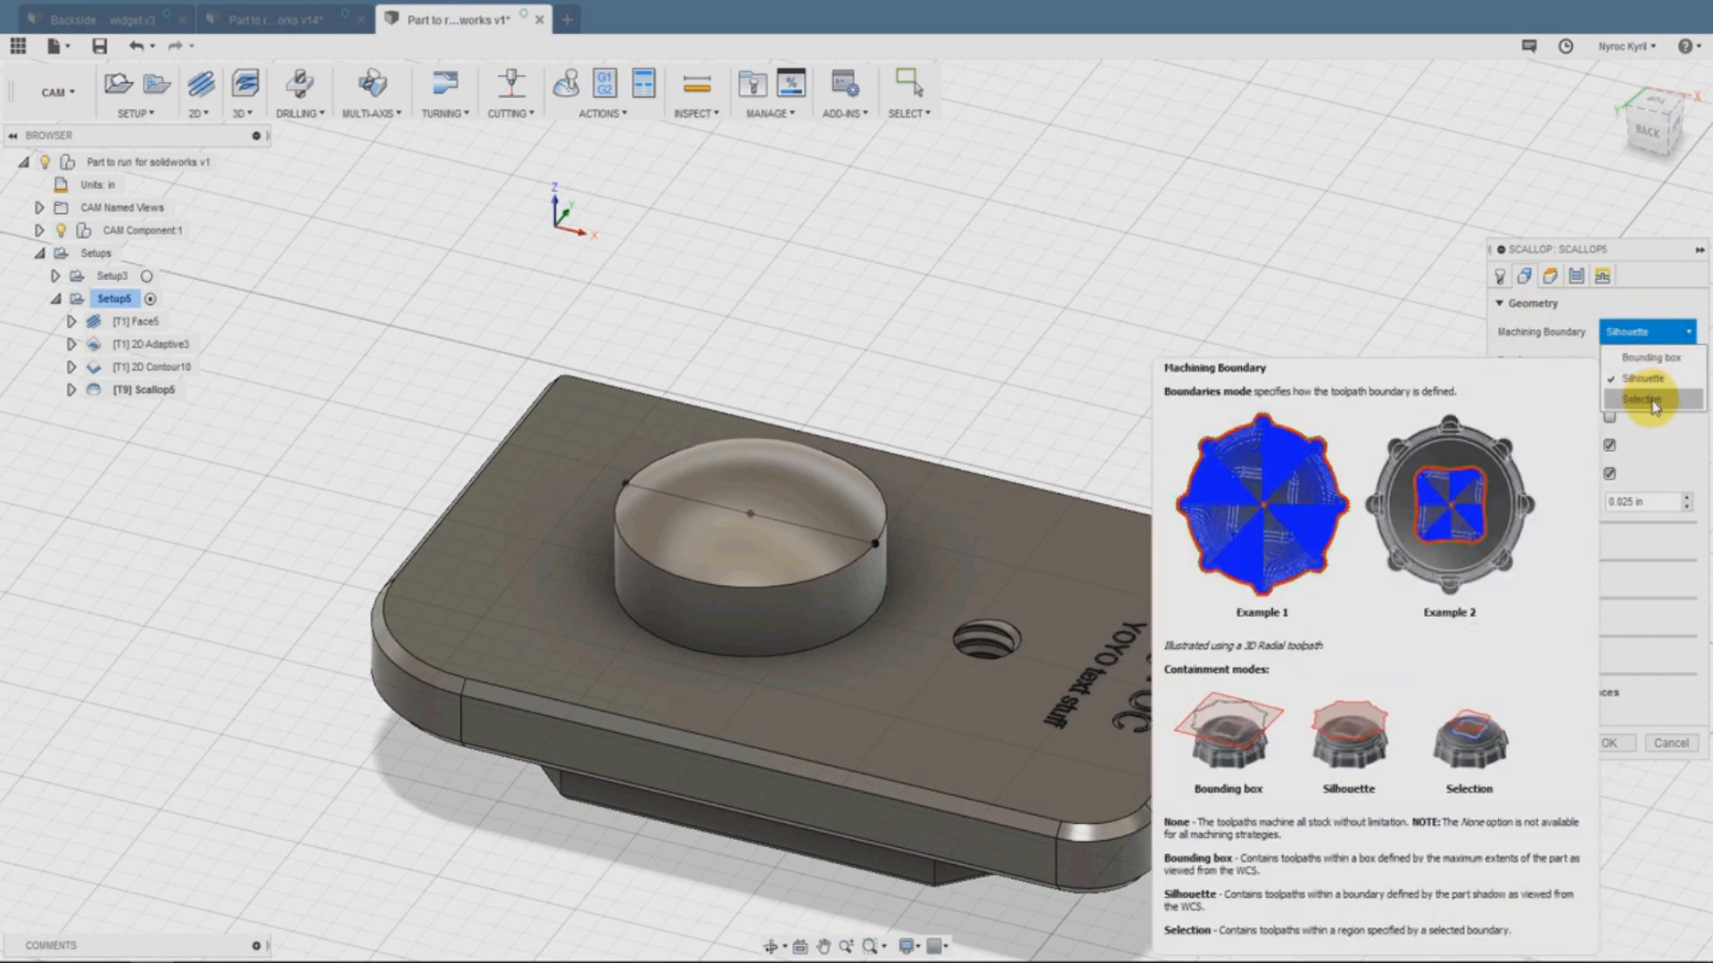
click(1635, 396)
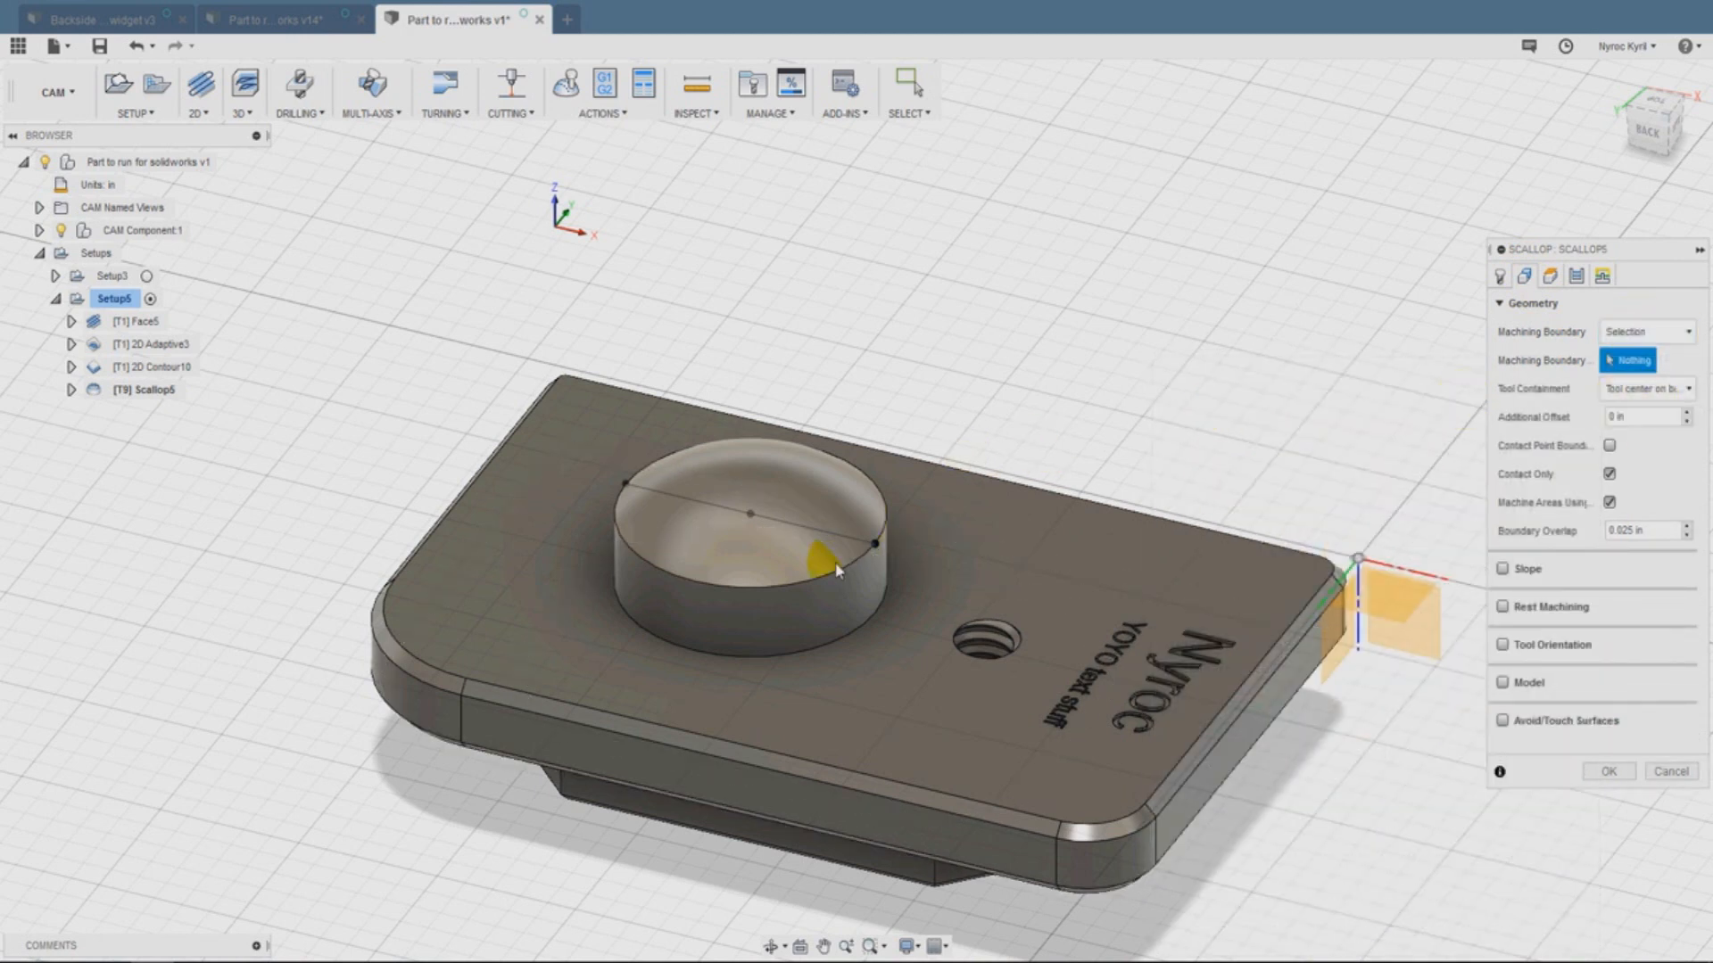
mouse_move(818, 583)
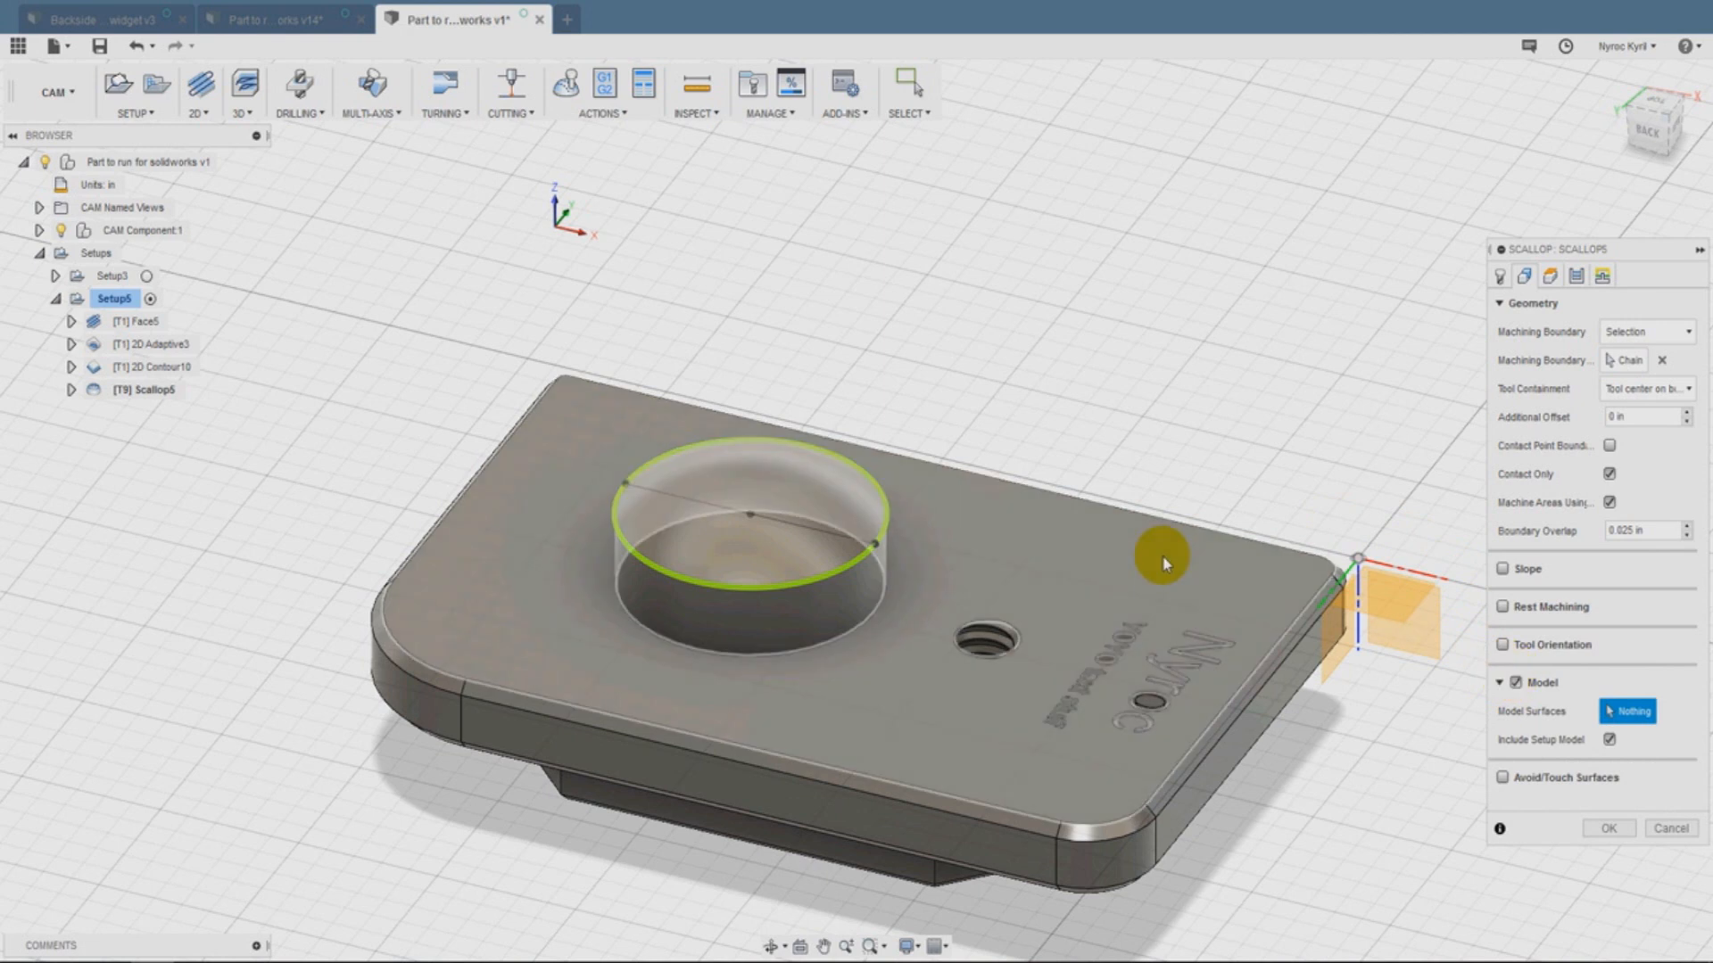
click(747, 526)
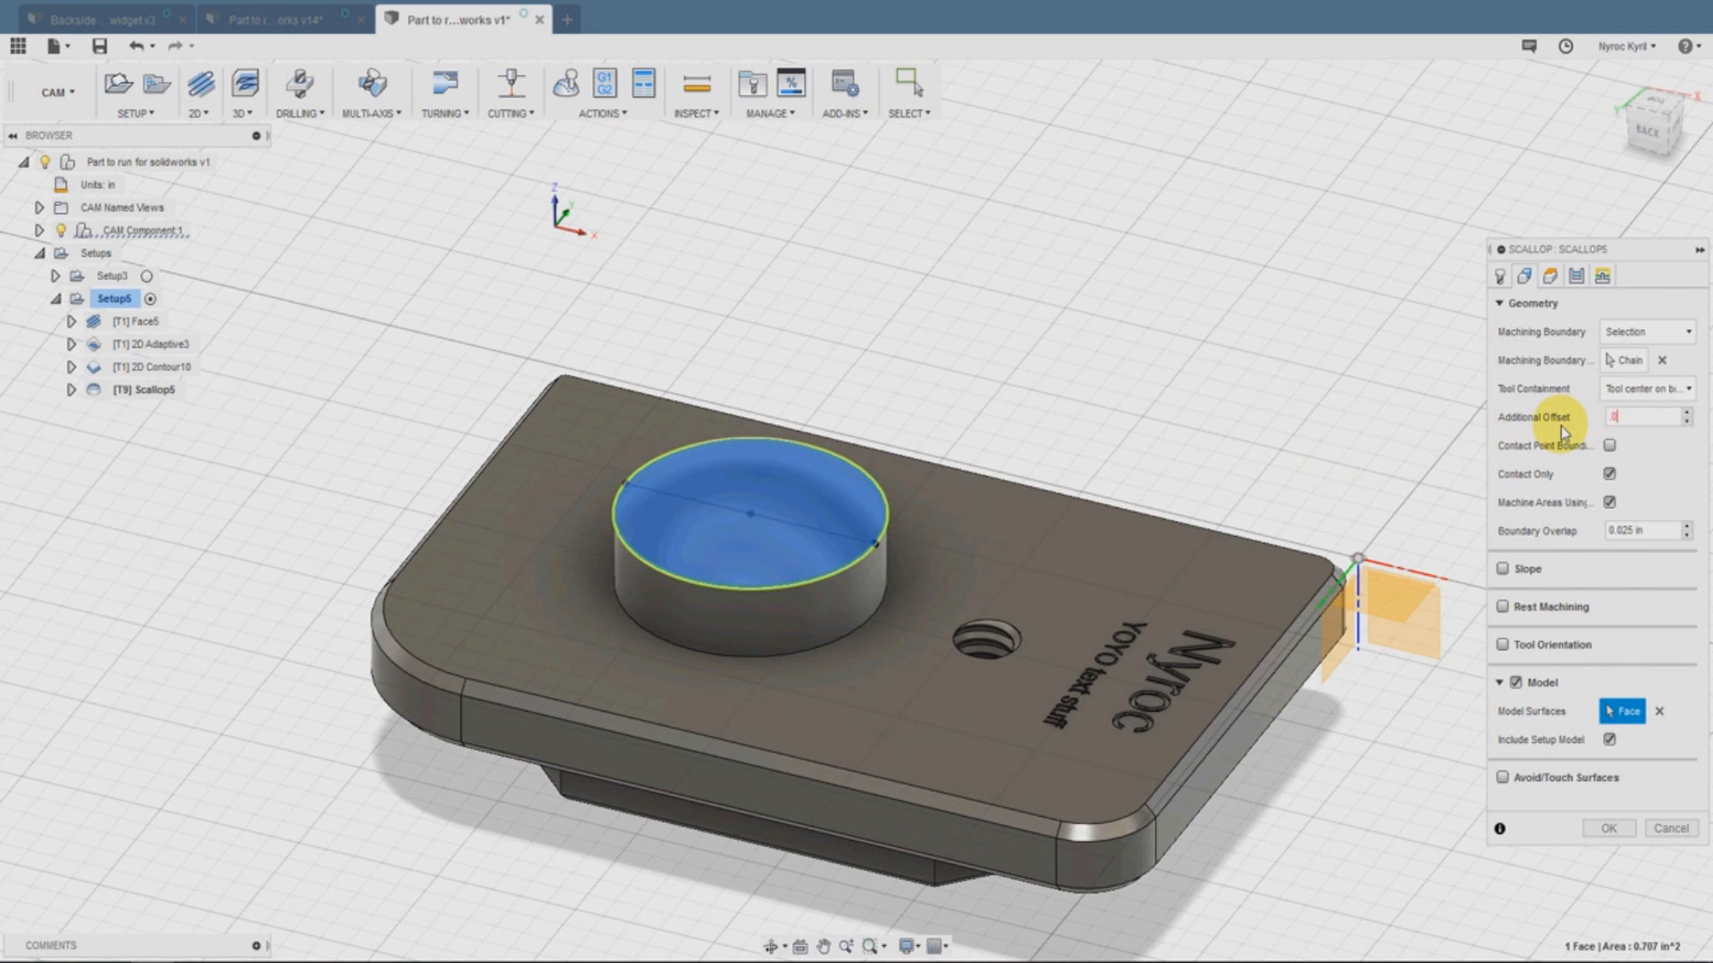
text(.04)
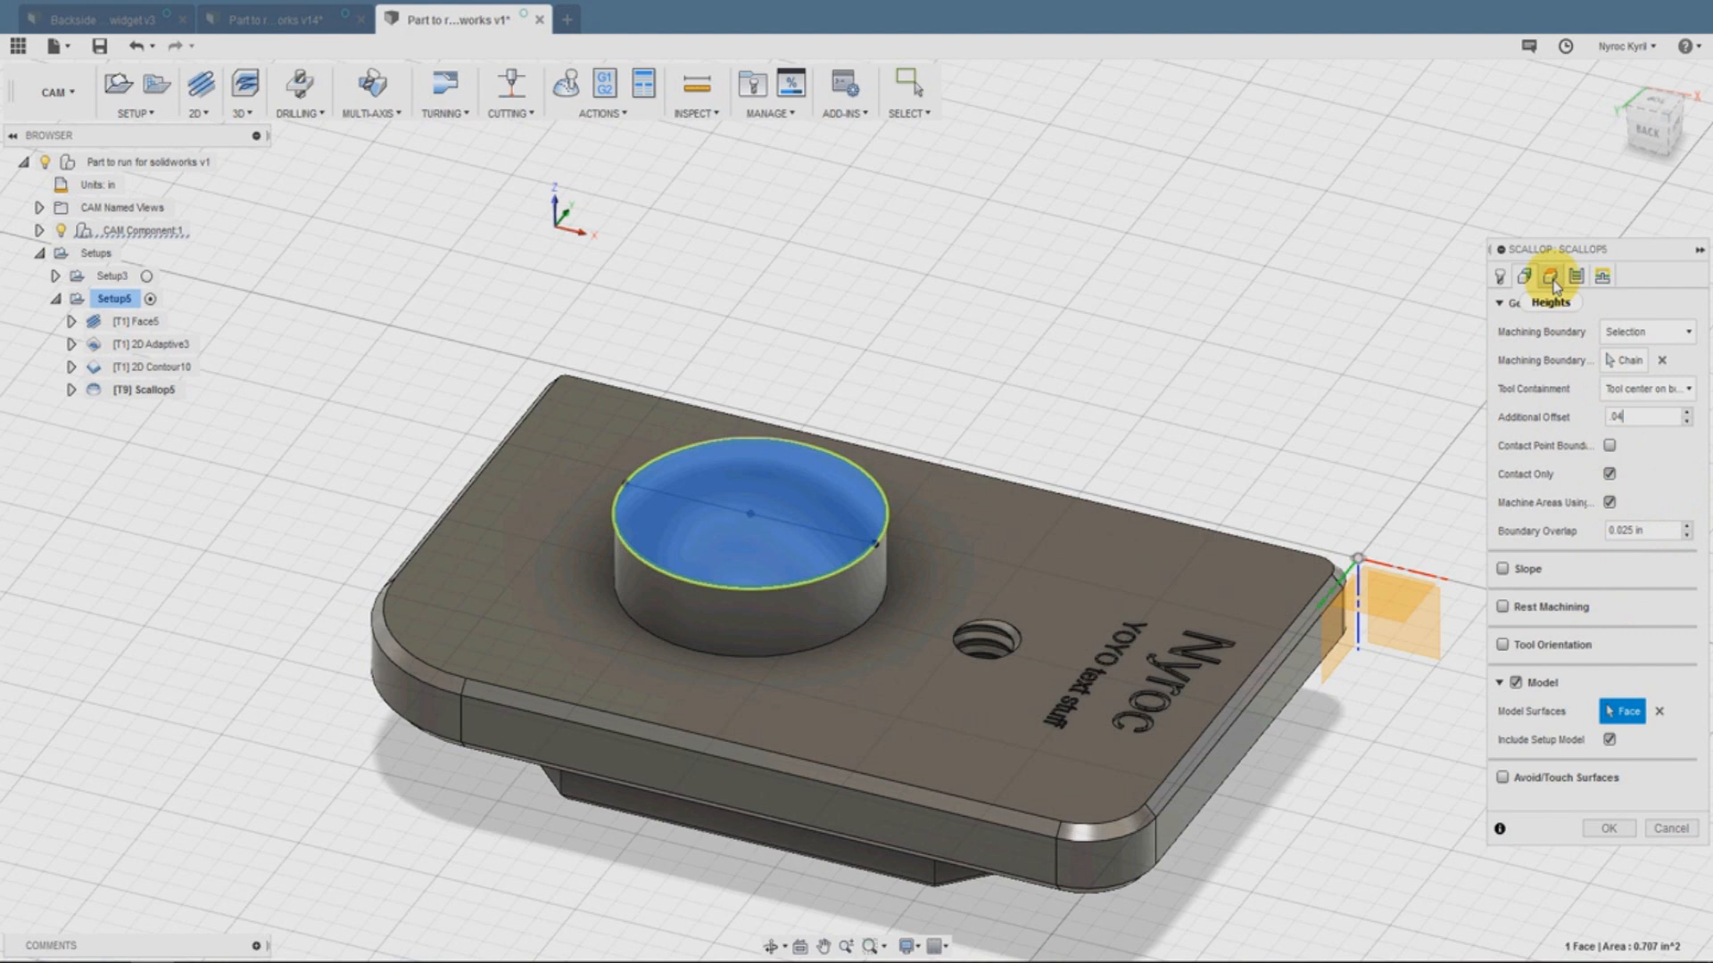
Set the scallop stepover to 0.025 in after reviewing heights
click(1573, 274)
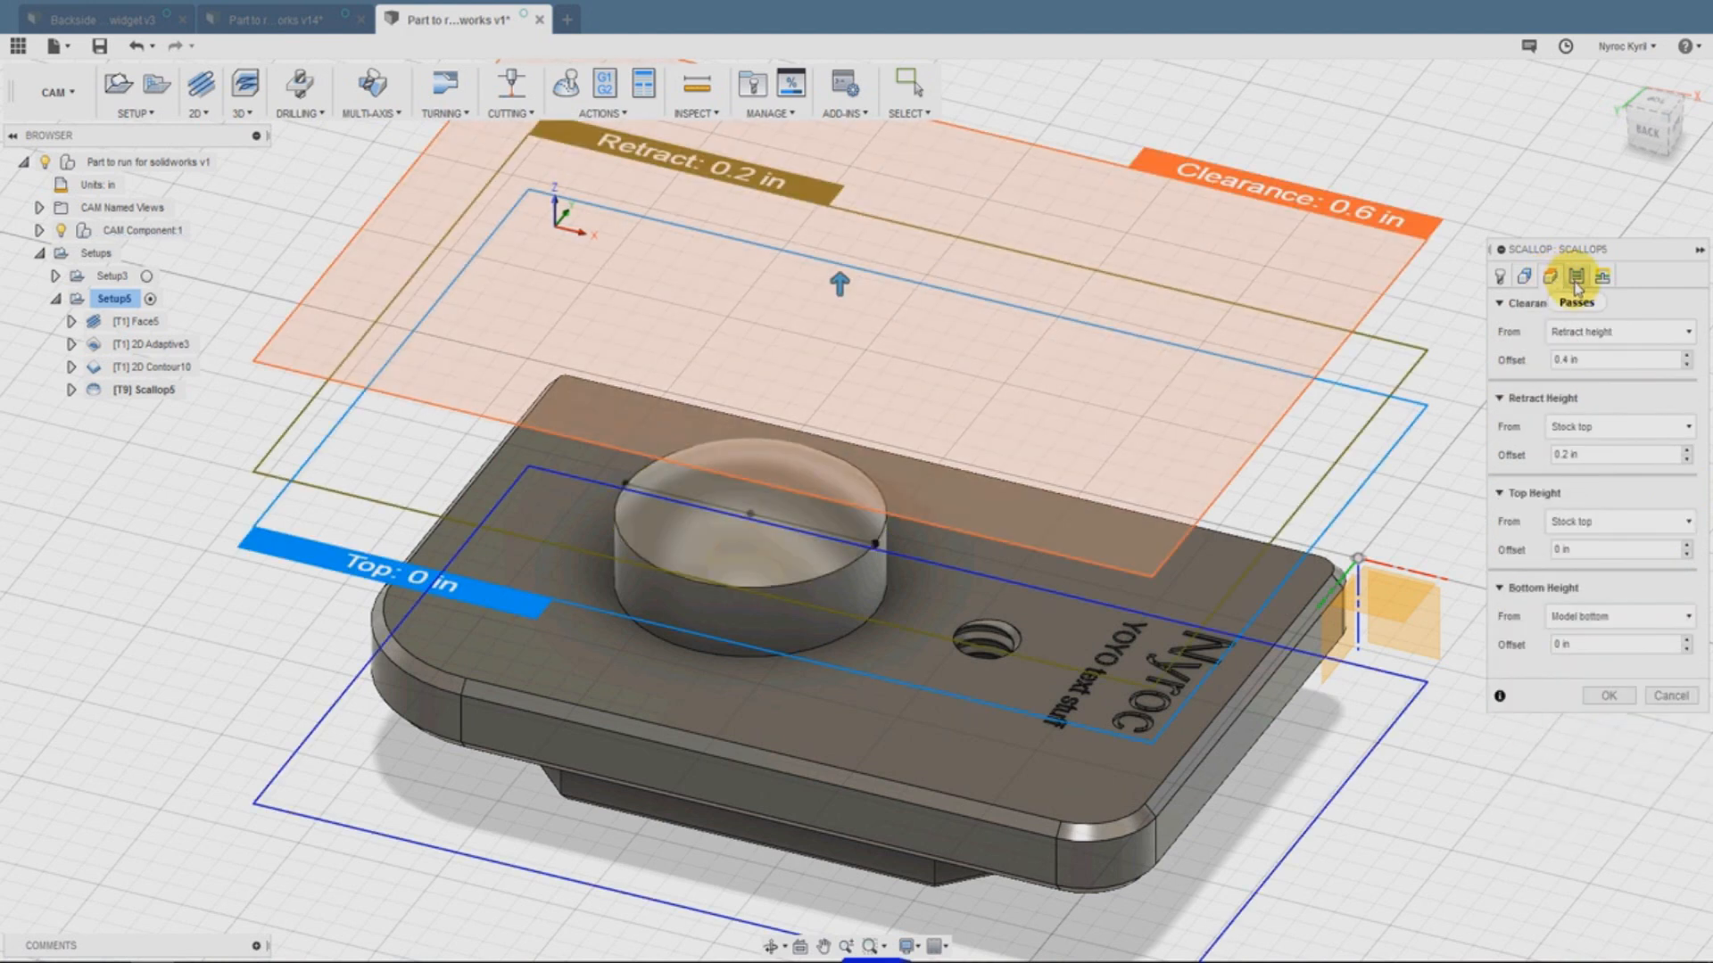
click(1574, 276)
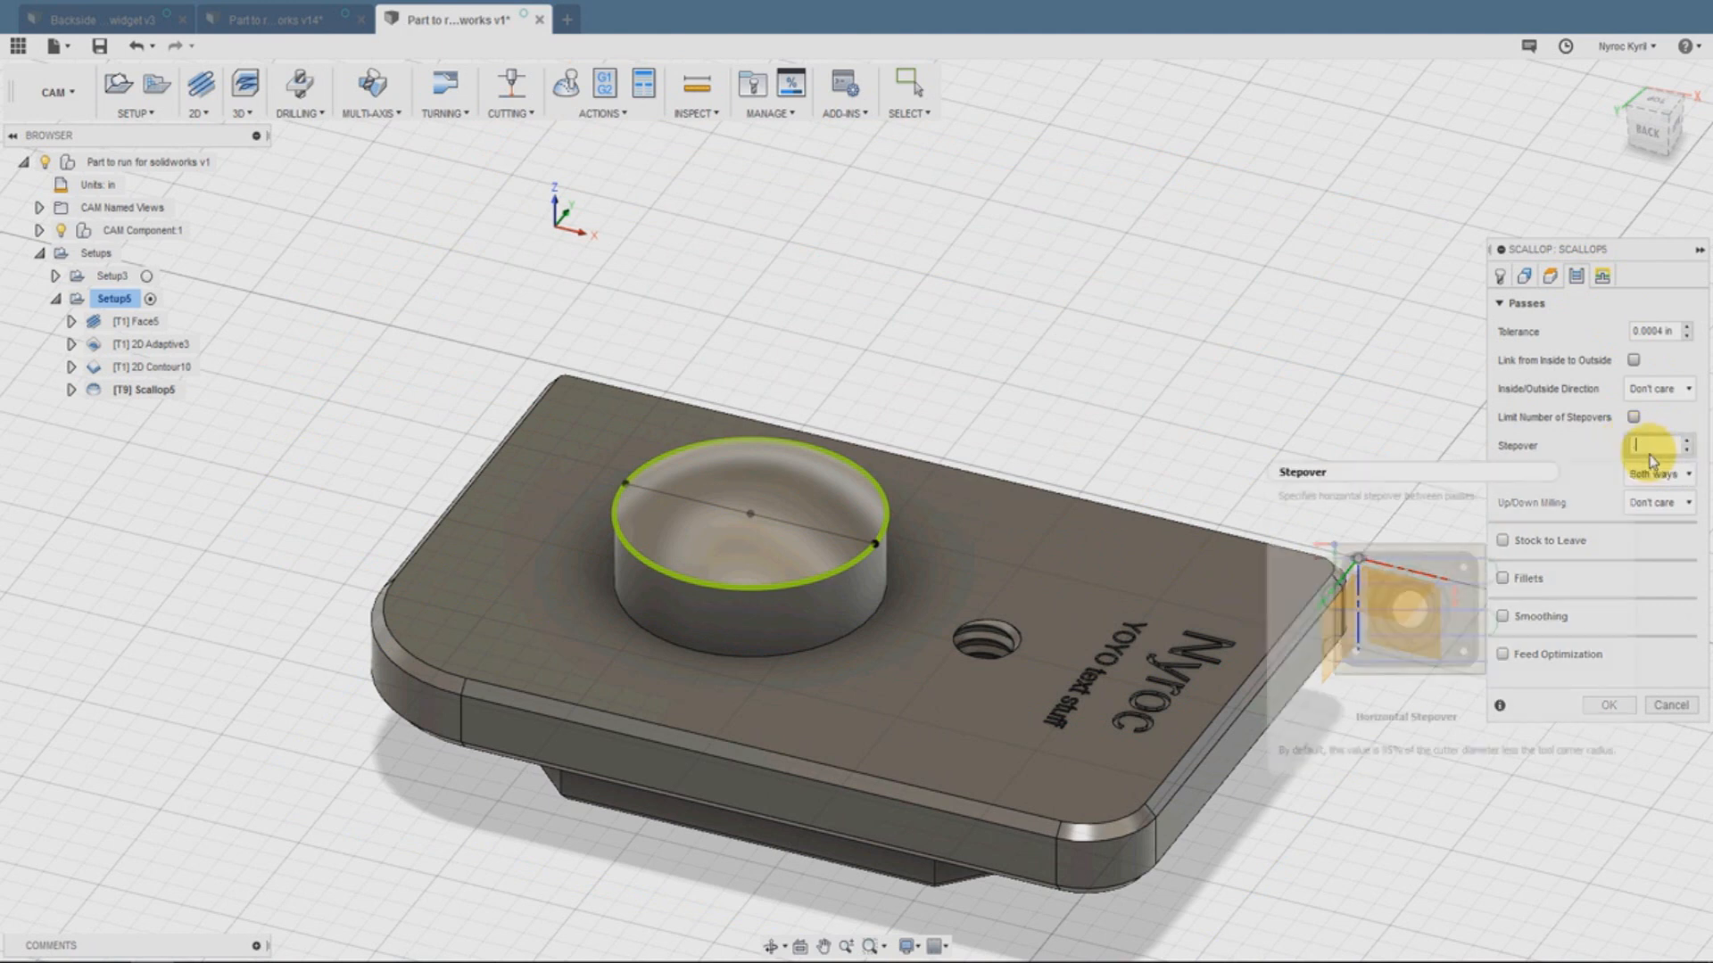
text(.025)
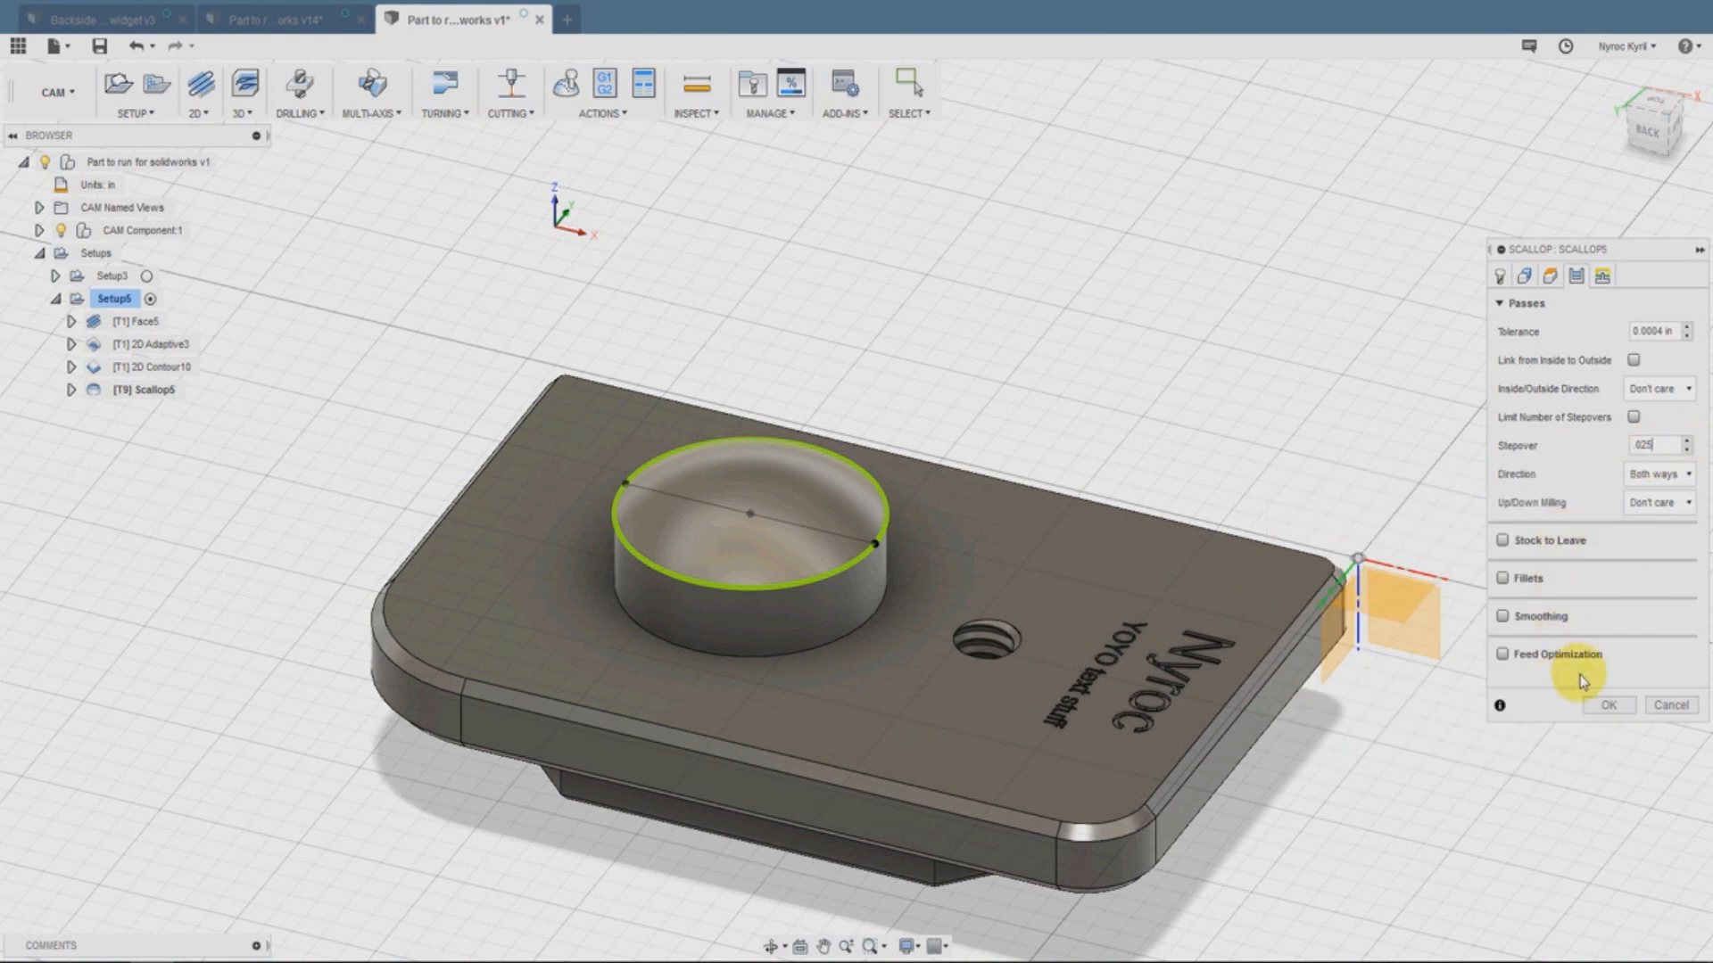
click(1609, 705)
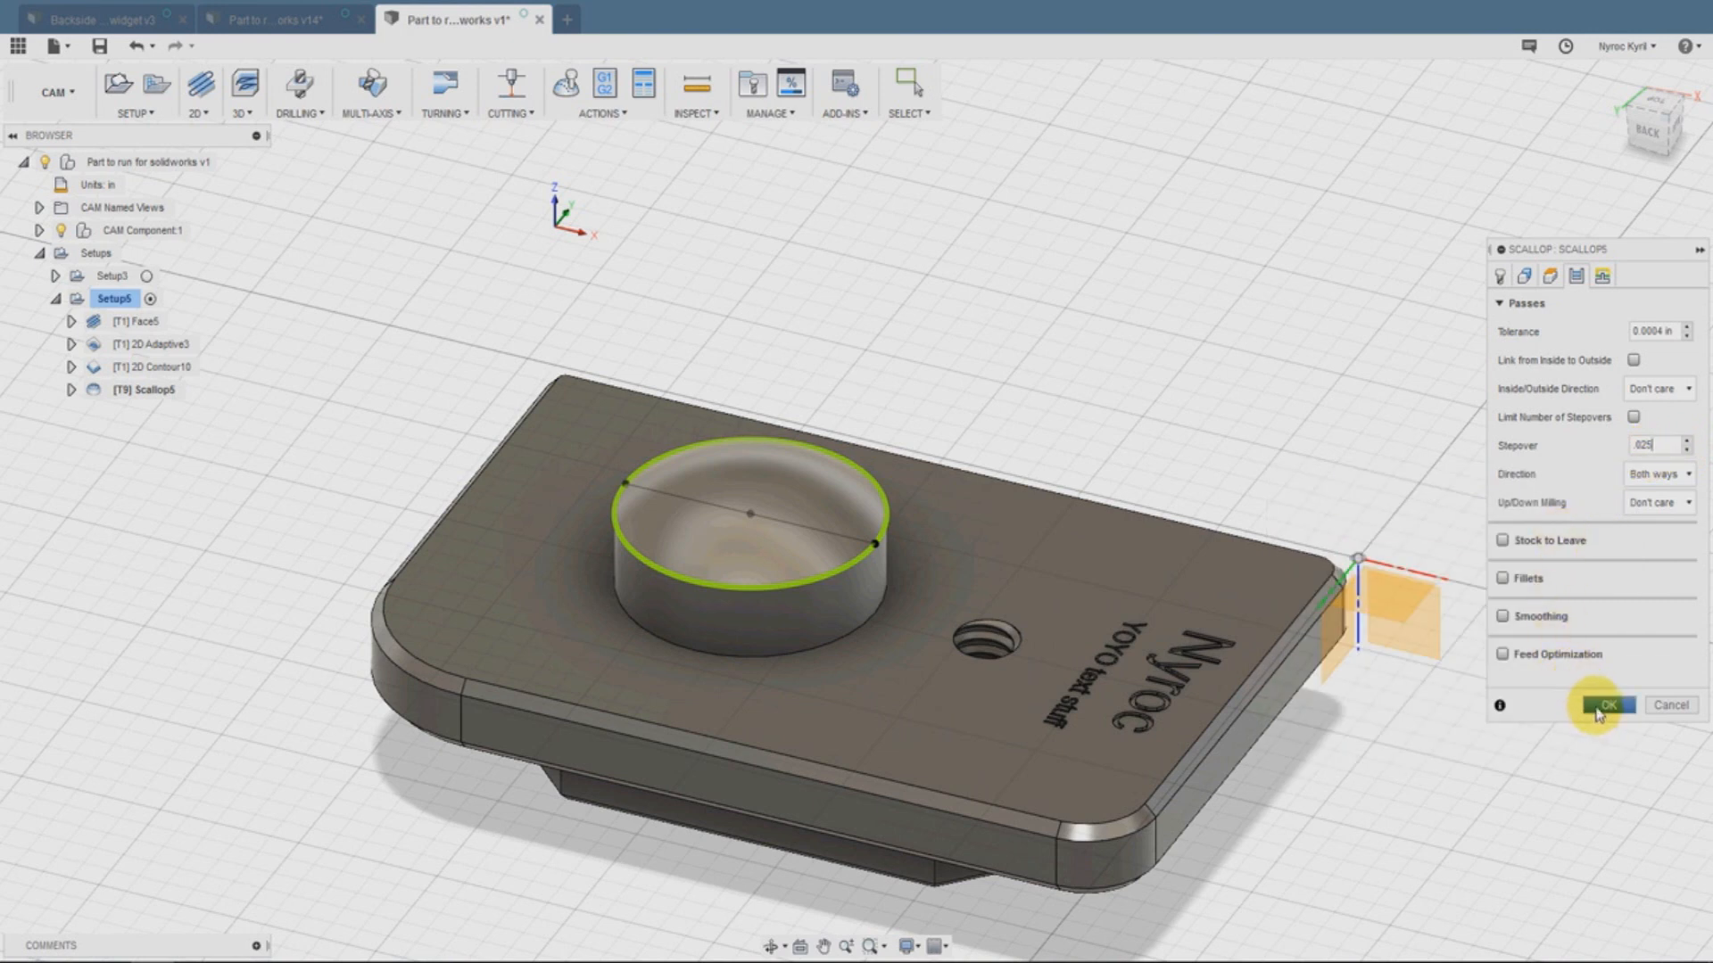
click(1521, 275)
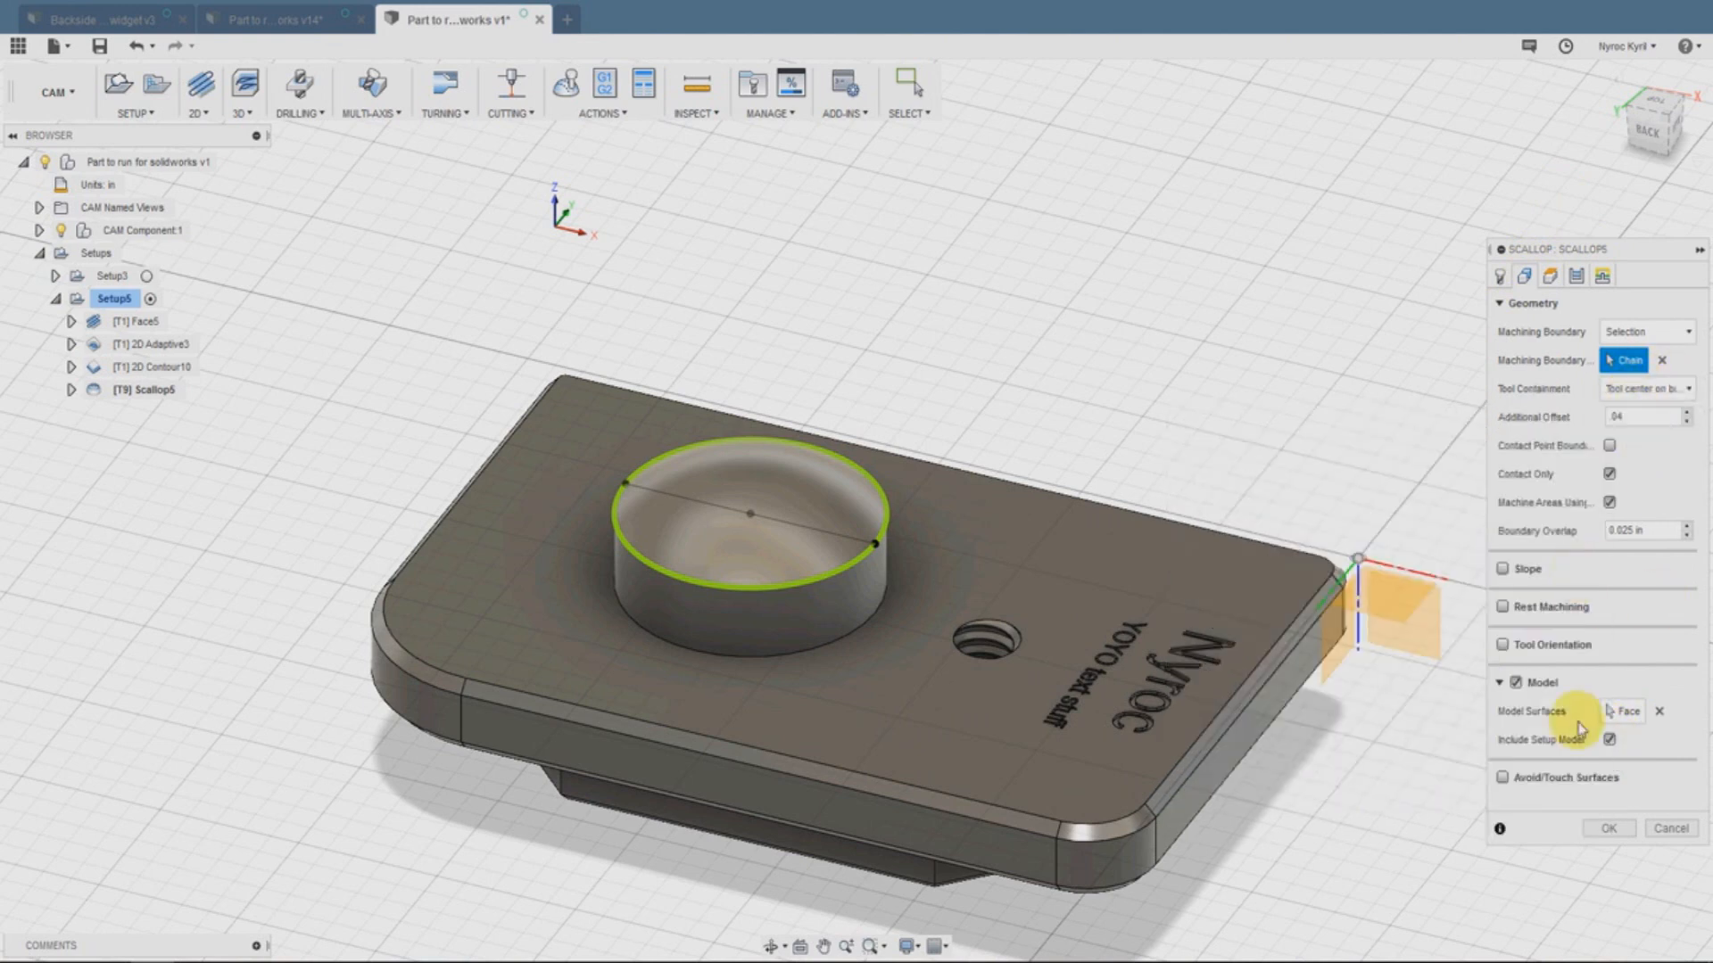
Confirm Scallop5 so its concentric finishing toolpath is computed on the dome
click(1609, 827)
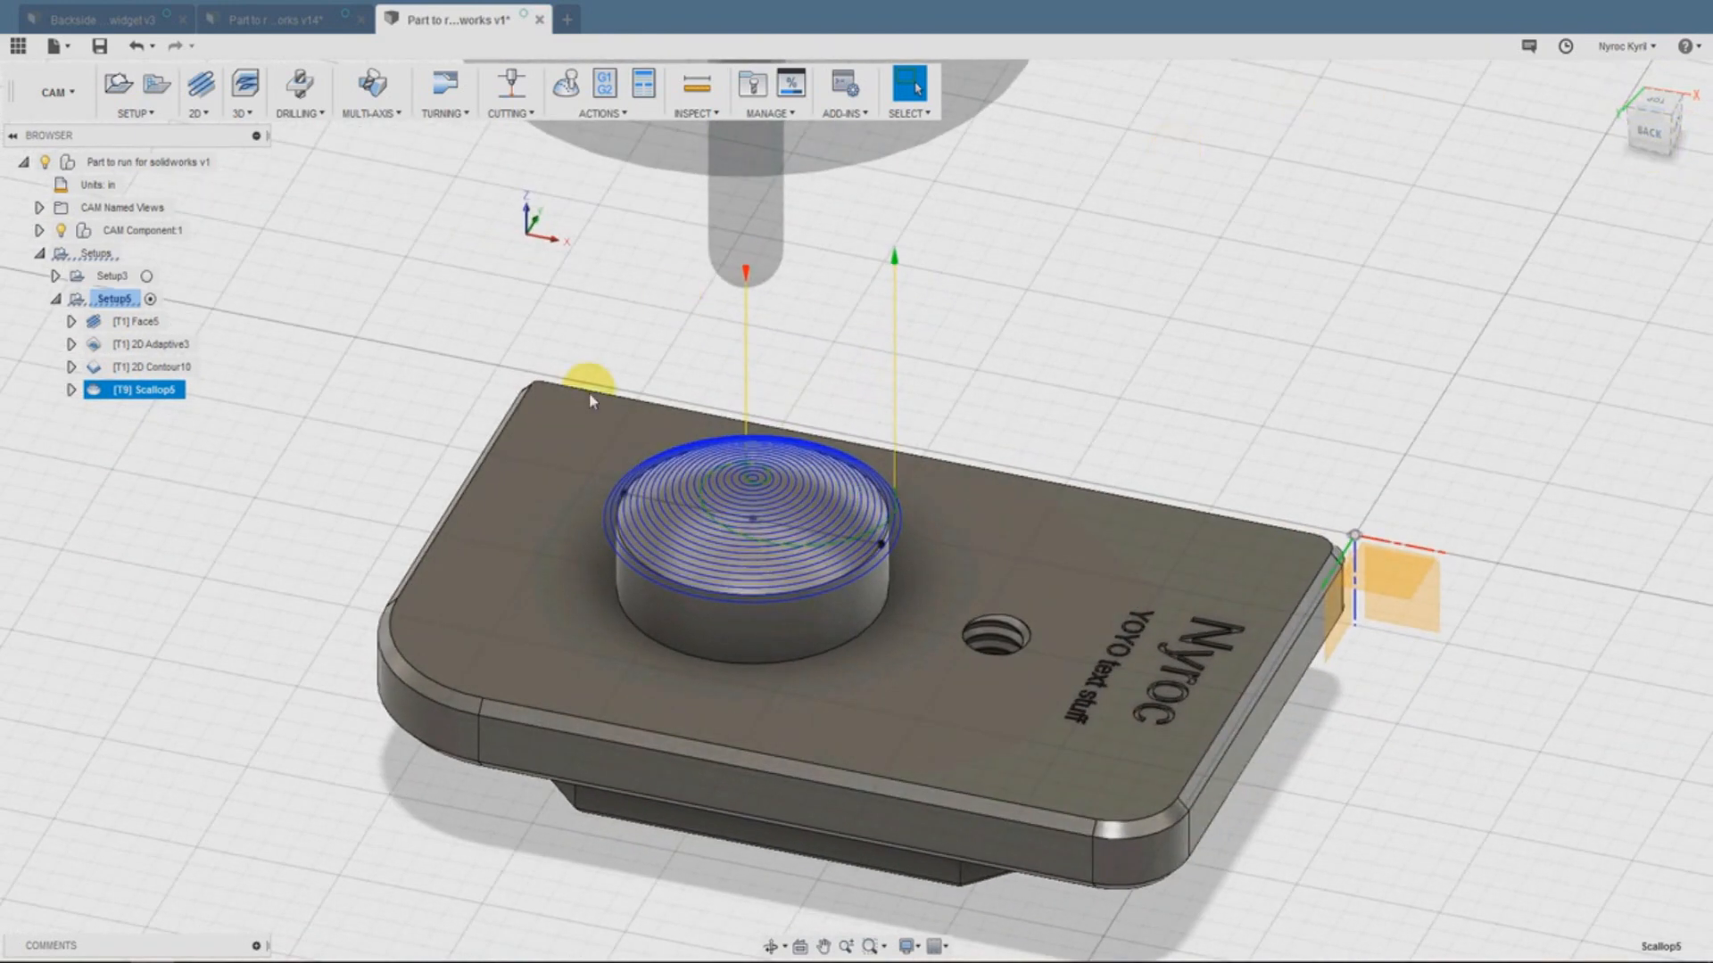
mouse_move(332, 185)
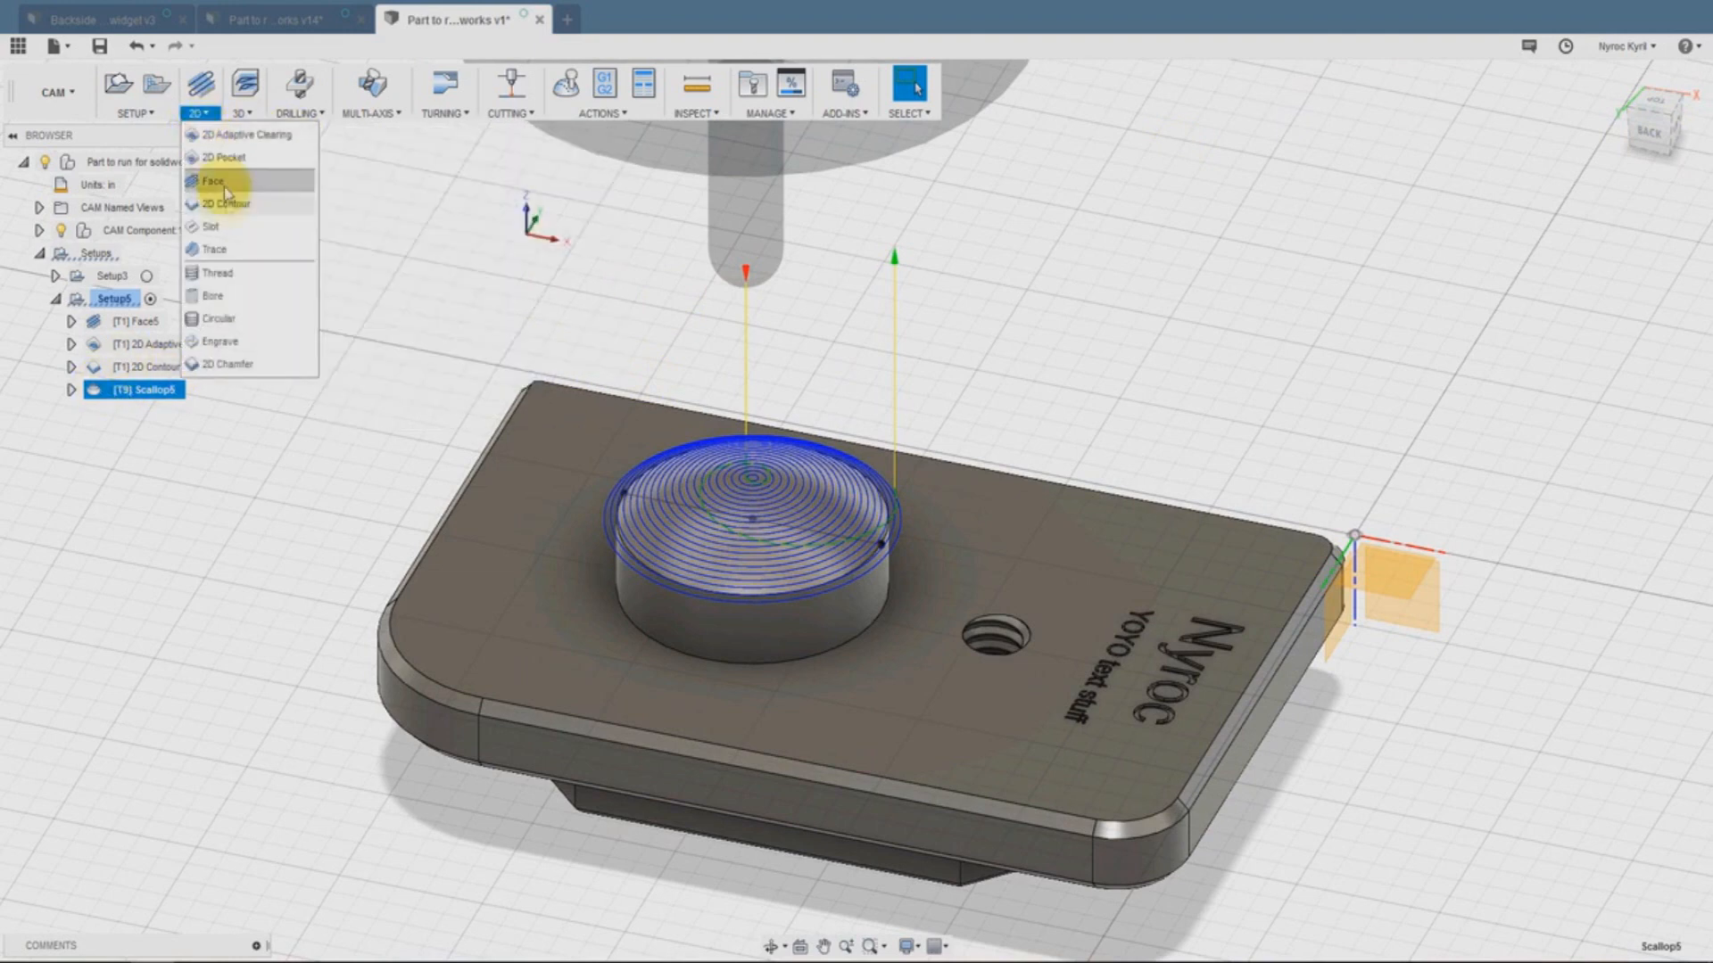
mouse_move(210, 250)
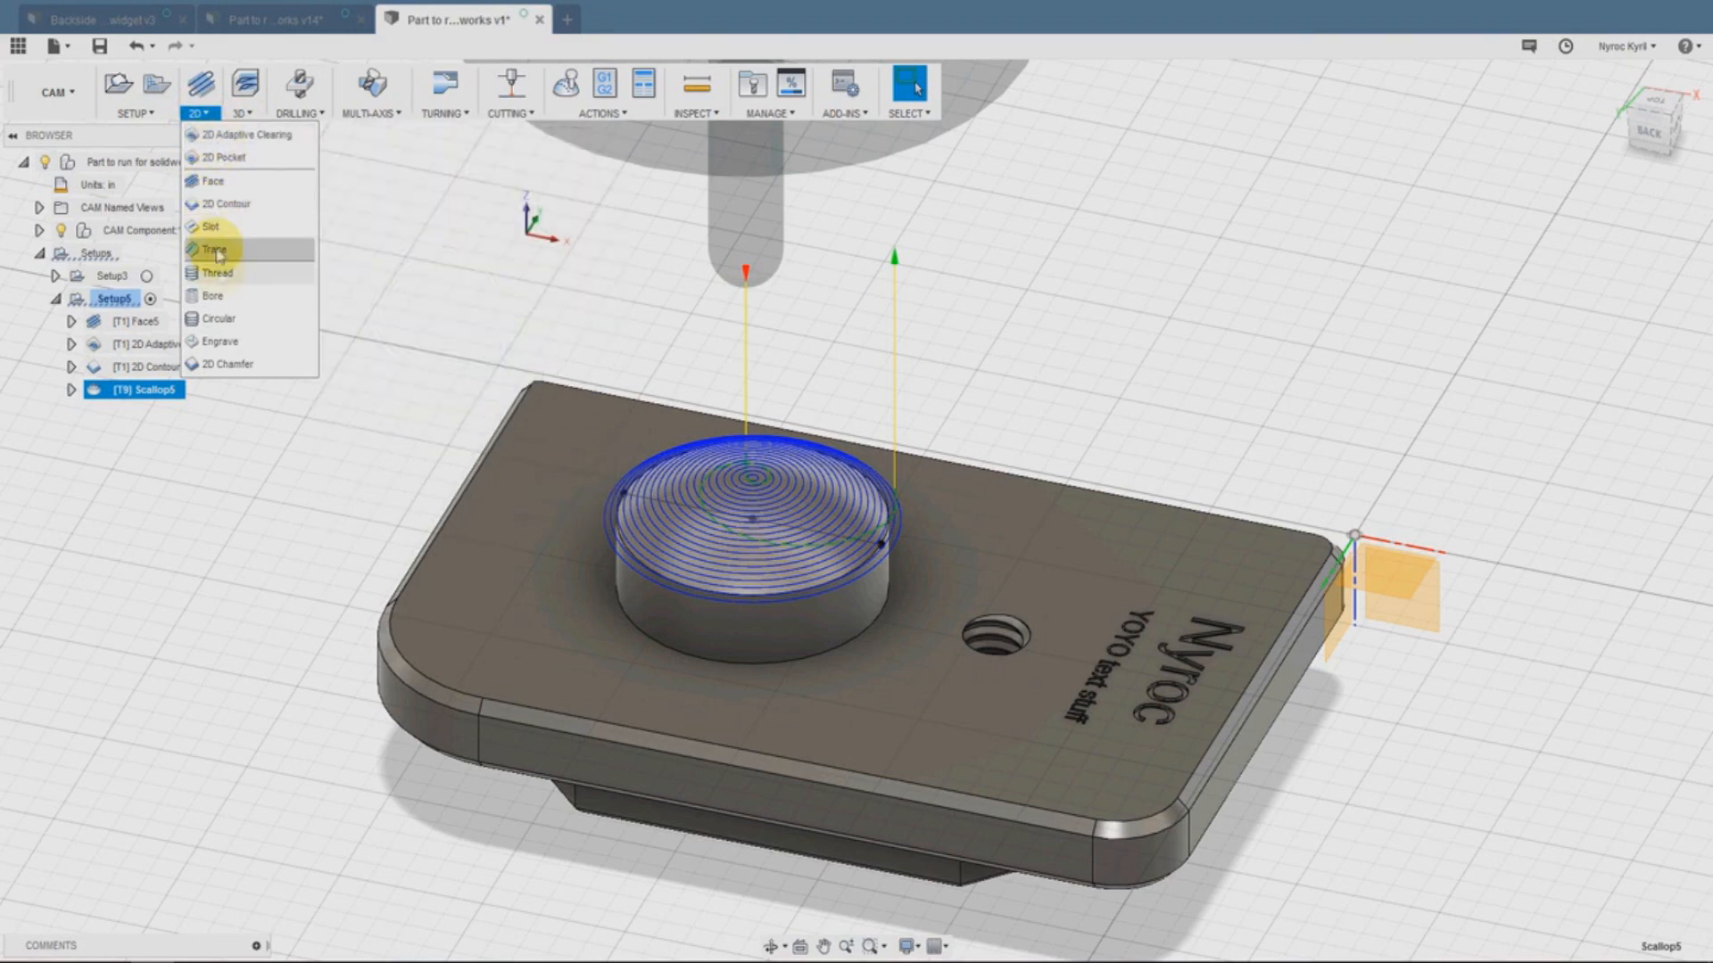
mouse_move(221, 204)
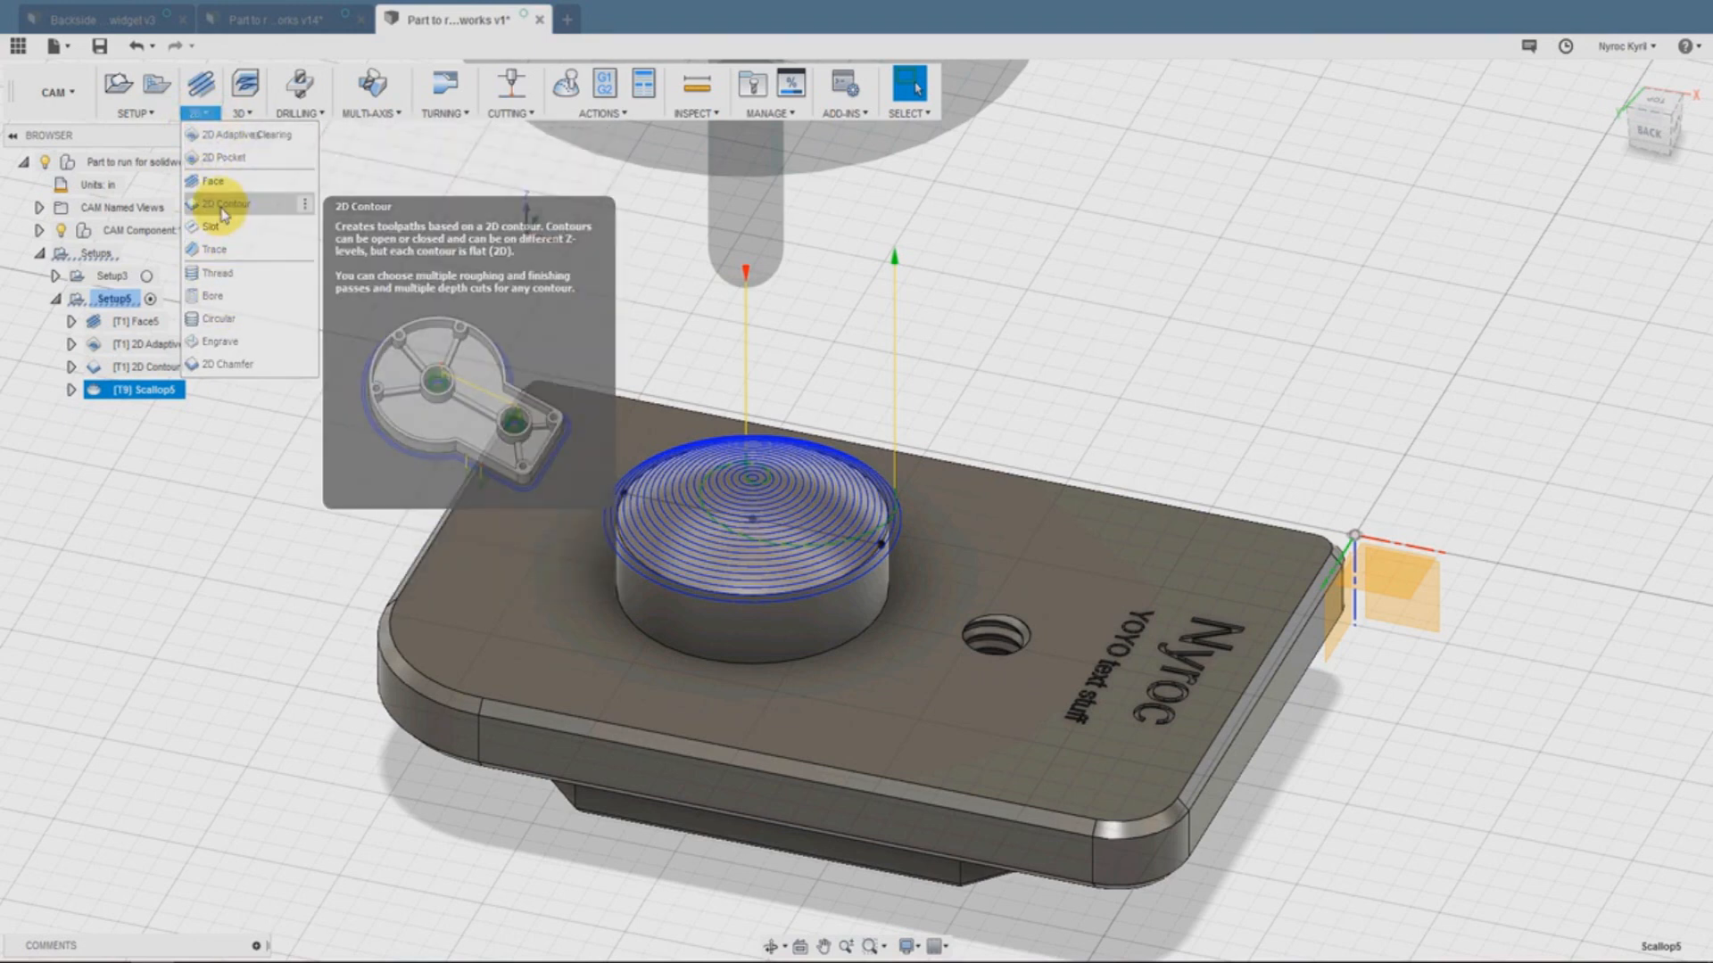
Start 2D Contour11 using tool #8, the 1/4 in 90° spot drill
click(221, 202)
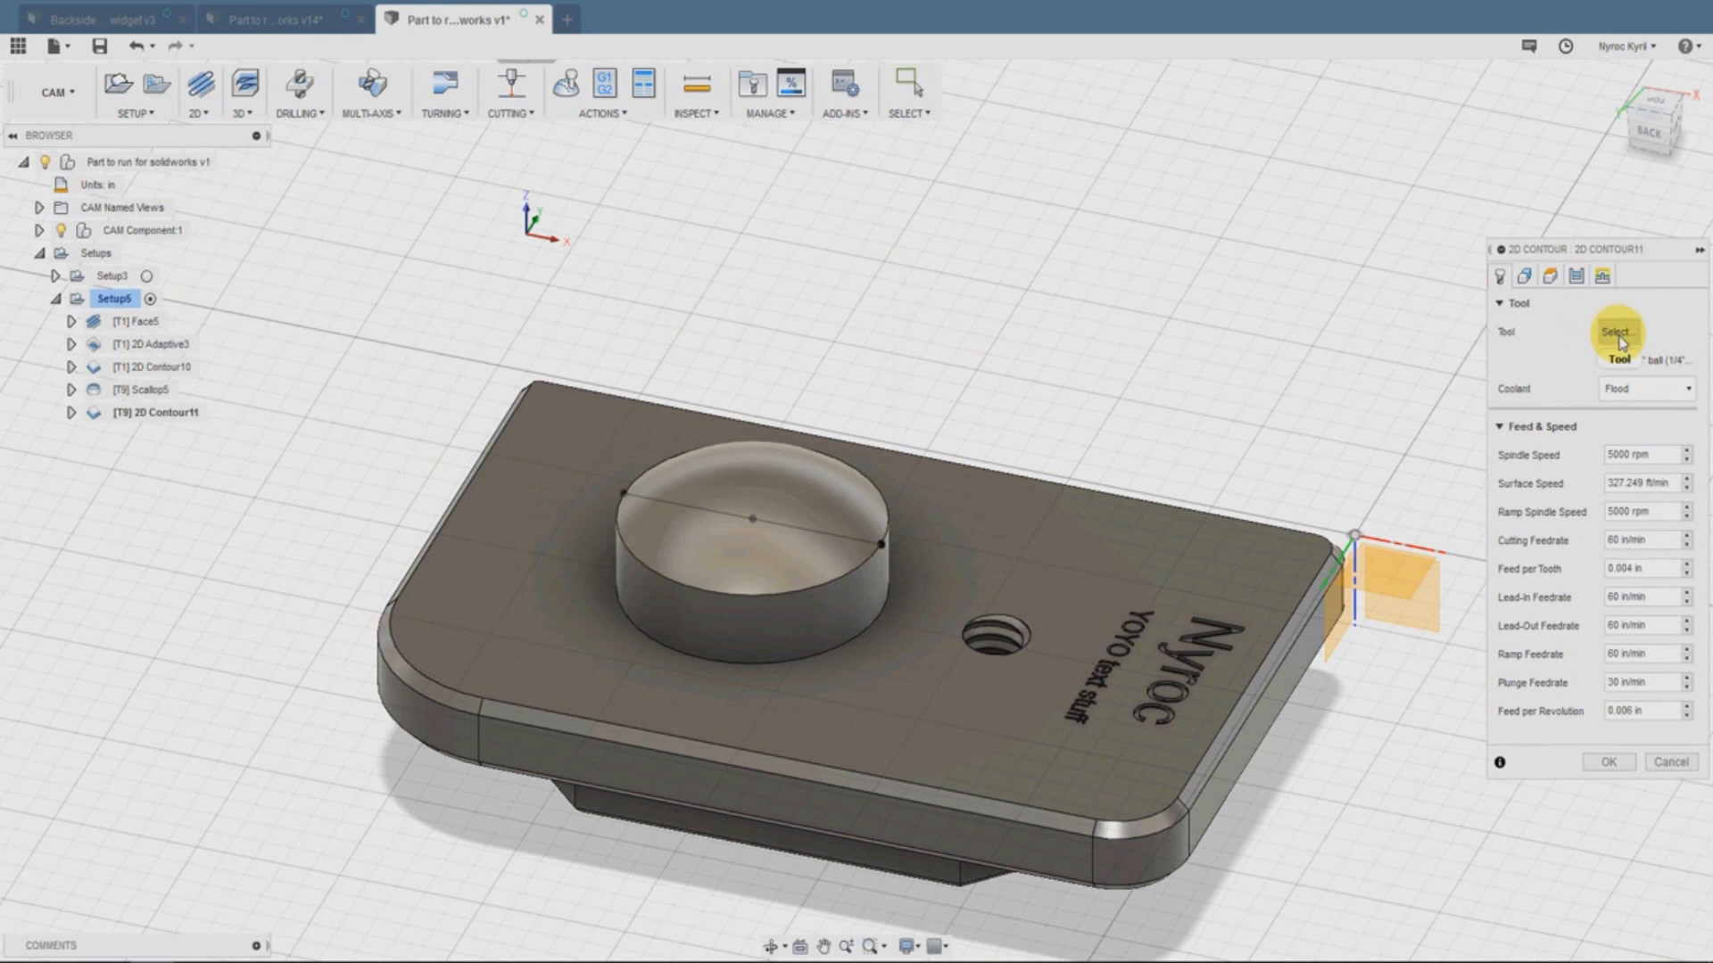
click(1618, 332)
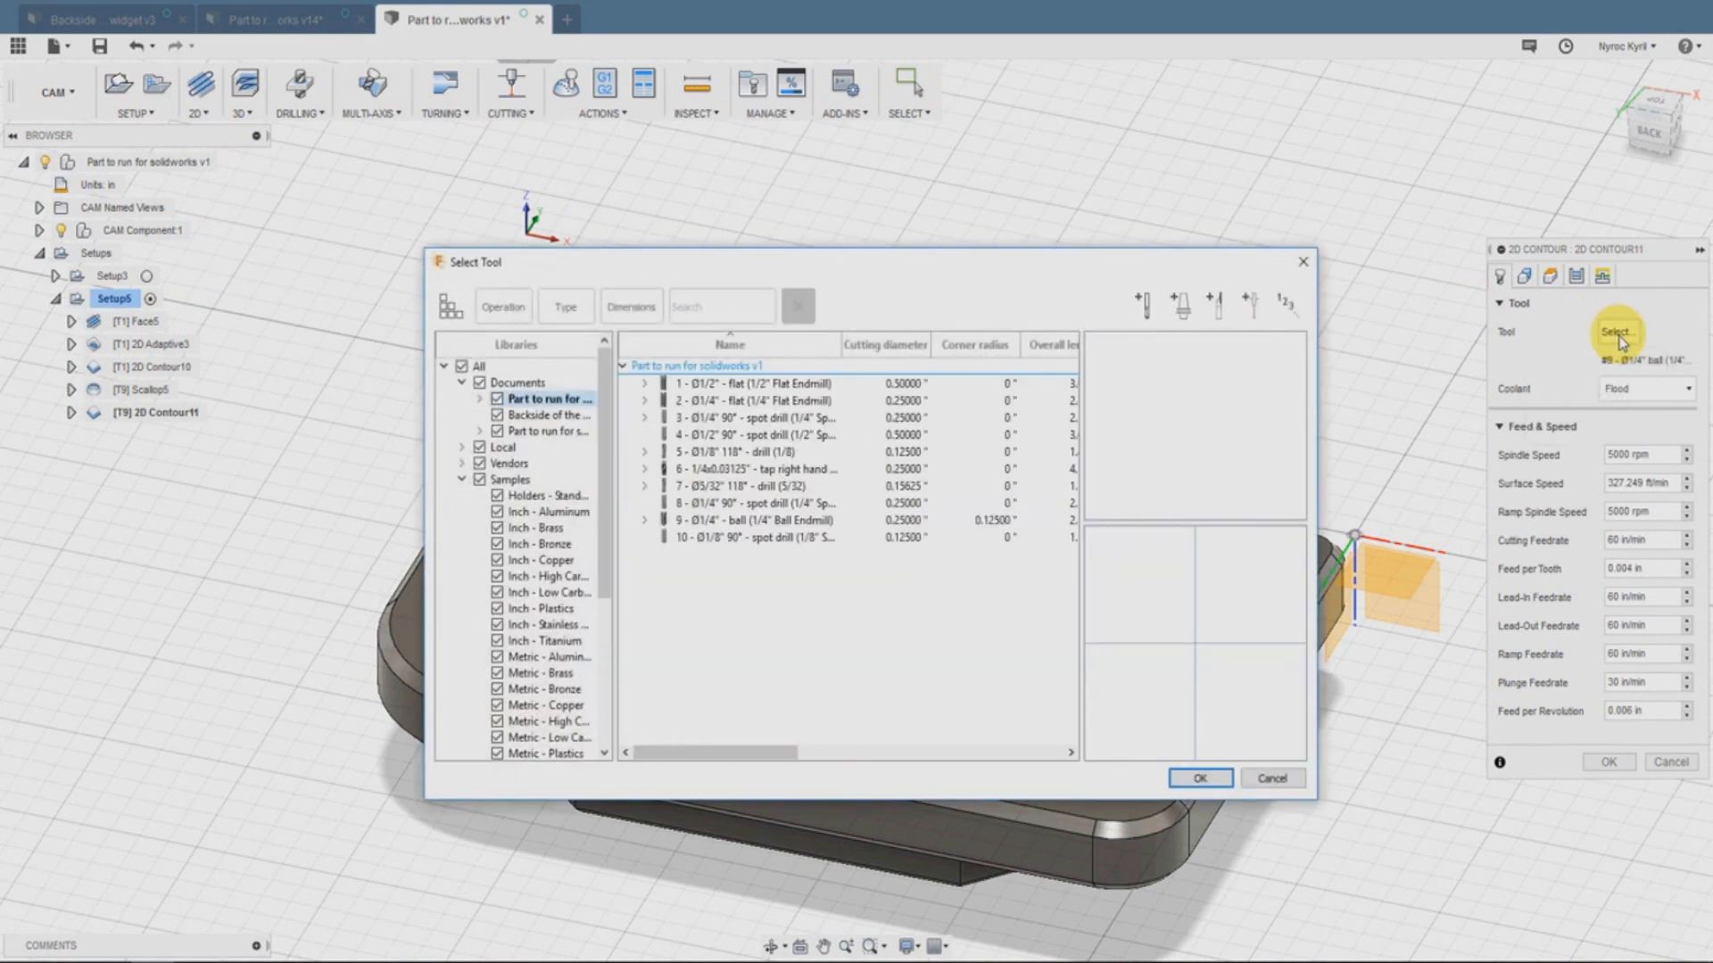
click(764, 503)
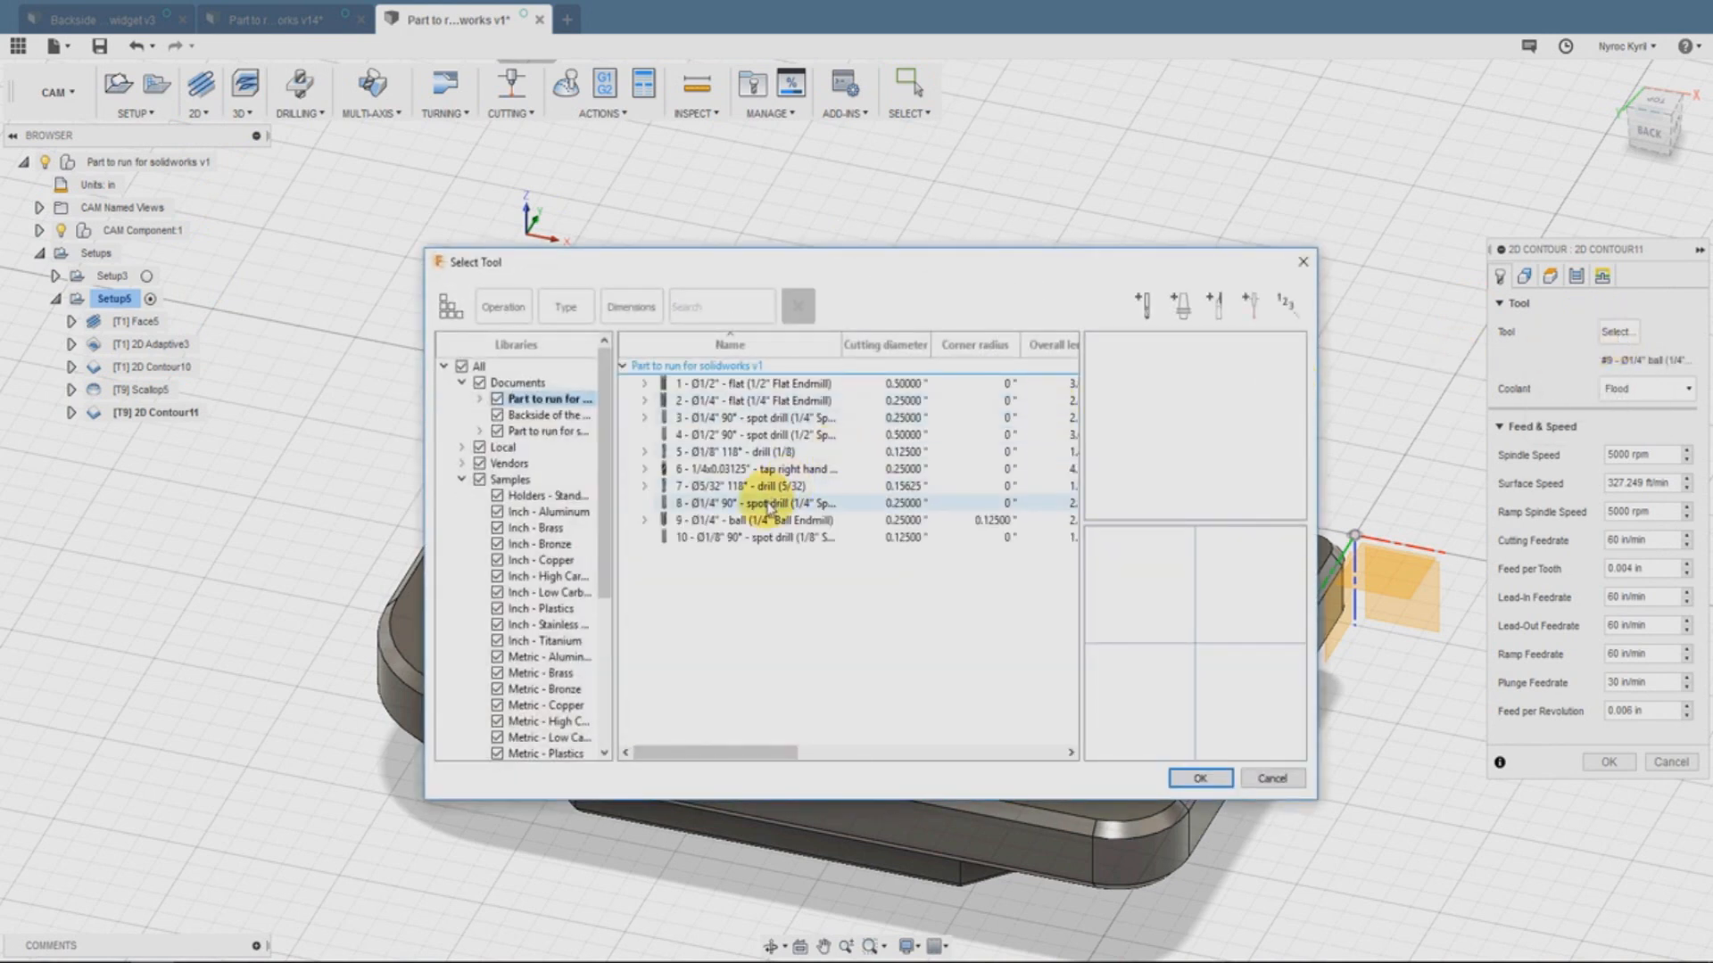
click(763, 503)
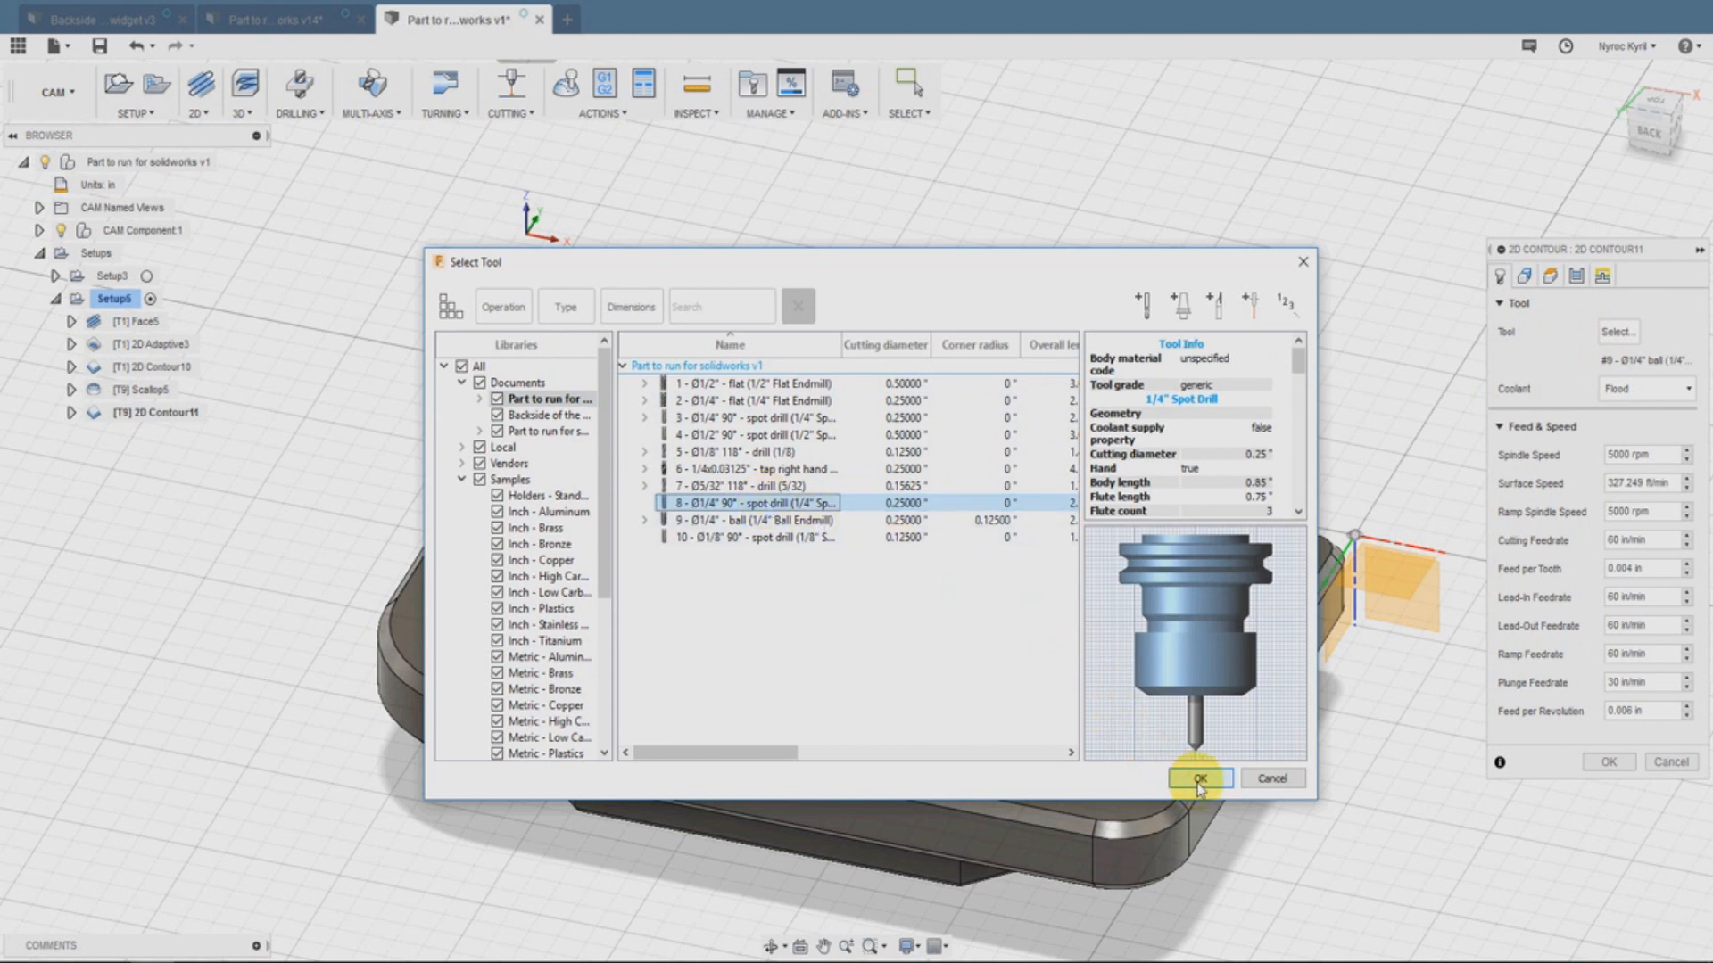
click(1199, 778)
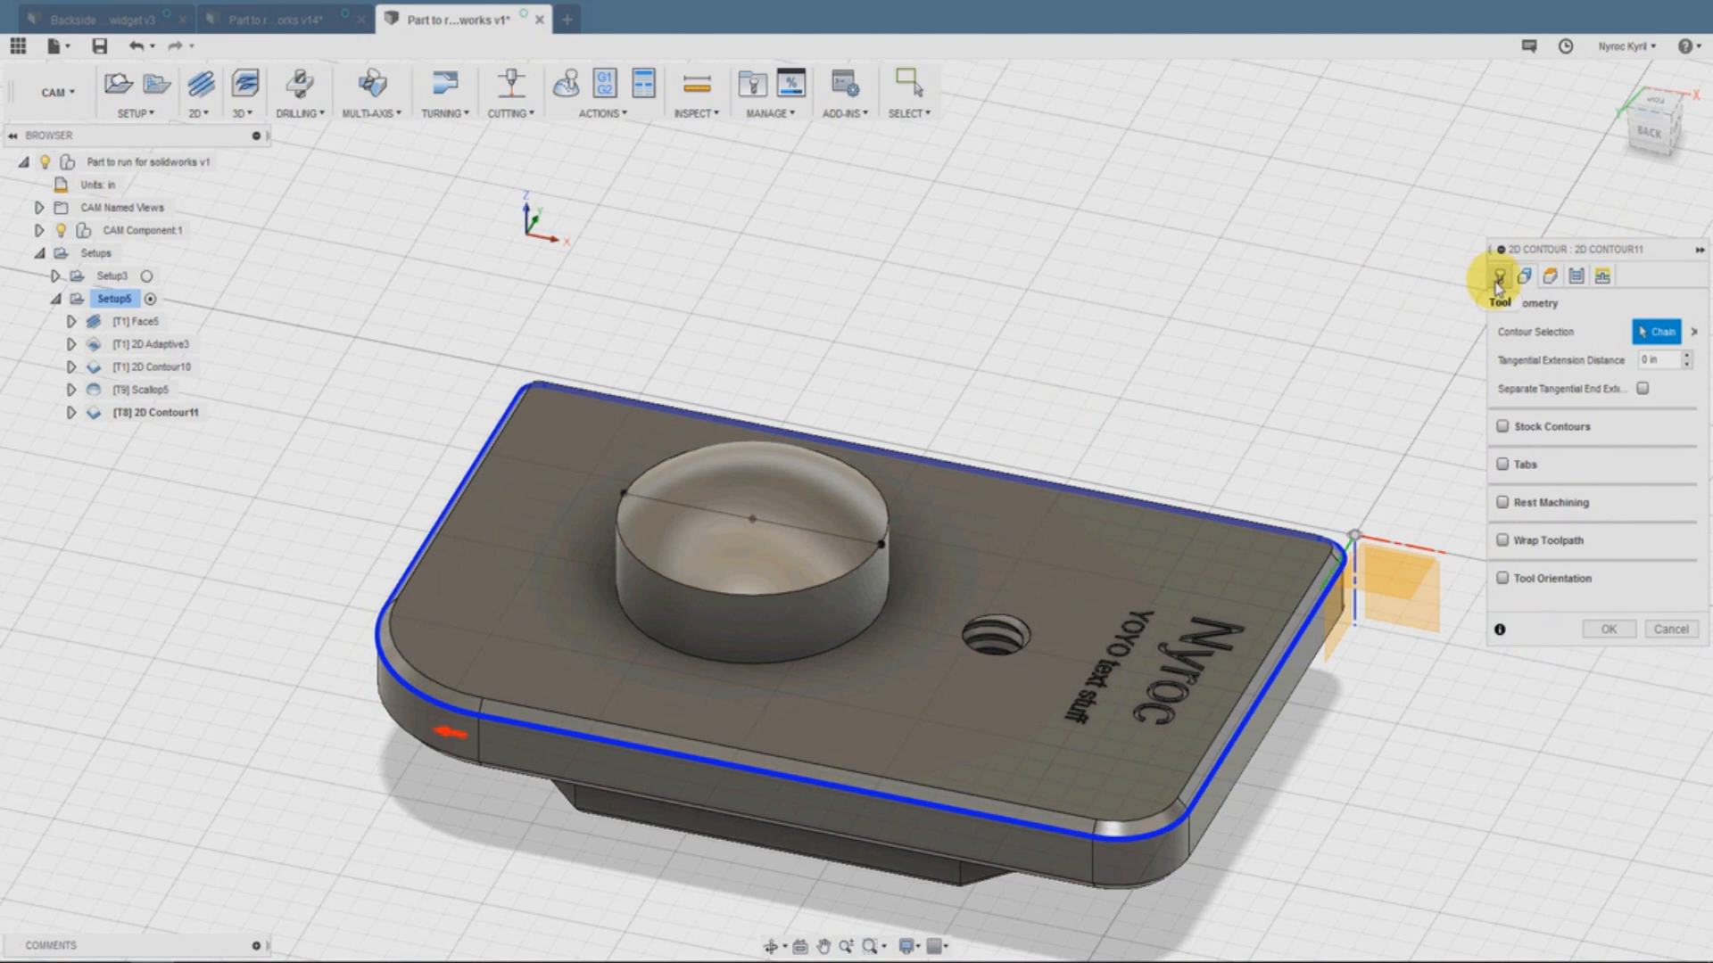
Chain the plate's outer top edge and generate the chamfer contour toolpath
click(1499, 277)
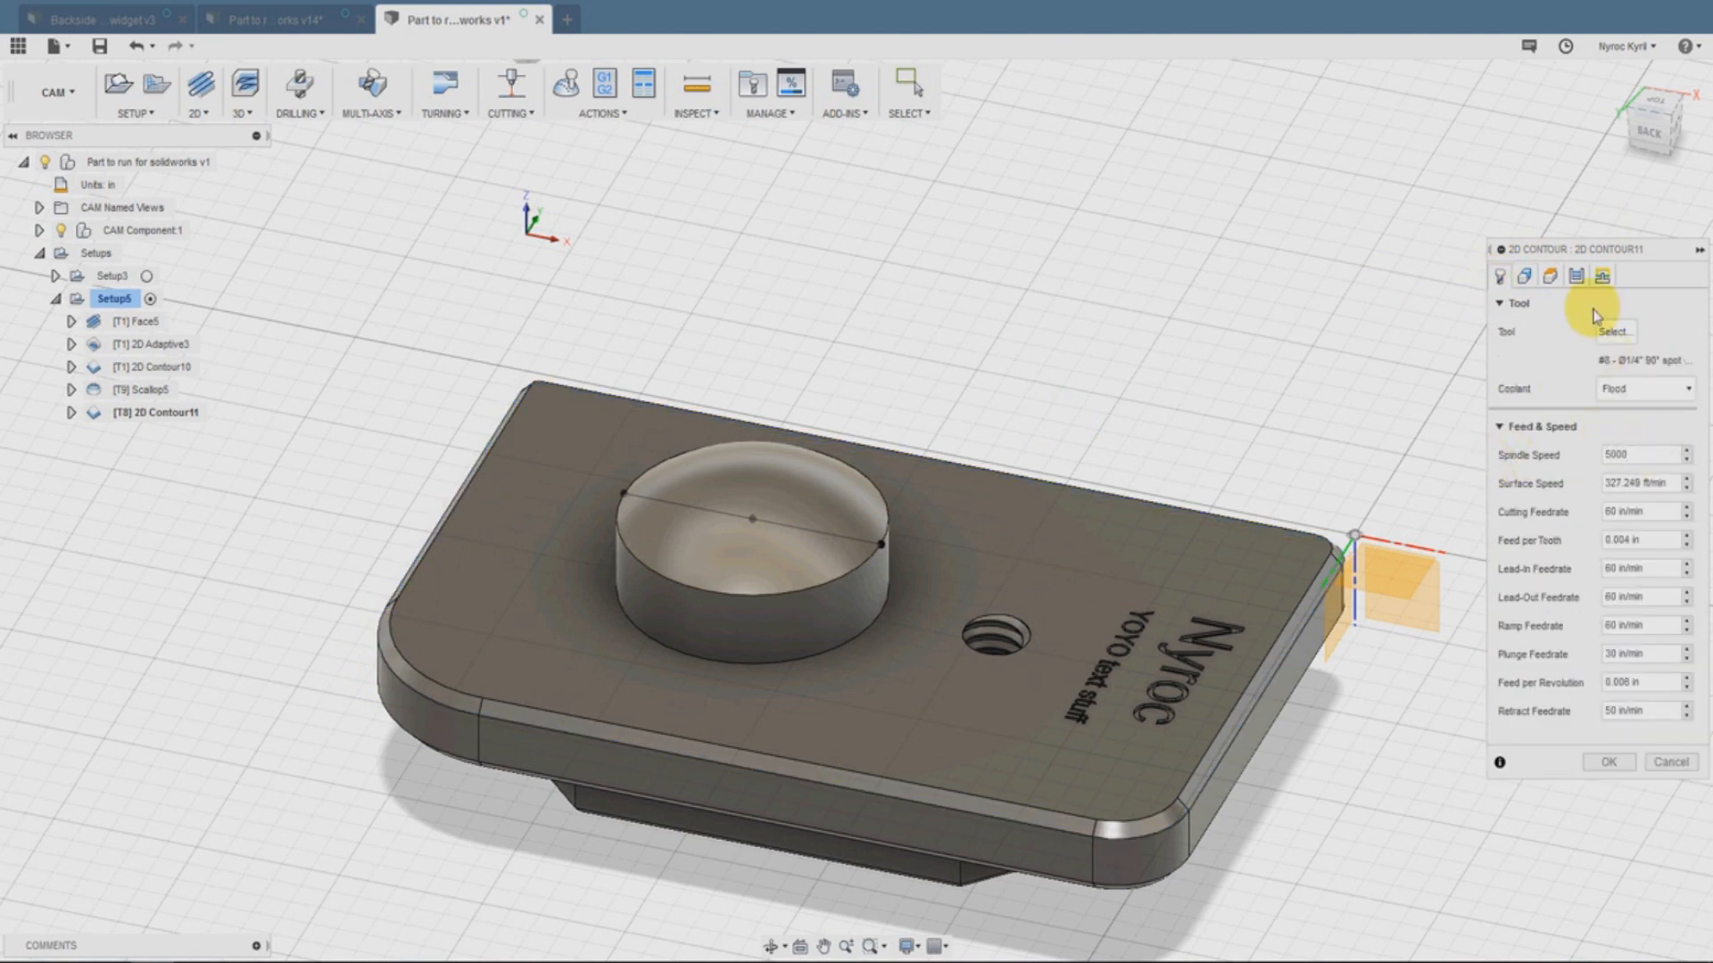
click(1538, 277)
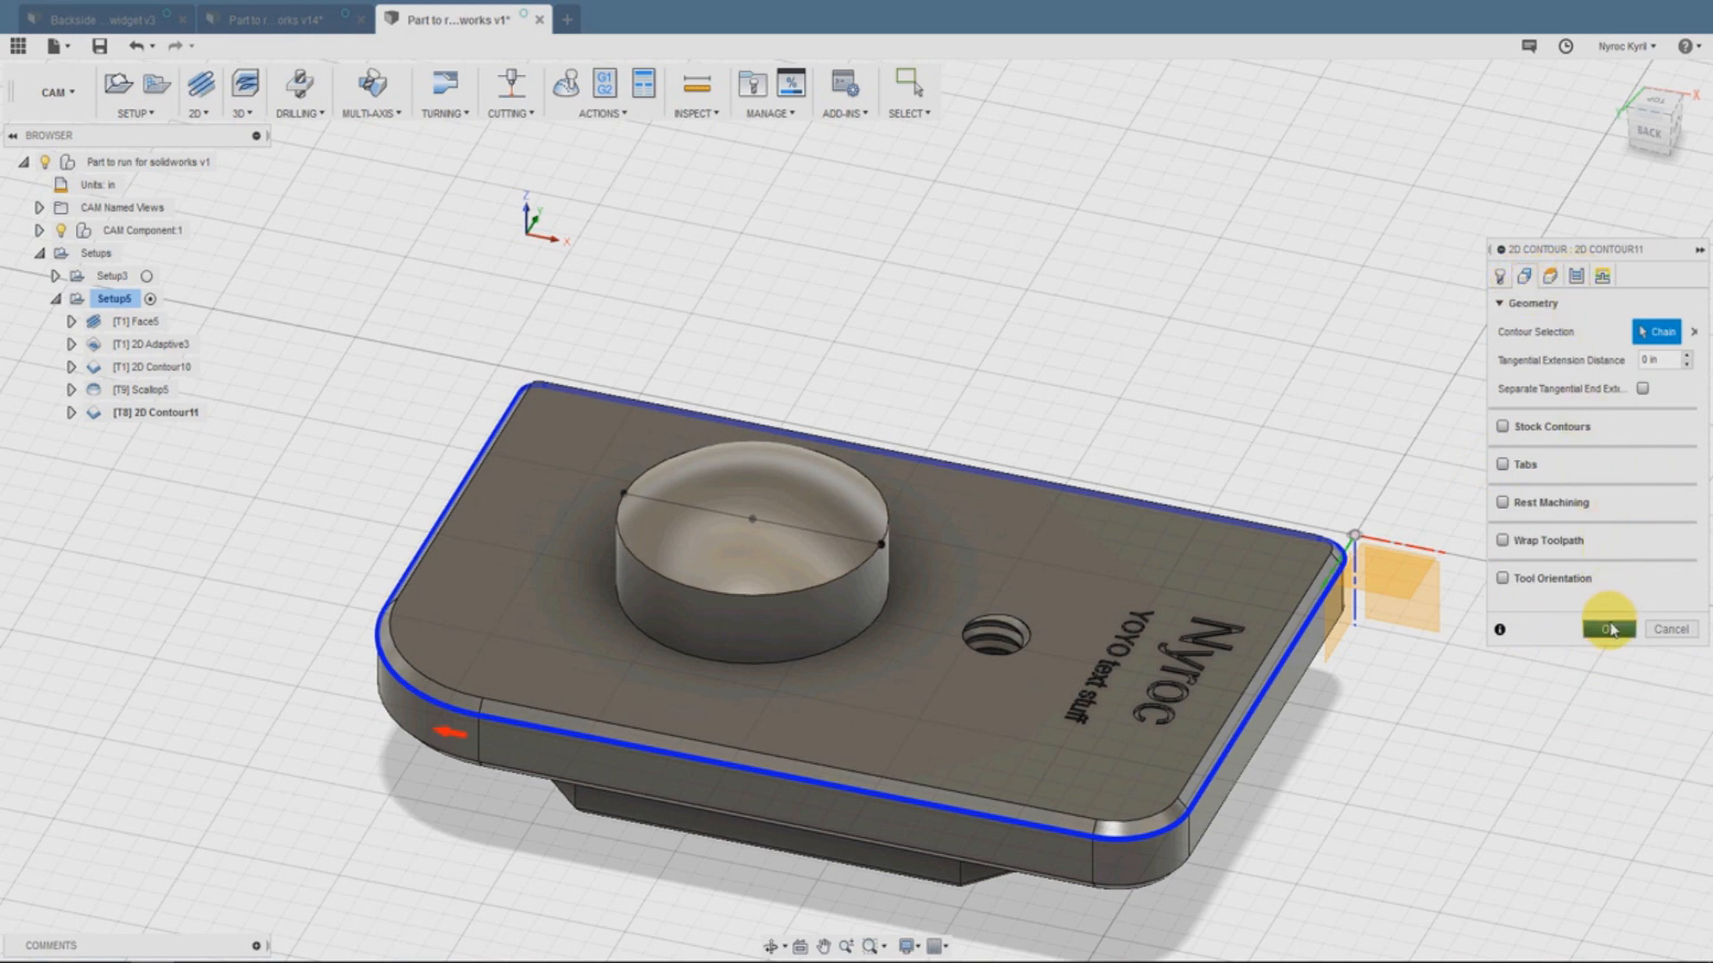
click(1606, 628)
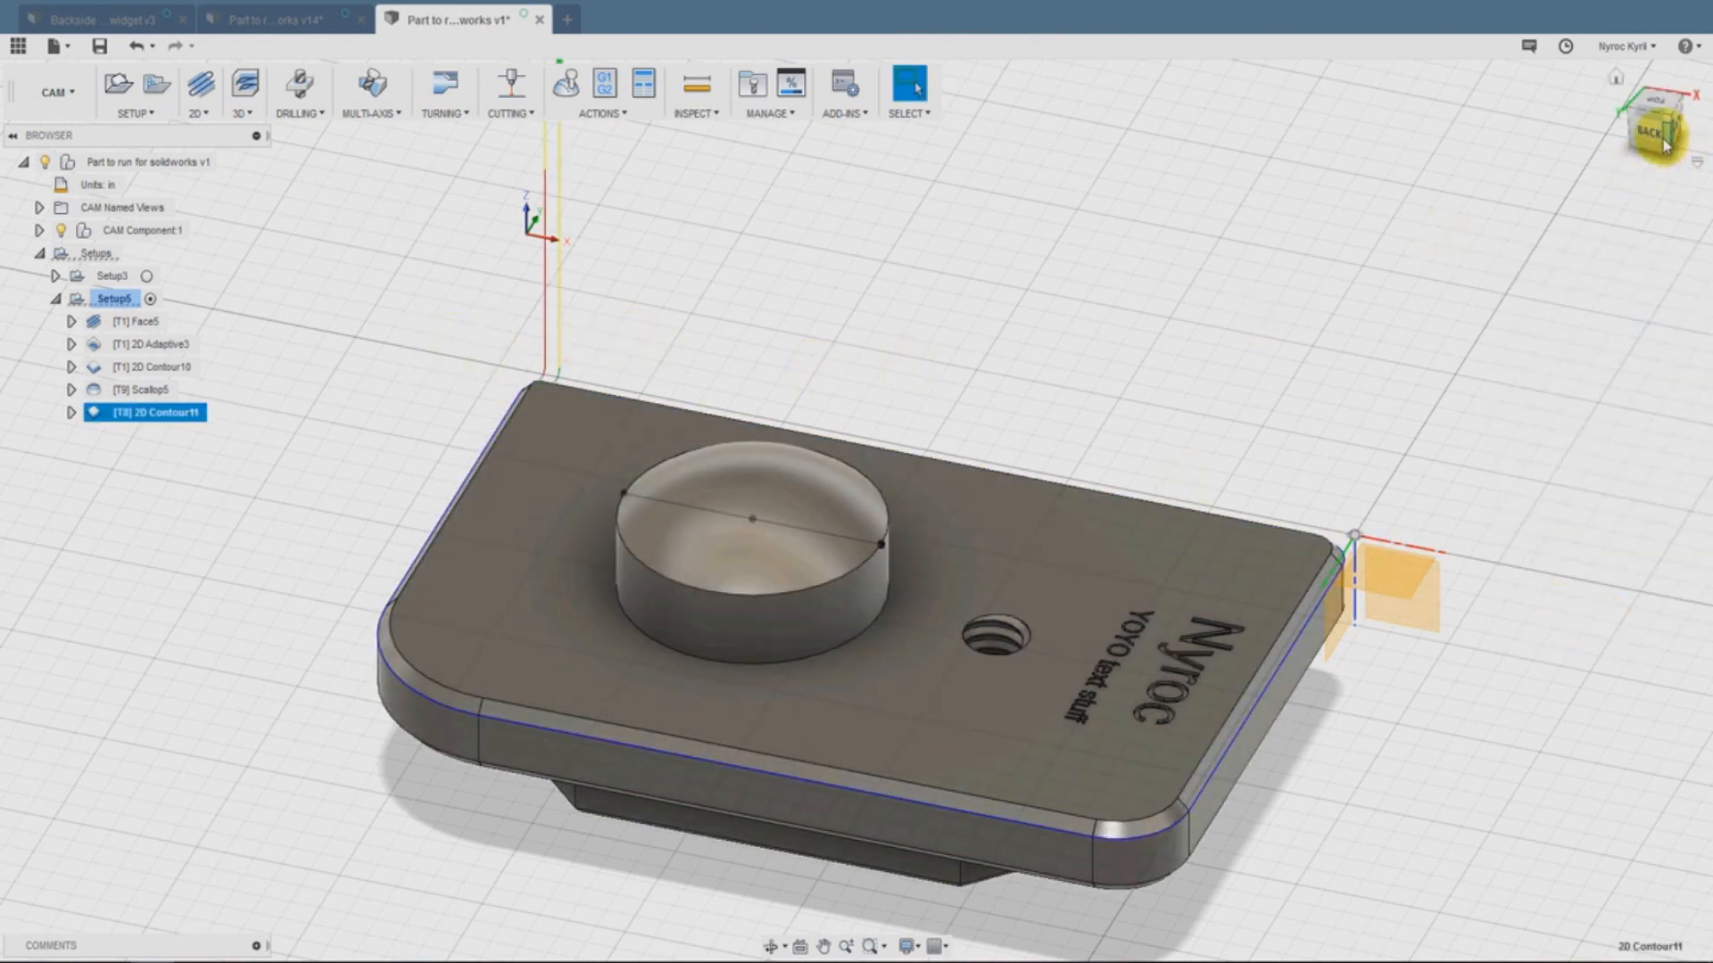
drag(1649, 130, 1540, 153)
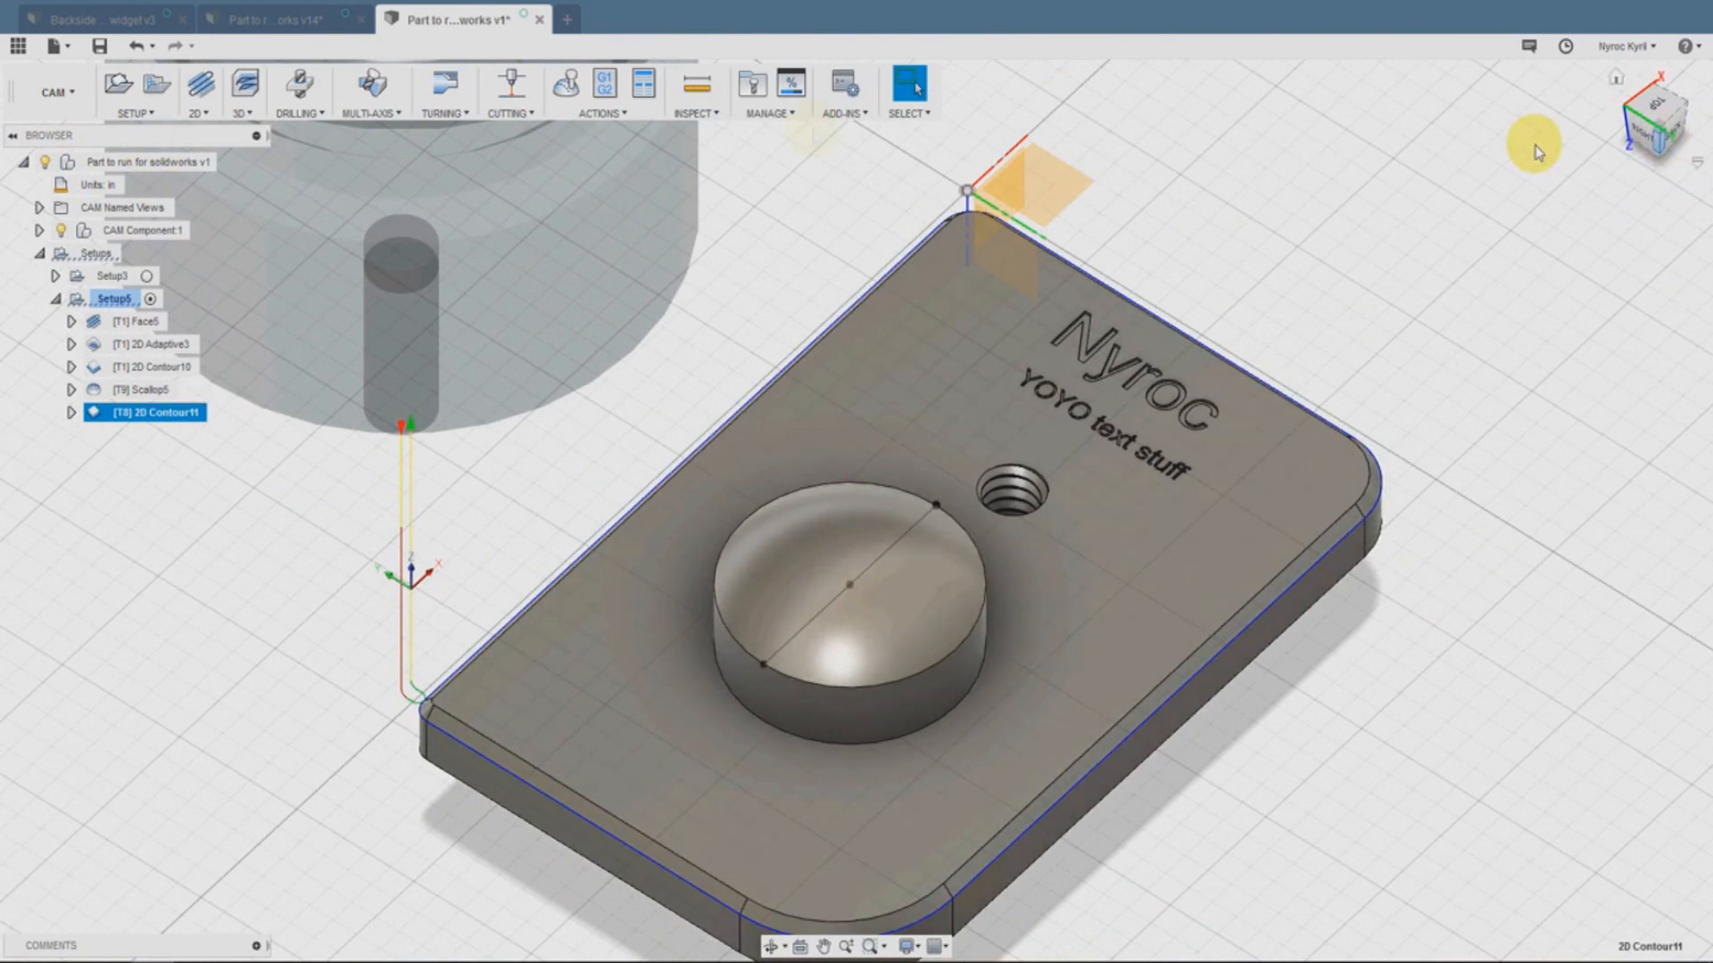
Start a new 2D Engrave operation using tool #10, the 1/8 in 90° spot drill
click(200, 93)
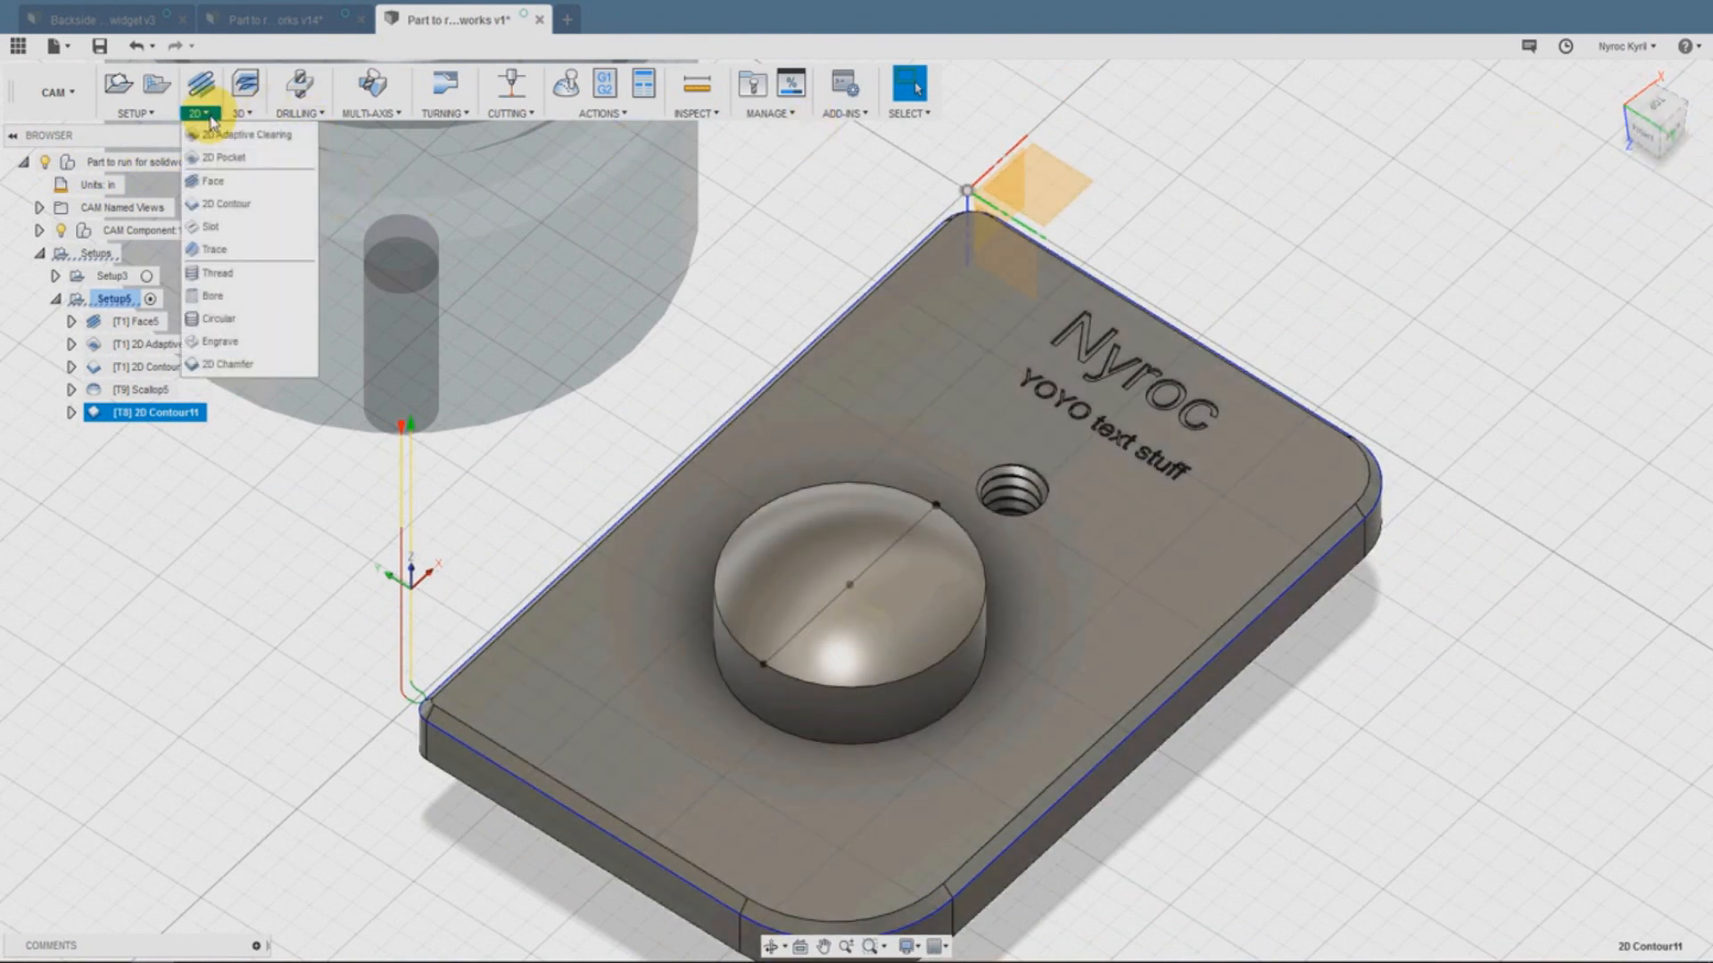
mouse_move(252, 276)
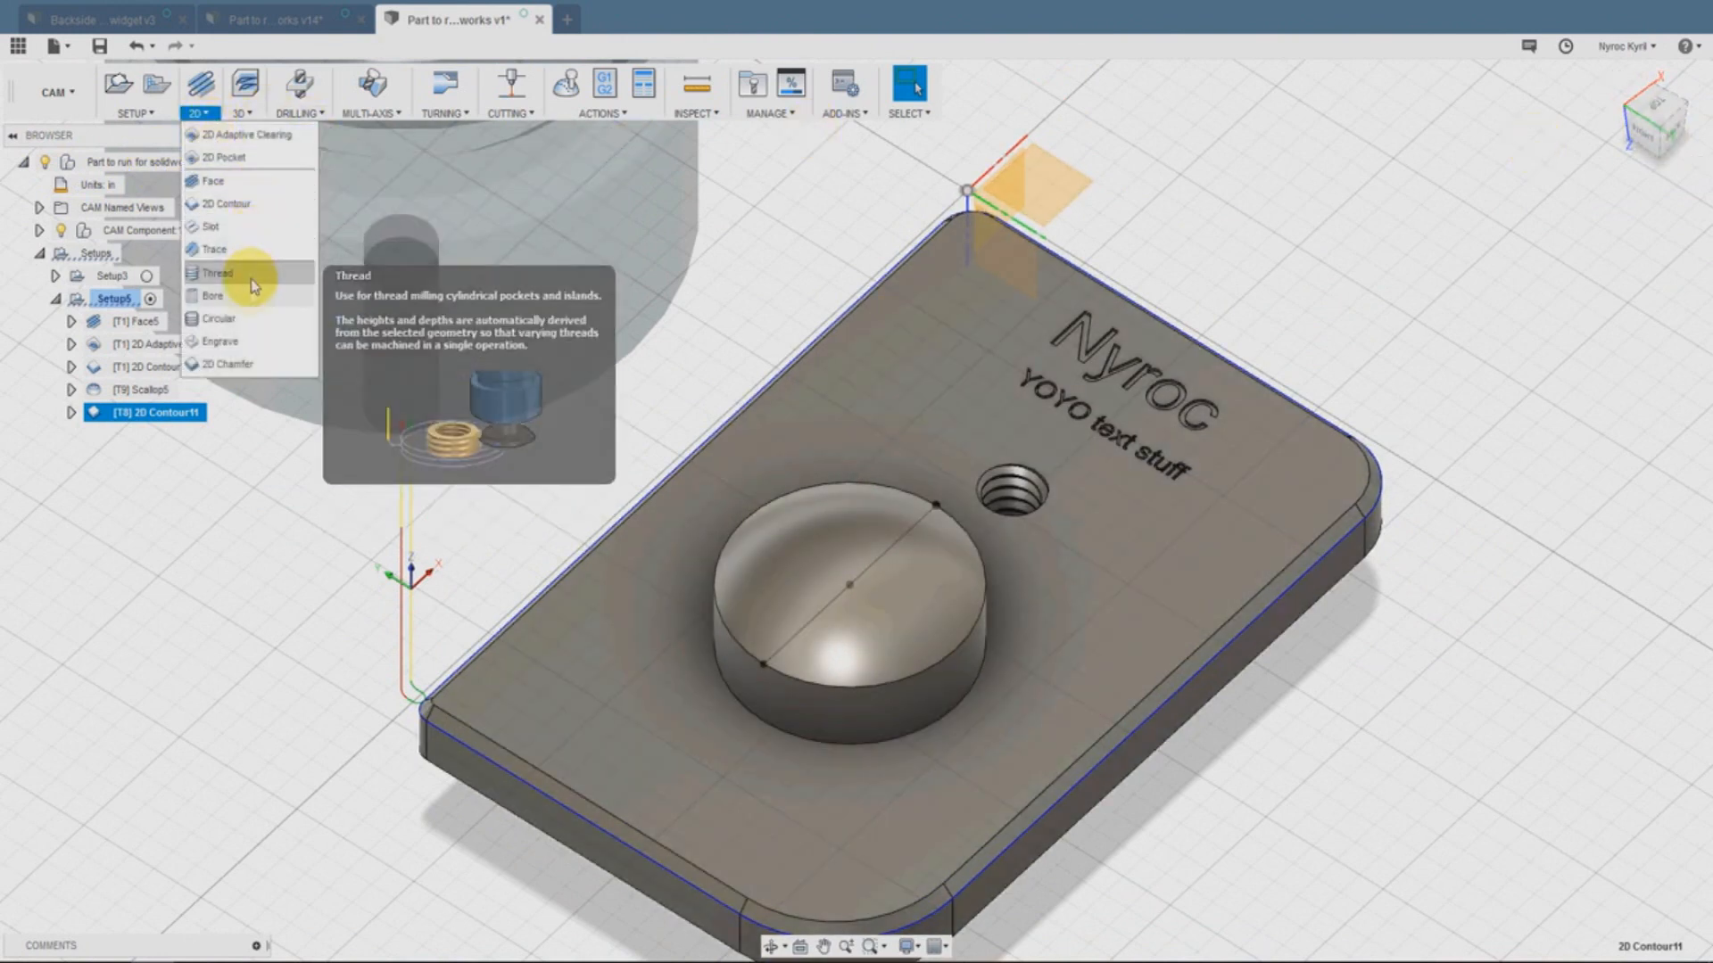
mouse_move(221, 341)
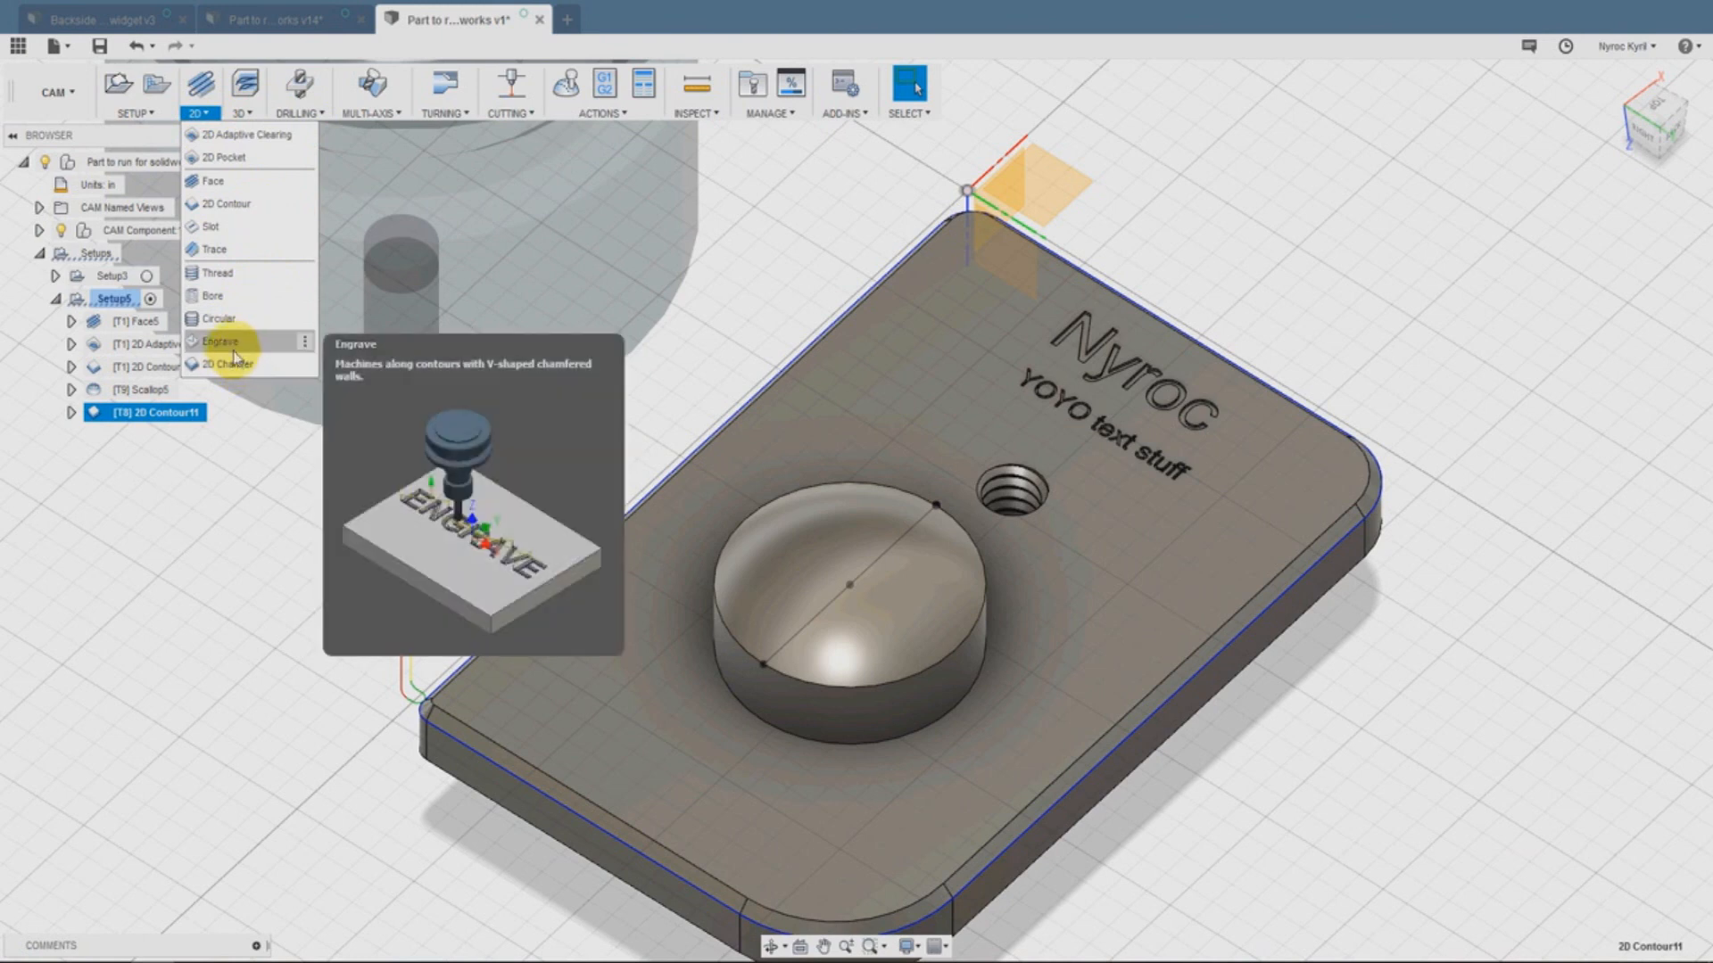
click(221, 341)
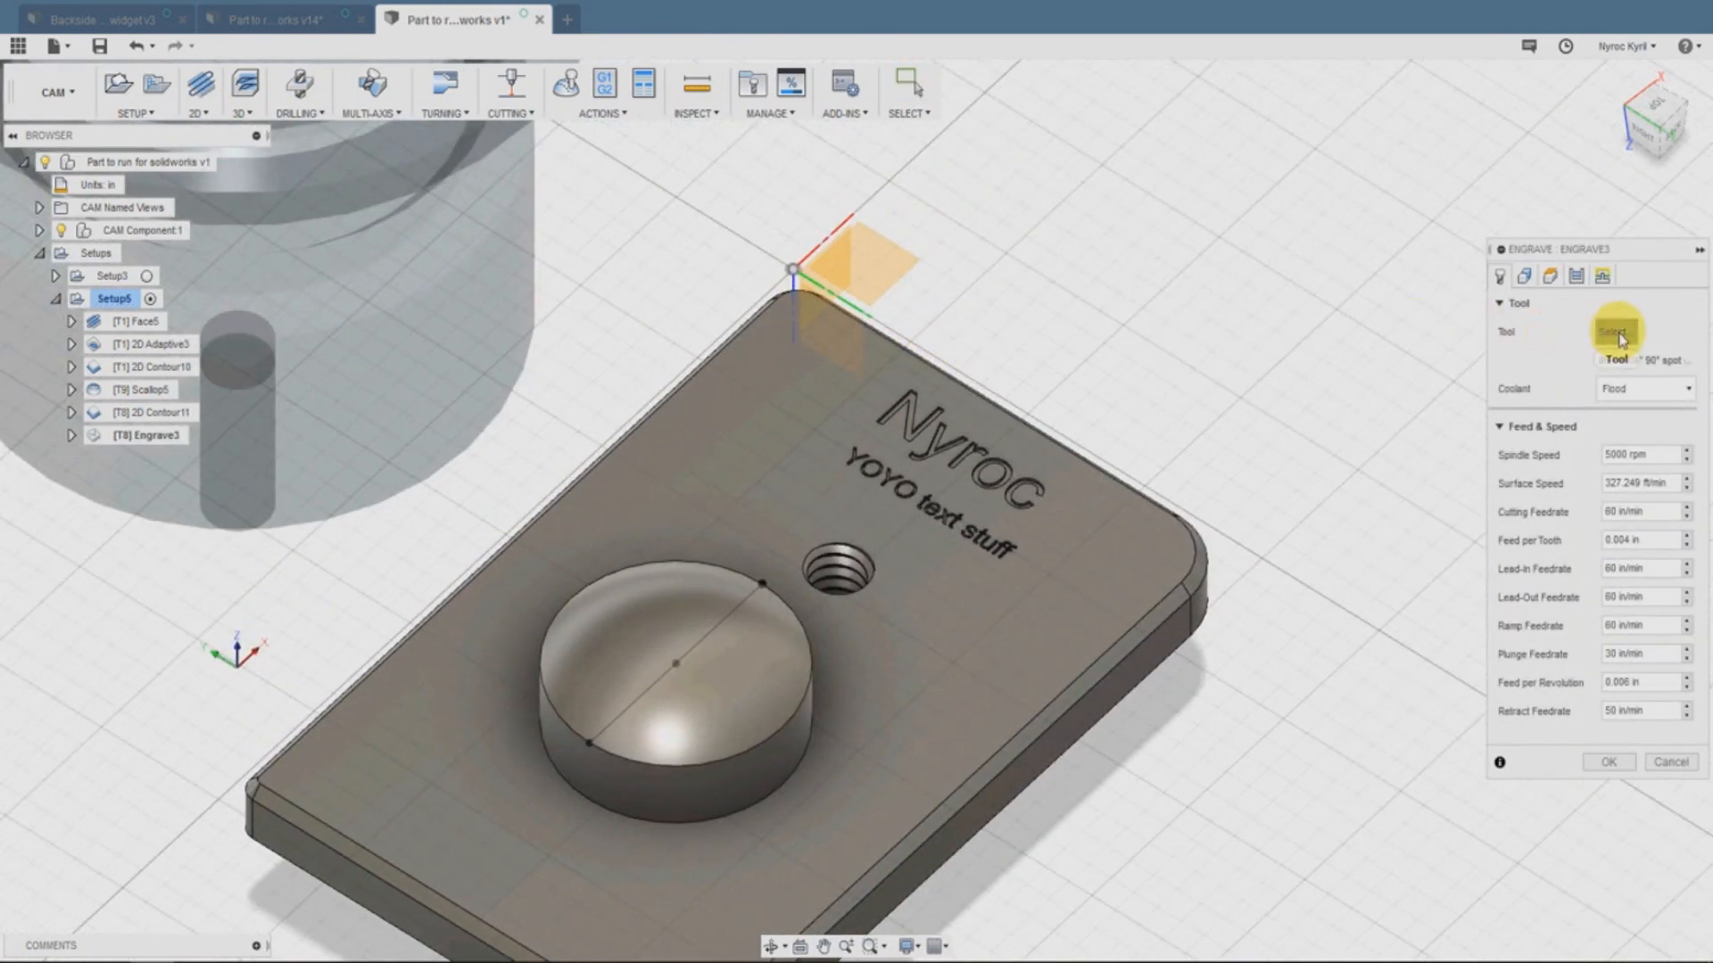
click(1613, 332)
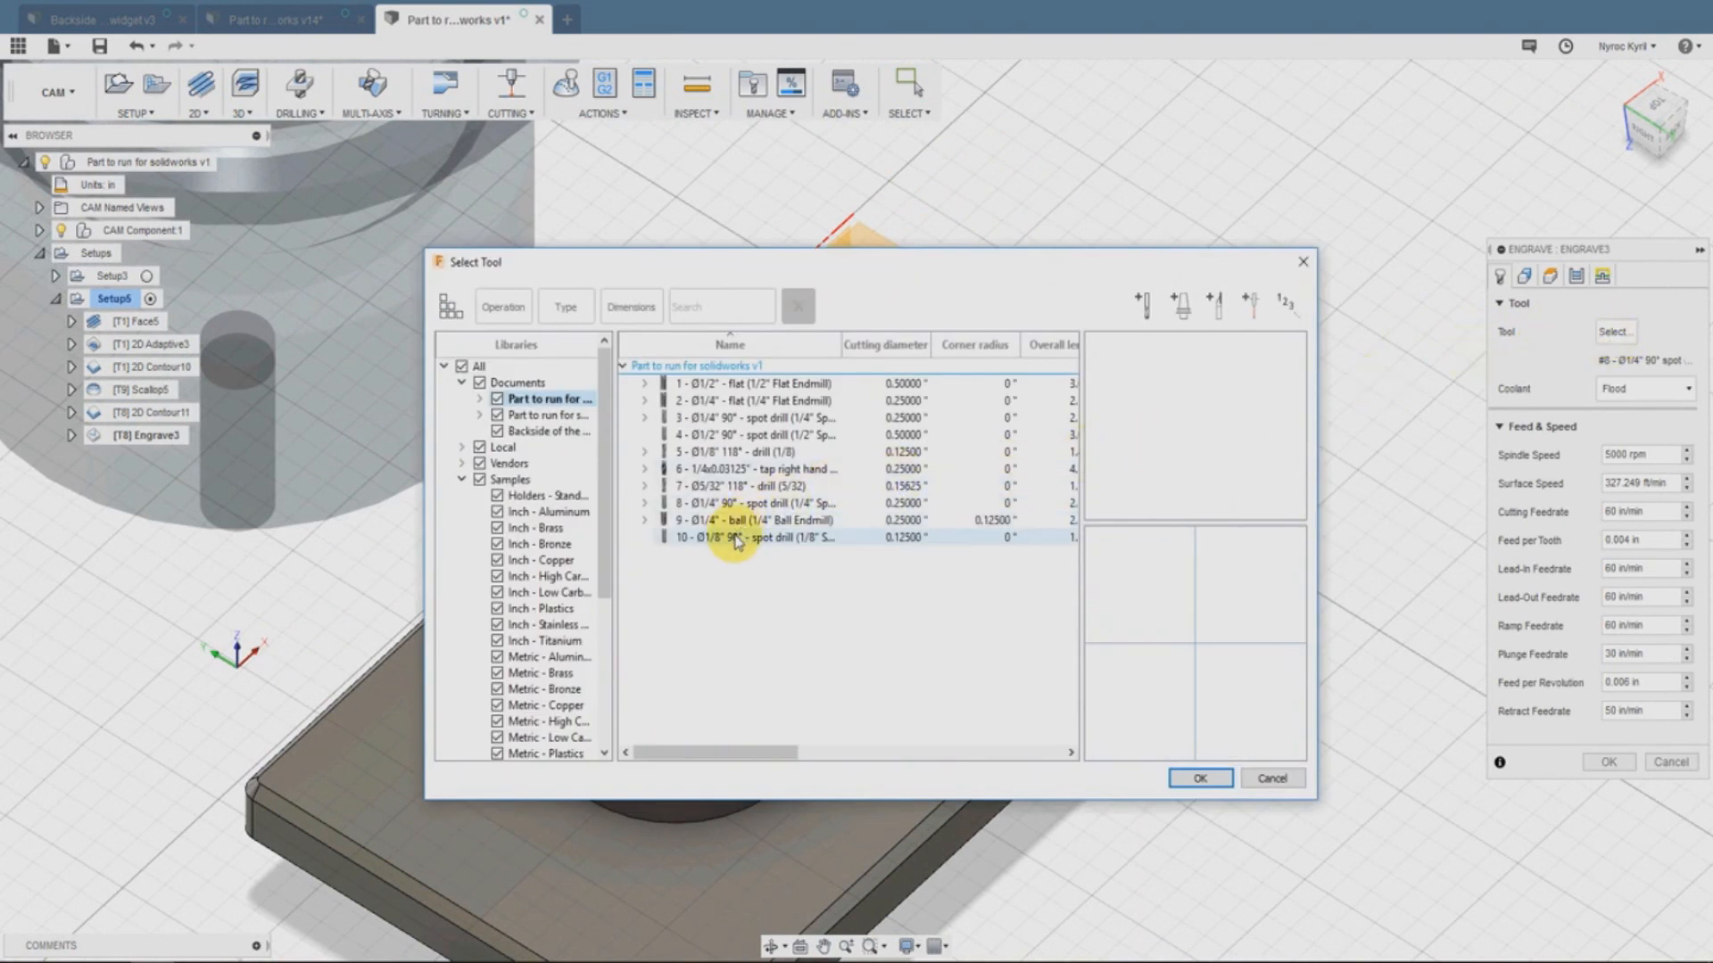
click(744, 538)
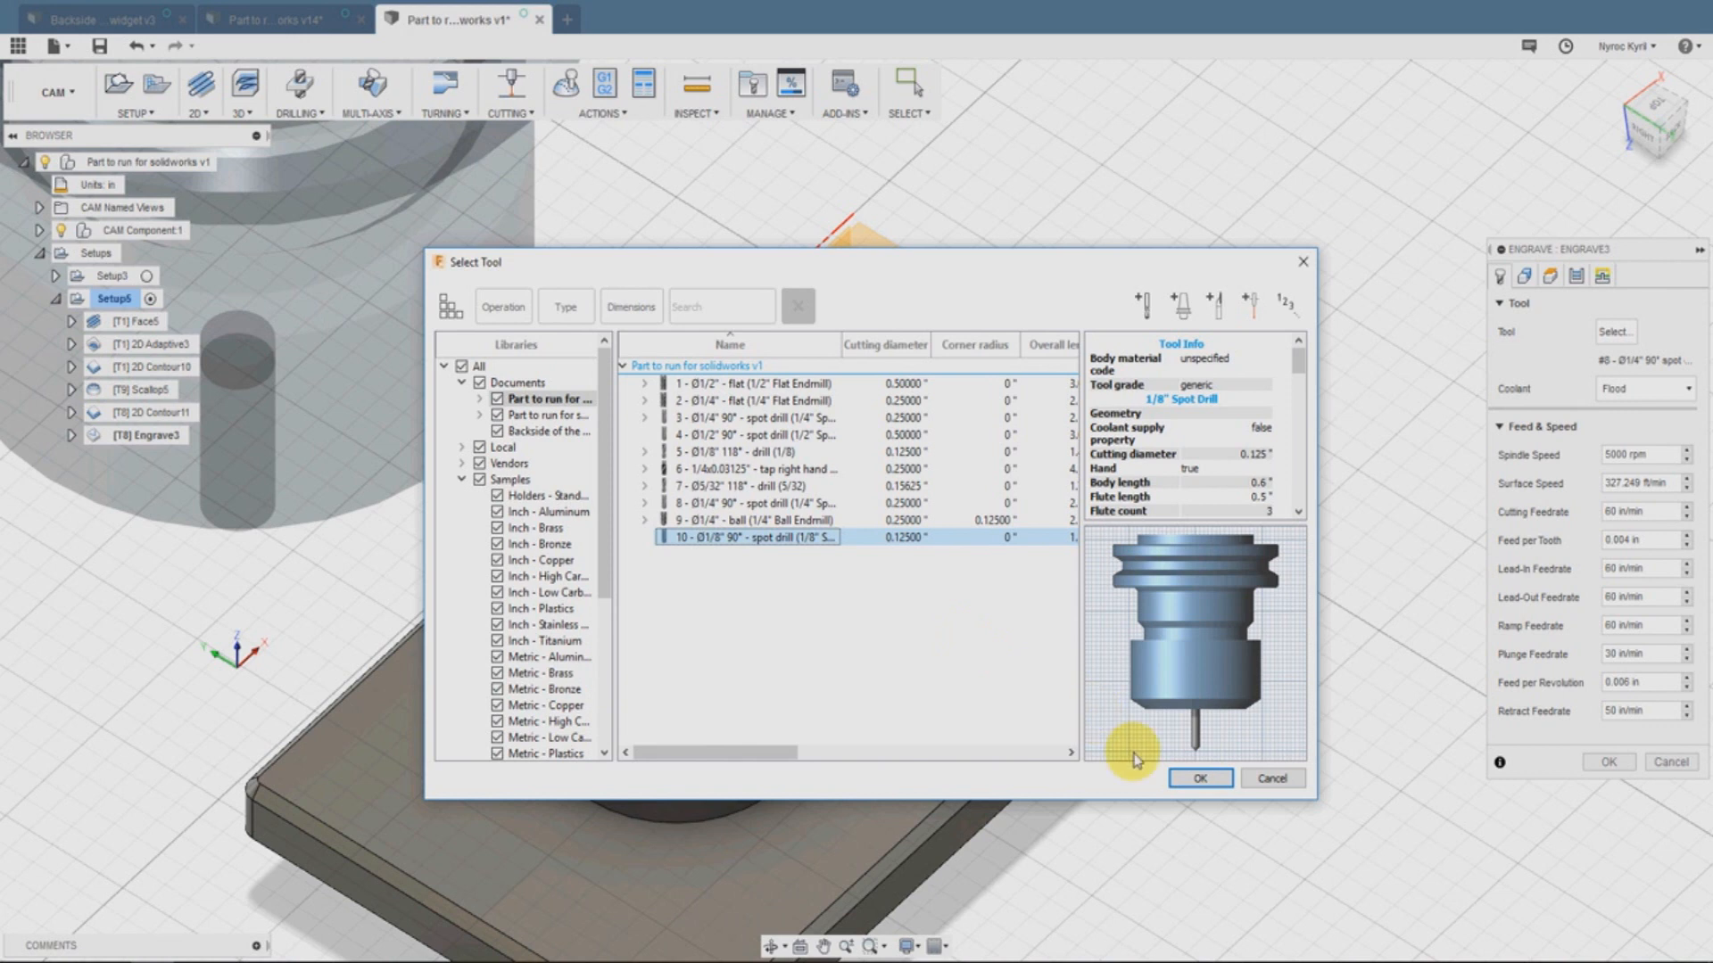
click(1202, 778)
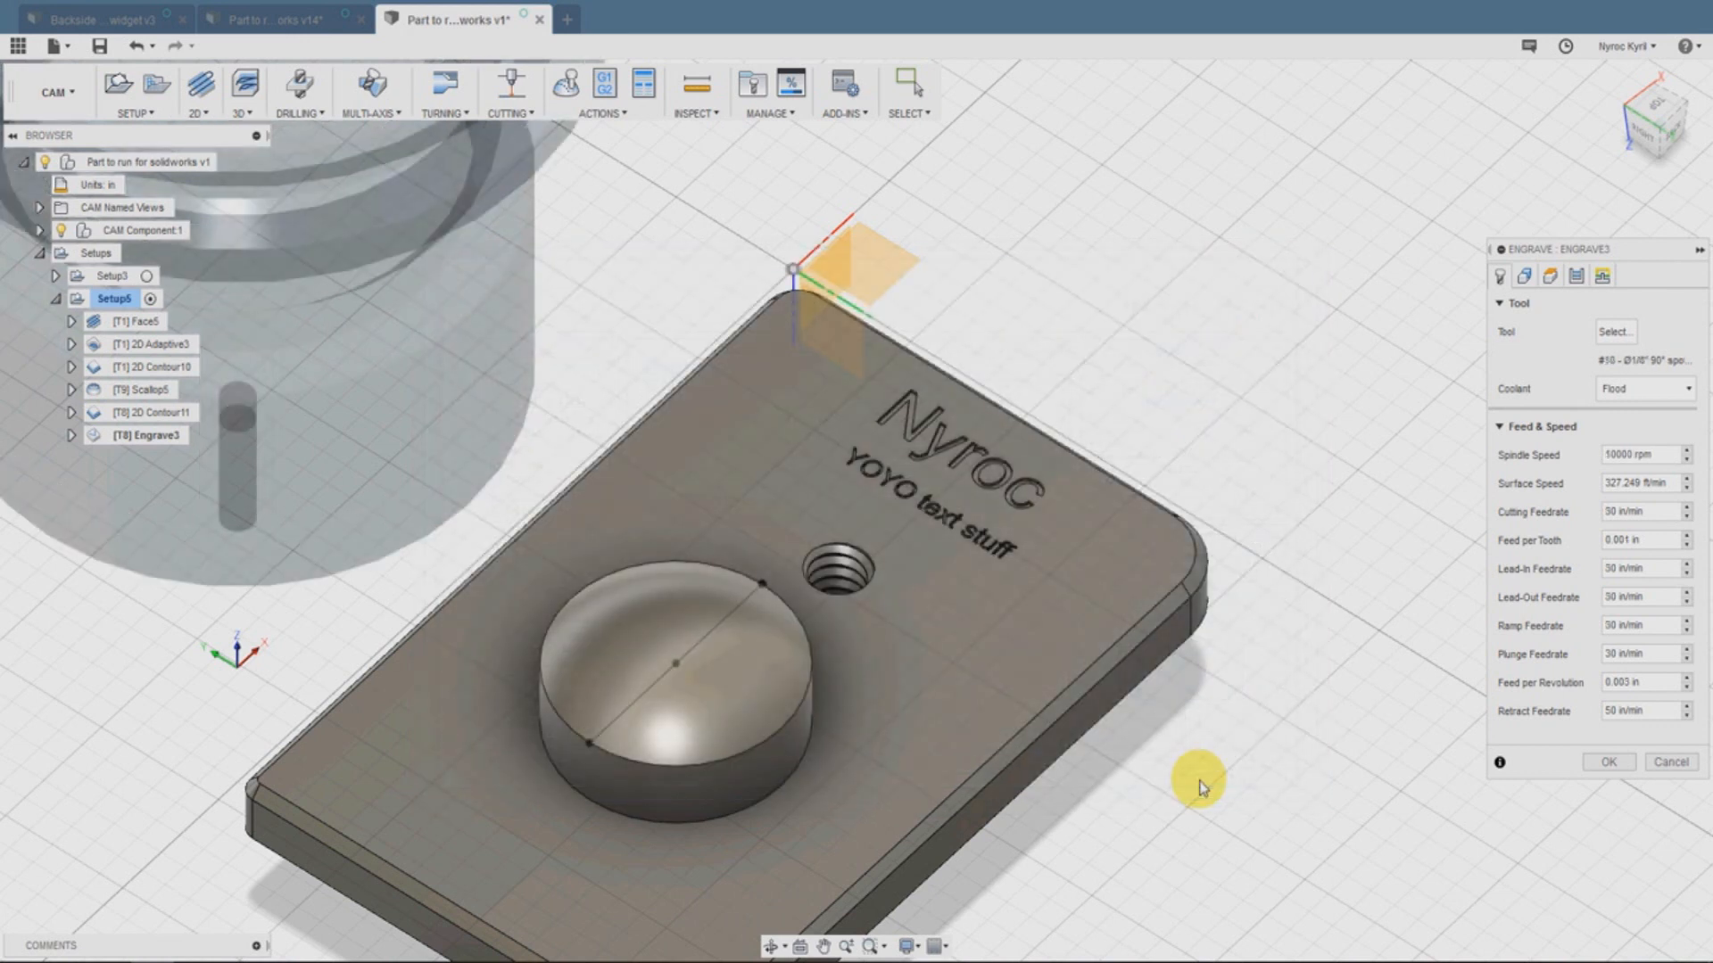
Set the engrave spindle speed to 5000 rpm
click(1635, 455)
text(5000)
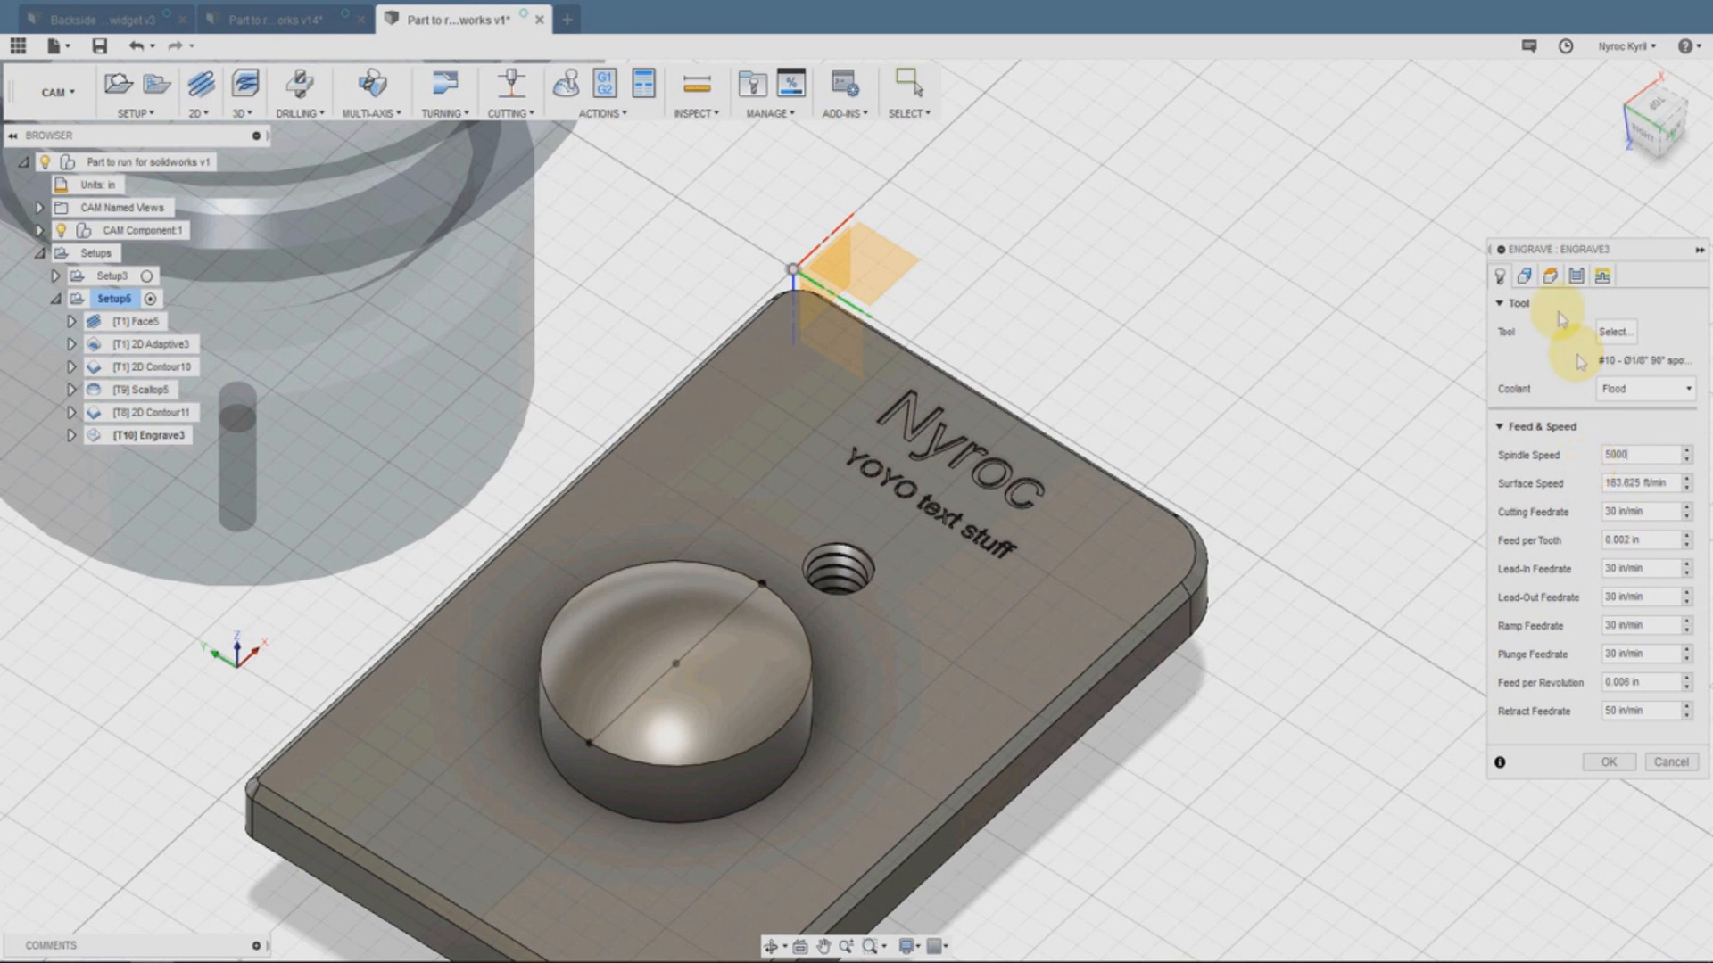
click(1523, 275)
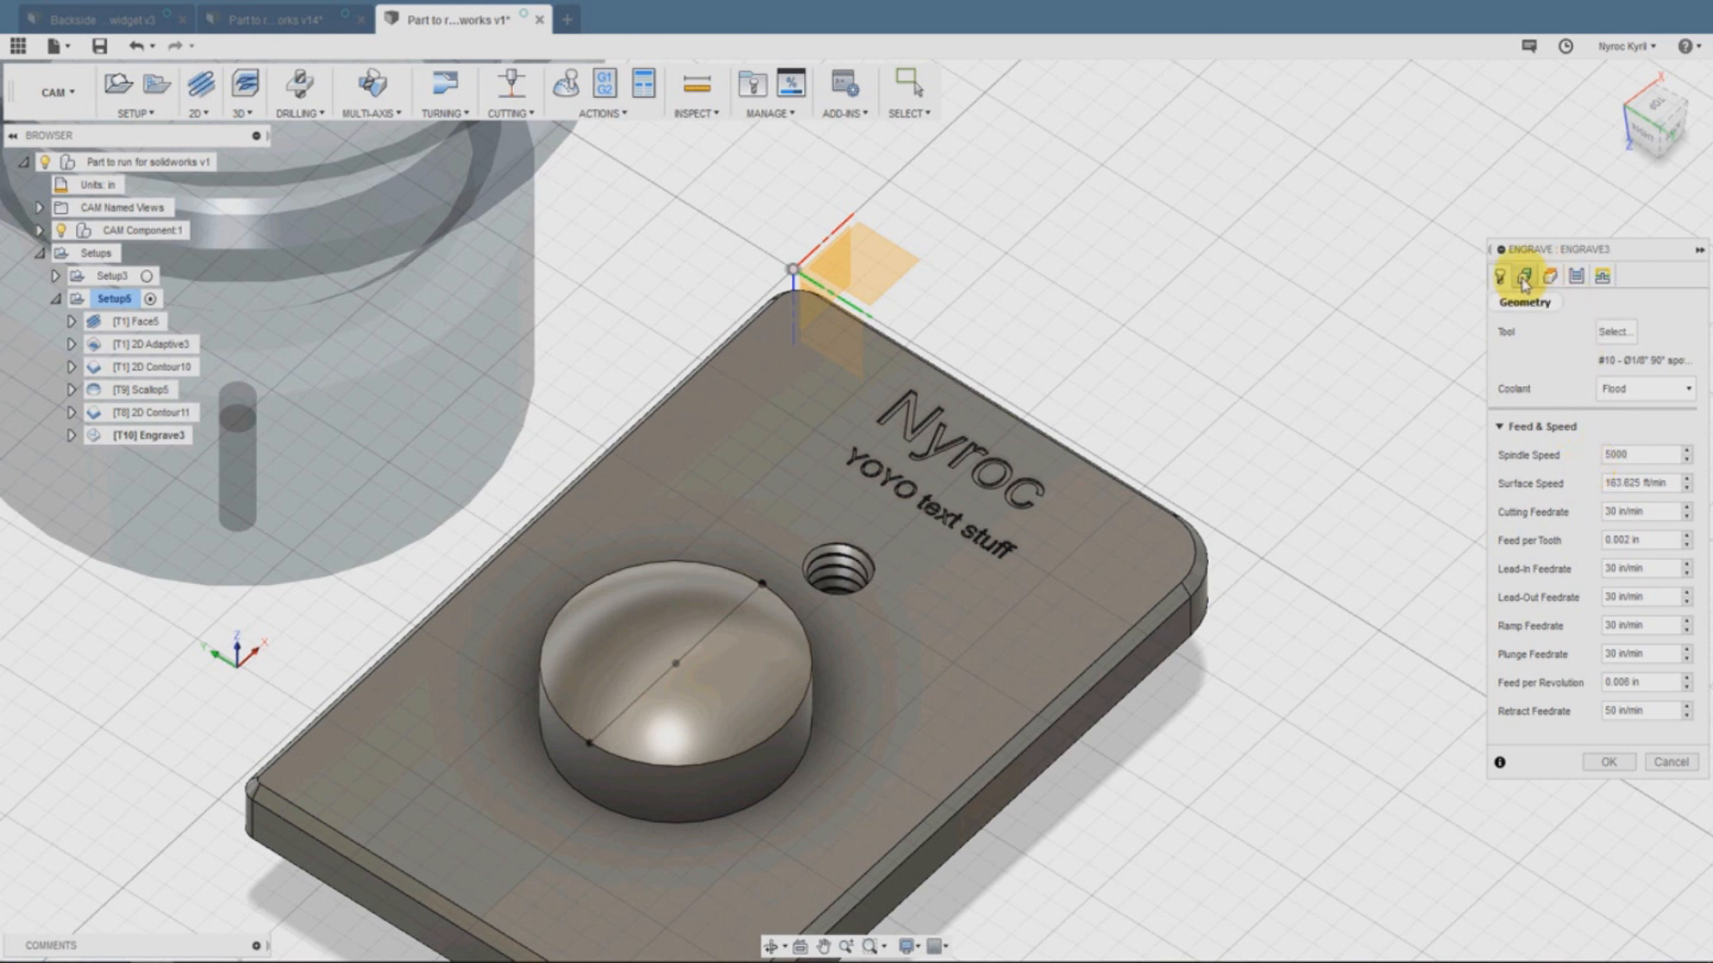
Chain the six Nyroc letter outlines as engrave geometry and generate the toolpath
click(1524, 275)
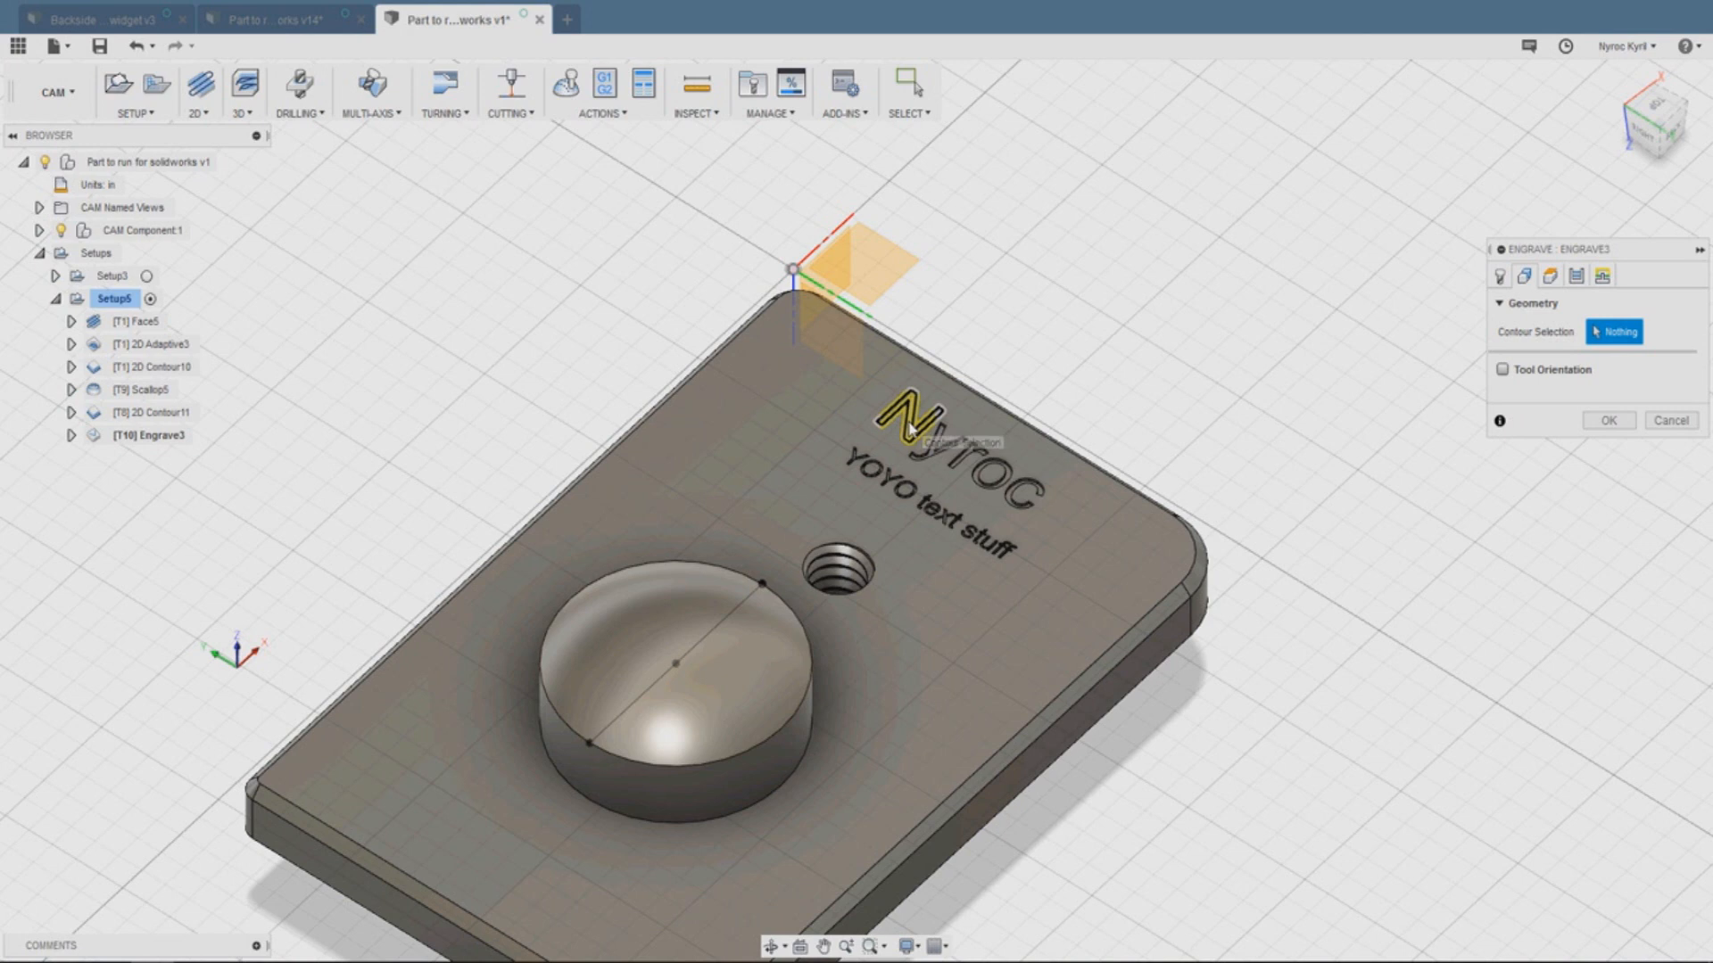
click(919, 448)
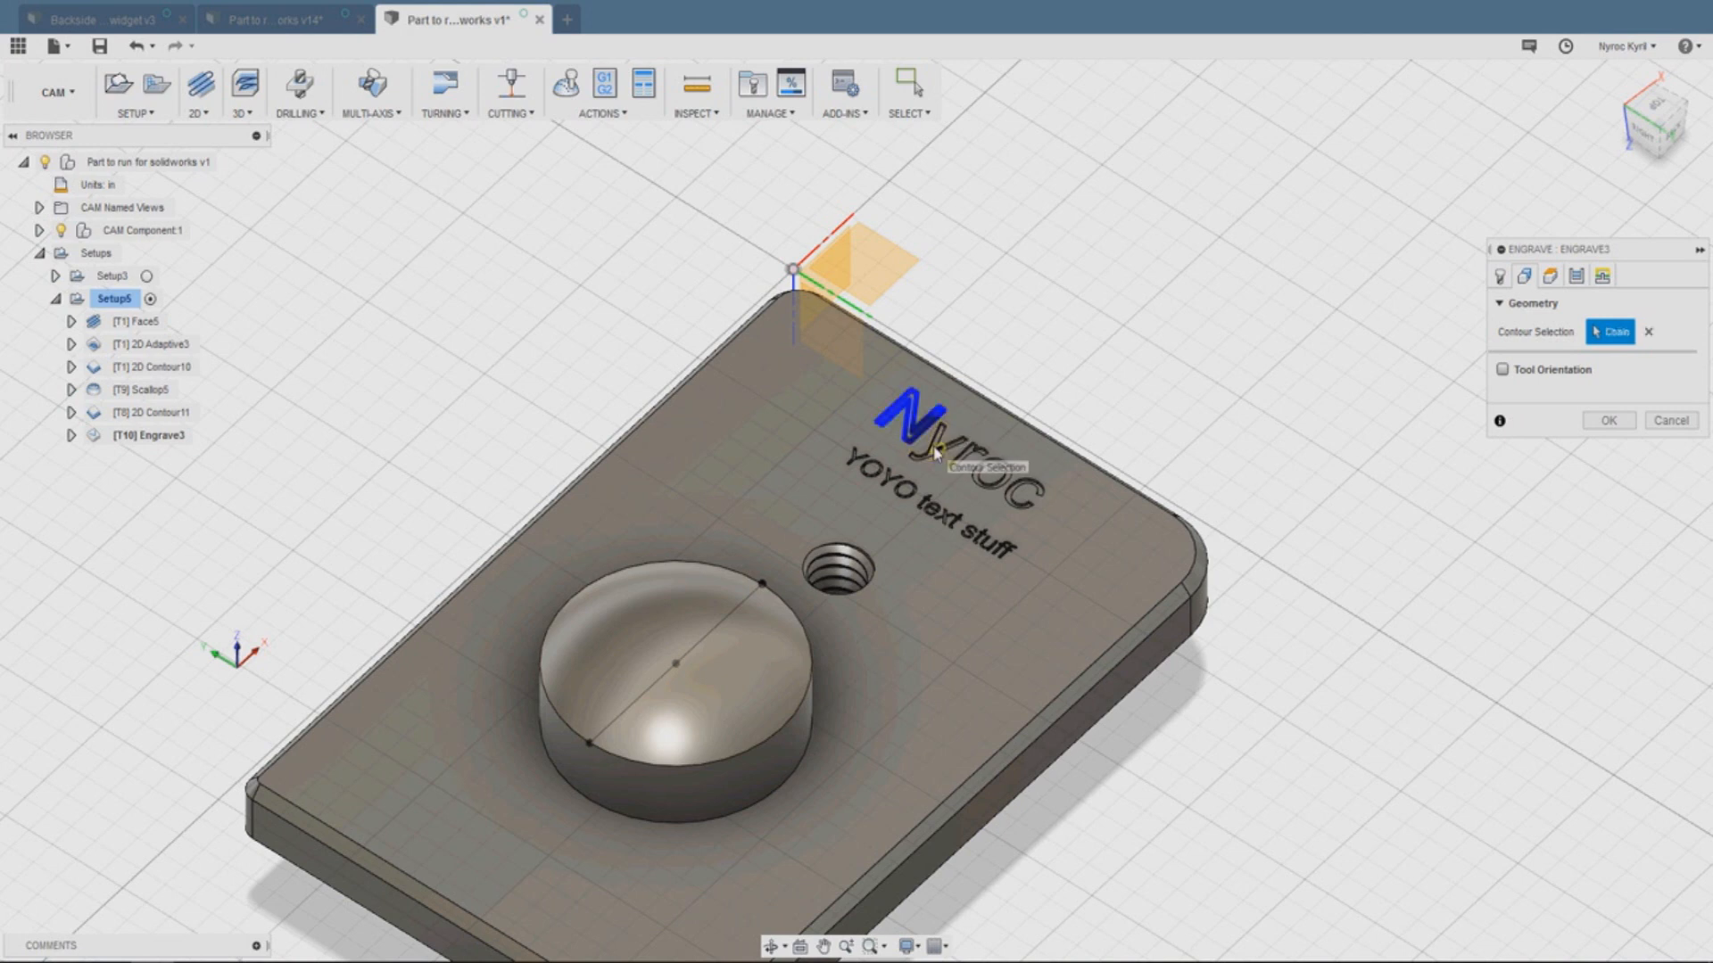
click(937, 458)
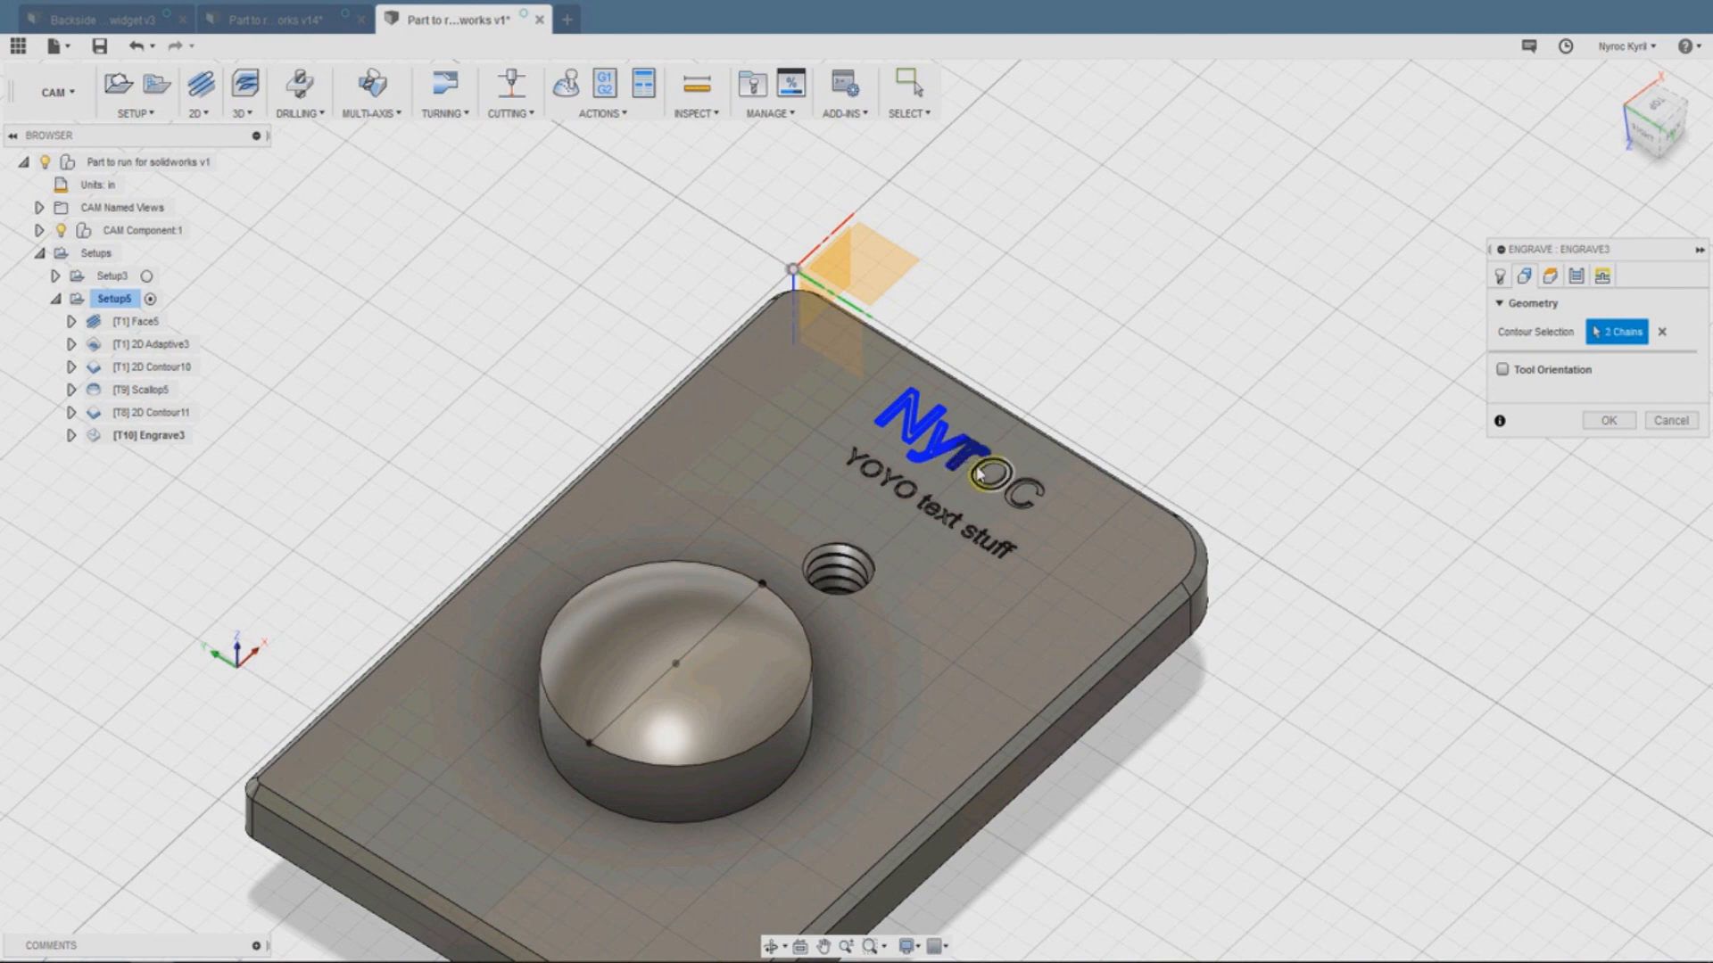
click(988, 476)
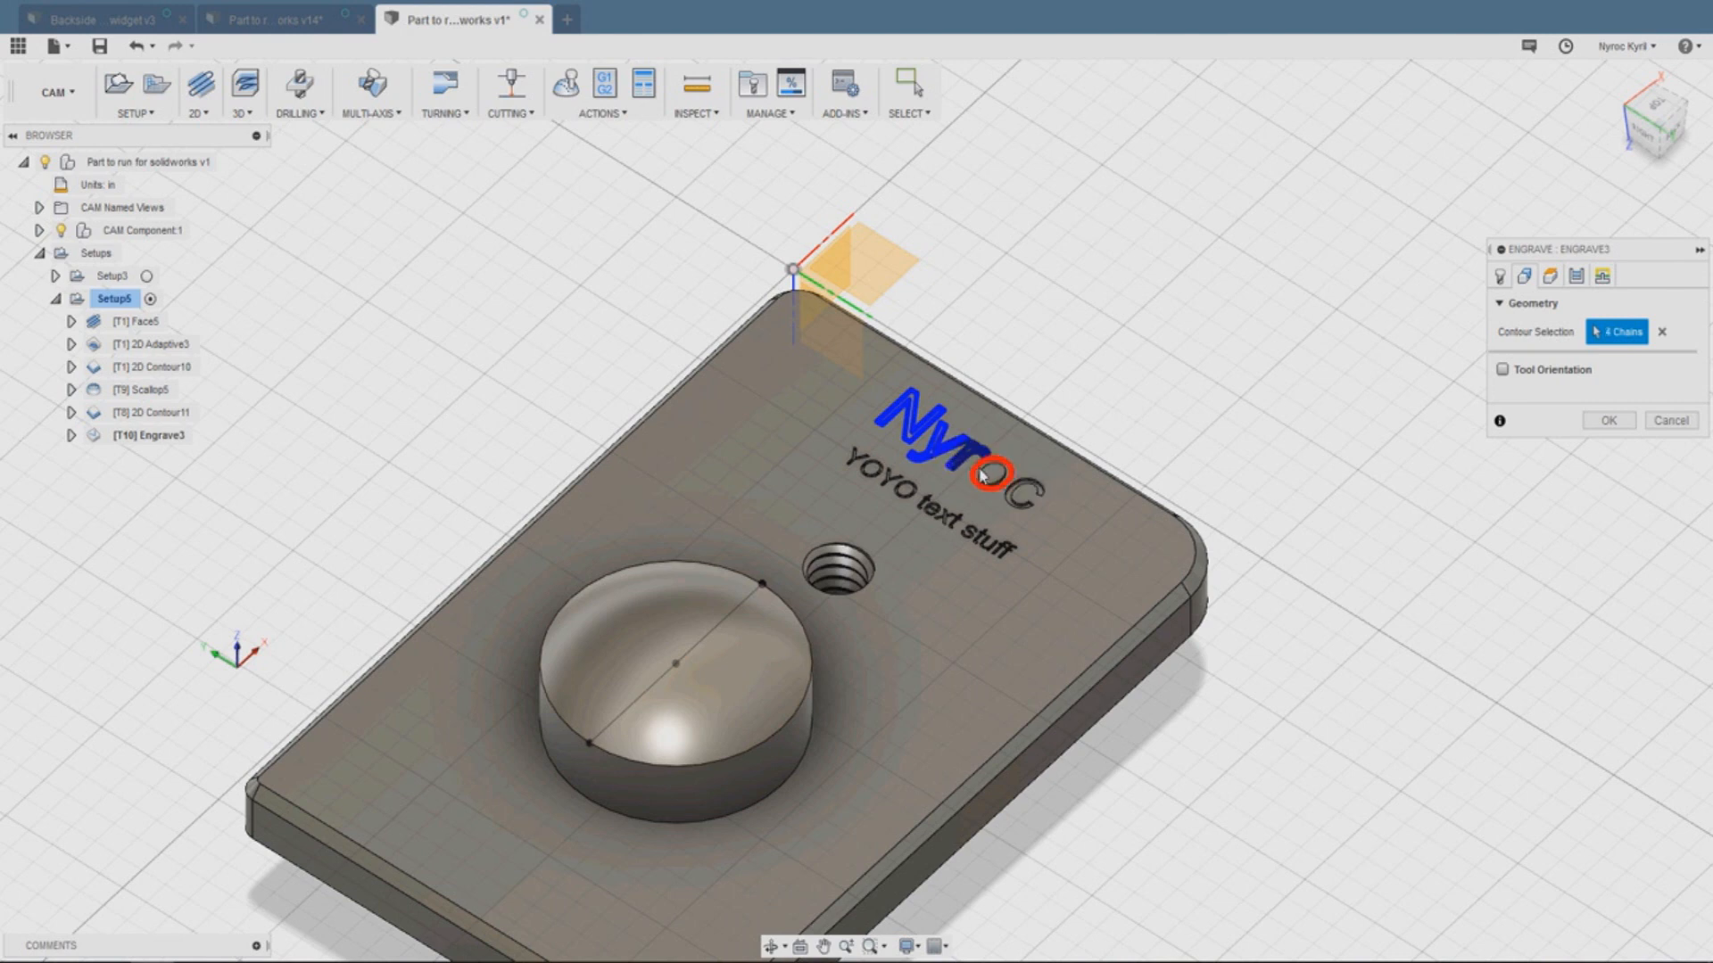
click(984, 478)
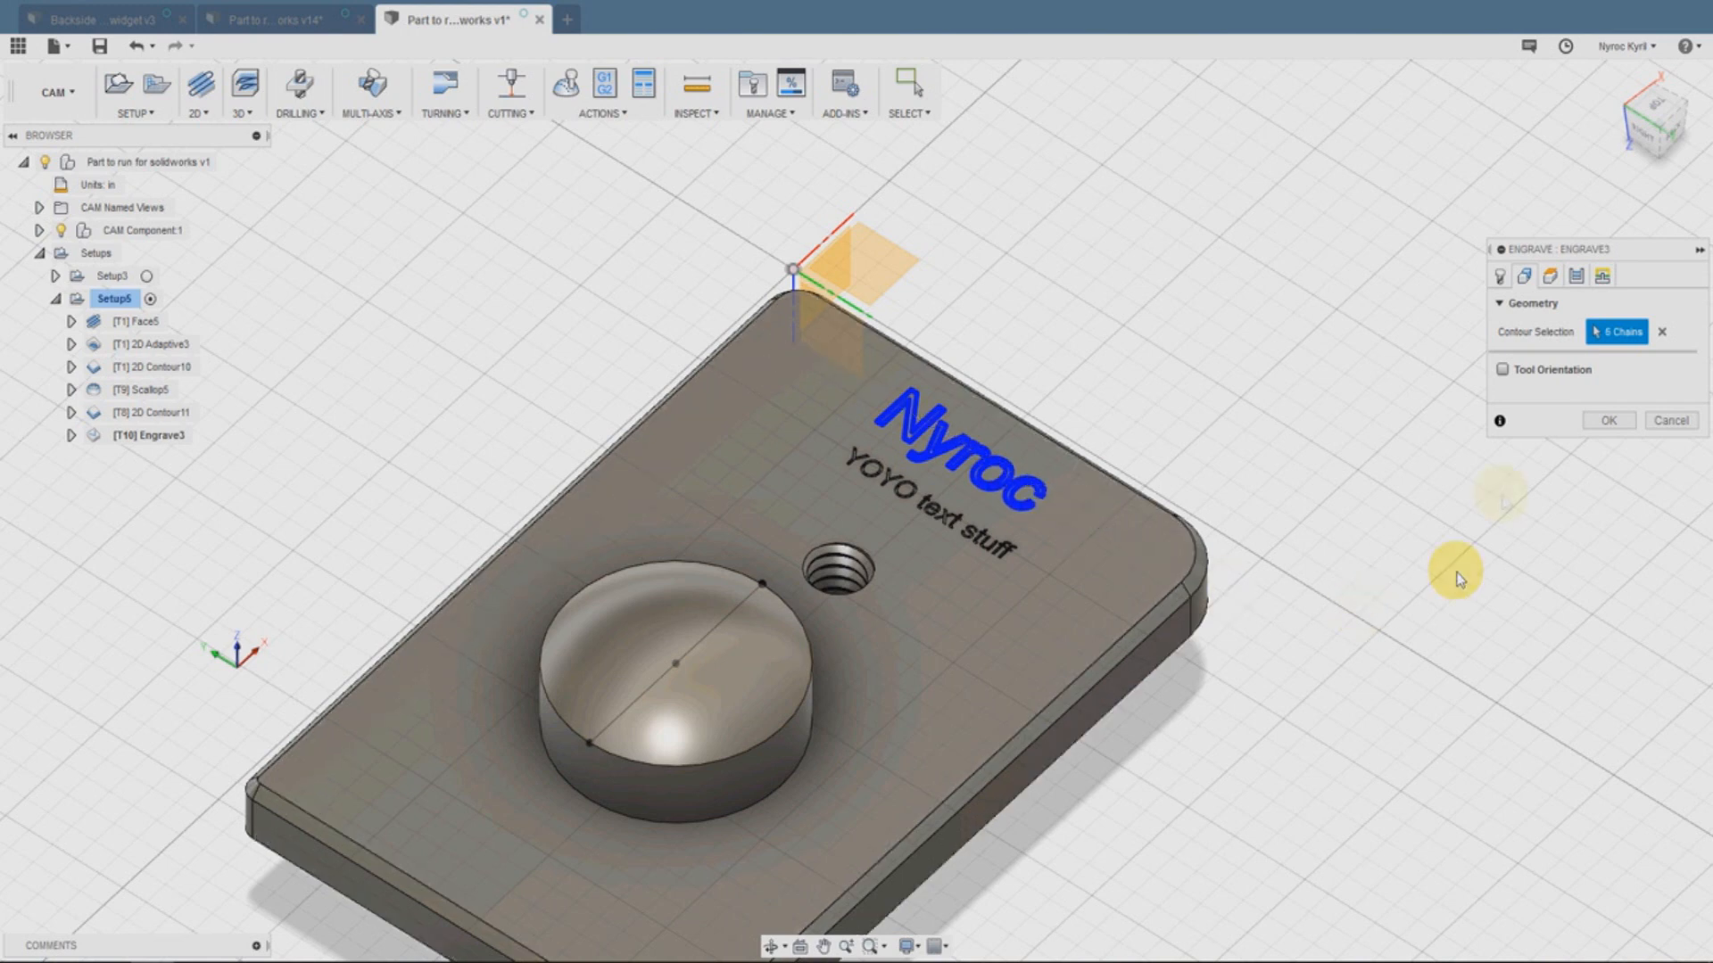
mouse_move(1552, 277)
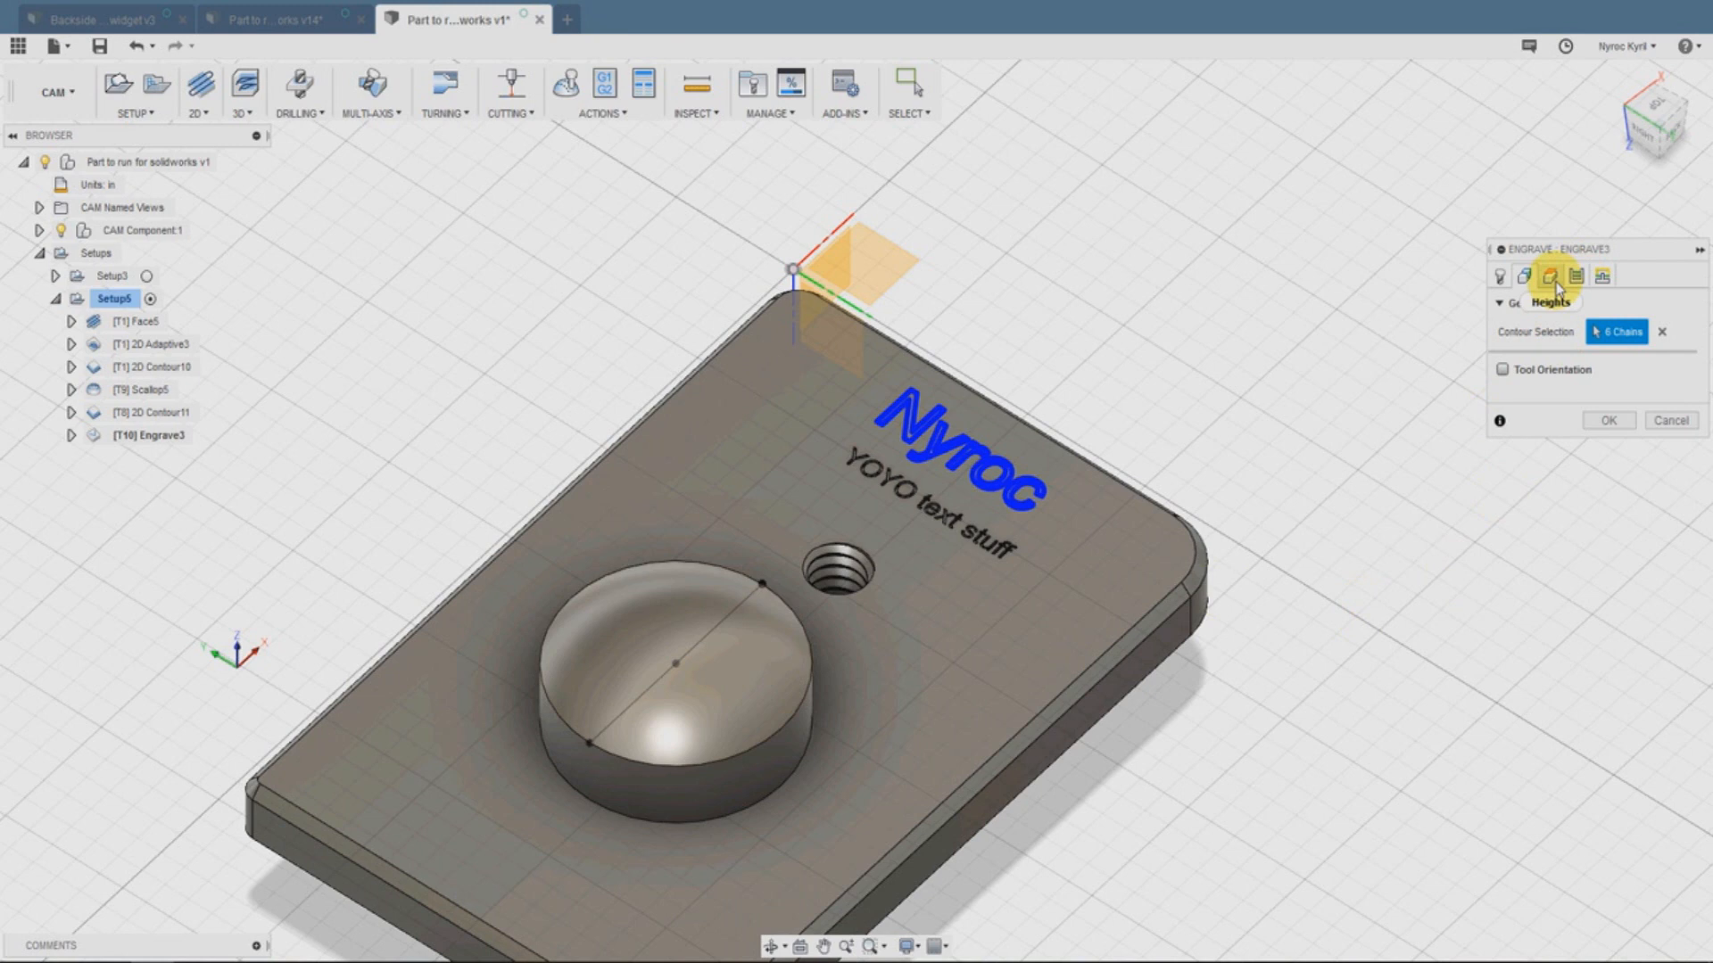
mouse_move(1613, 389)
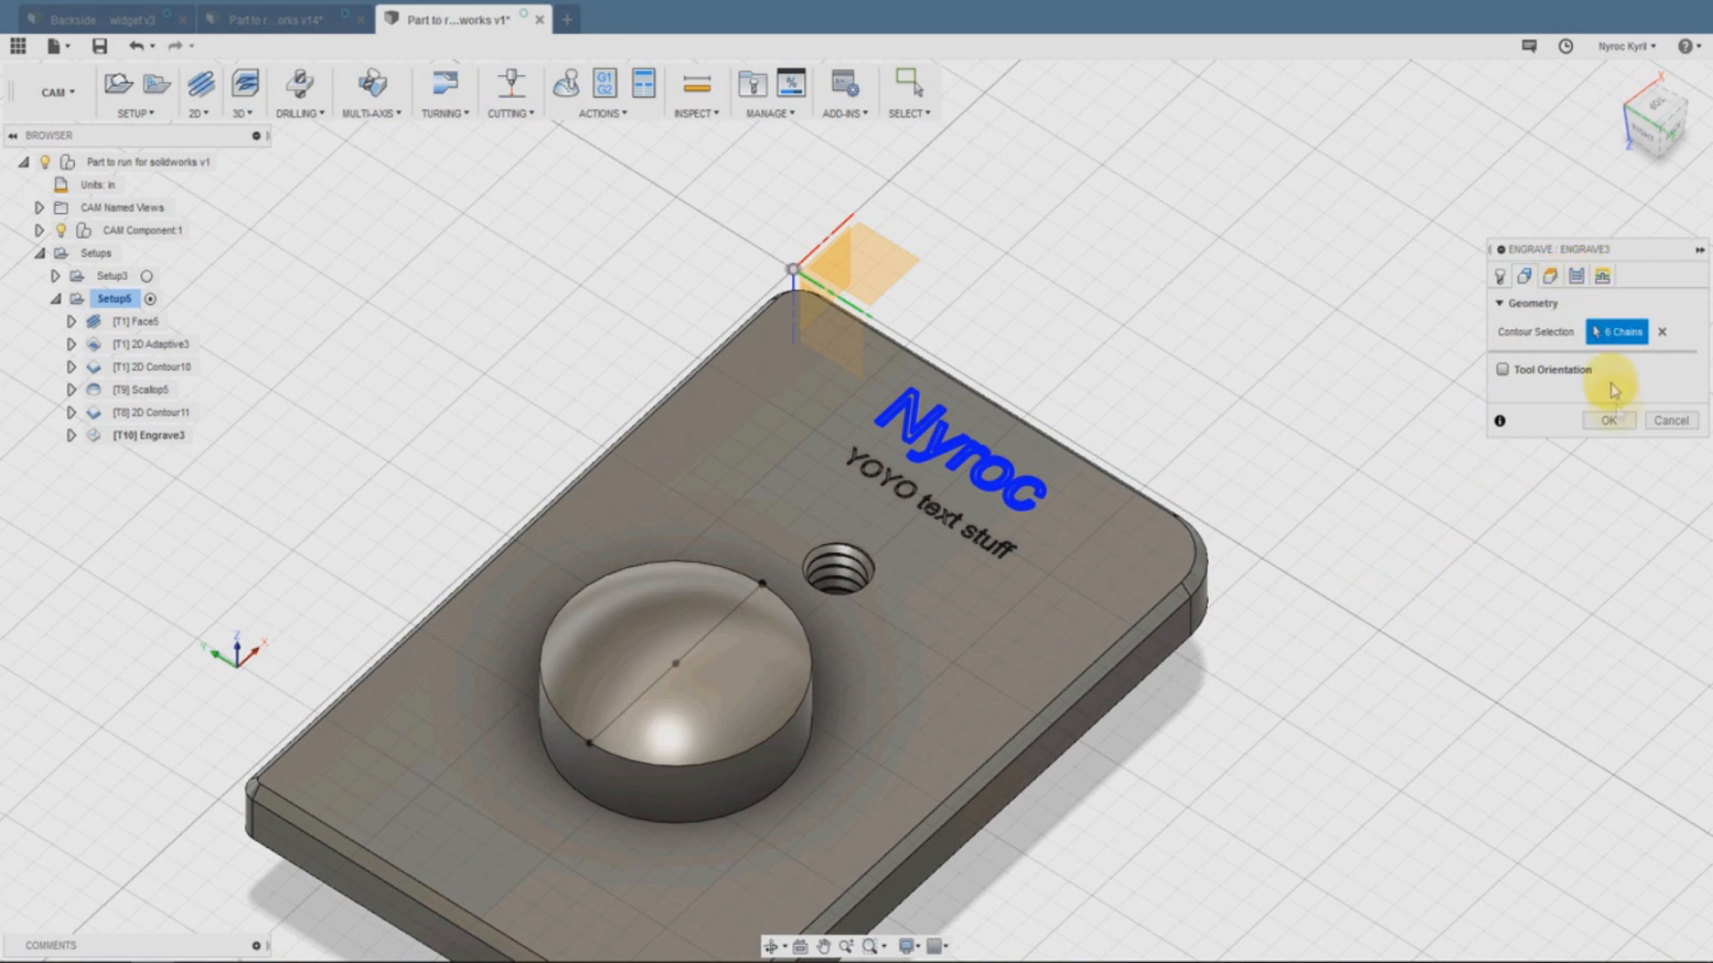
click(1609, 419)
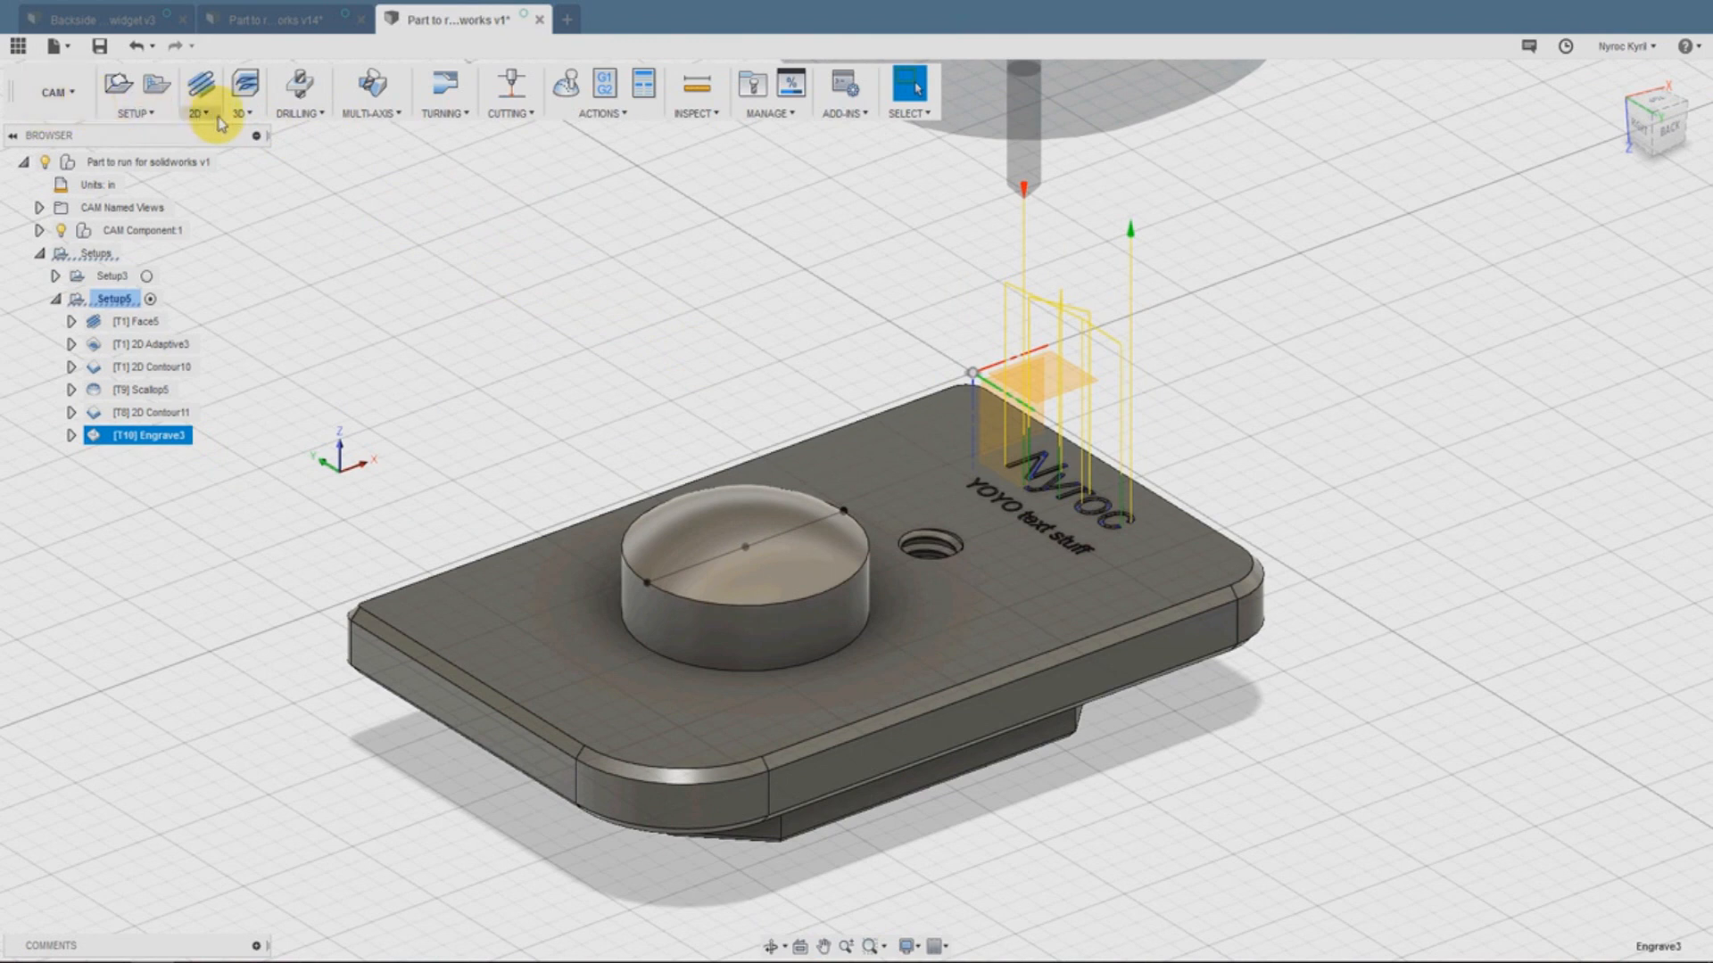
click(98, 300)
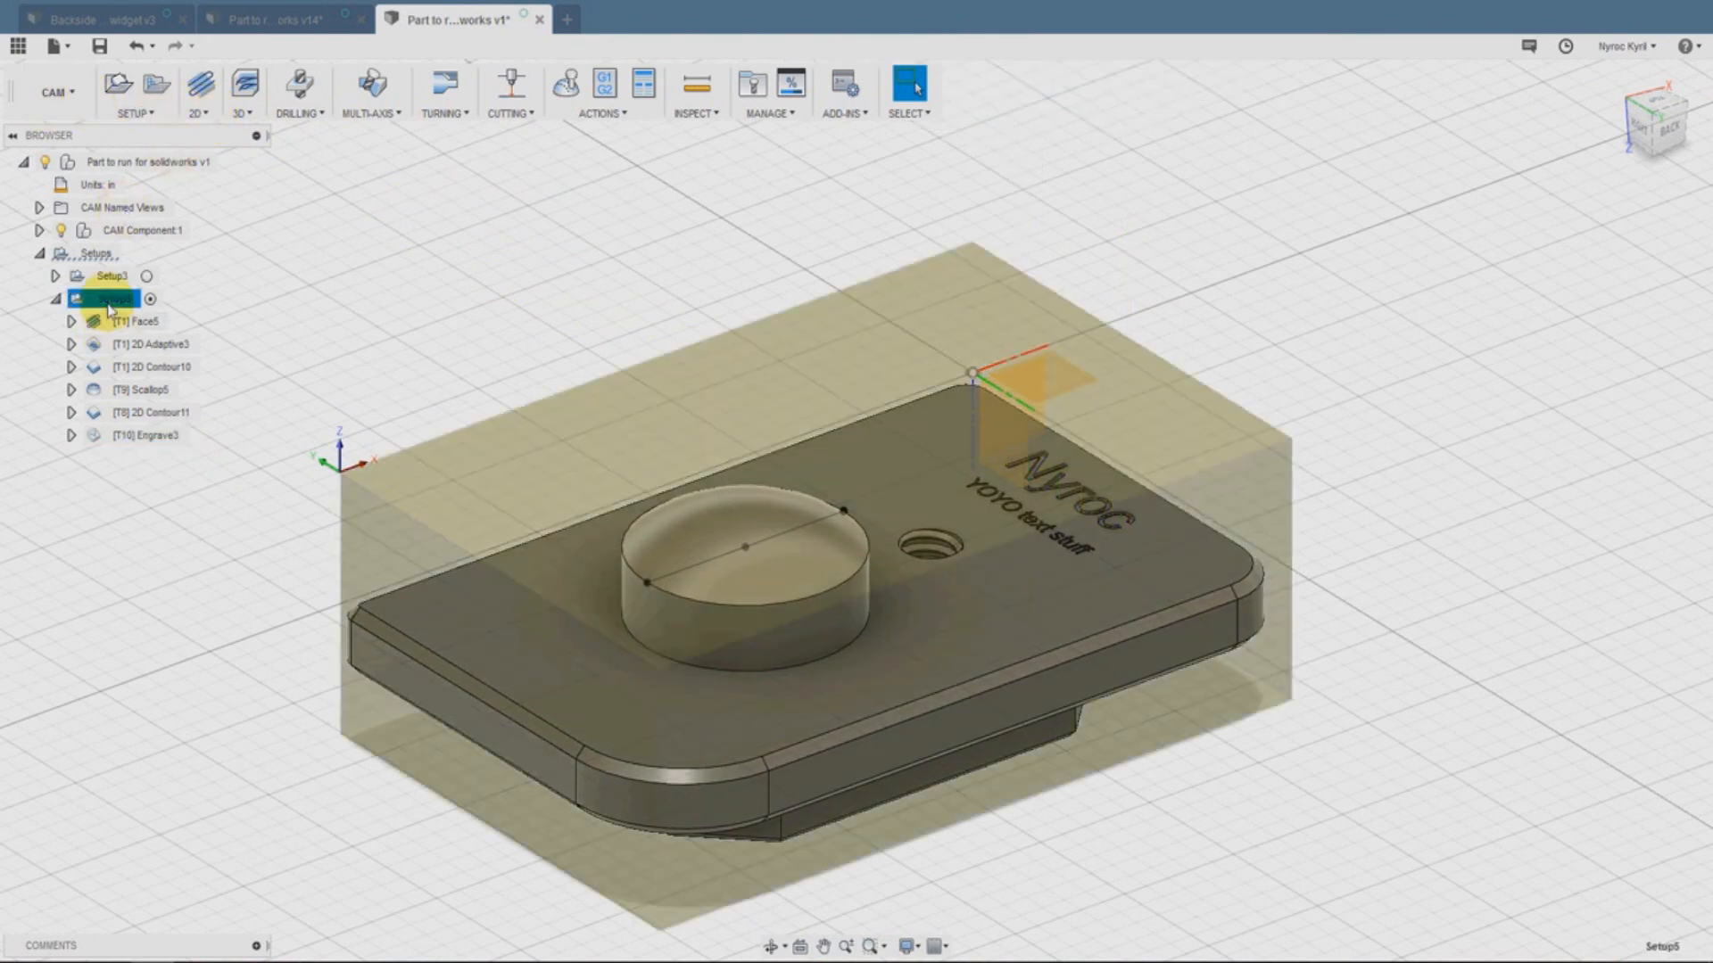
right_click(103, 298)
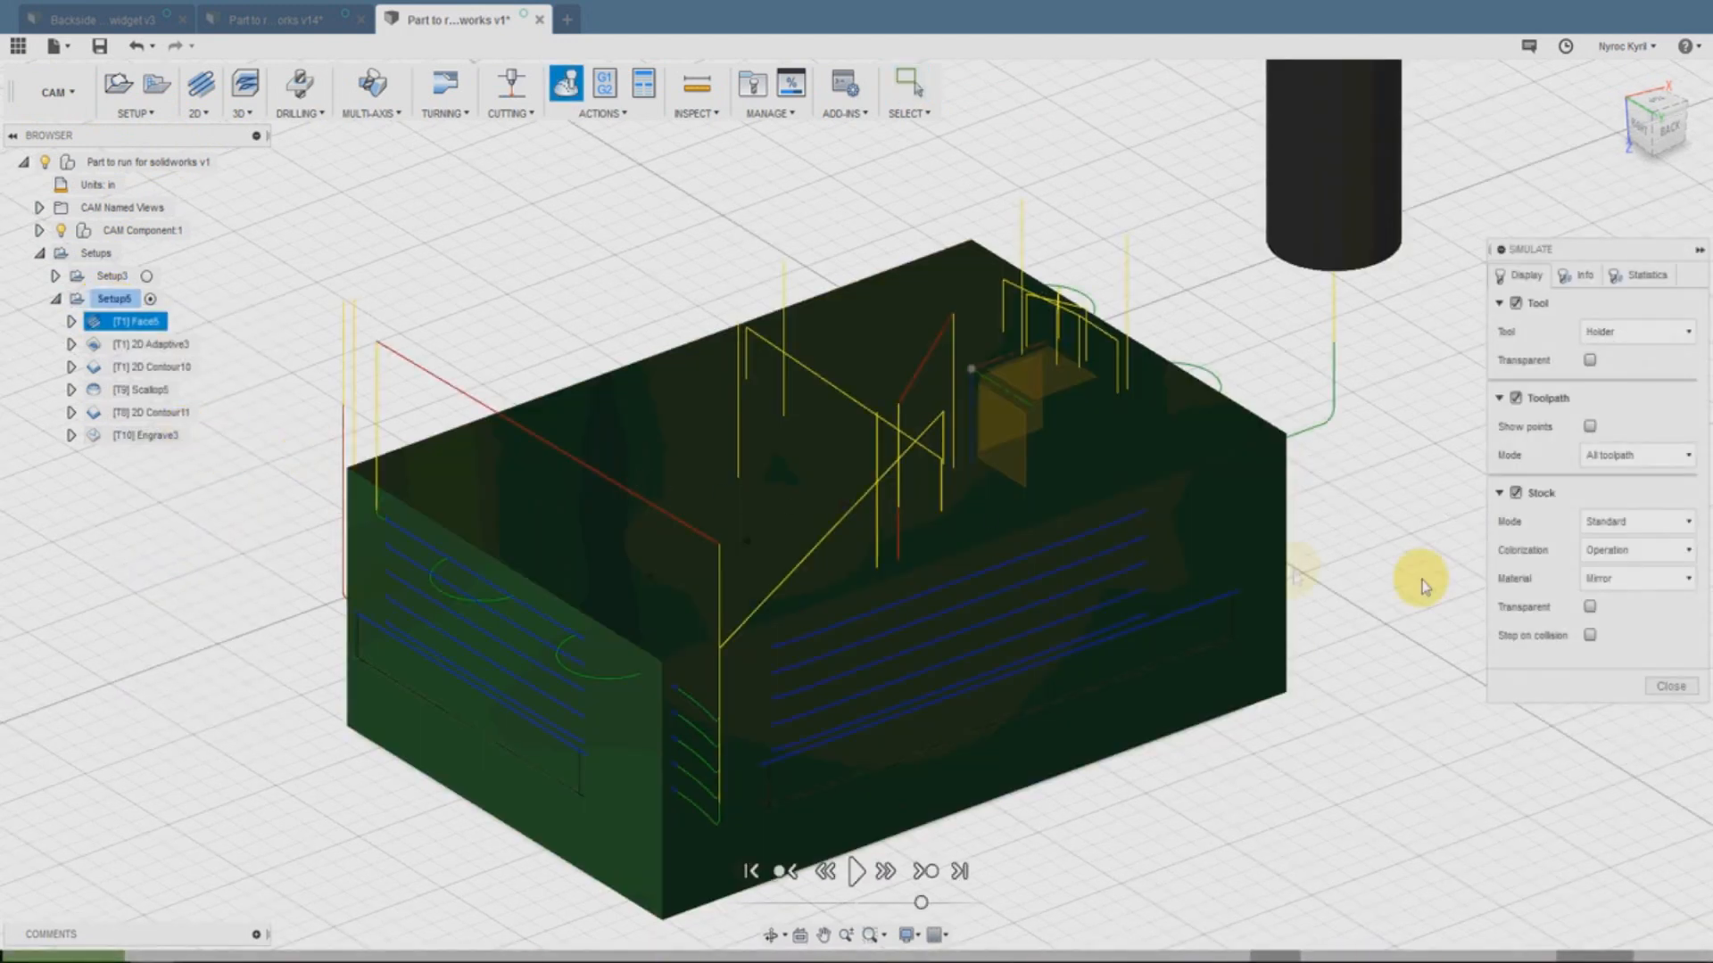
mouse_move(859, 892)
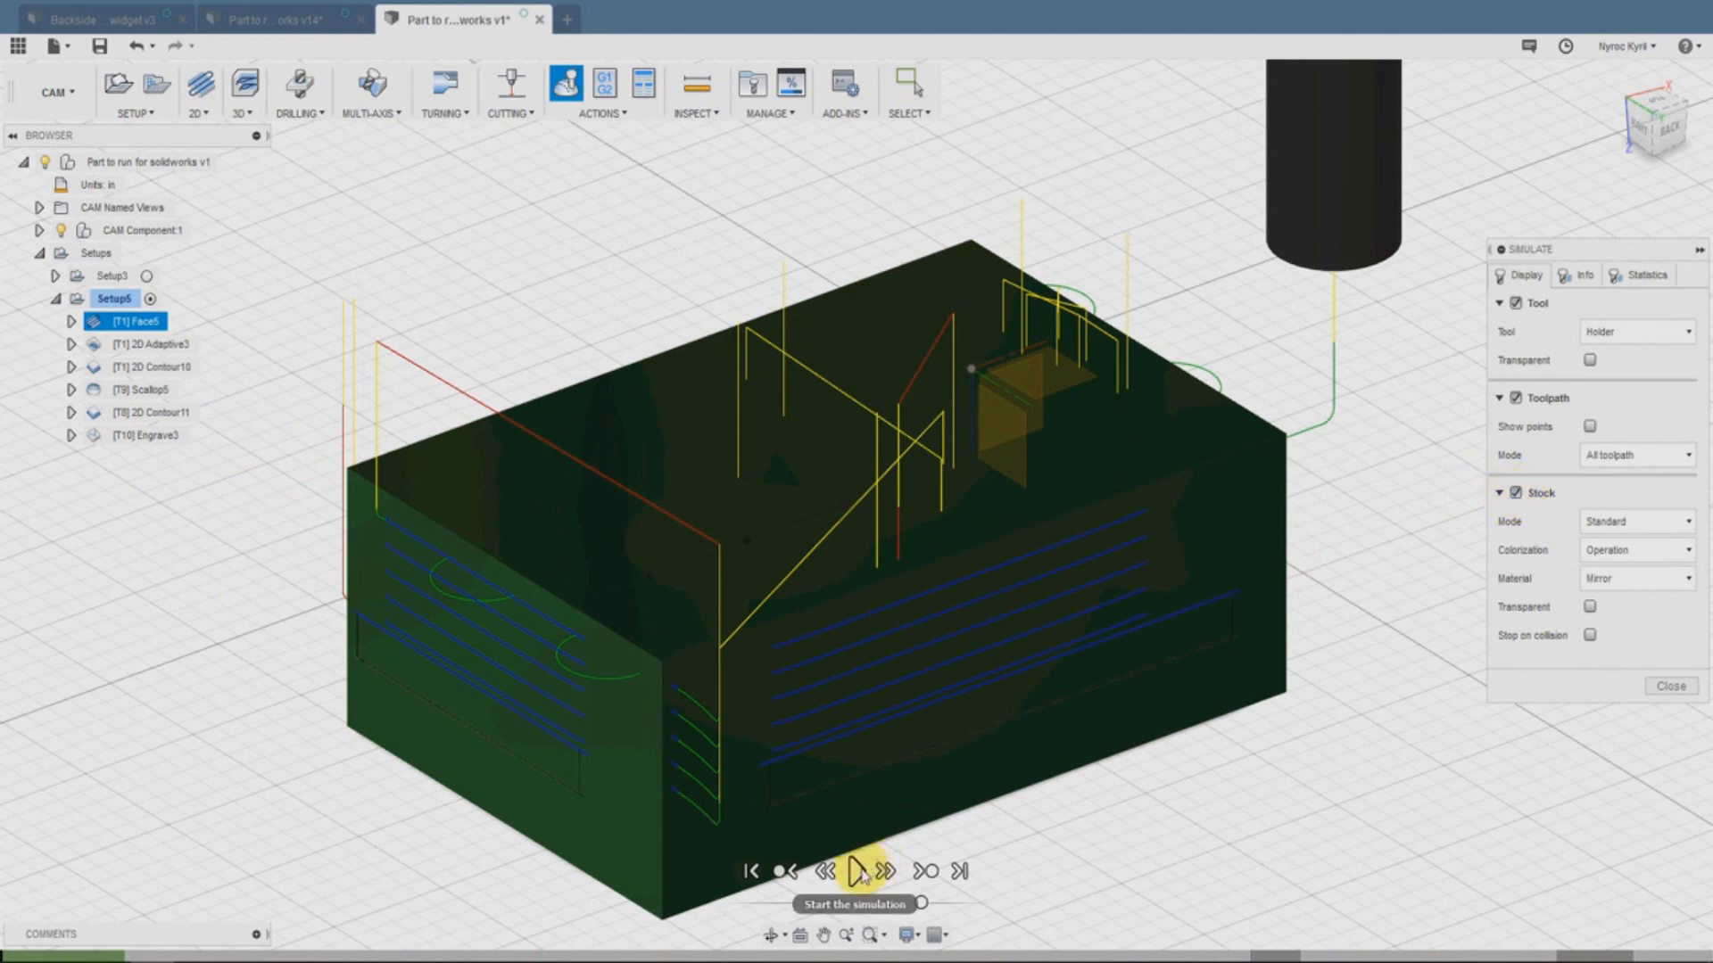
click(856, 871)
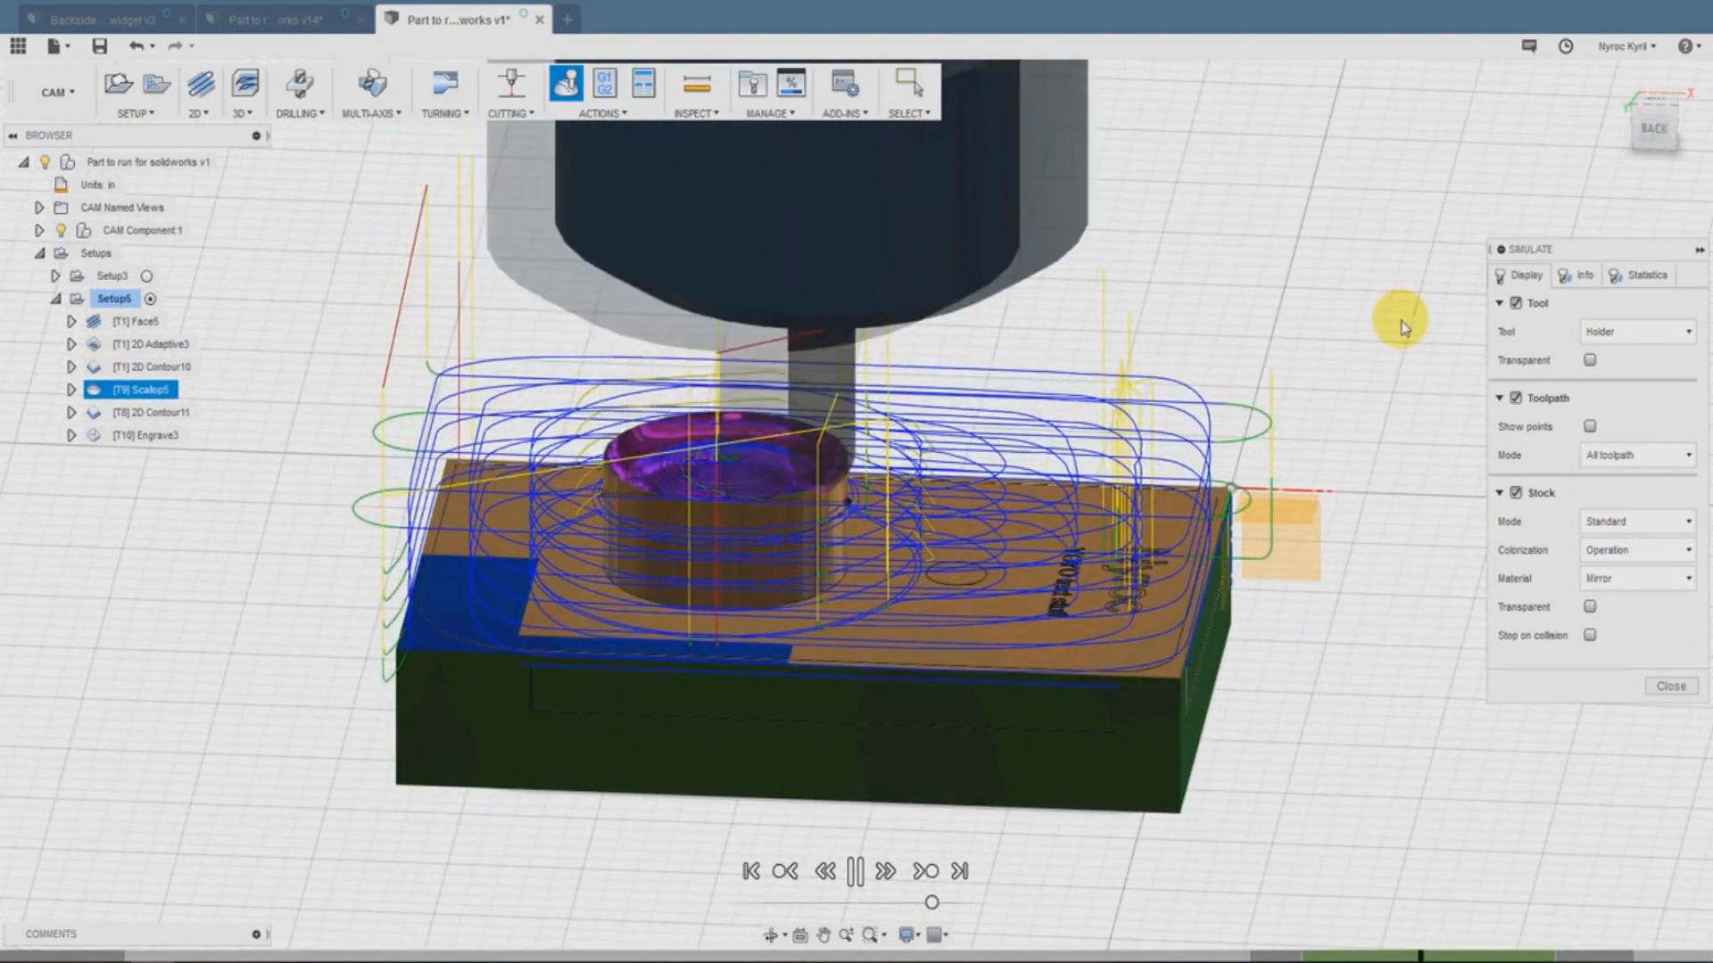
click(859, 875)
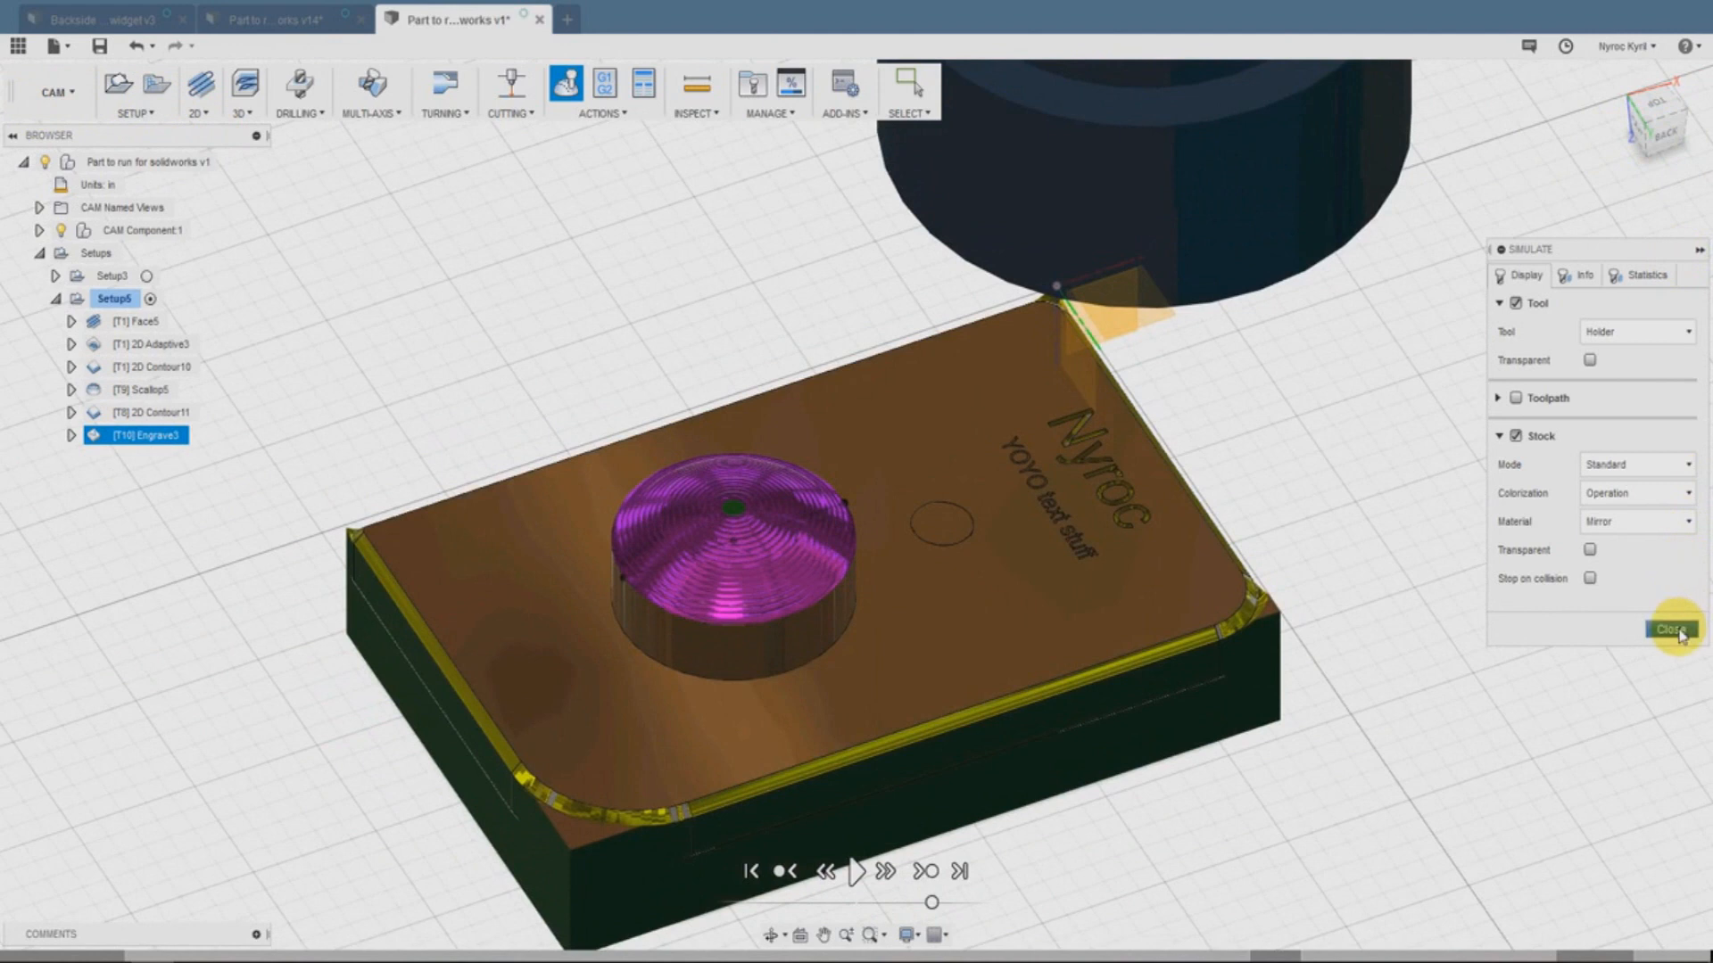
click(1667, 628)
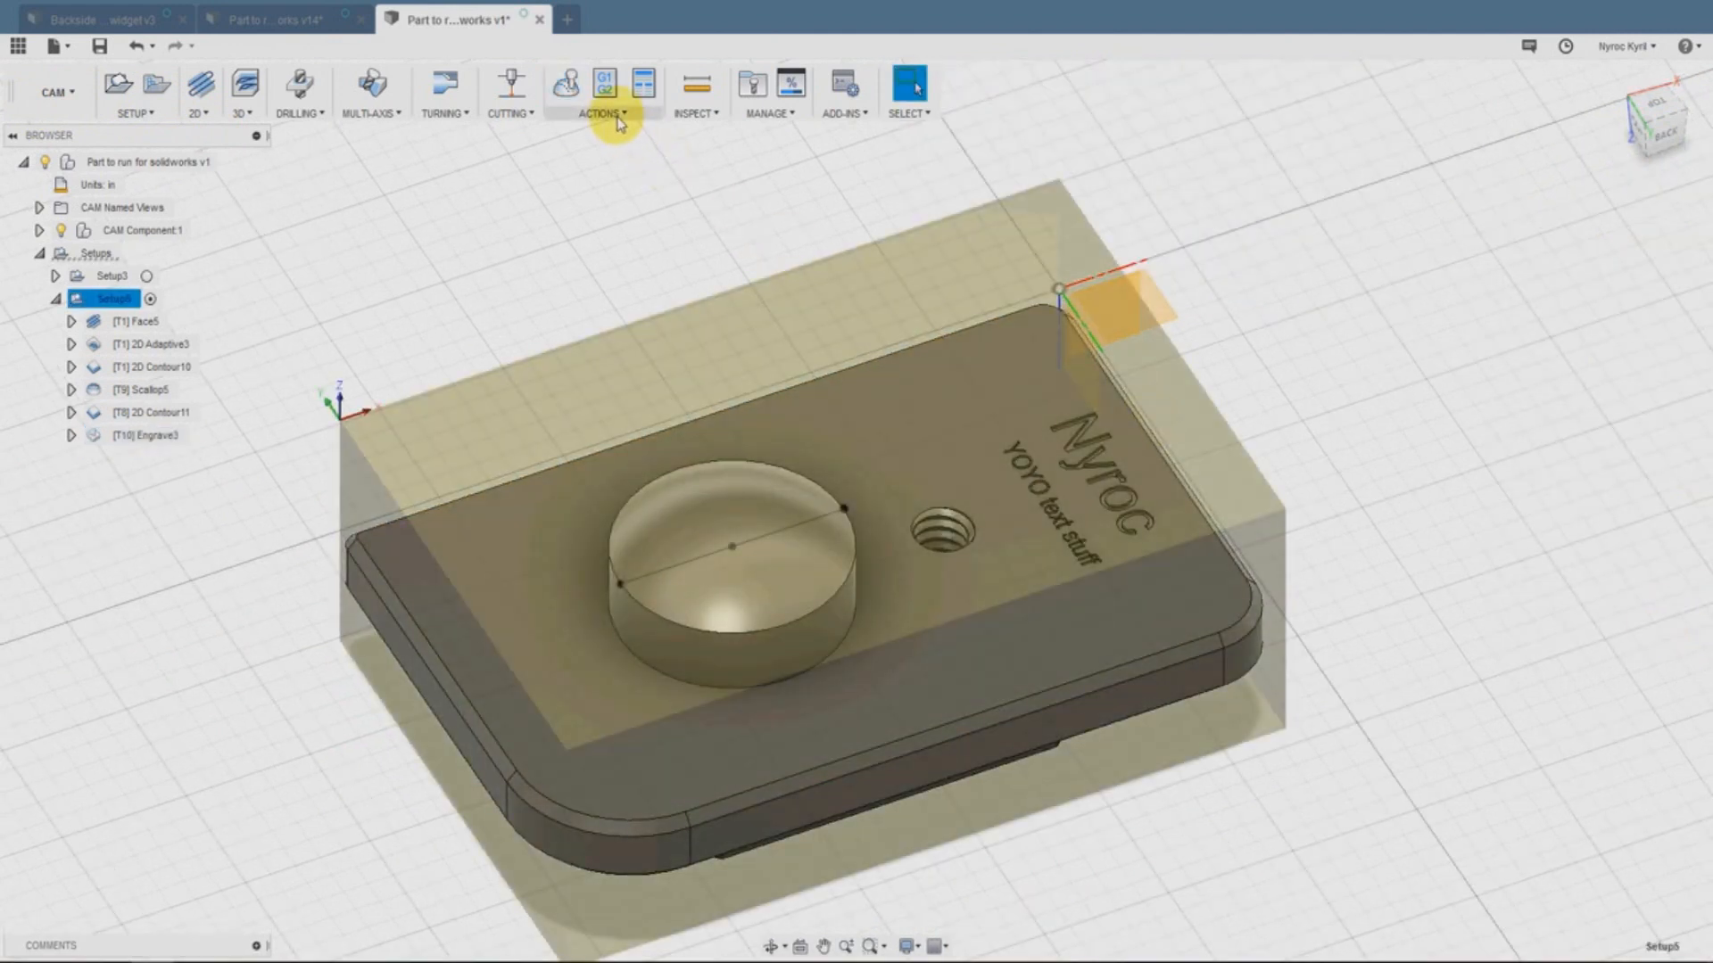
Post process with the HAAS (pre-NGC) post as program 1001.nc, overwriting the existing file
click(596, 114)
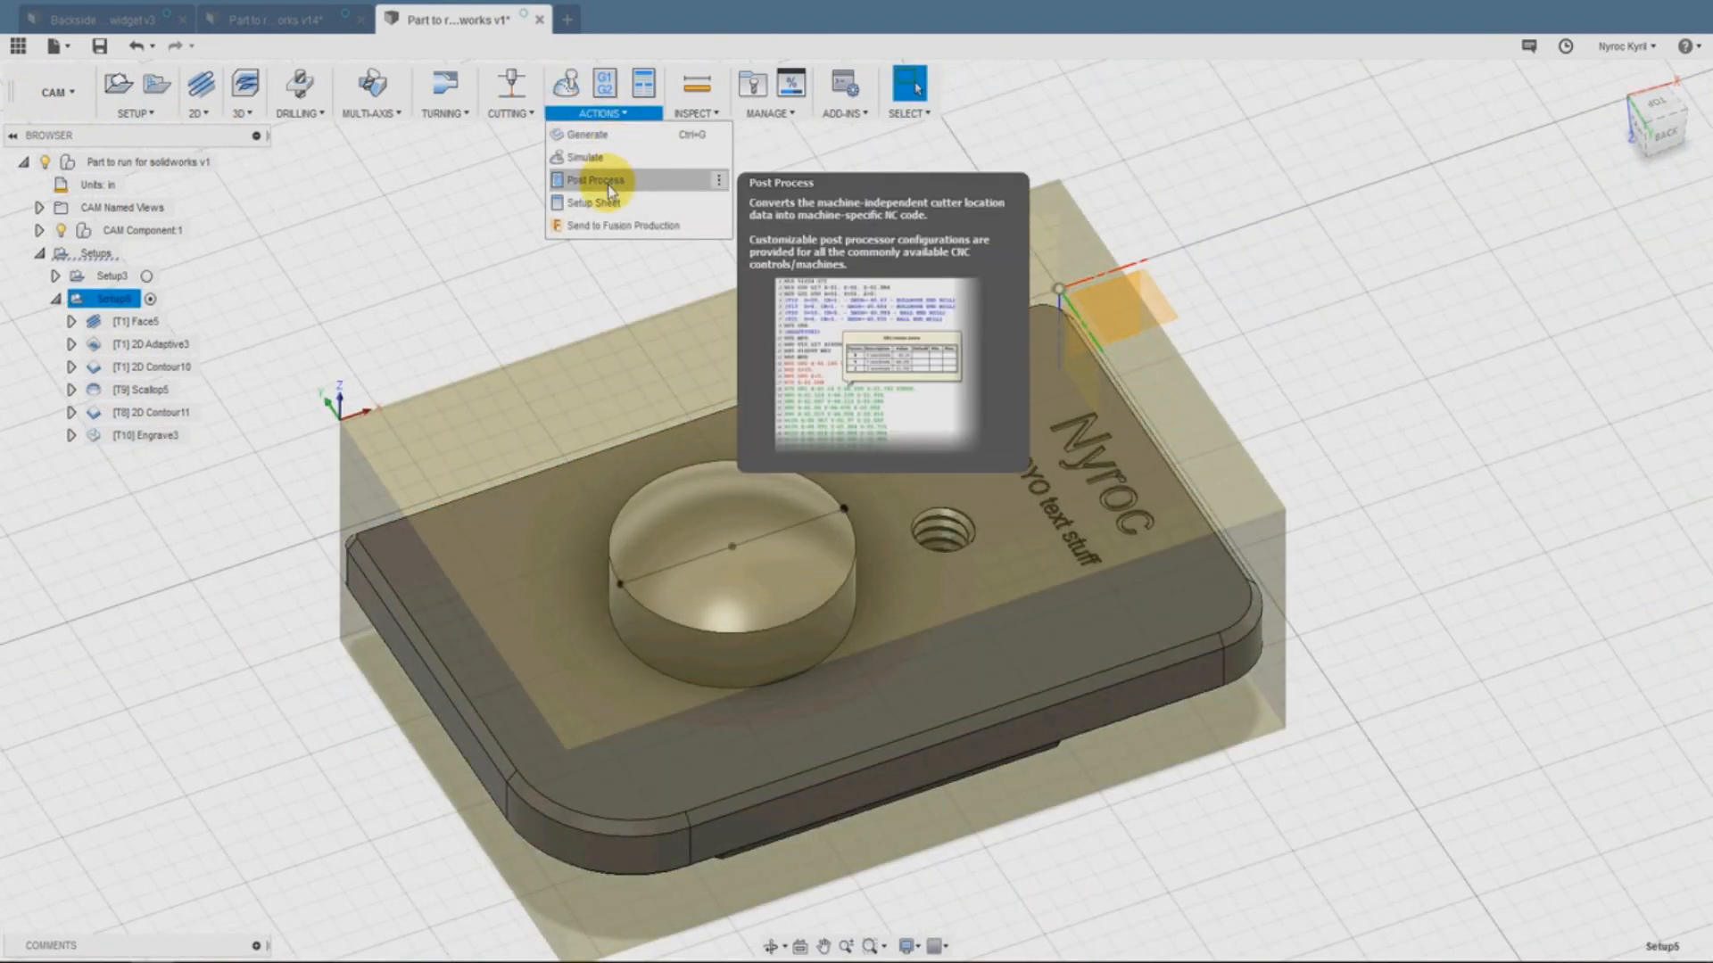
click(591, 179)
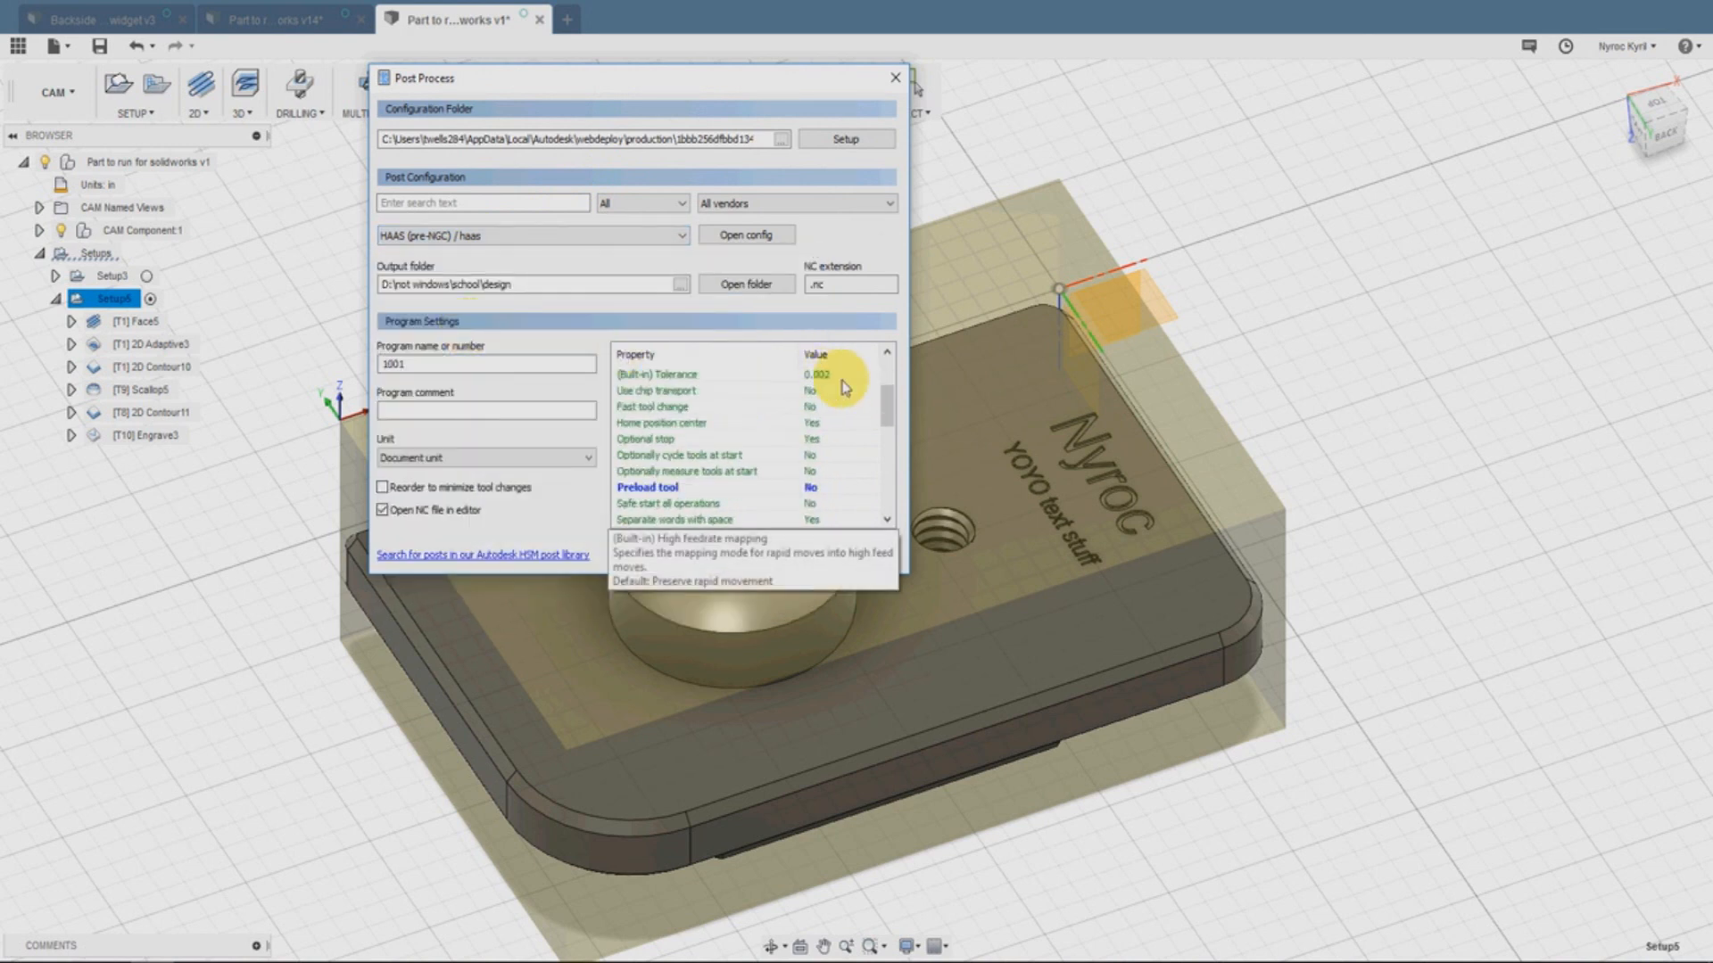
scroll(down, 3)
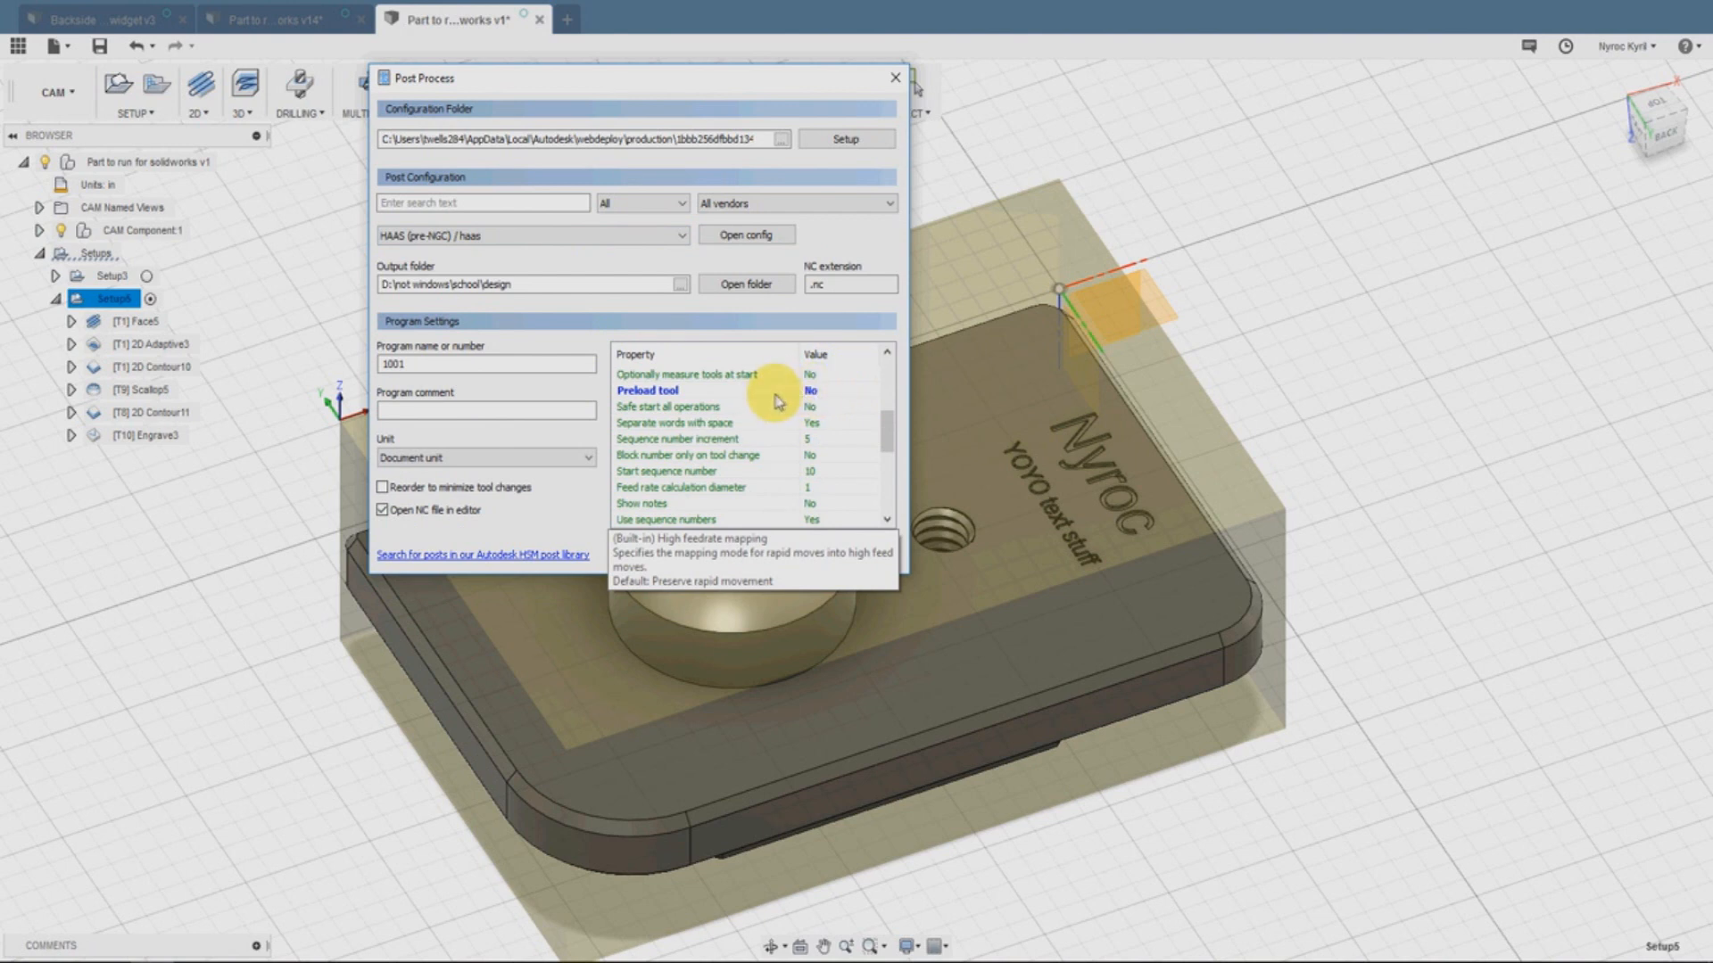
scroll(down, 3)
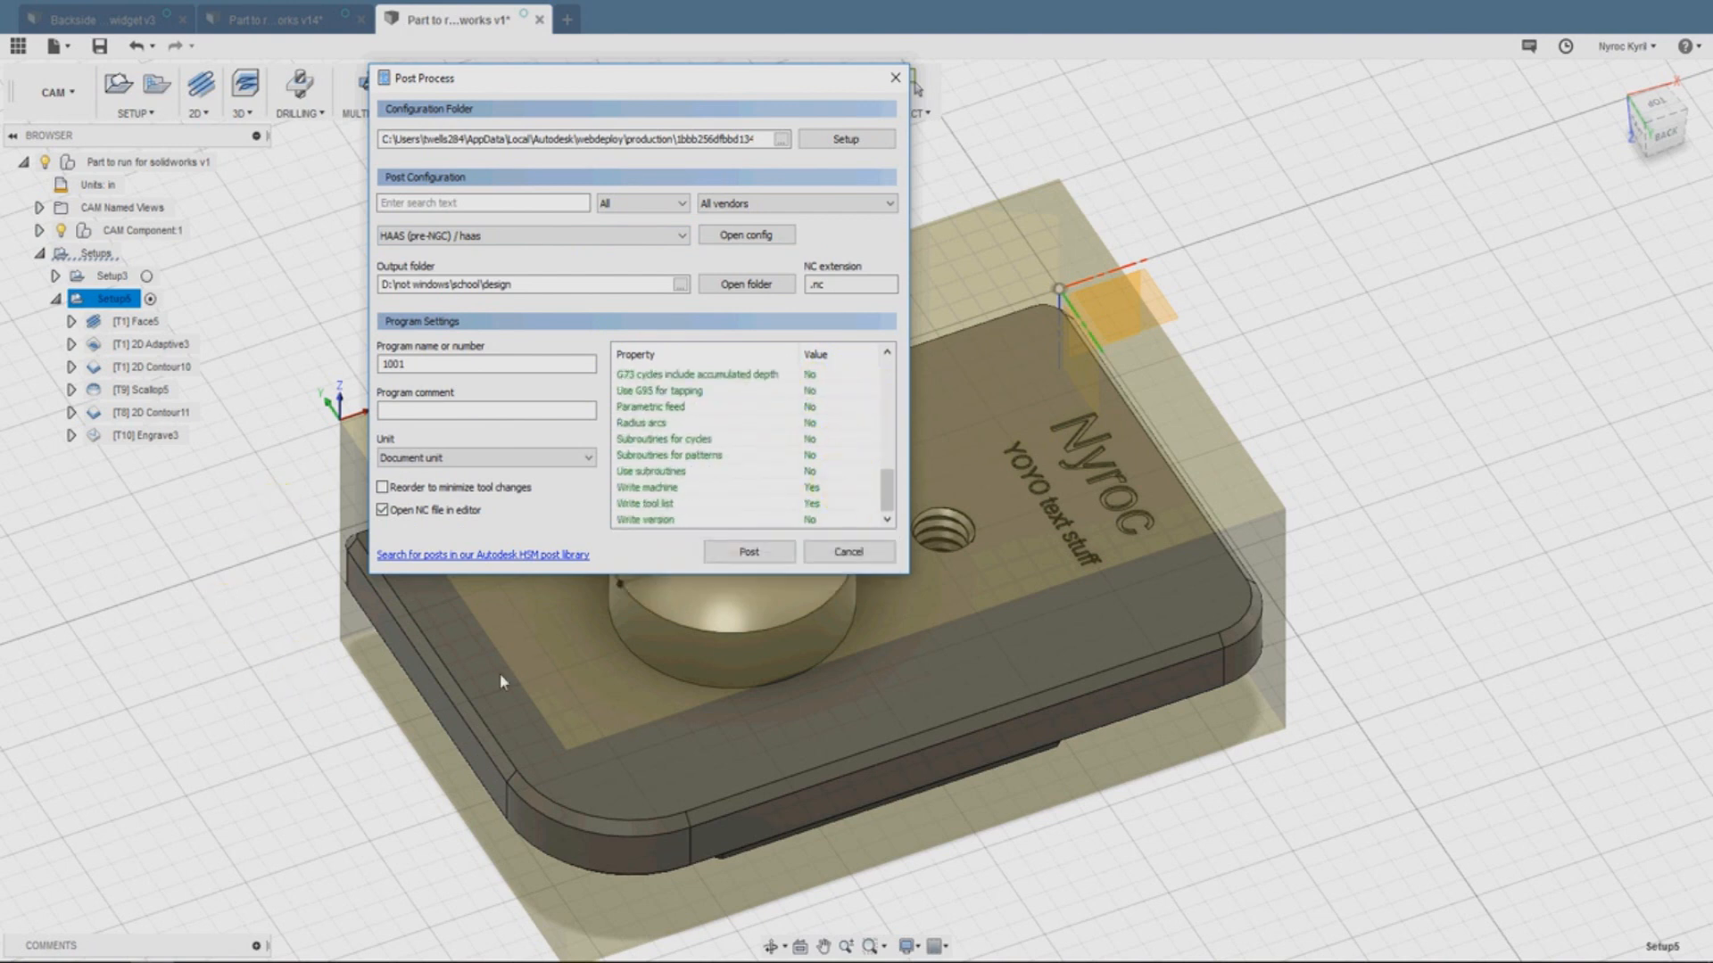
click(749, 551)
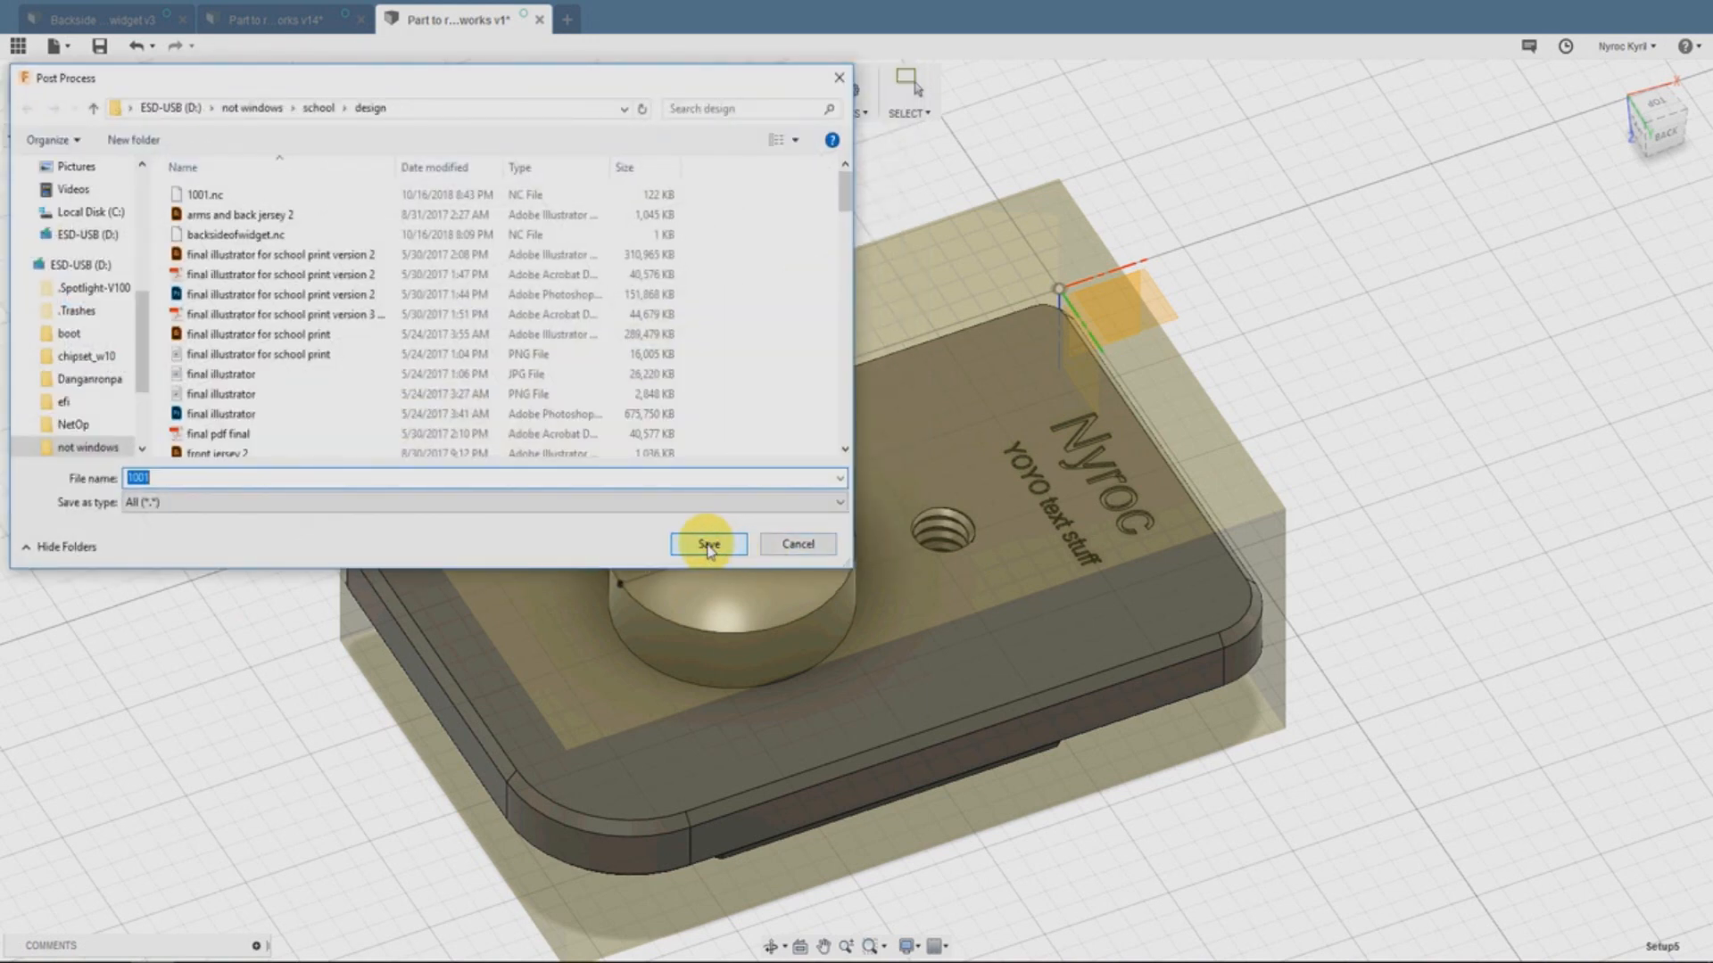
click(709, 544)
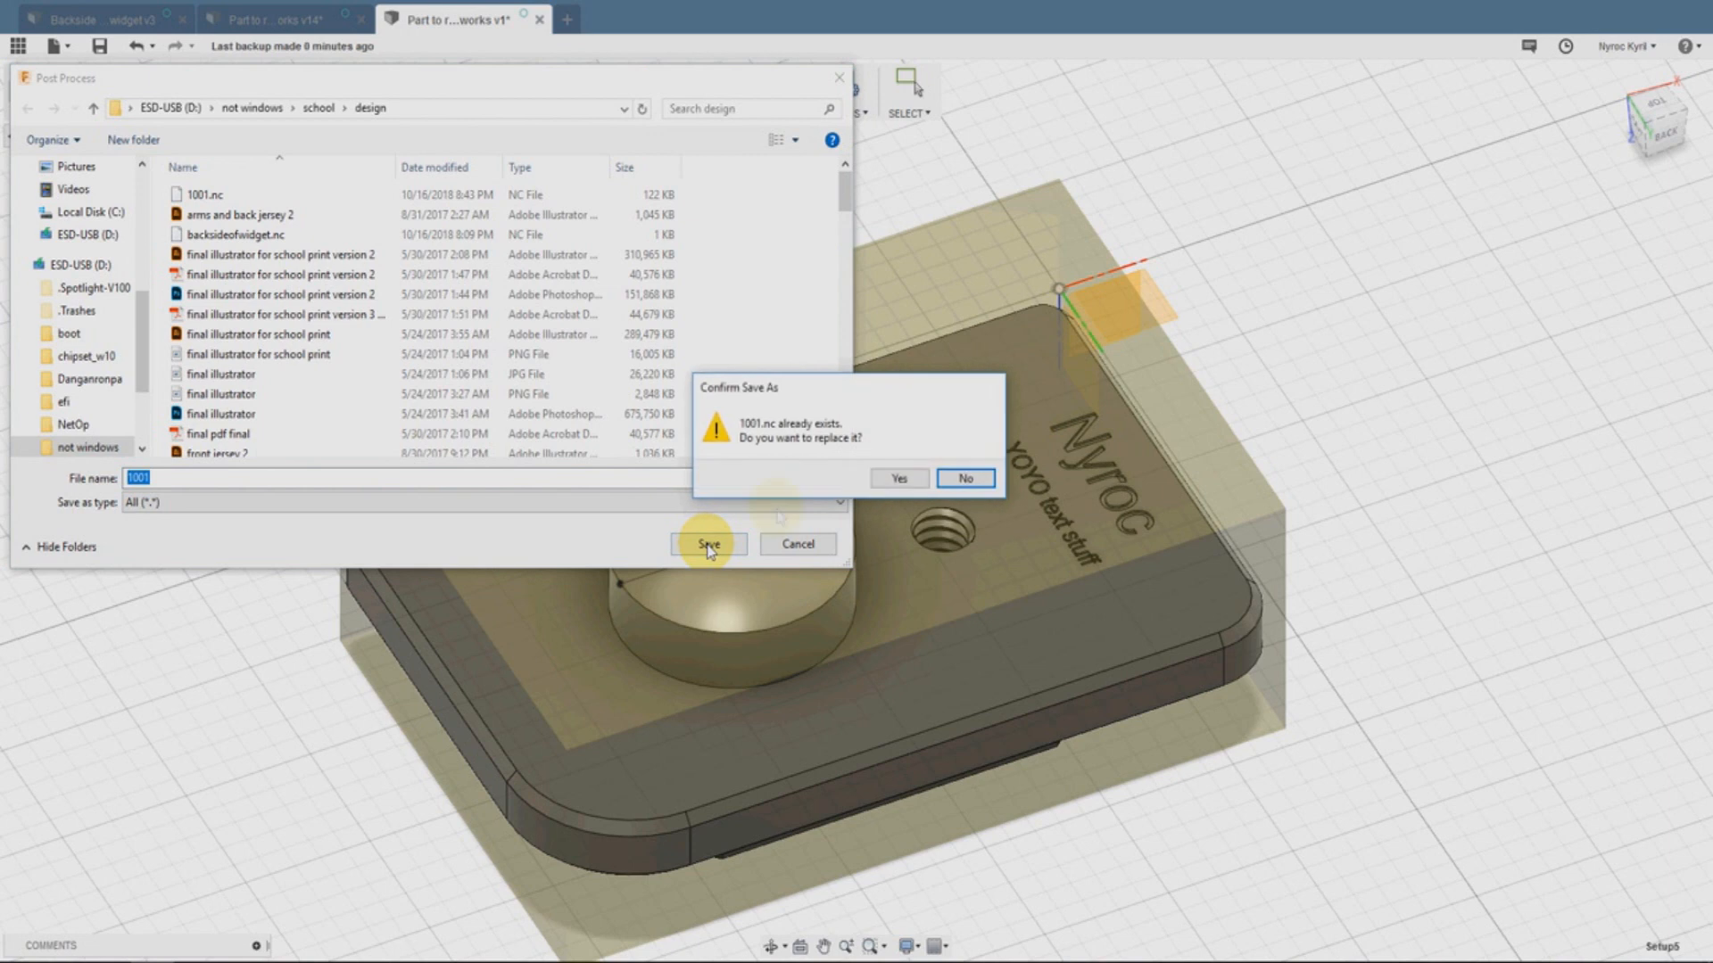
click(899, 478)
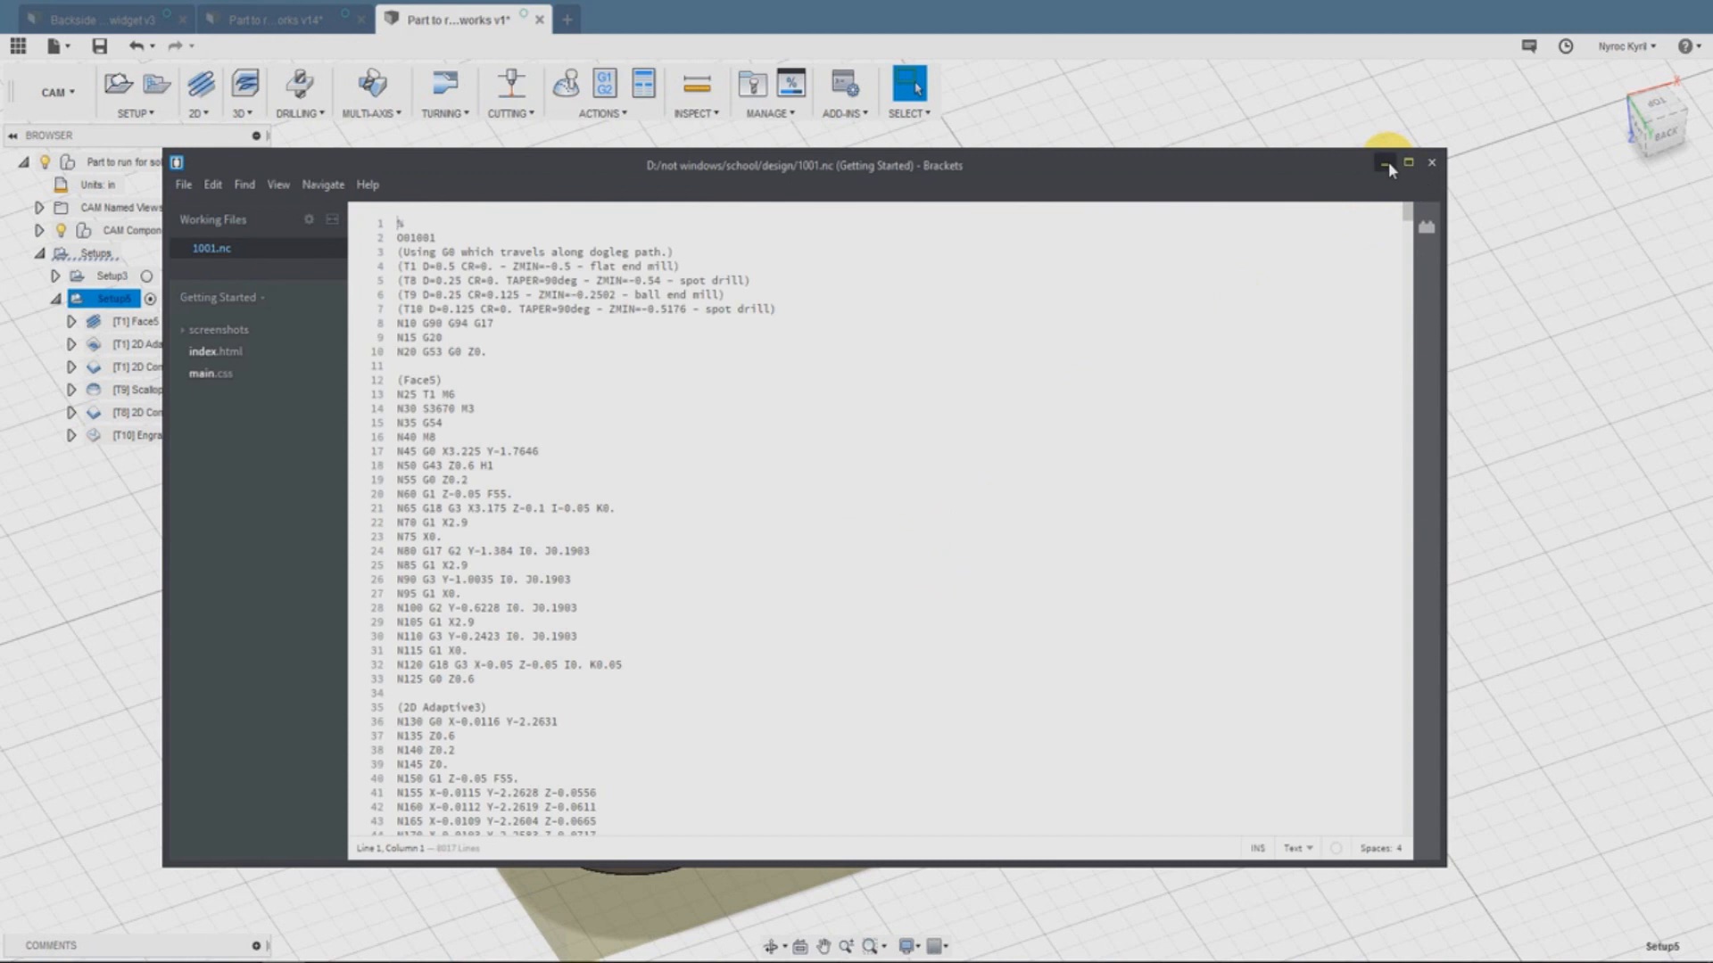
Put away the Brackets window showing the 1001.nc G-code
click(1384, 160)
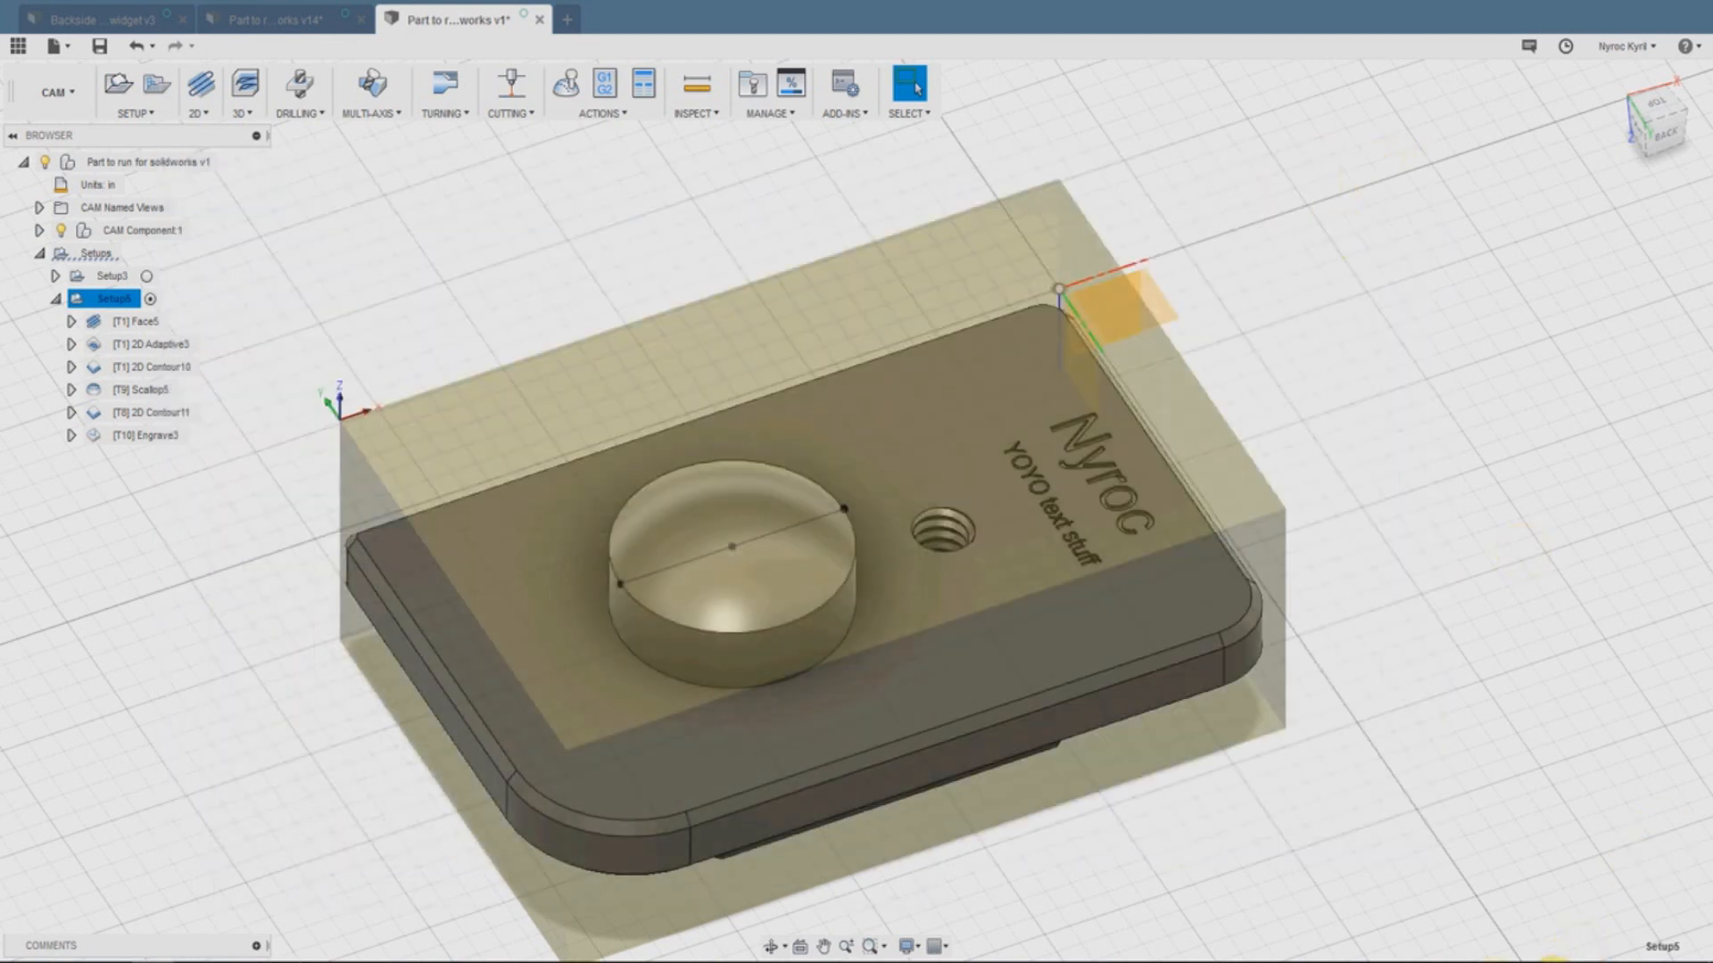